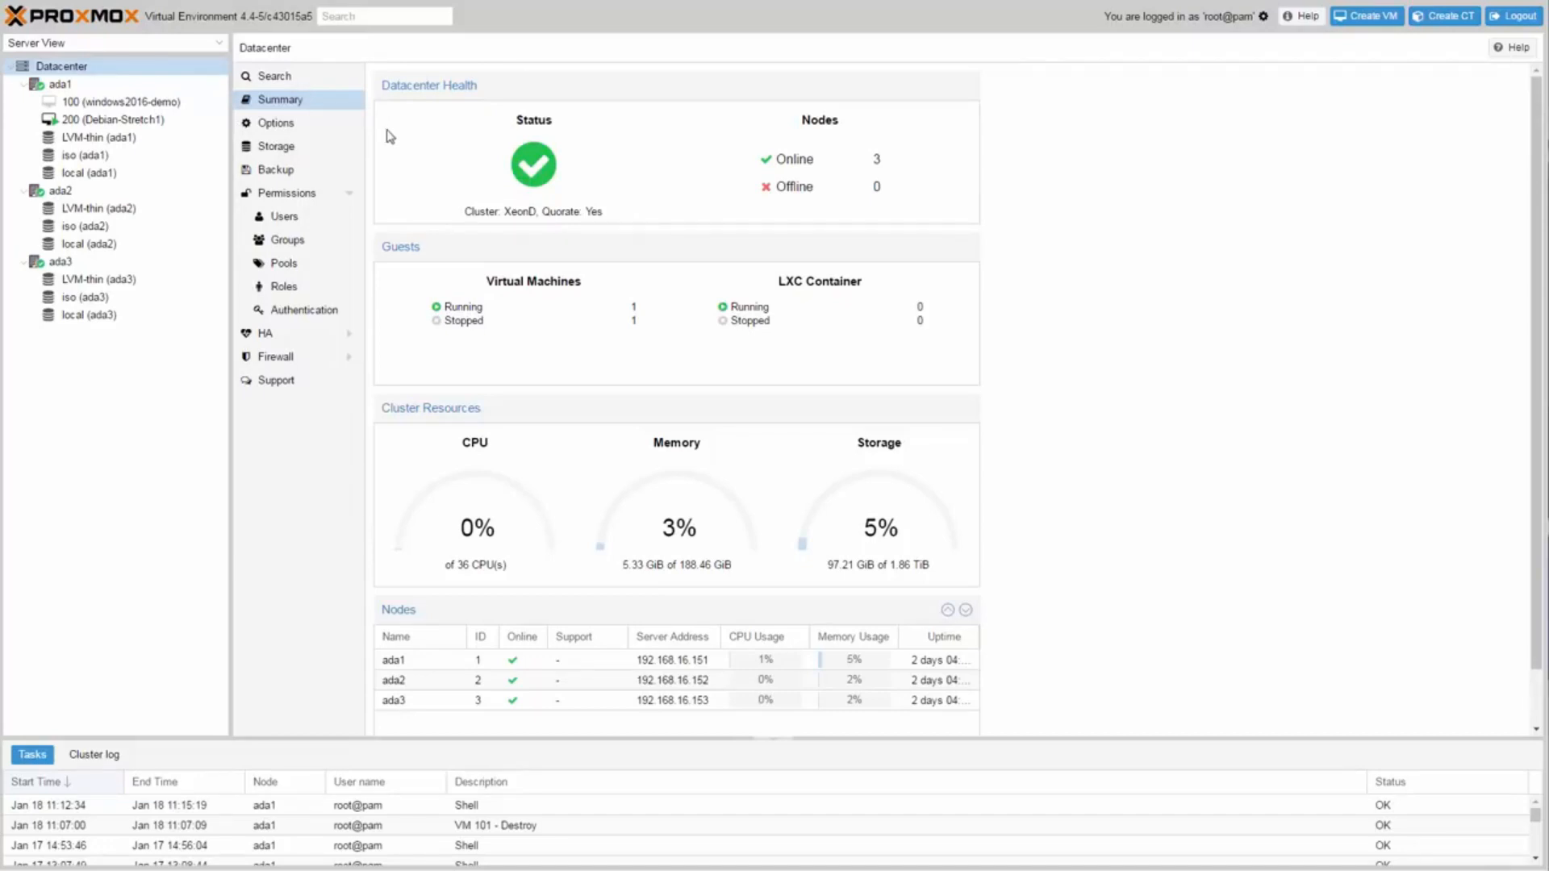
pyautogui.moveTo(884, 171)
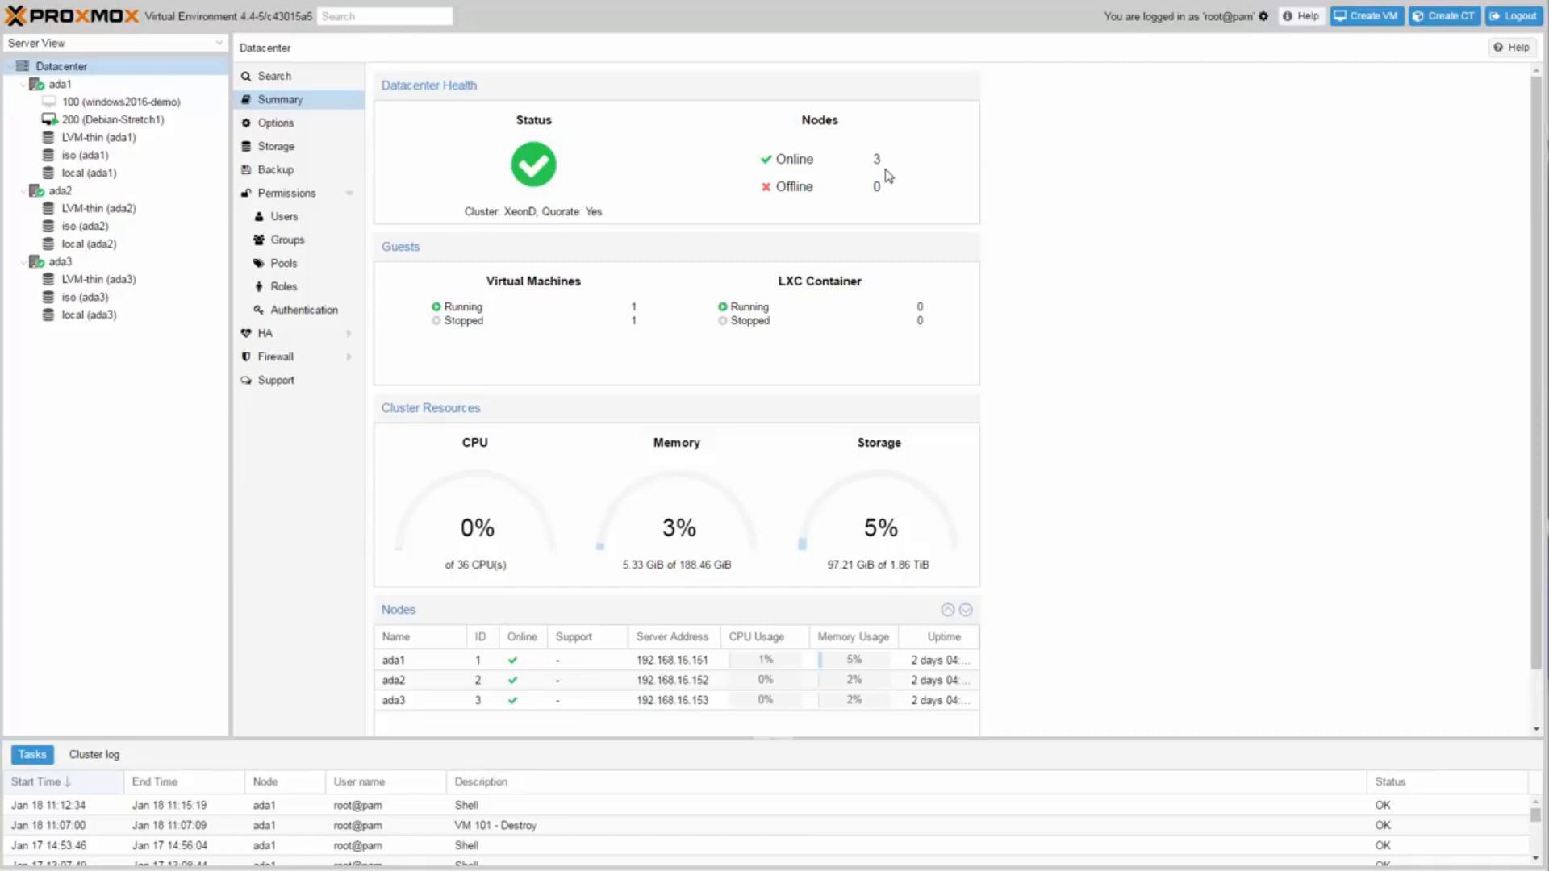
pyautogui.moveTo(894, 194)
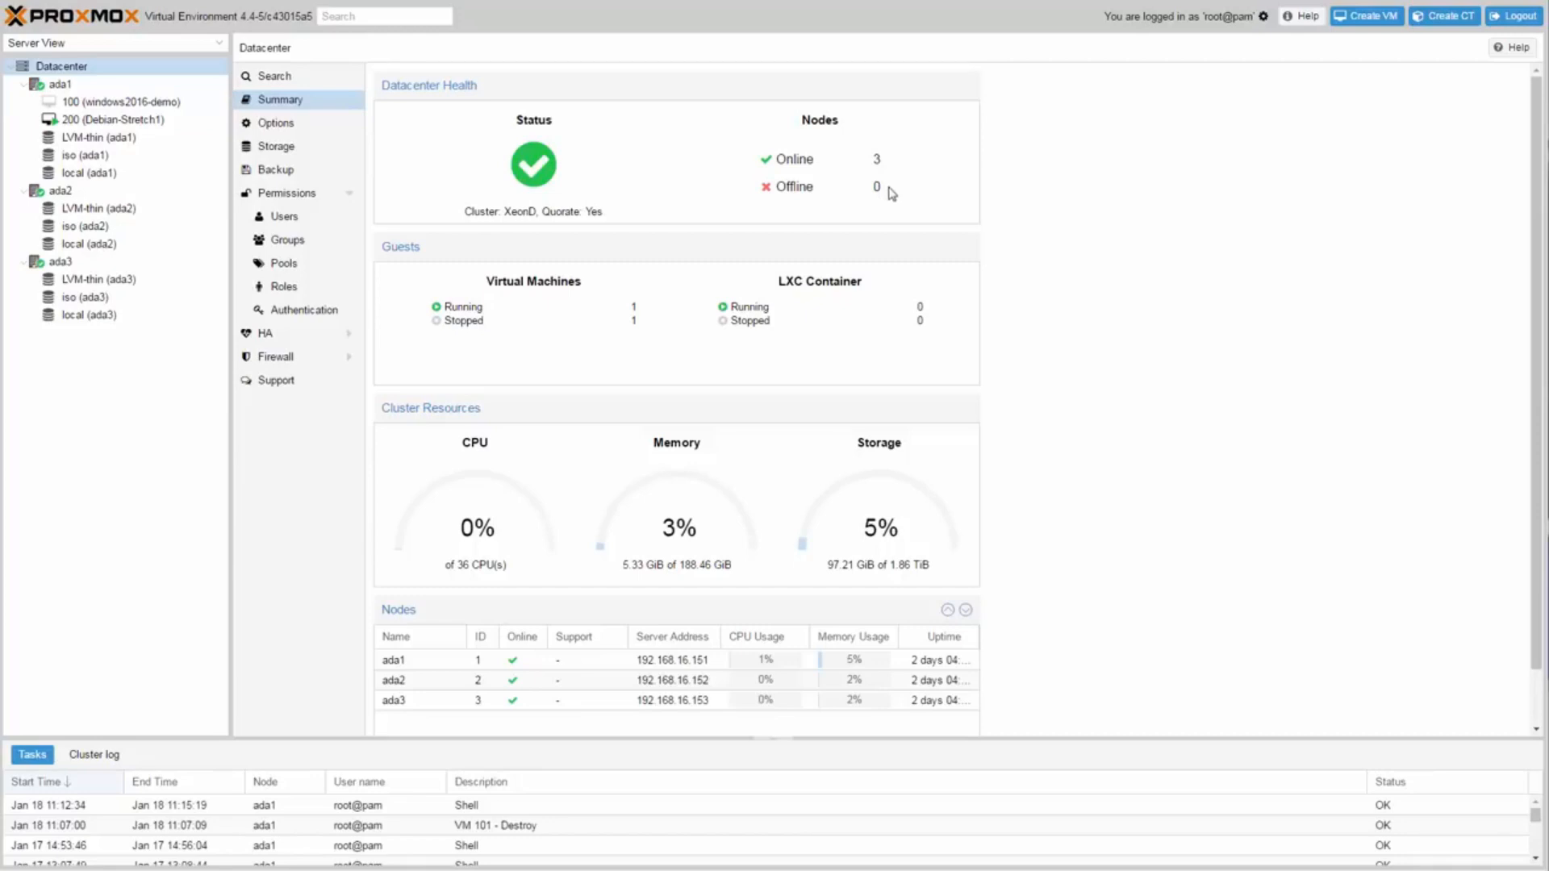
pyautogui.moveTo(237, 129)
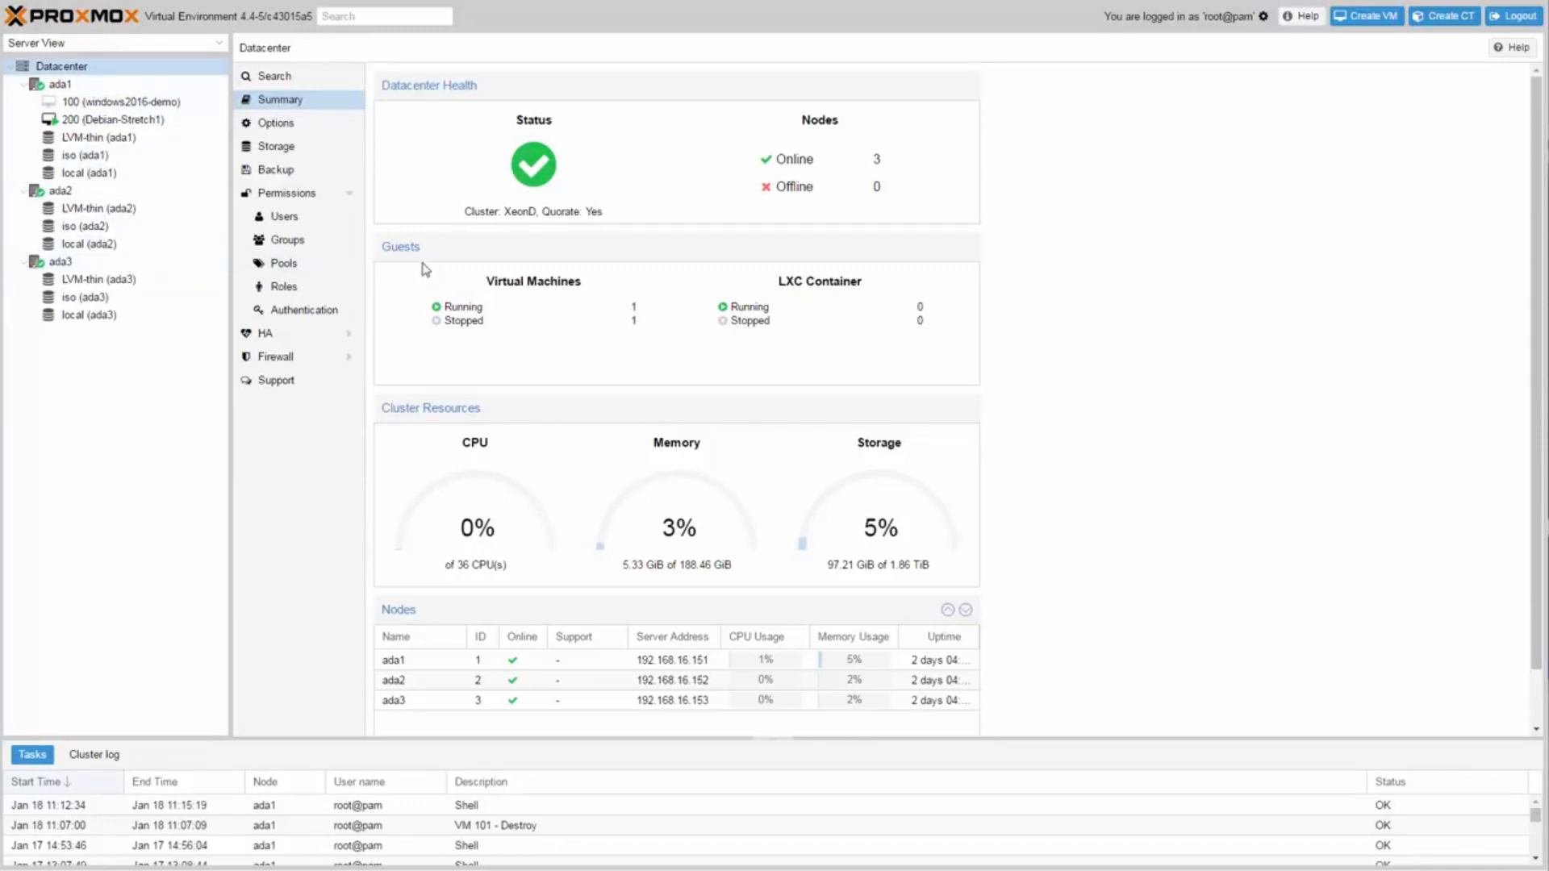
# Show node ada1's Summary with its uptime, CPU, RAM and disk usage graphs
pyautogui.click(50, 84)
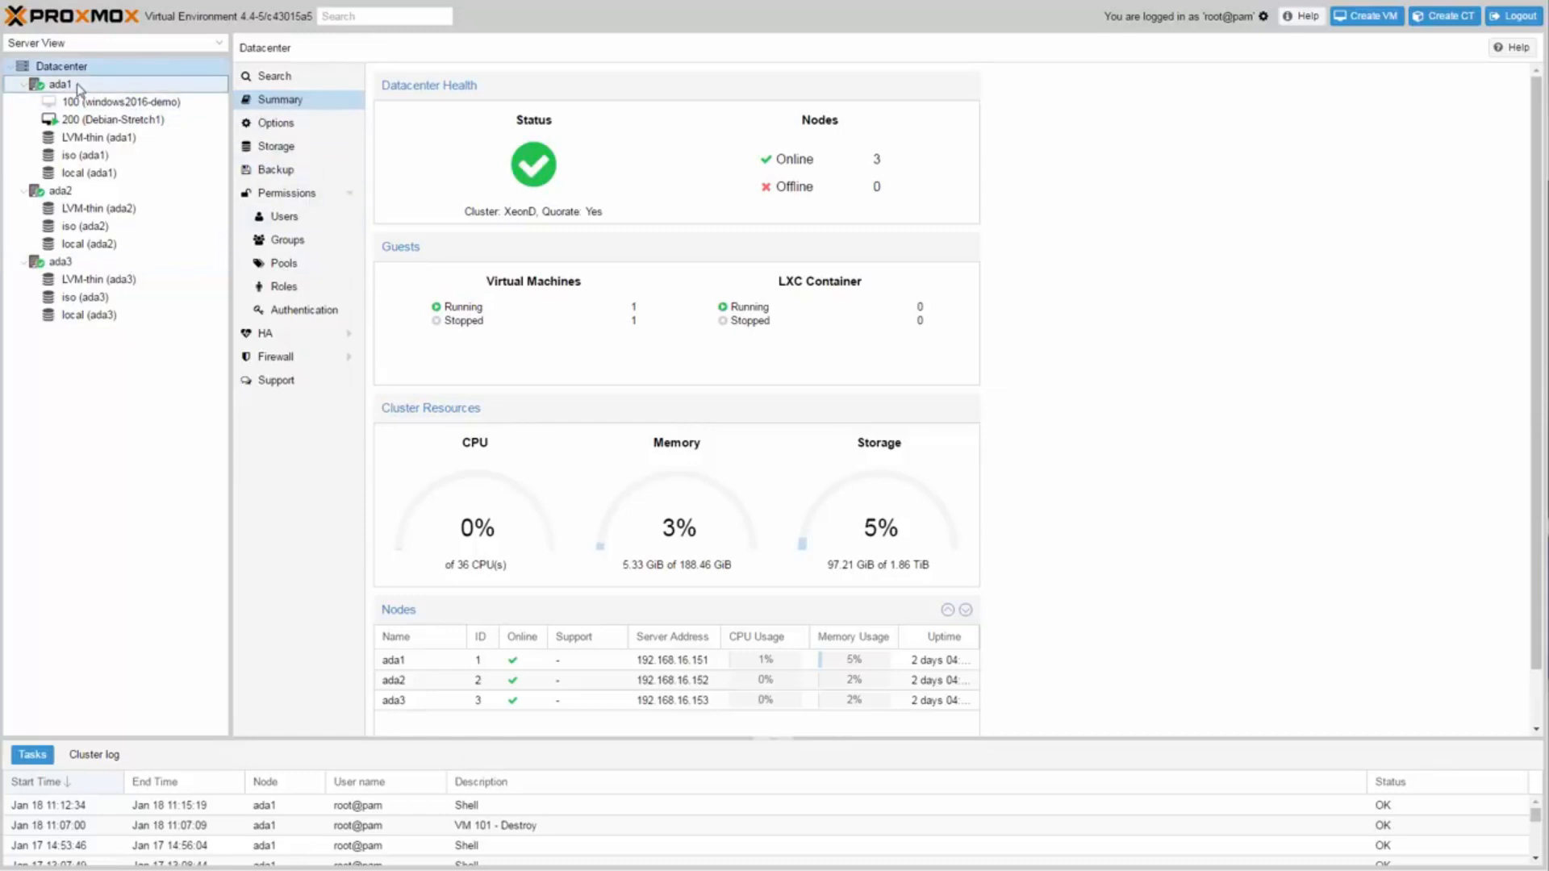
pyautogui.click(48, 84)
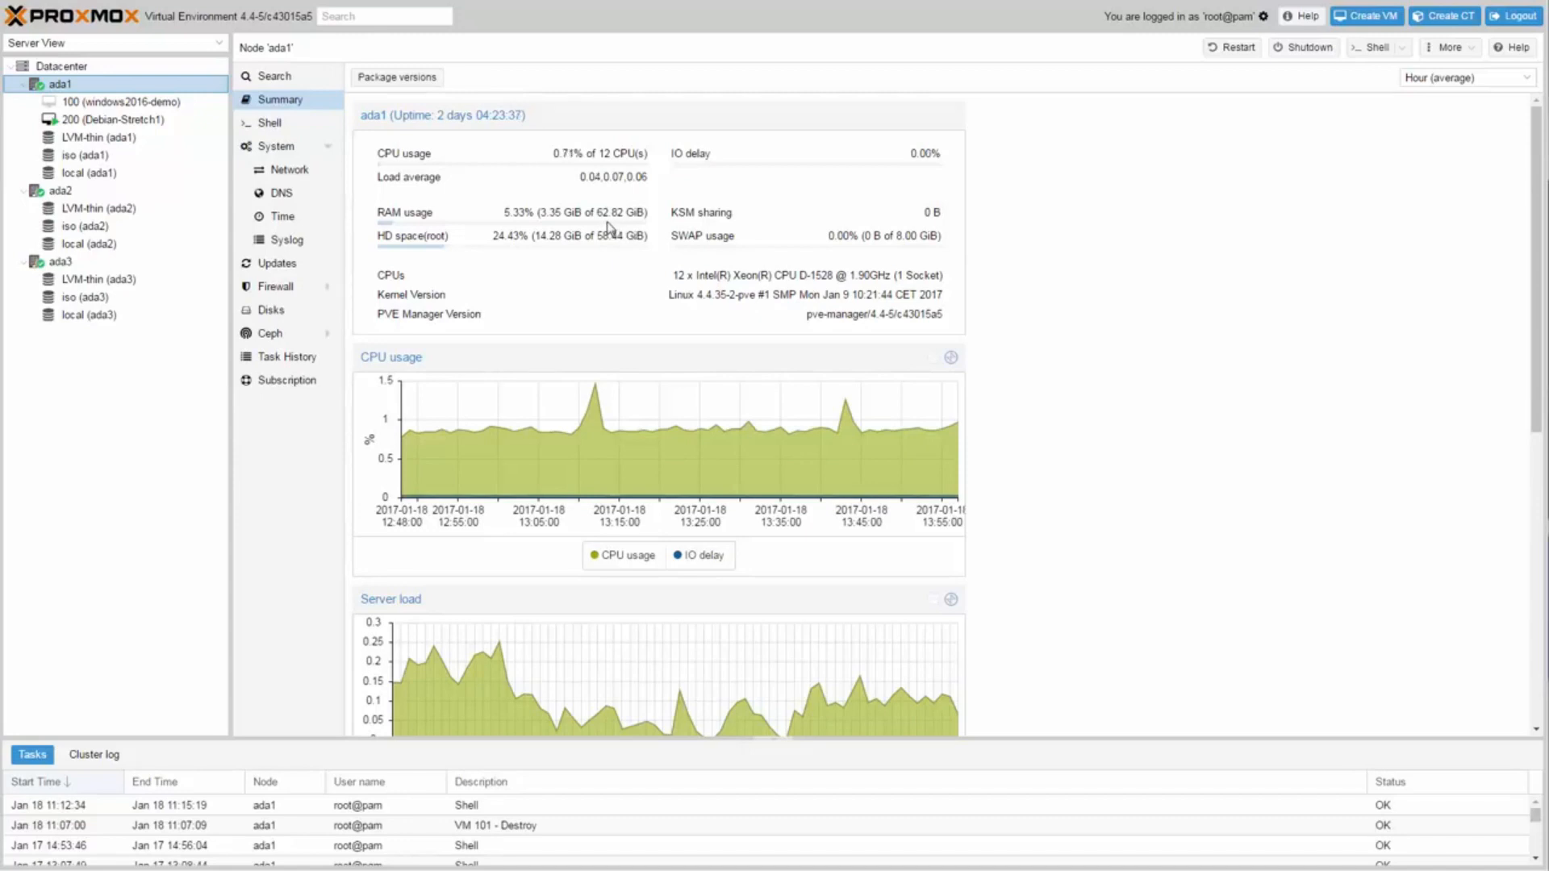
pyautogui.moveTo(297, 311)
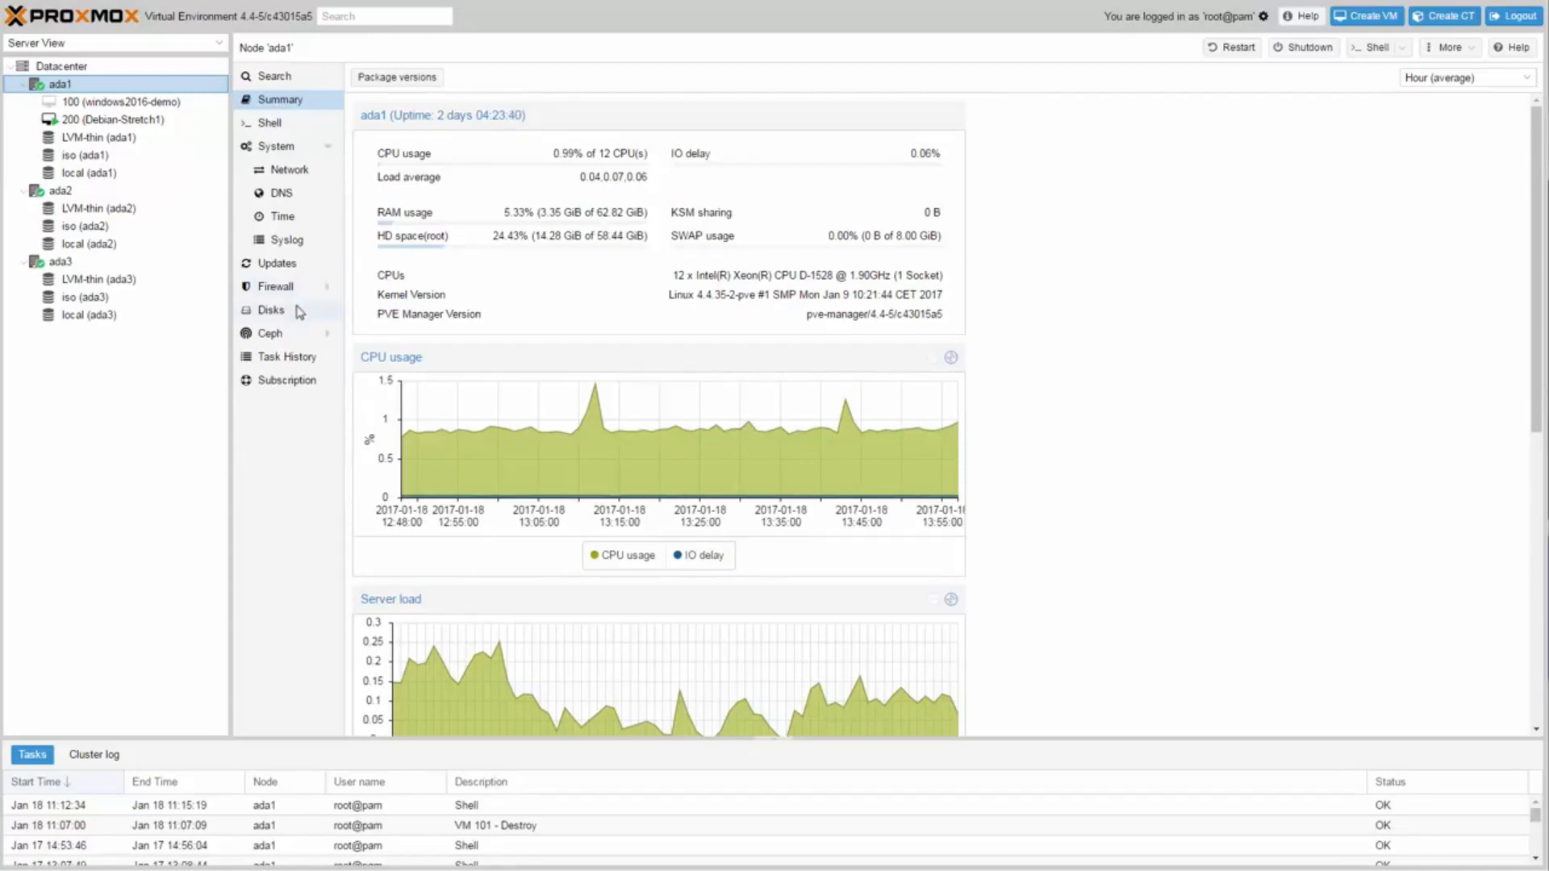
# Review the Disks lists of ada1, ada2 and ada3, then show ada1's network interfaces
pyautogui.click(271, 310)
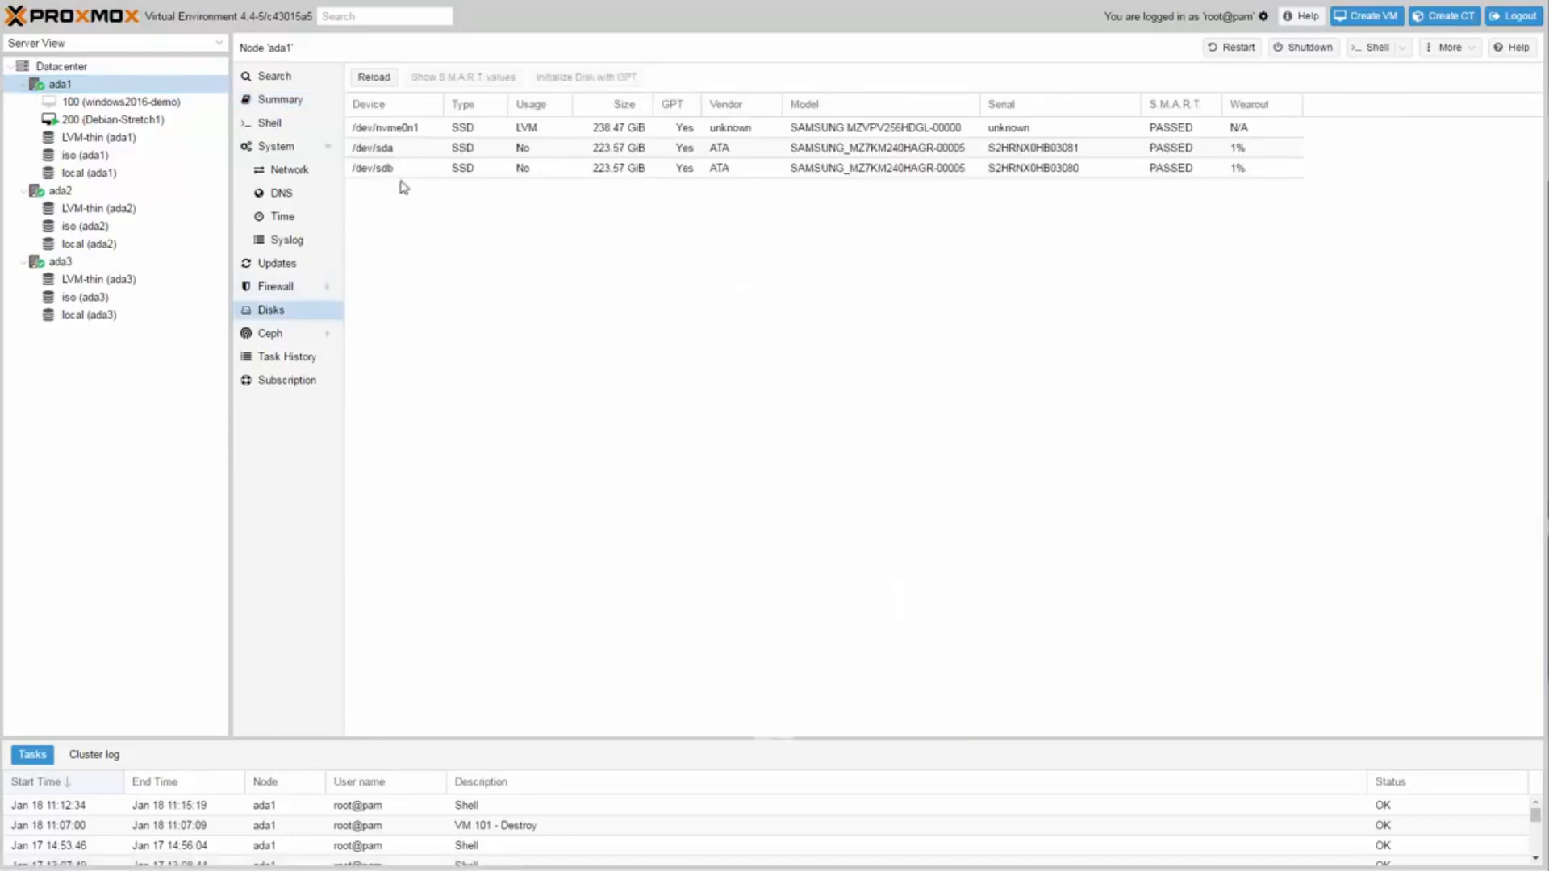
pyautogui.click(424, 127)
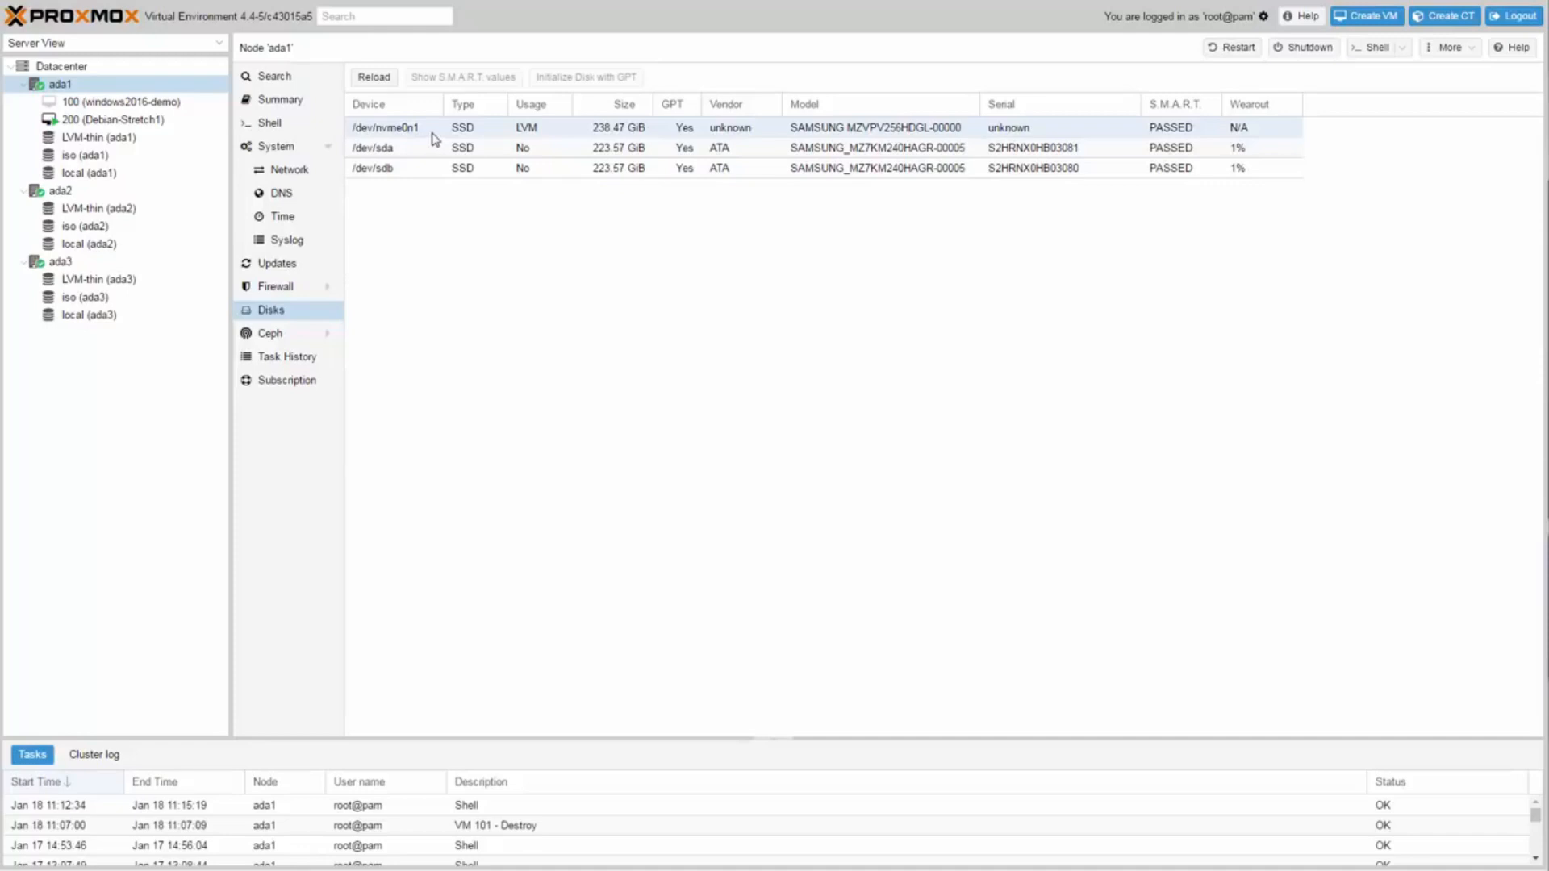
pyautogui.moveTo(489, 139)
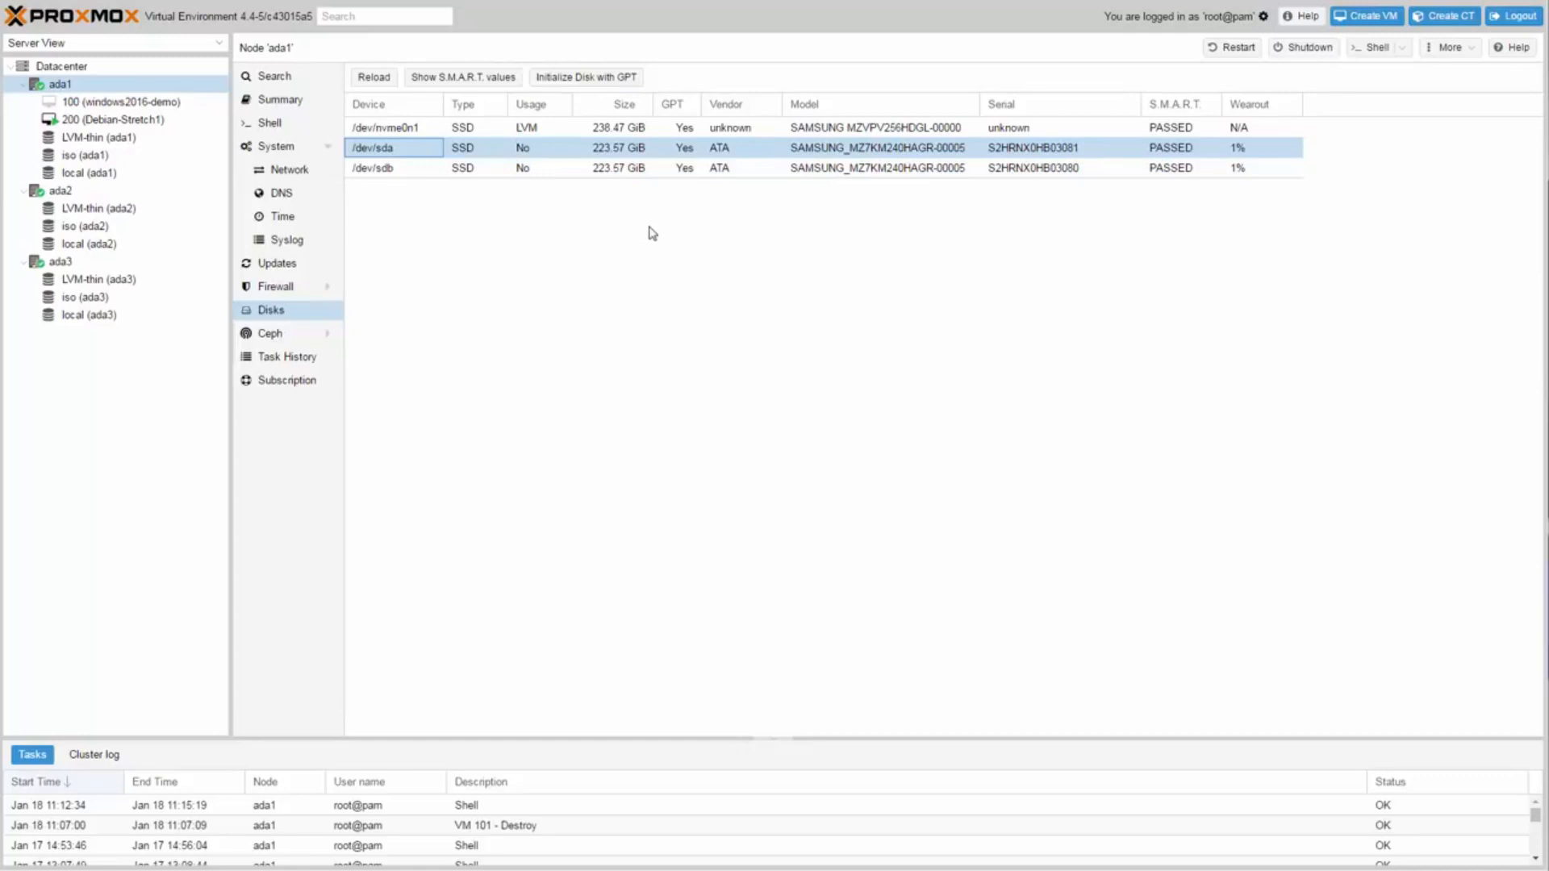
pyautogui.moveTo(650, 231)
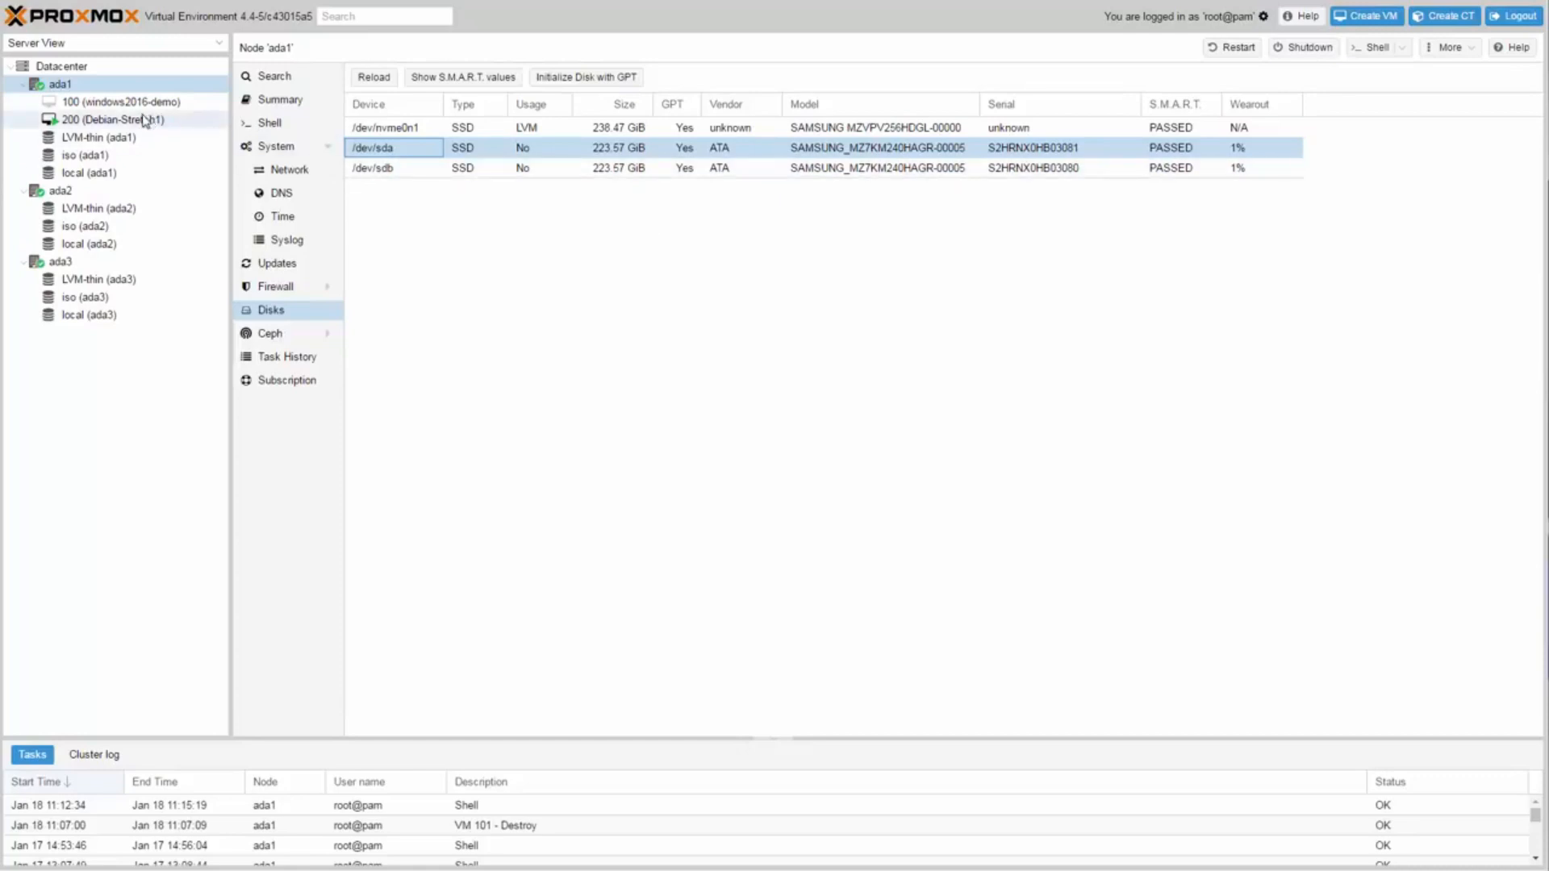
pyautogui.click(48, 190)
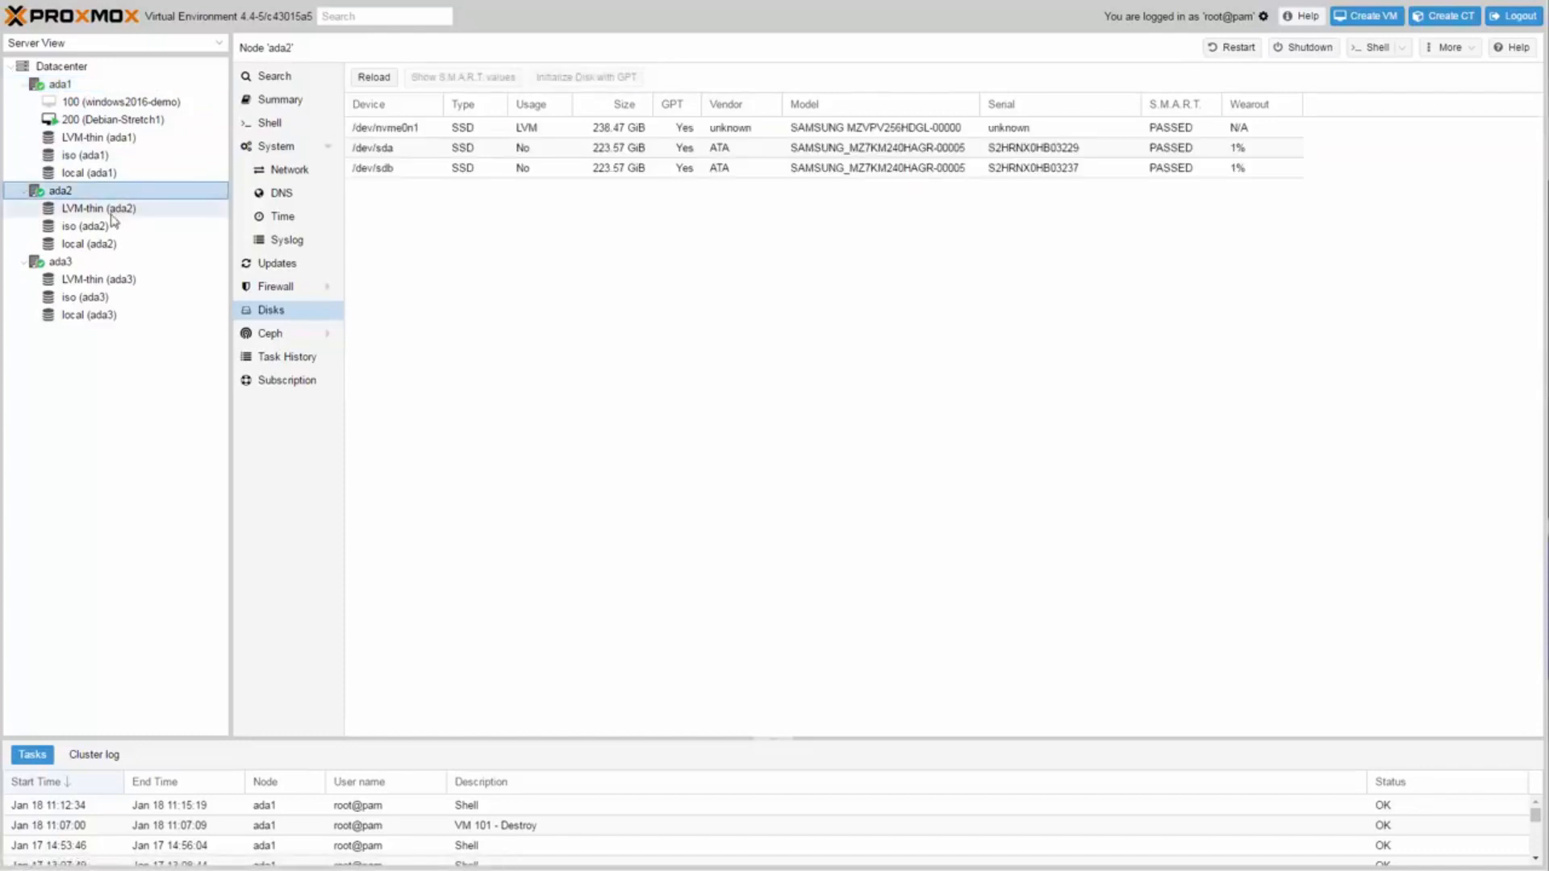
pyautogui.click(50, 261)
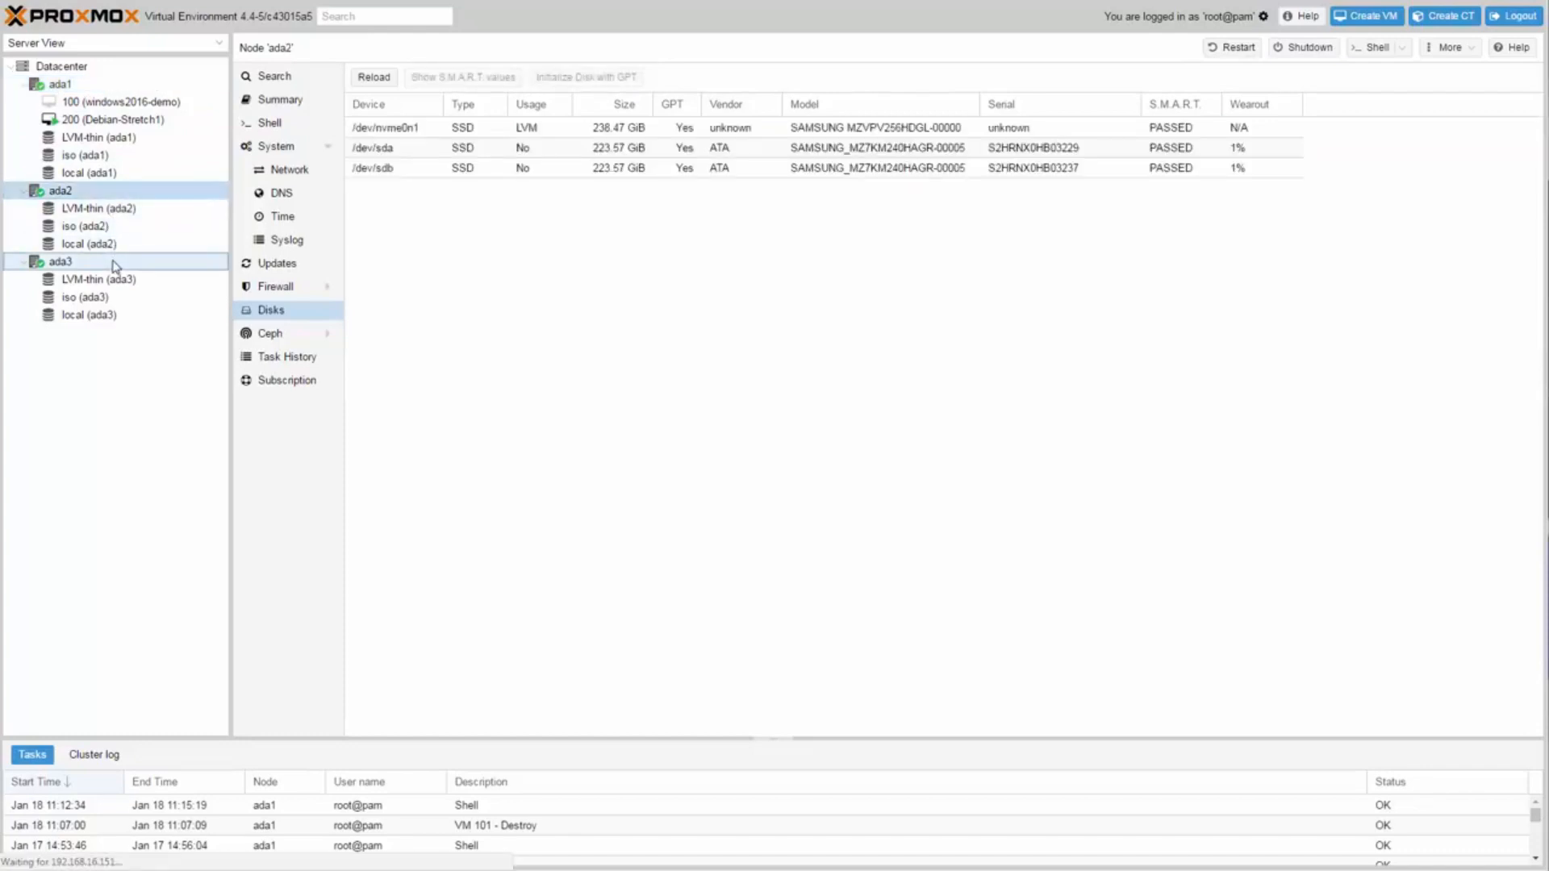
pyautogui.click(49, 262)
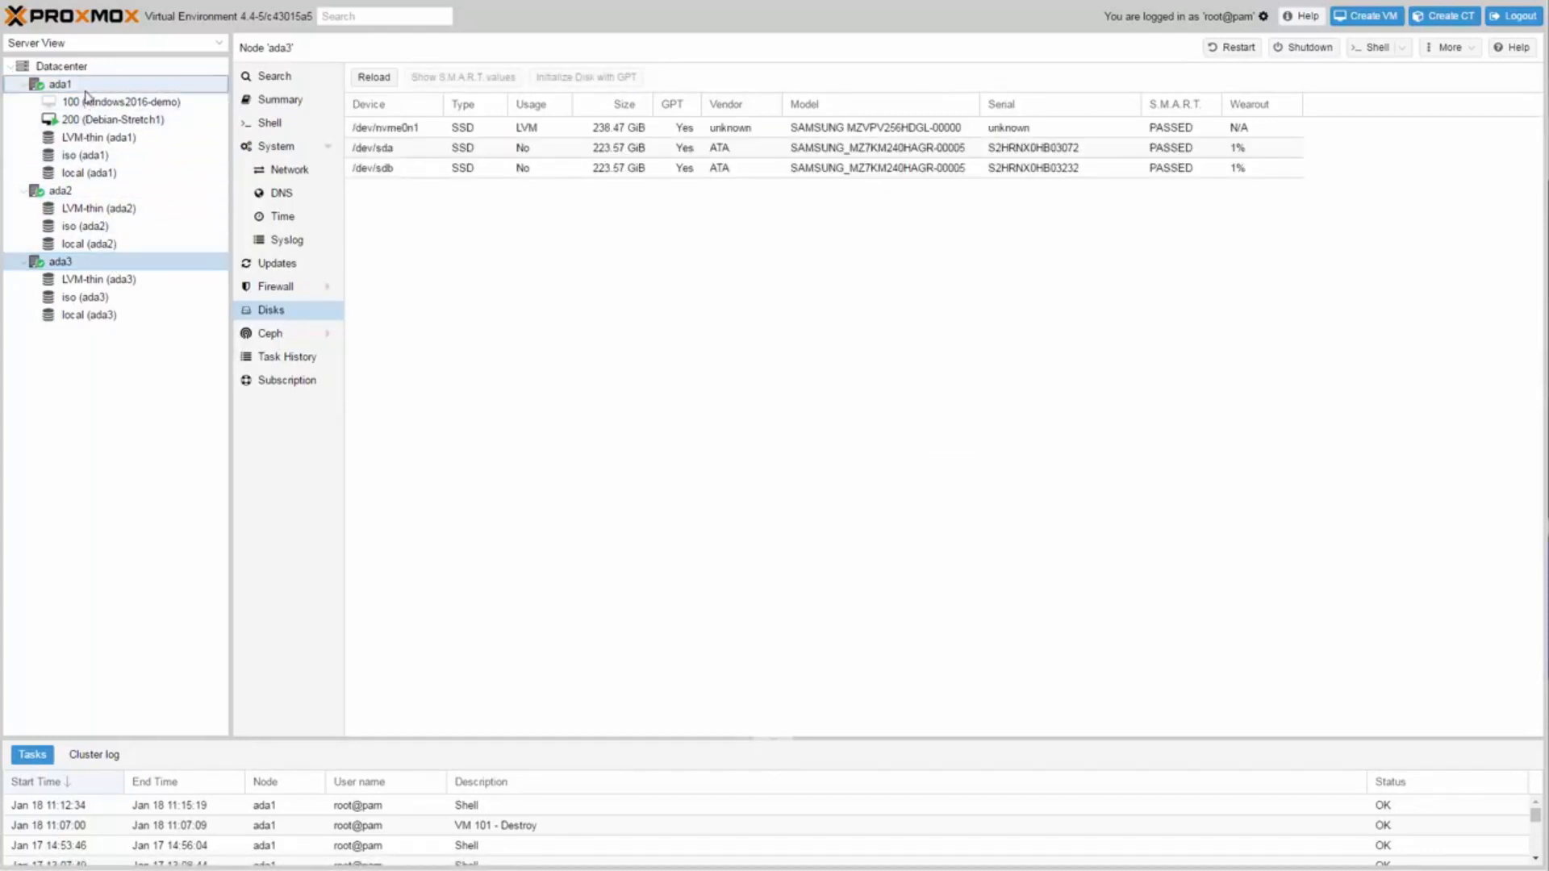
pyautogui.click(46, 84)
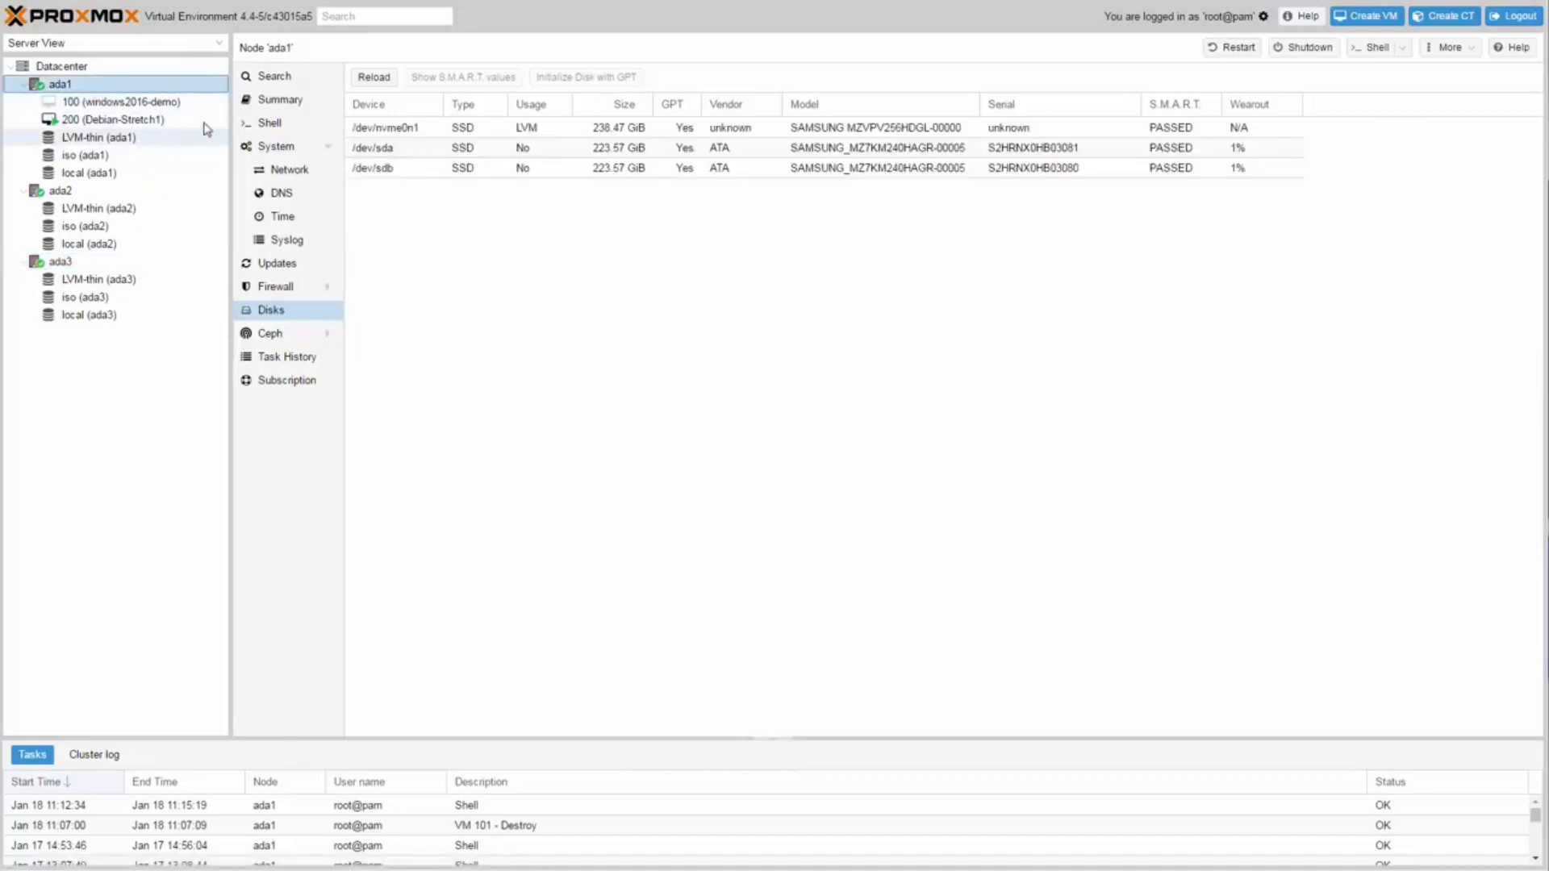
pyautogui.click(287, 169)
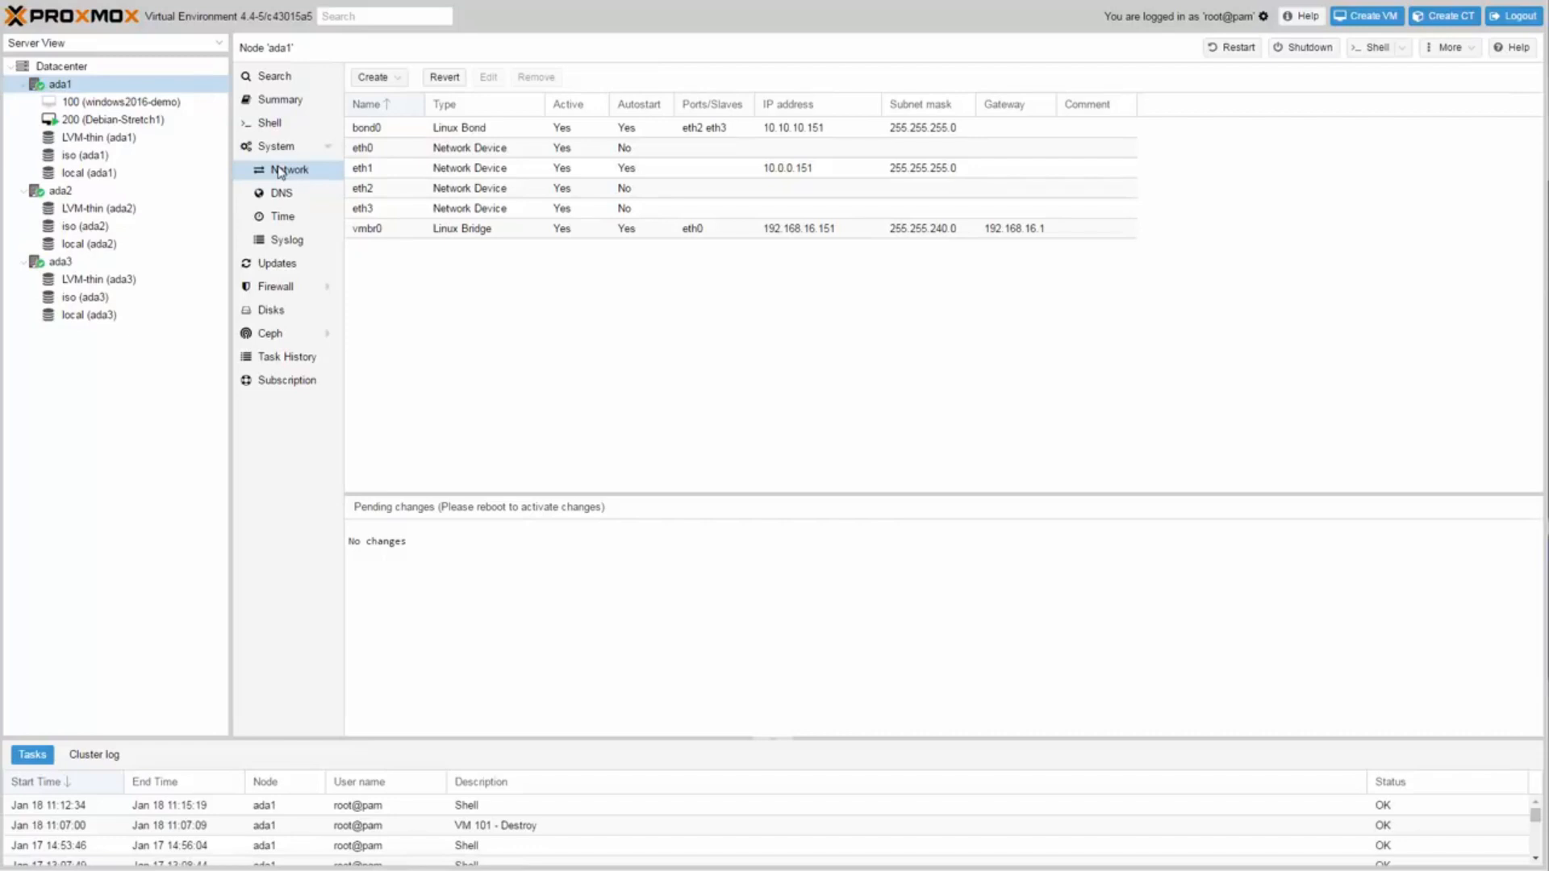
# Inspect interface eth1 on ada1 unchanged, check ada2 and ada3's network settings, return to ada1
pyautogui.click(712, 229)
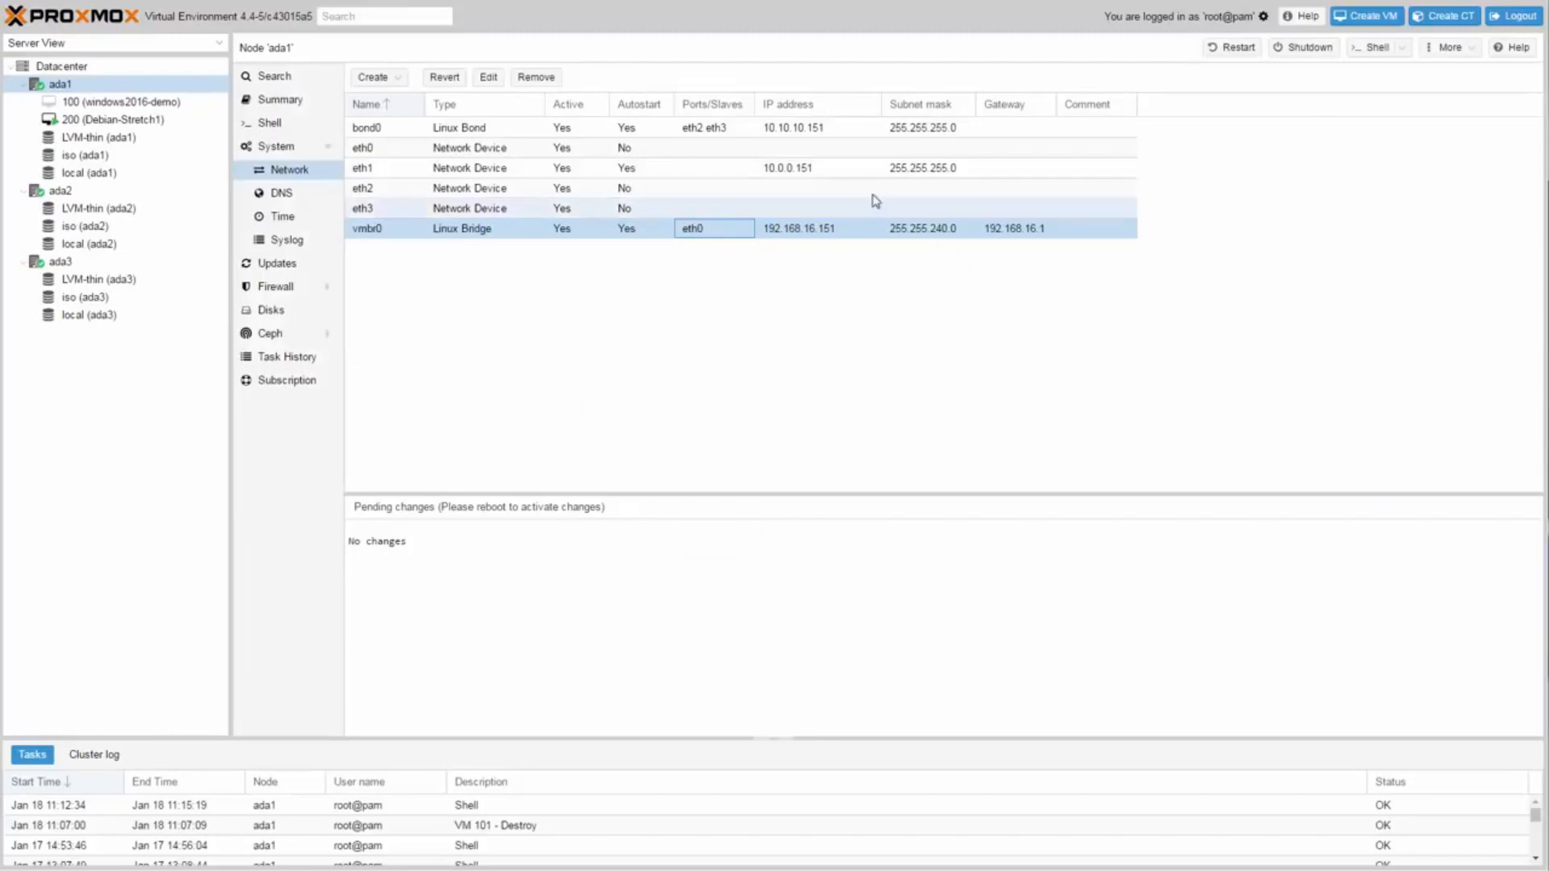
pyautogui.doubleClick(393, 168)
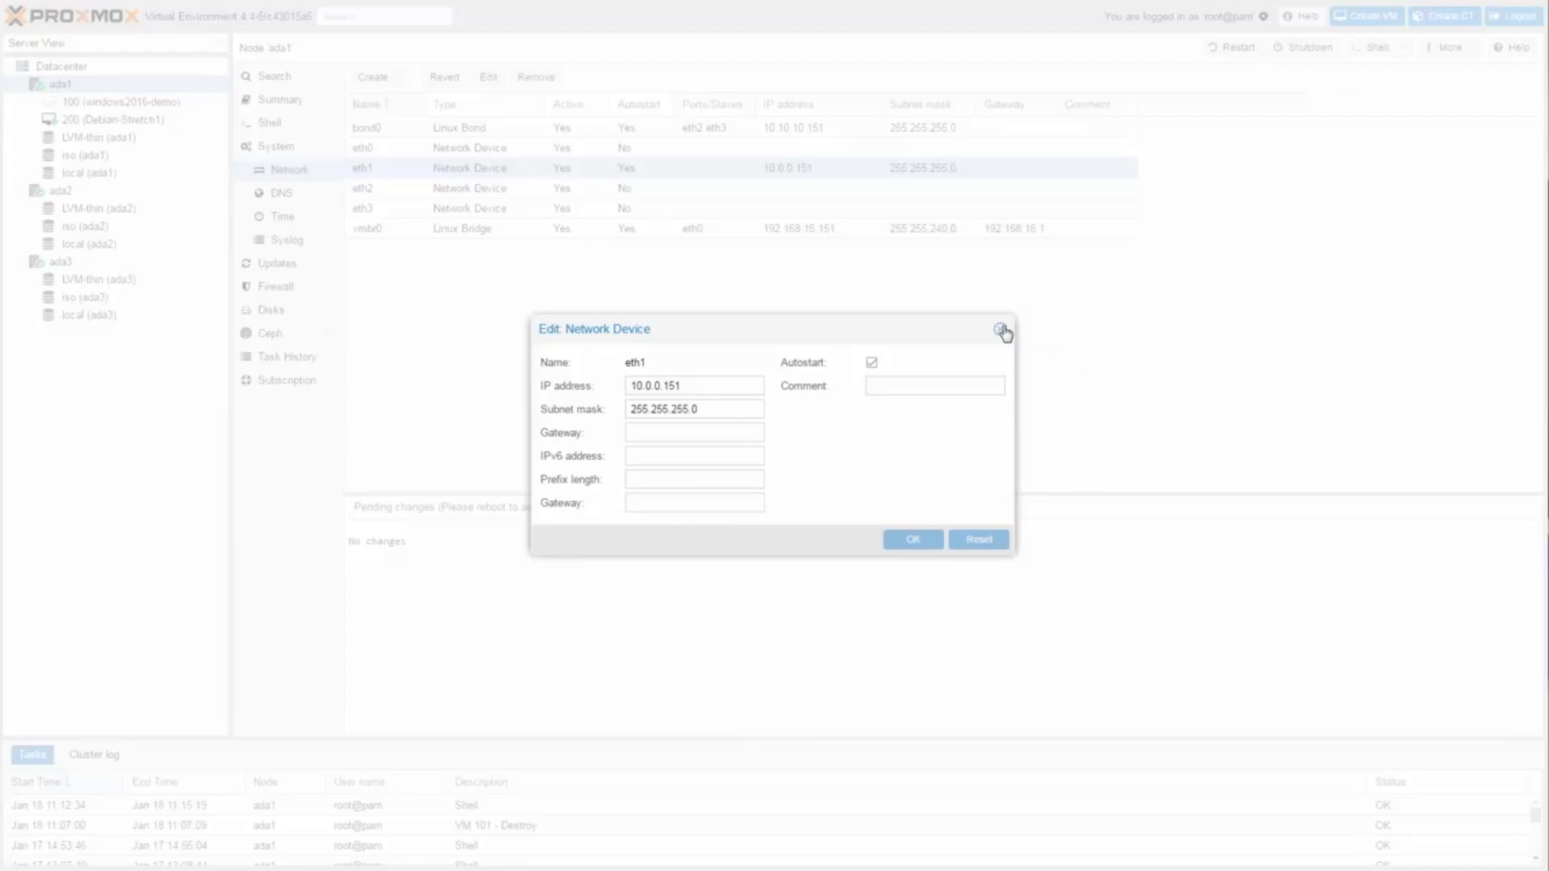
pyautogui.click(1000, 331)
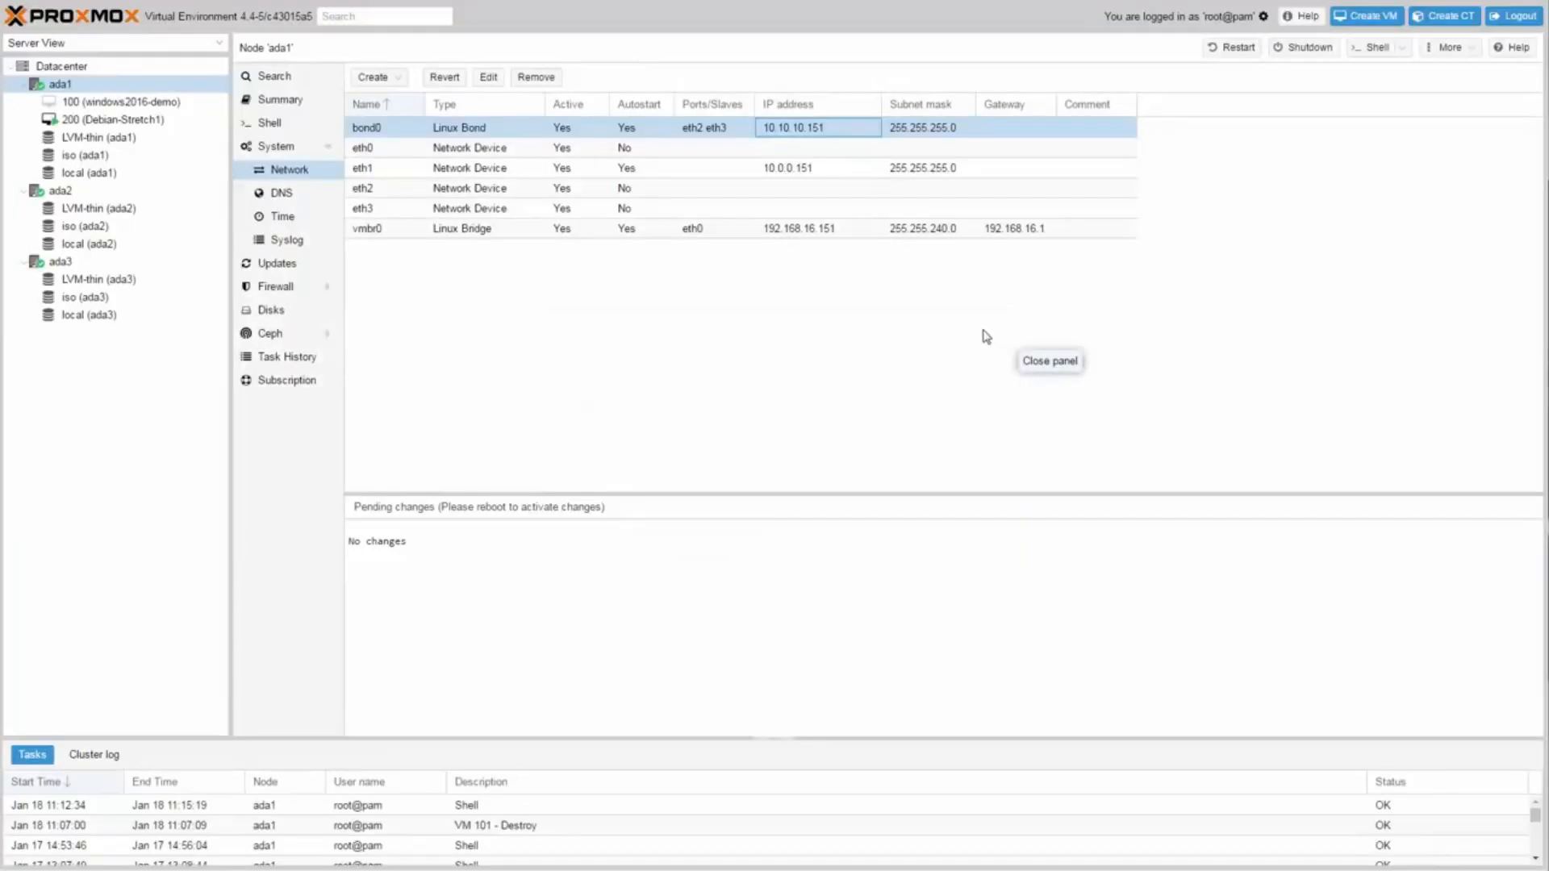
pyautogui.click(50, 190)
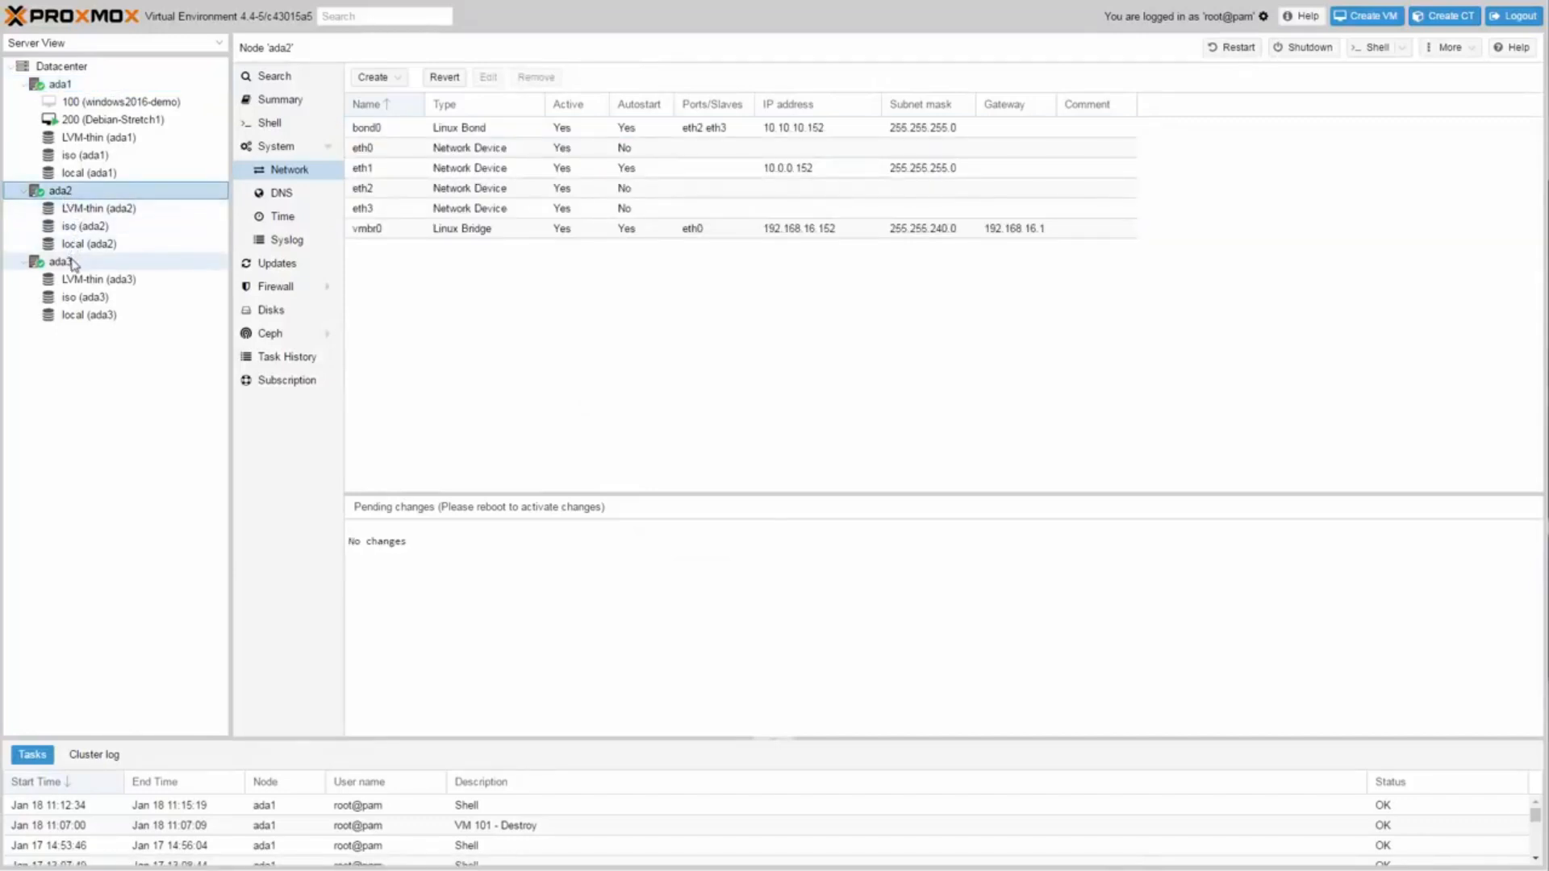
pyautogui.click(53, 262)
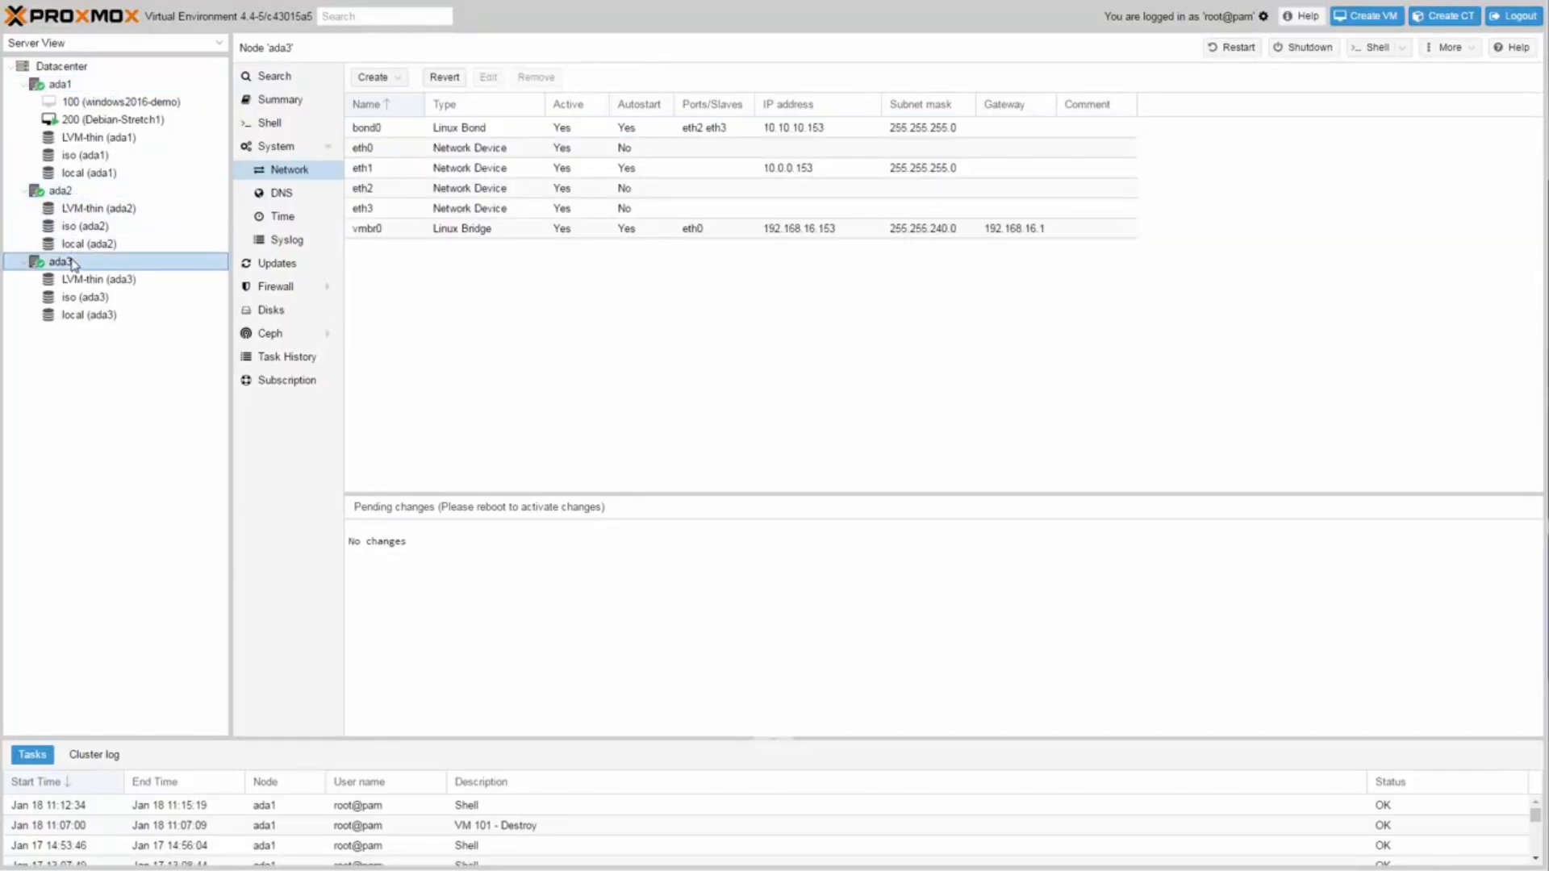
pyautogui.moveTo(71, 86)
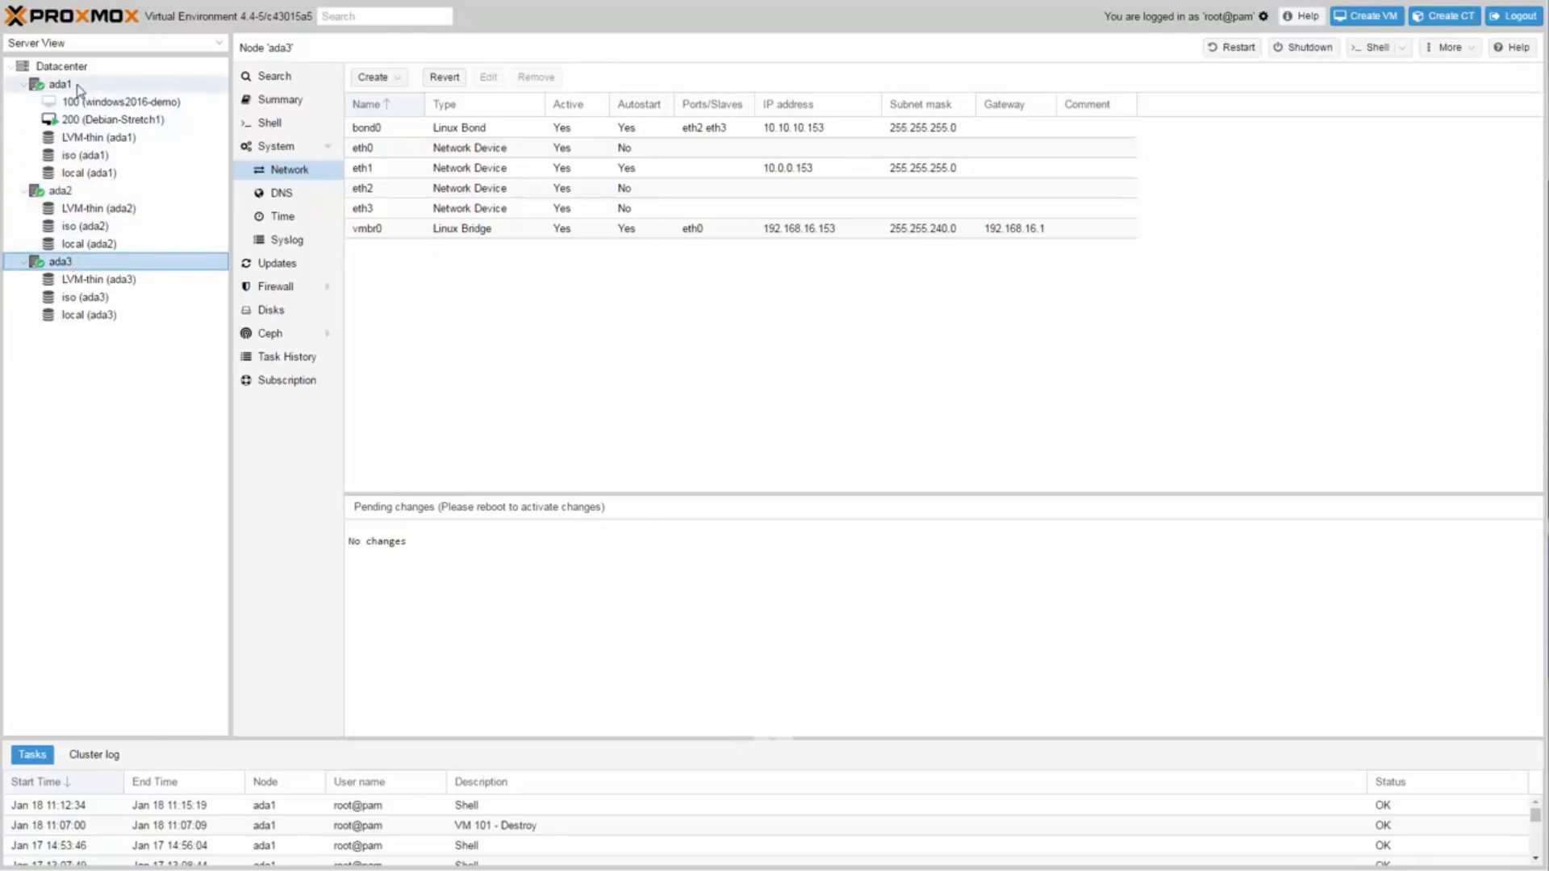
pyautogui.click(45, 84)
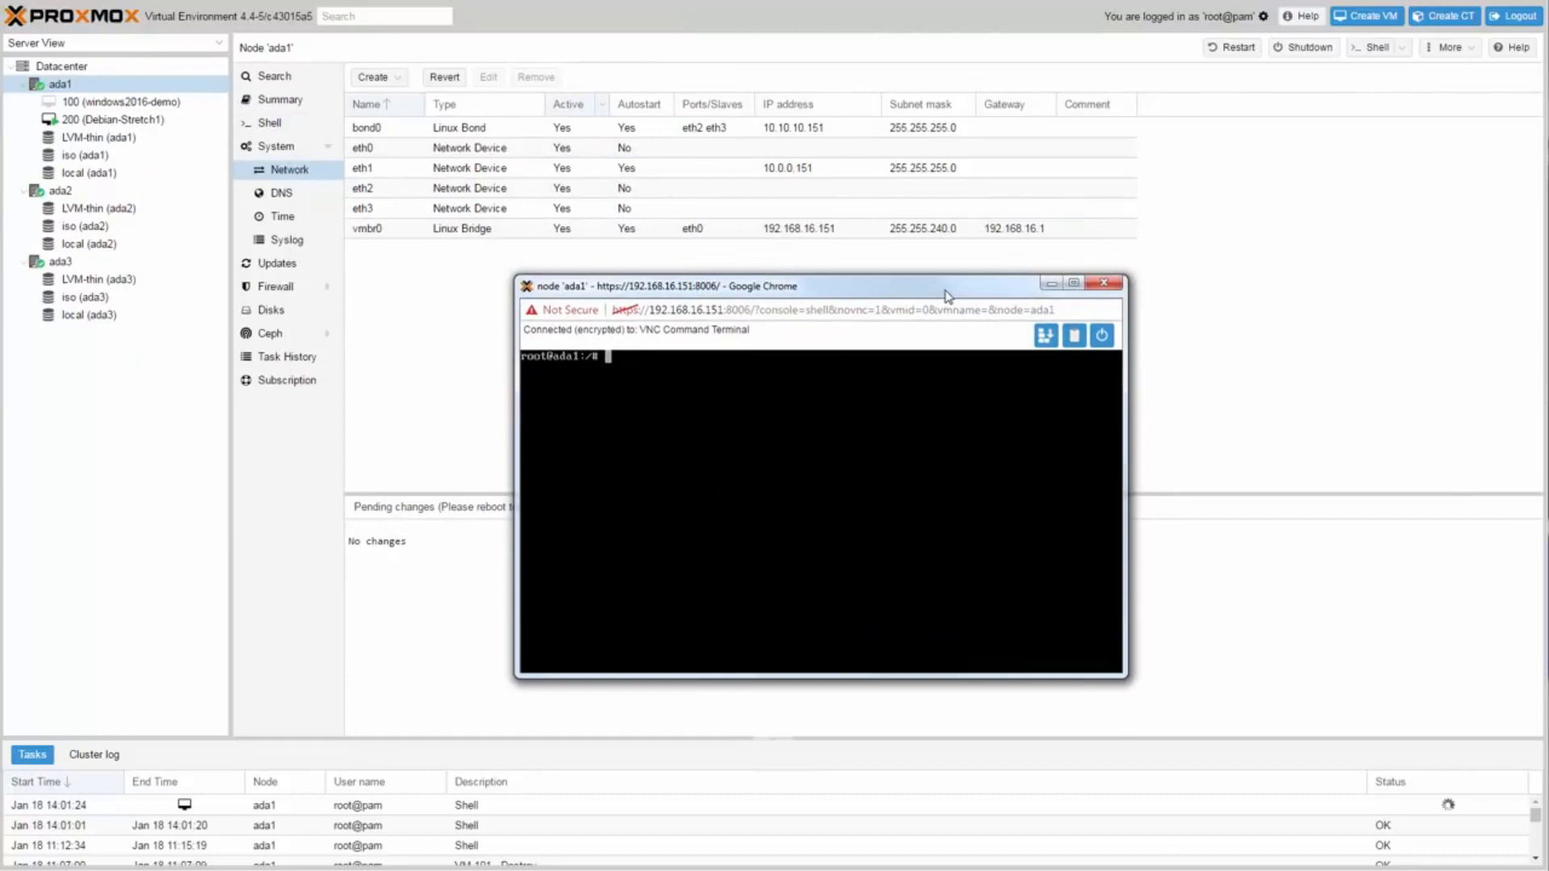
# Run pveceph install --version jewel in the shells of ada1 and ada2
pyautogui.write('pveceph')
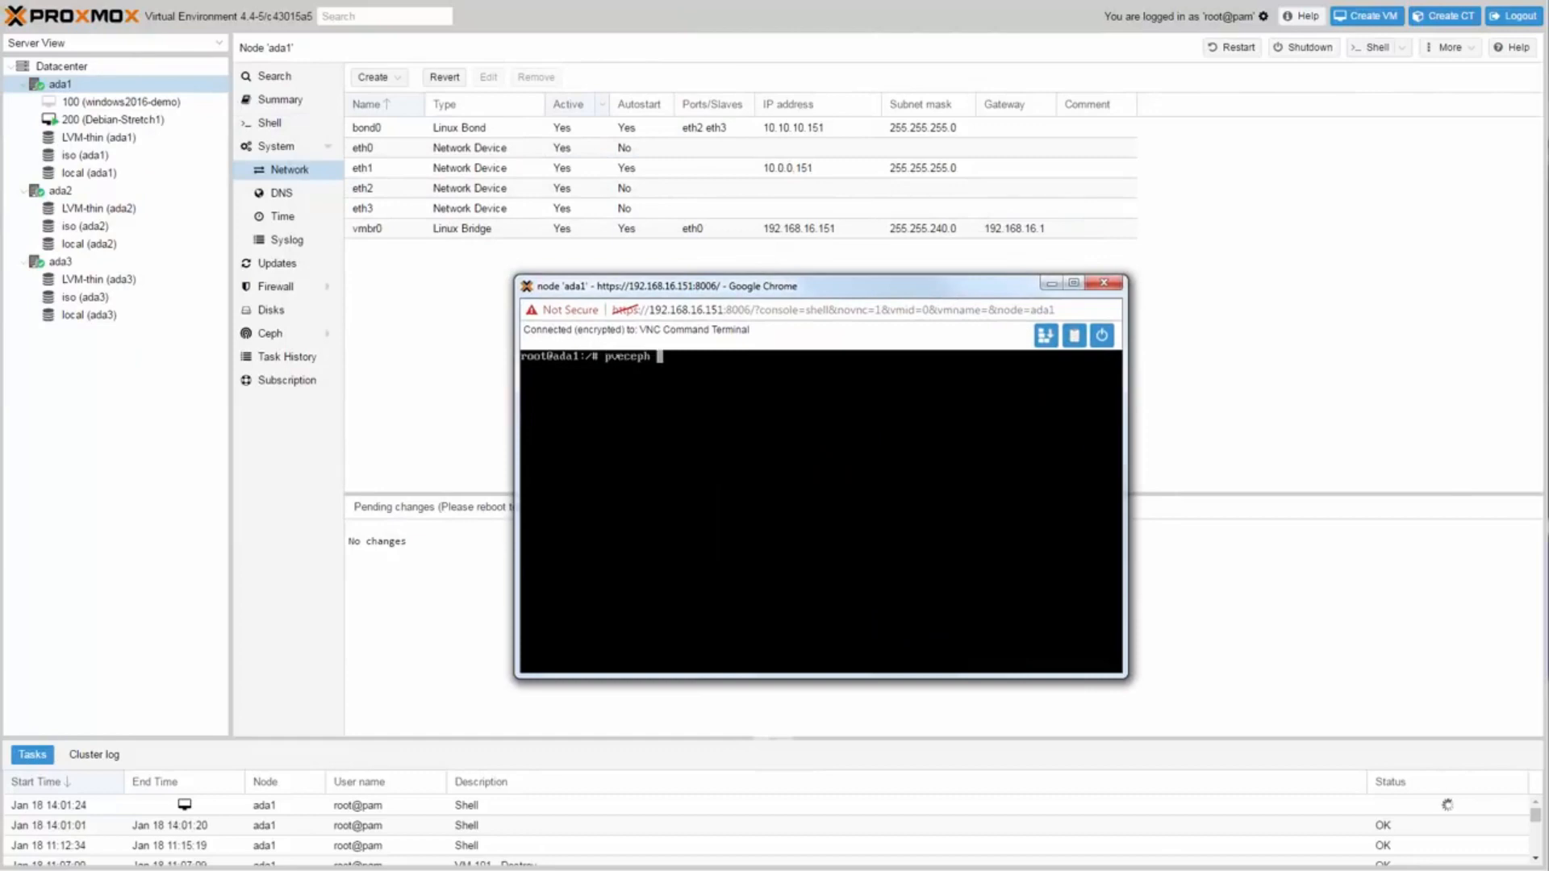
pyautogui.write('install --version jewel')
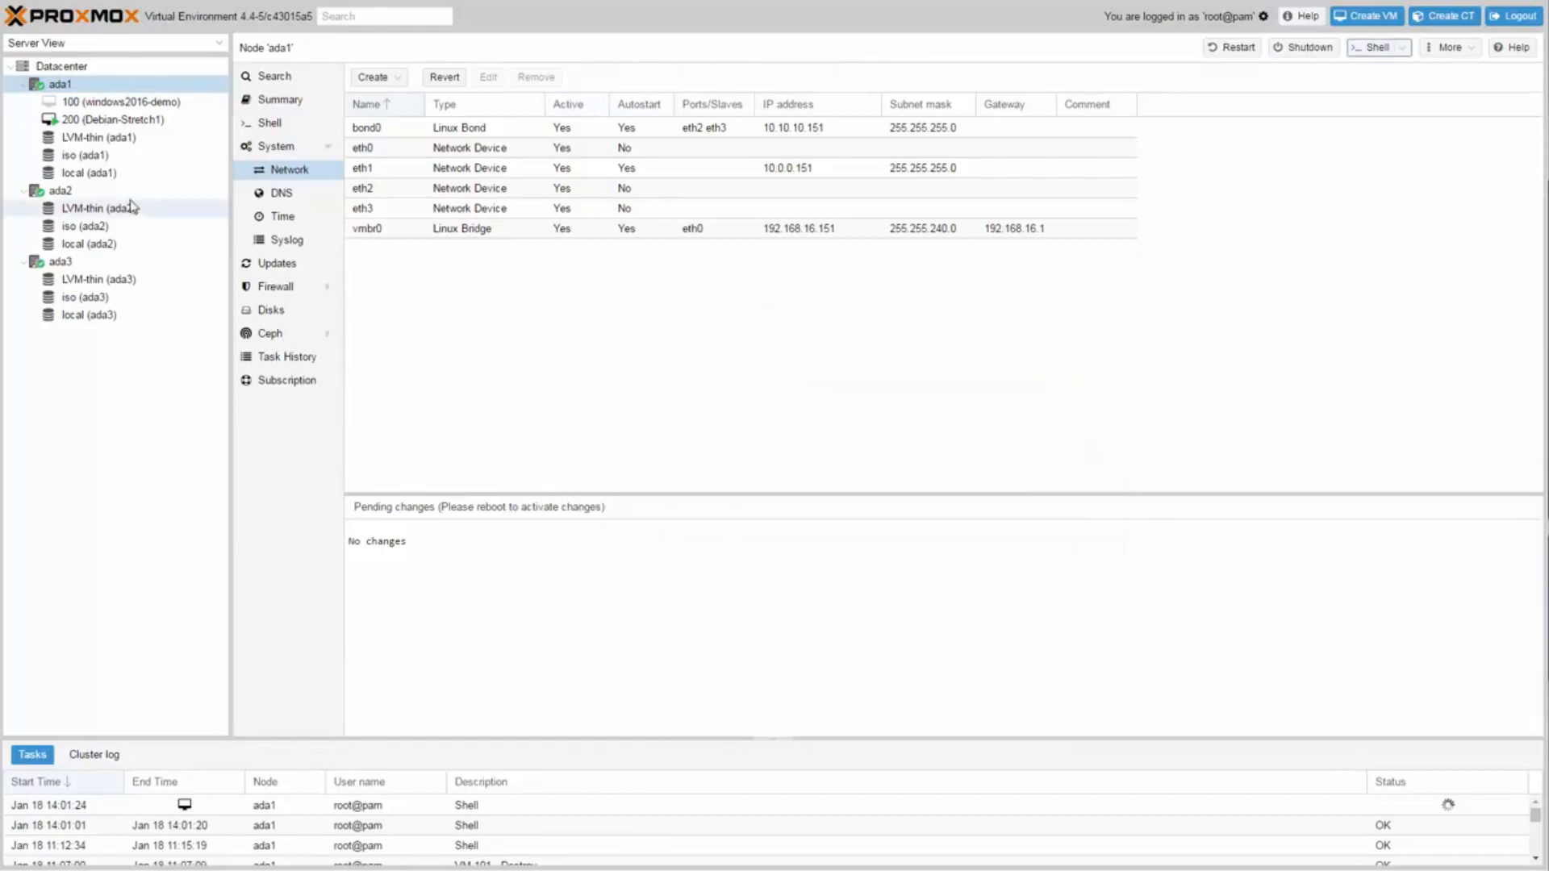
pyautogui.click(48, 191)
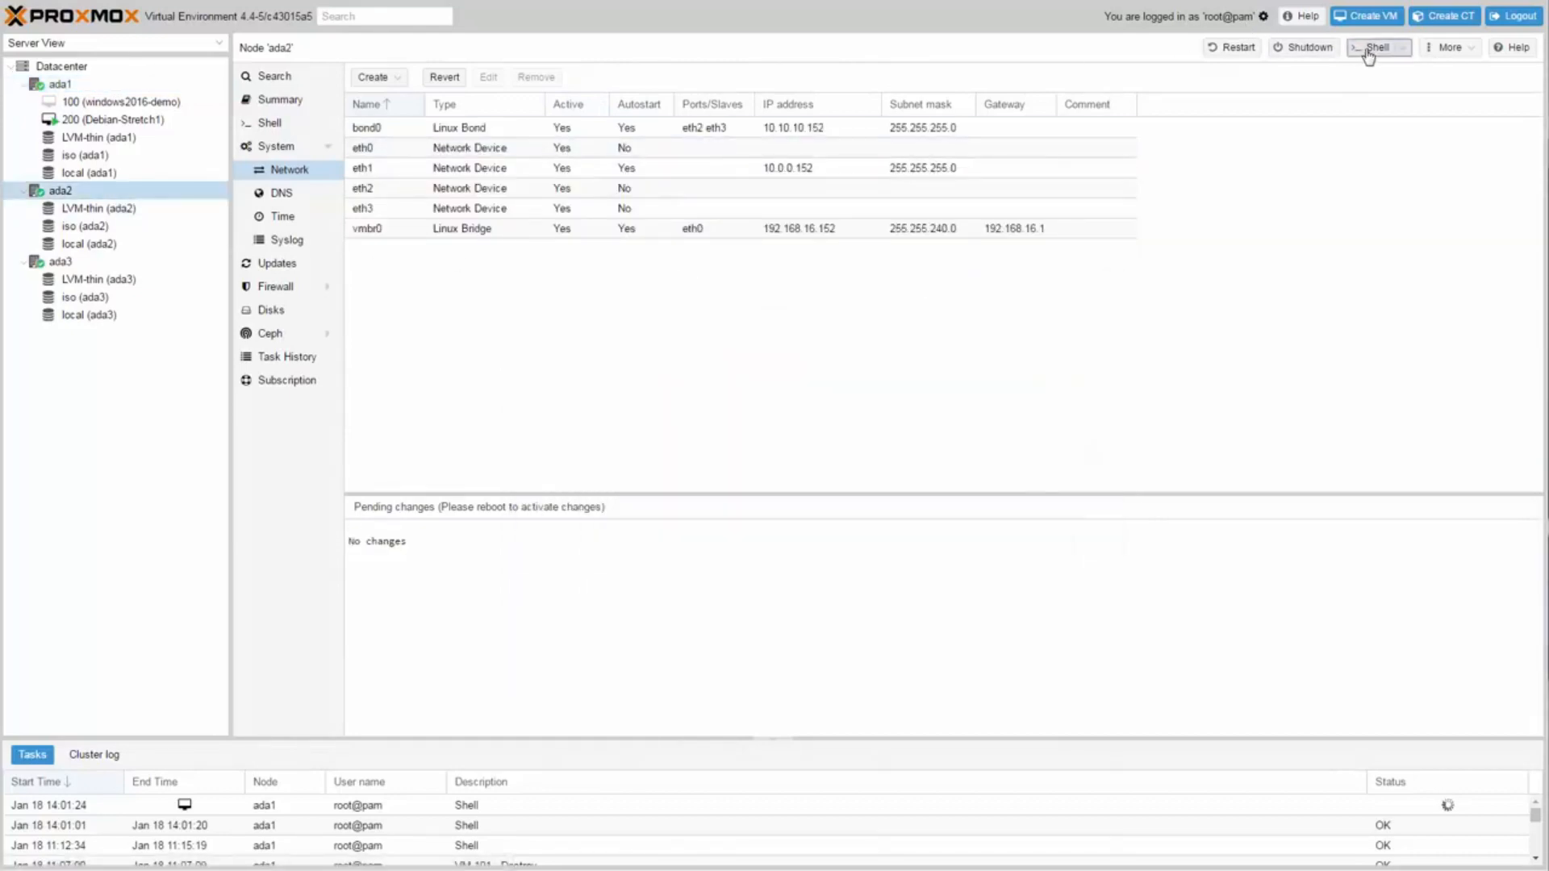
pyautogui.click(1384, 47)
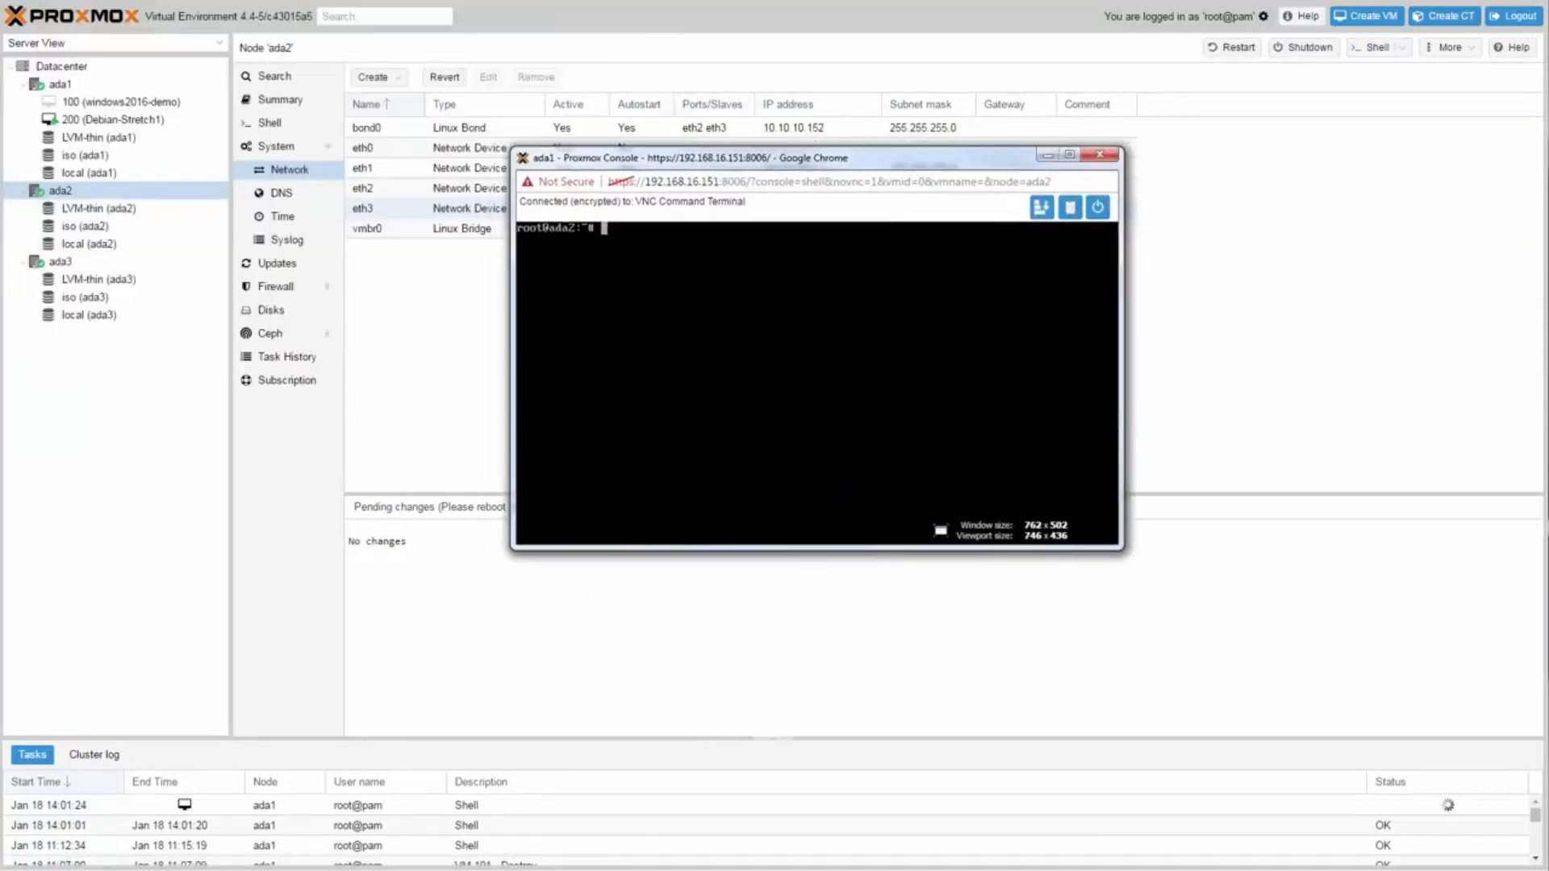
pyautogui.write('pveceph install --version je')
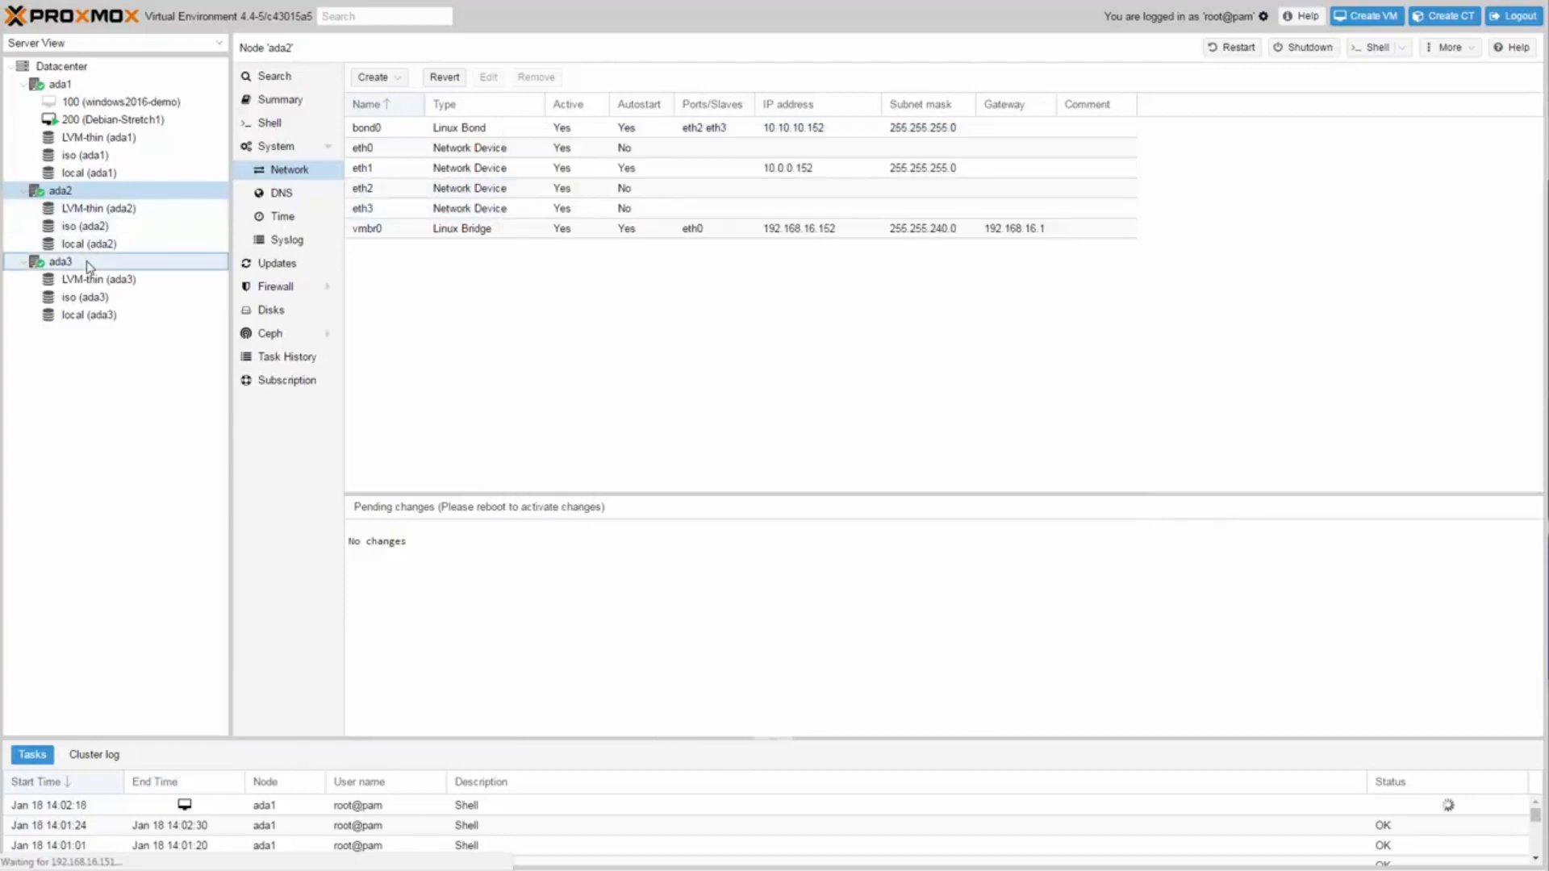
# Install the Ceph jewel packages on ada3, confirming with Y, and close its console
pyautogui.click(50, 262)
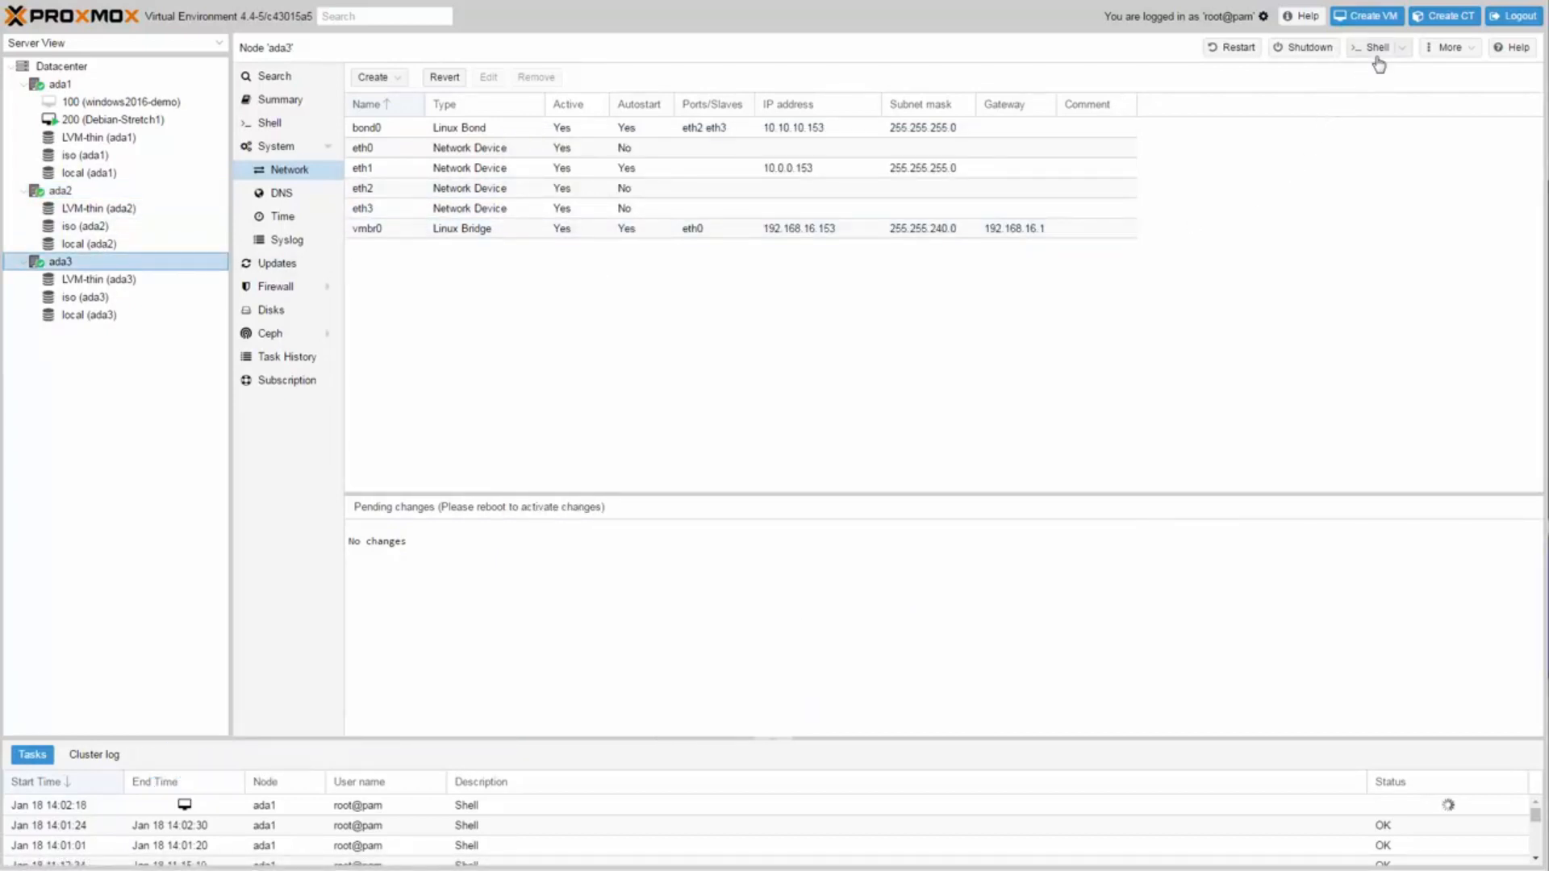
pyautogui.click(1372, 47)
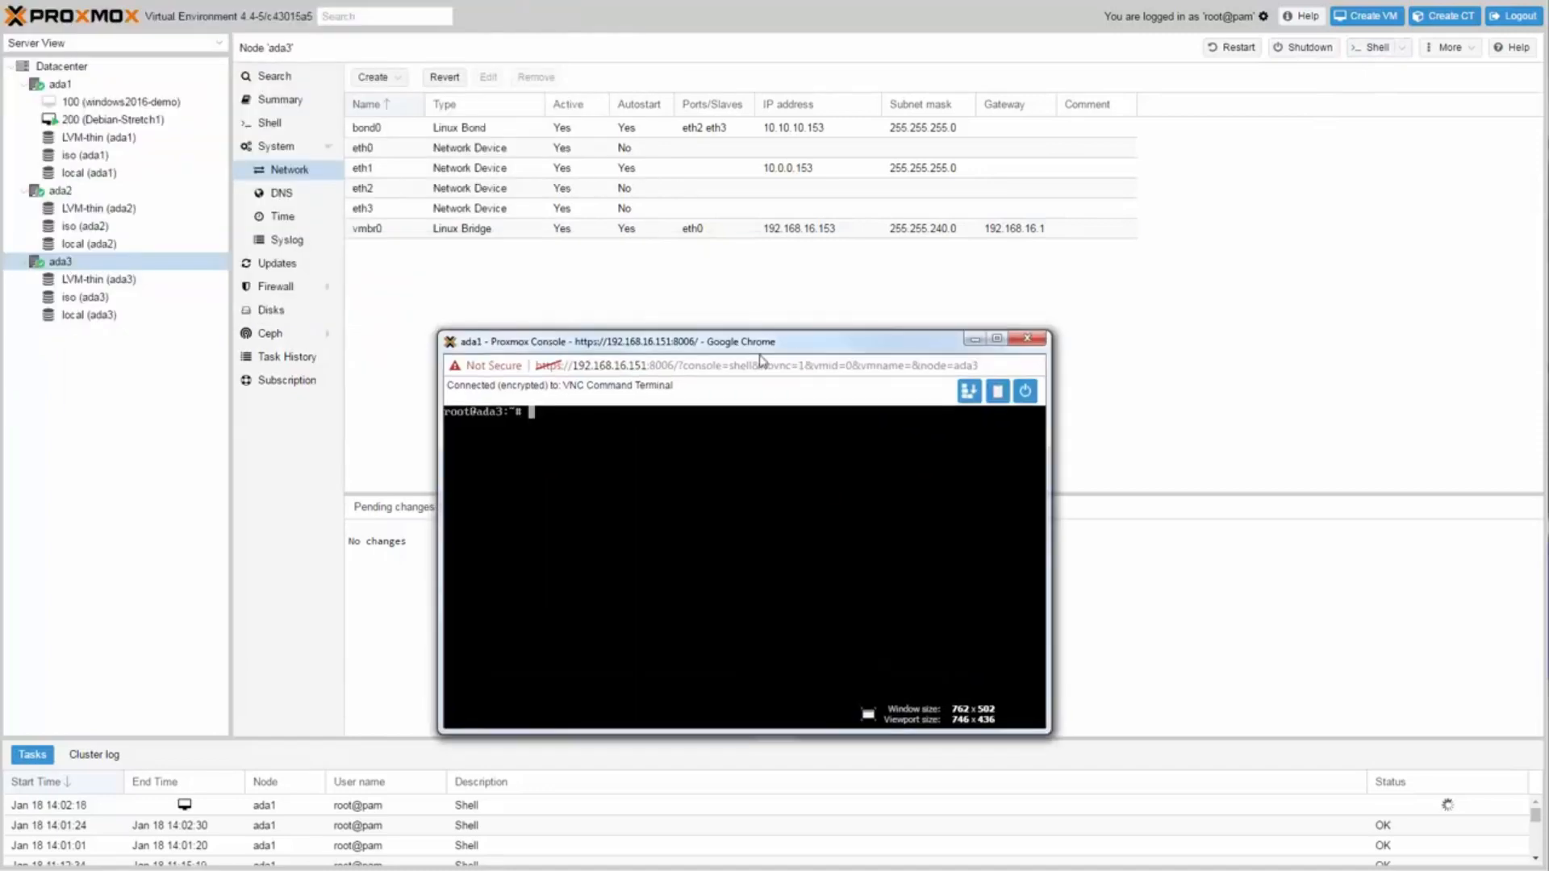
pyautogui.write('pveceph install --version')
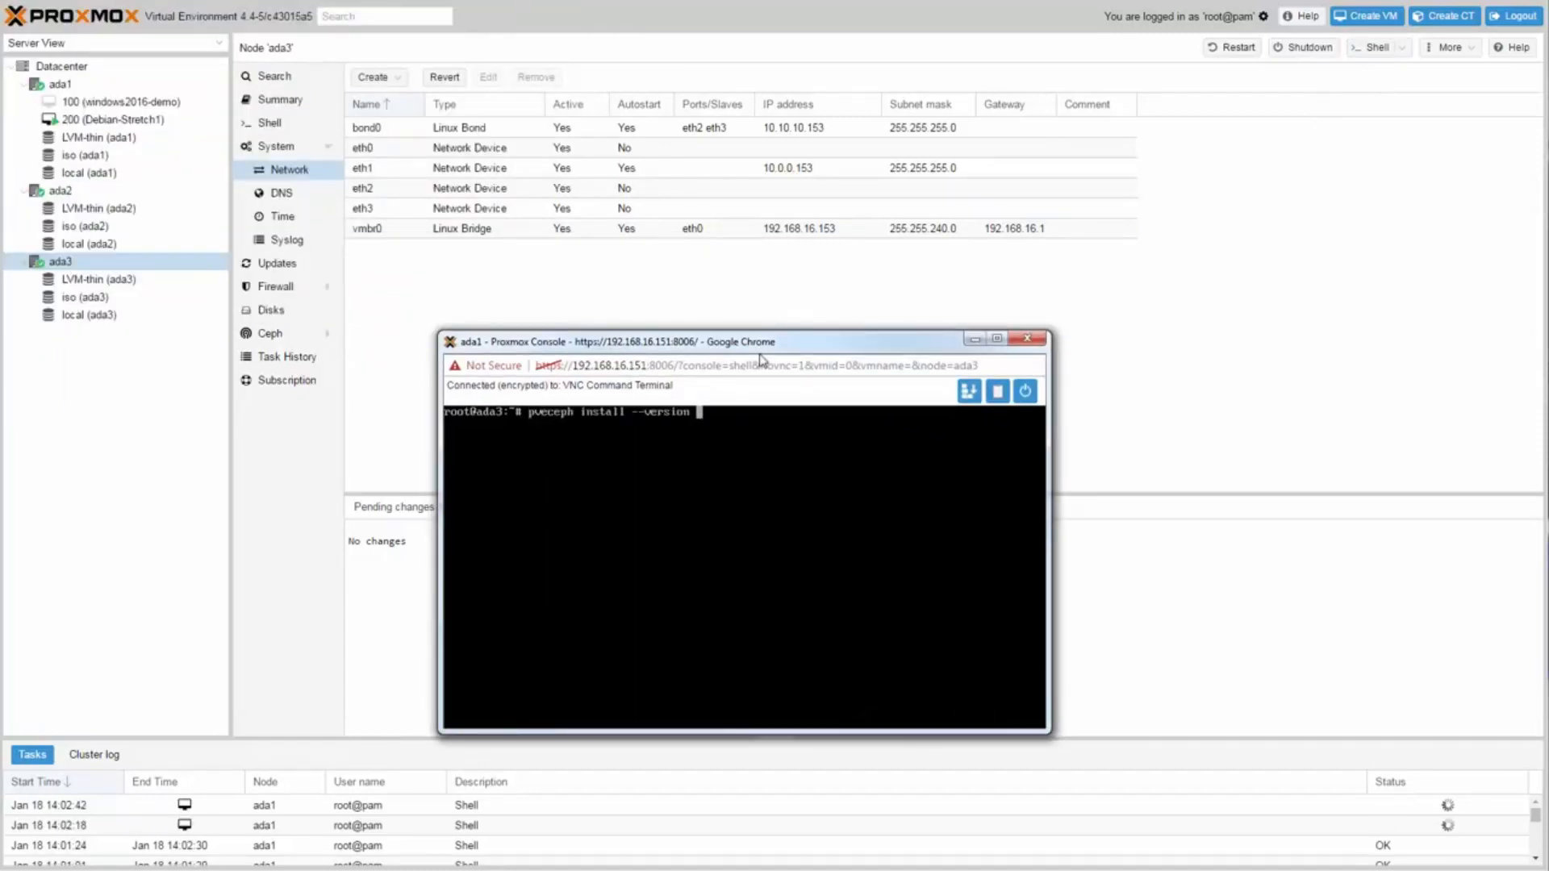
pyautogui.write('jewel')
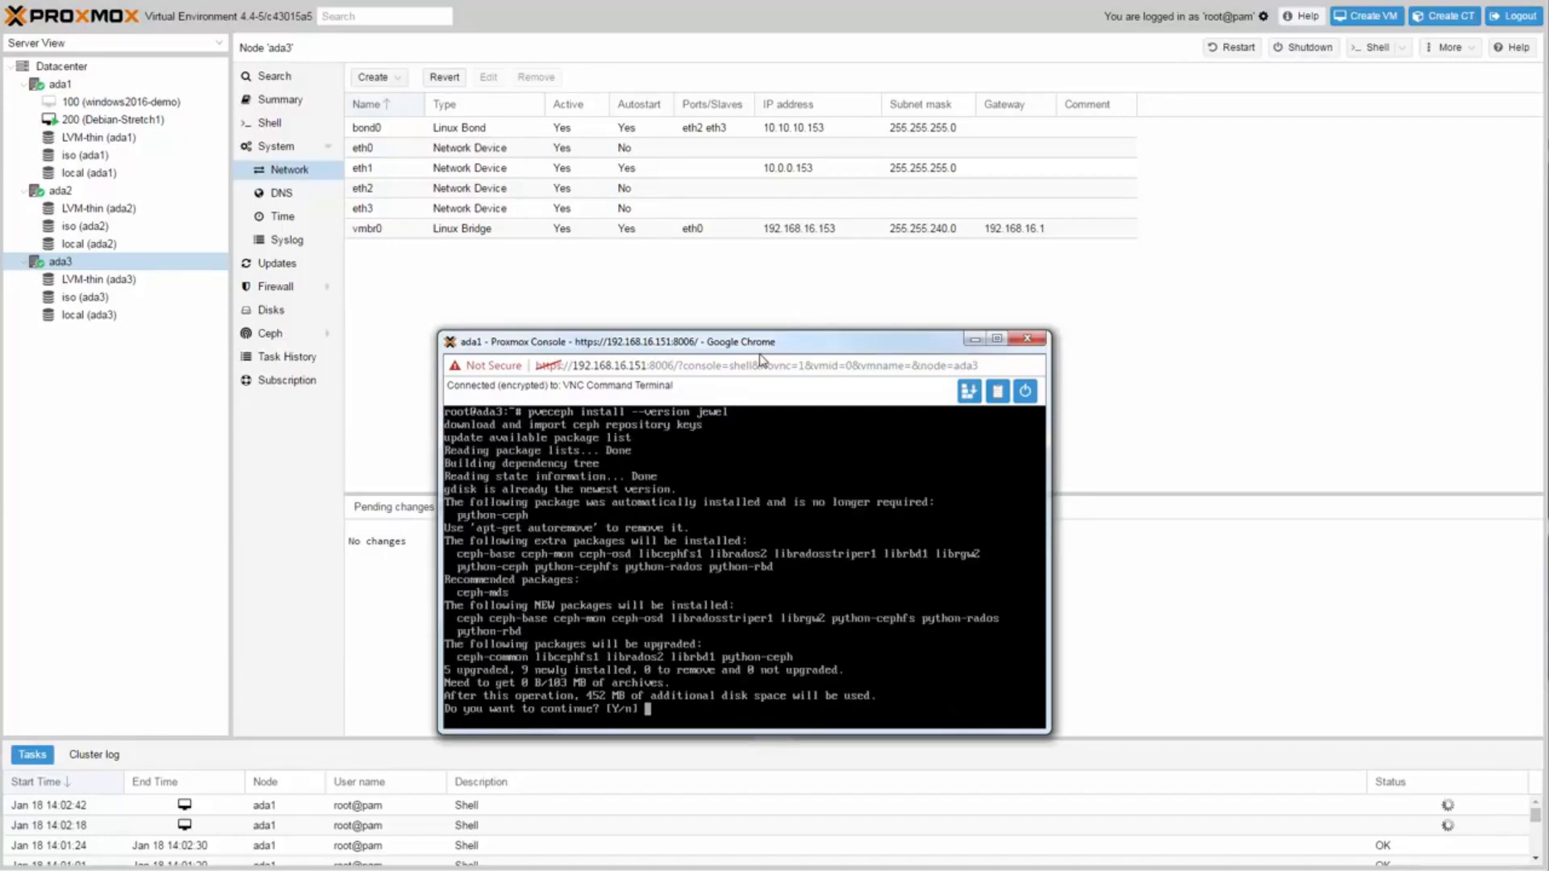
pyautogui.write('Y')
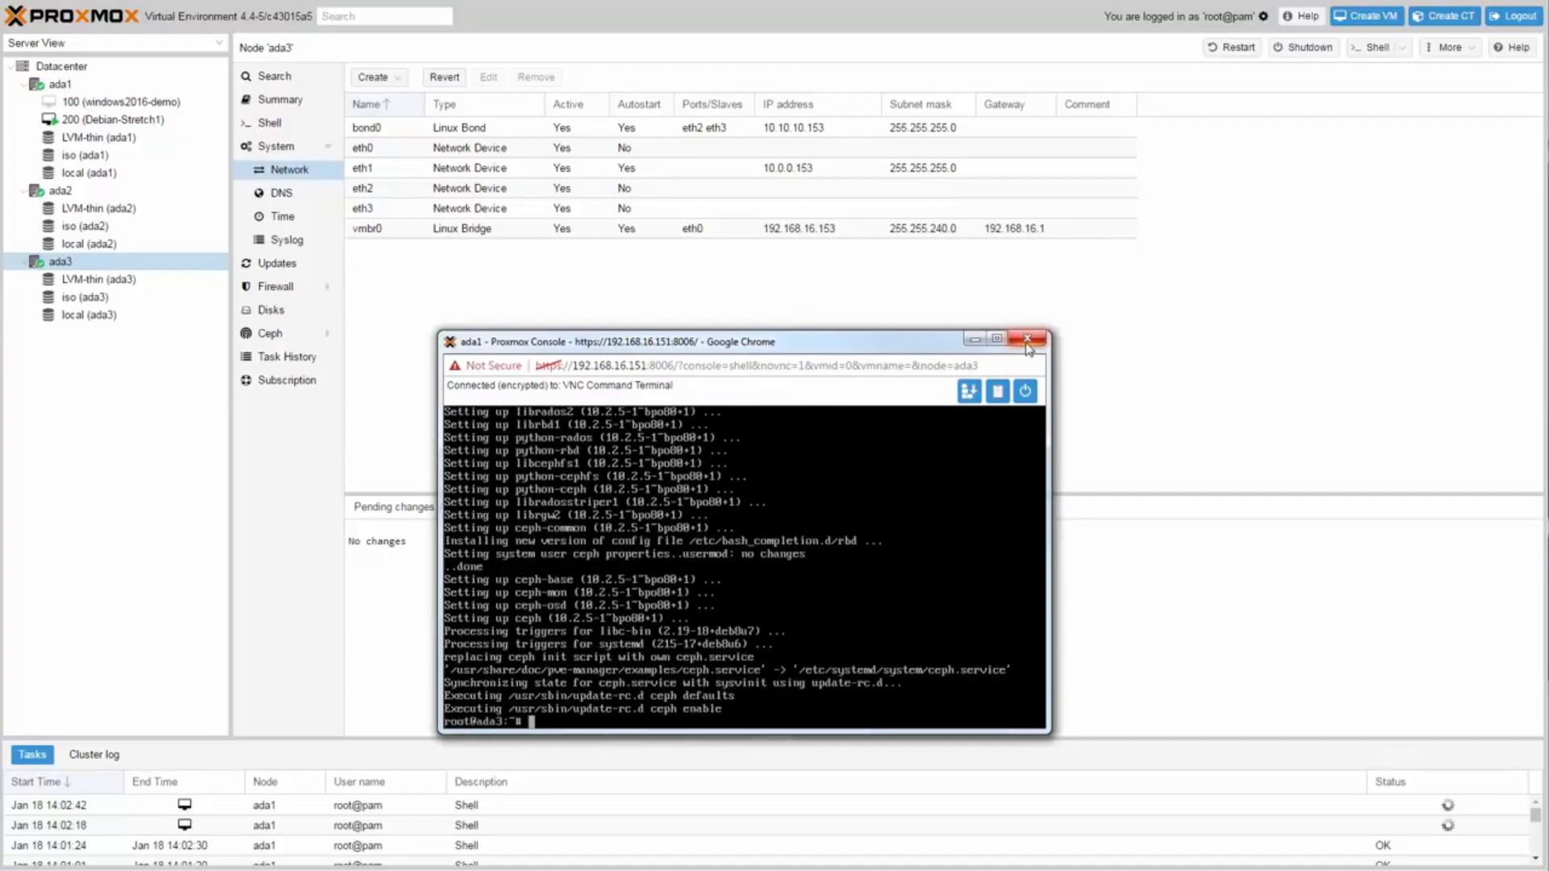
pyautogui.click(1028, 339)
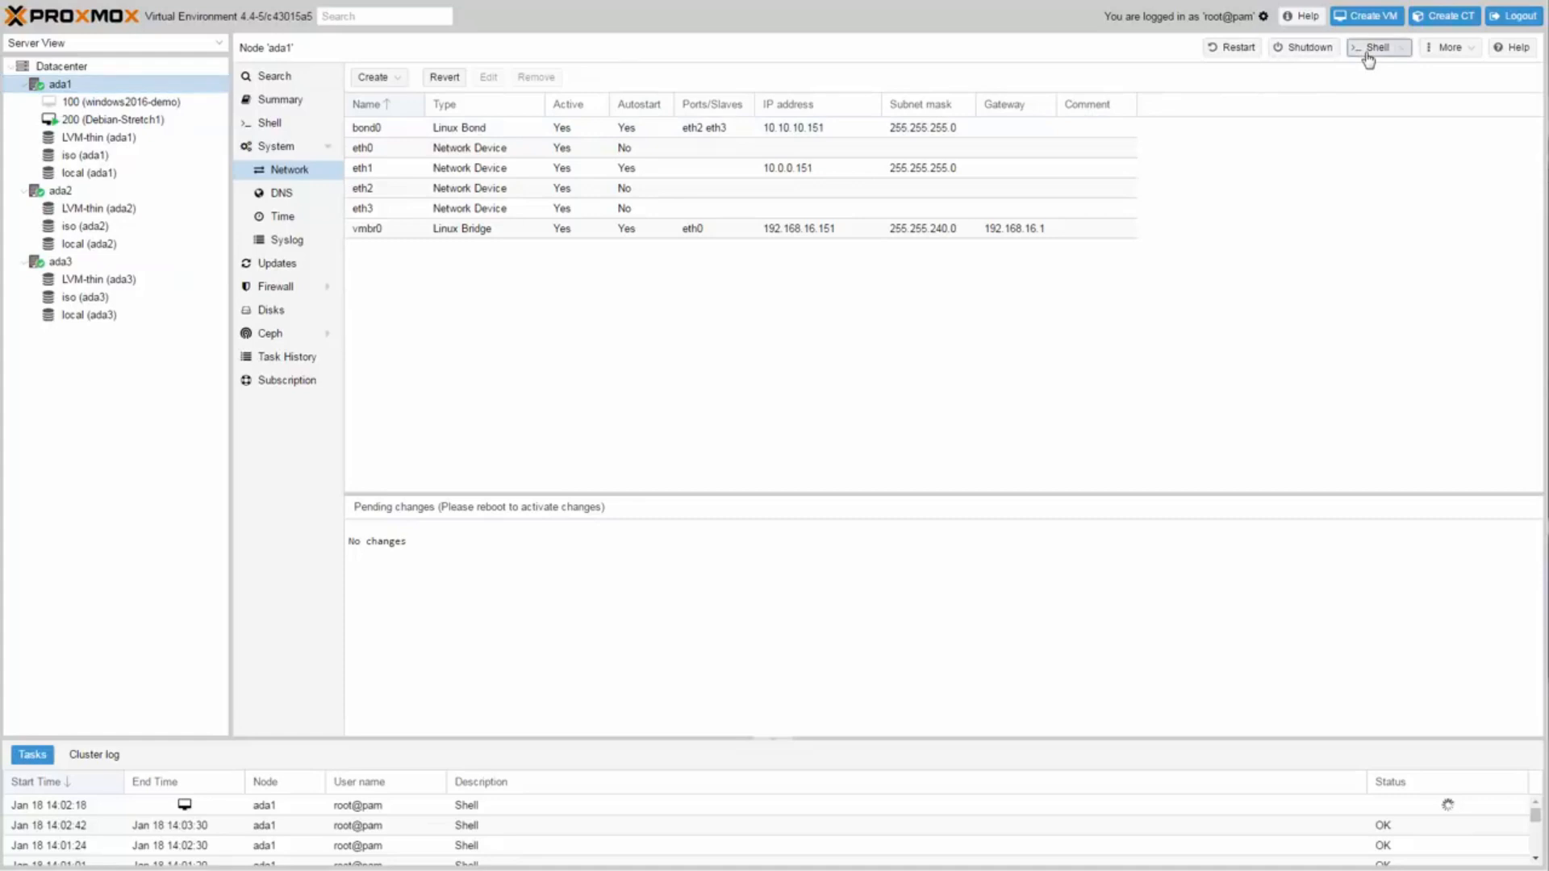
# Initialise Ceph on network 10.10.10.0/24 from ada1's shell with pveceph init
pyautogui.click(1371, 47)
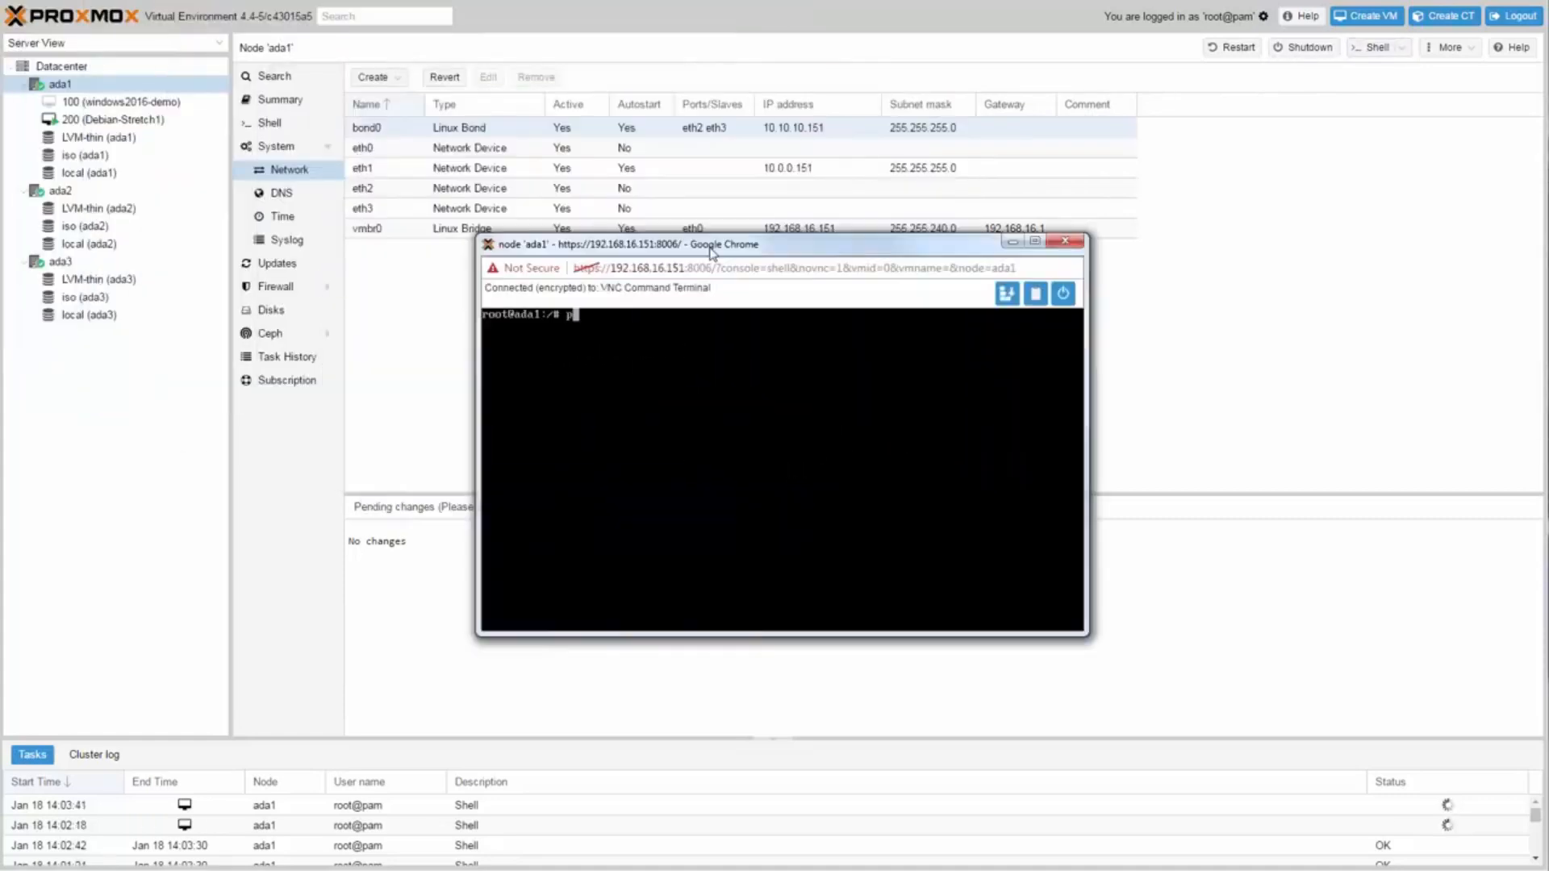
pyautogui.write('veceph init')
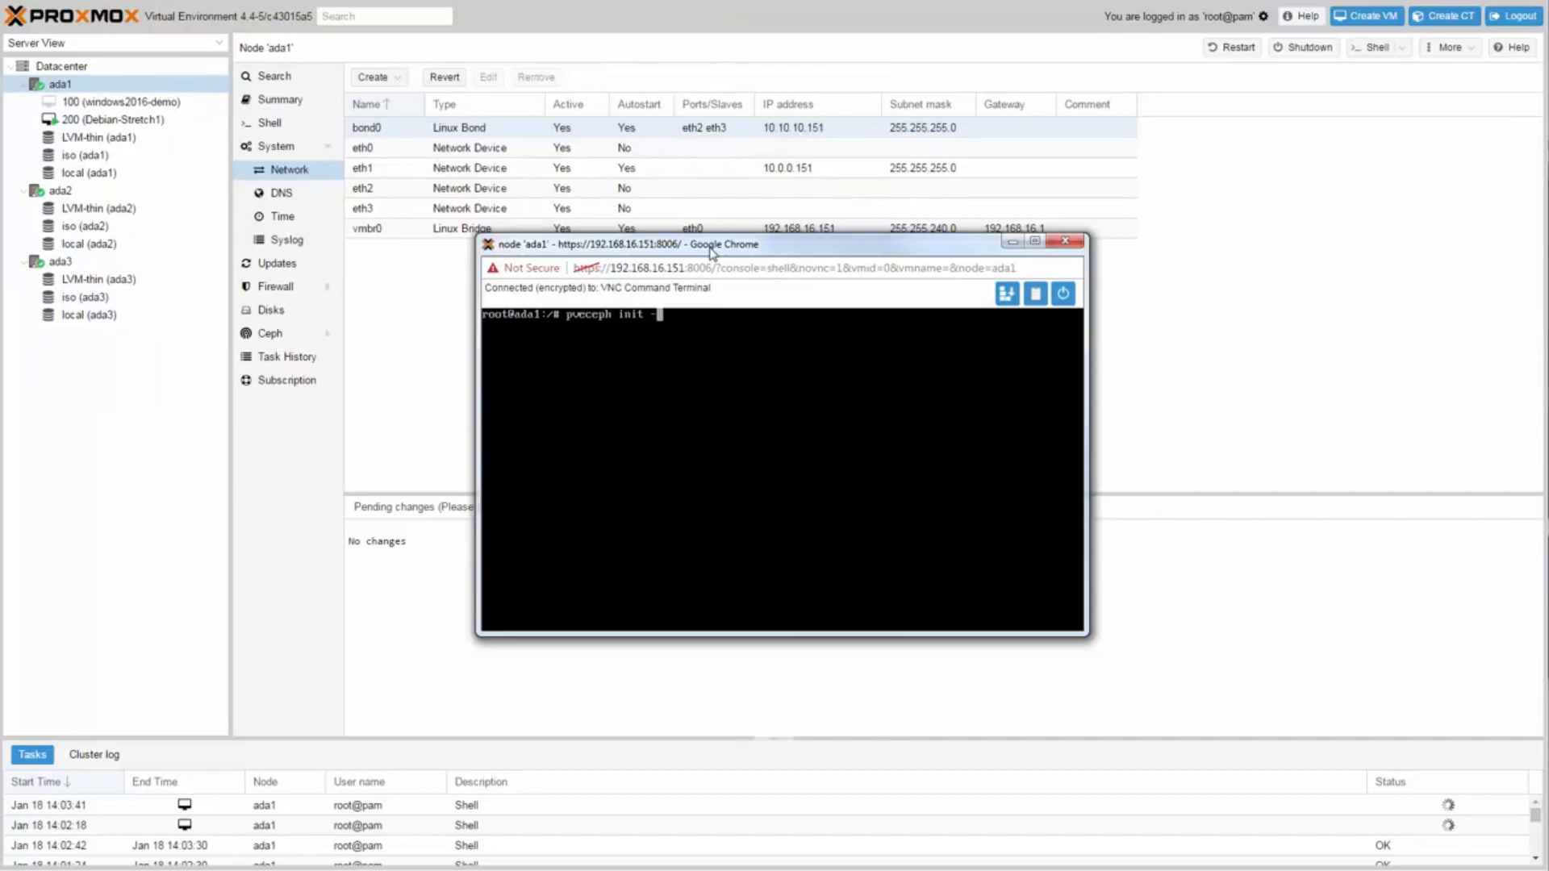
pyautogui.write('-network 10.10.10.0/24')
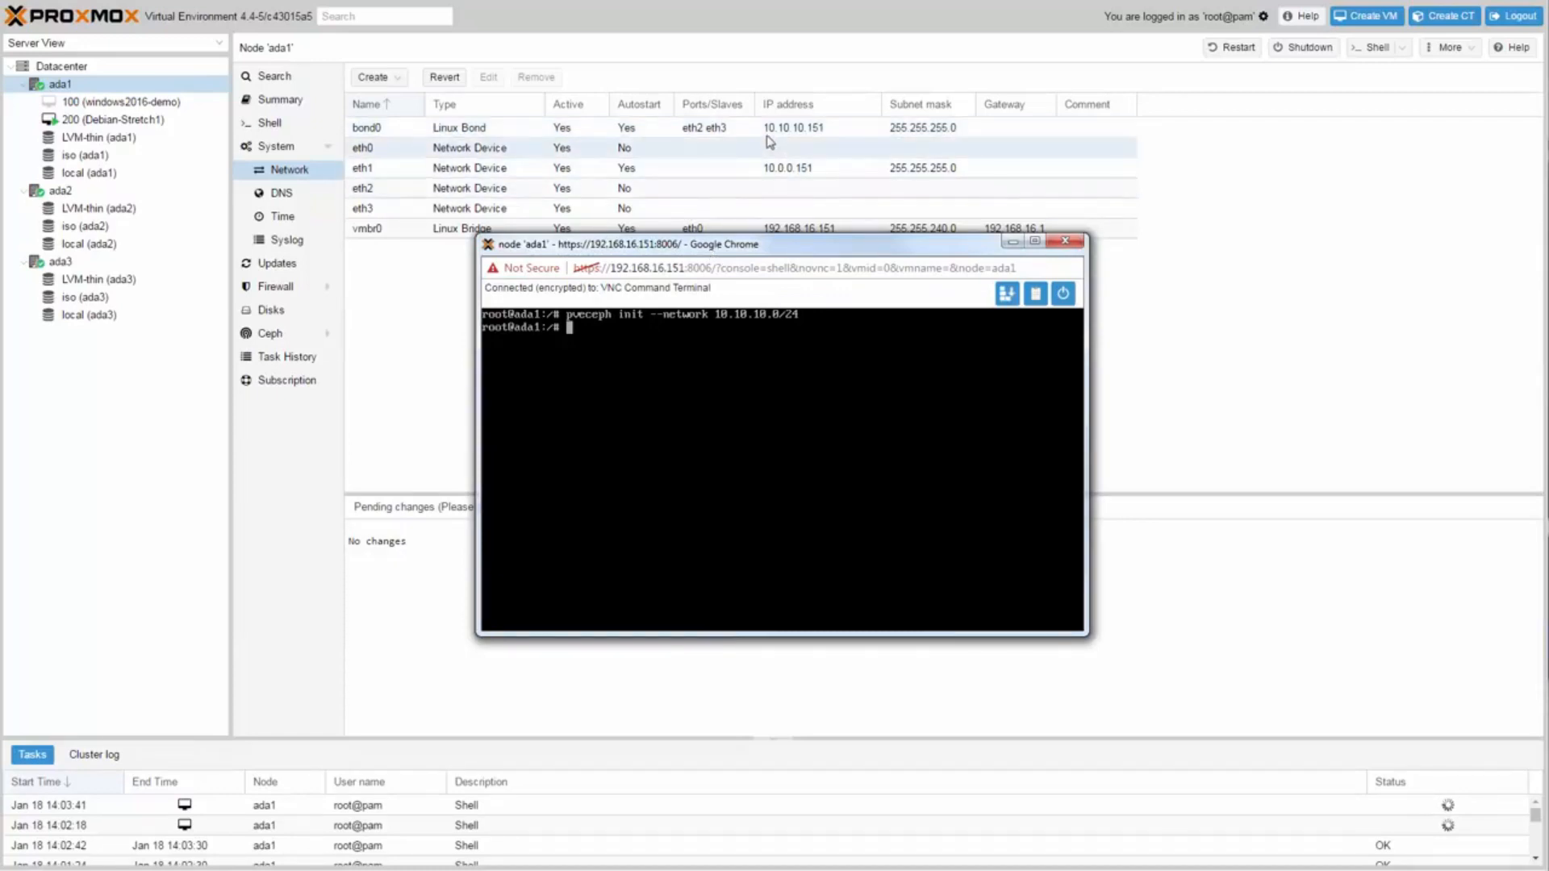
pyautogui.click(791, 127)
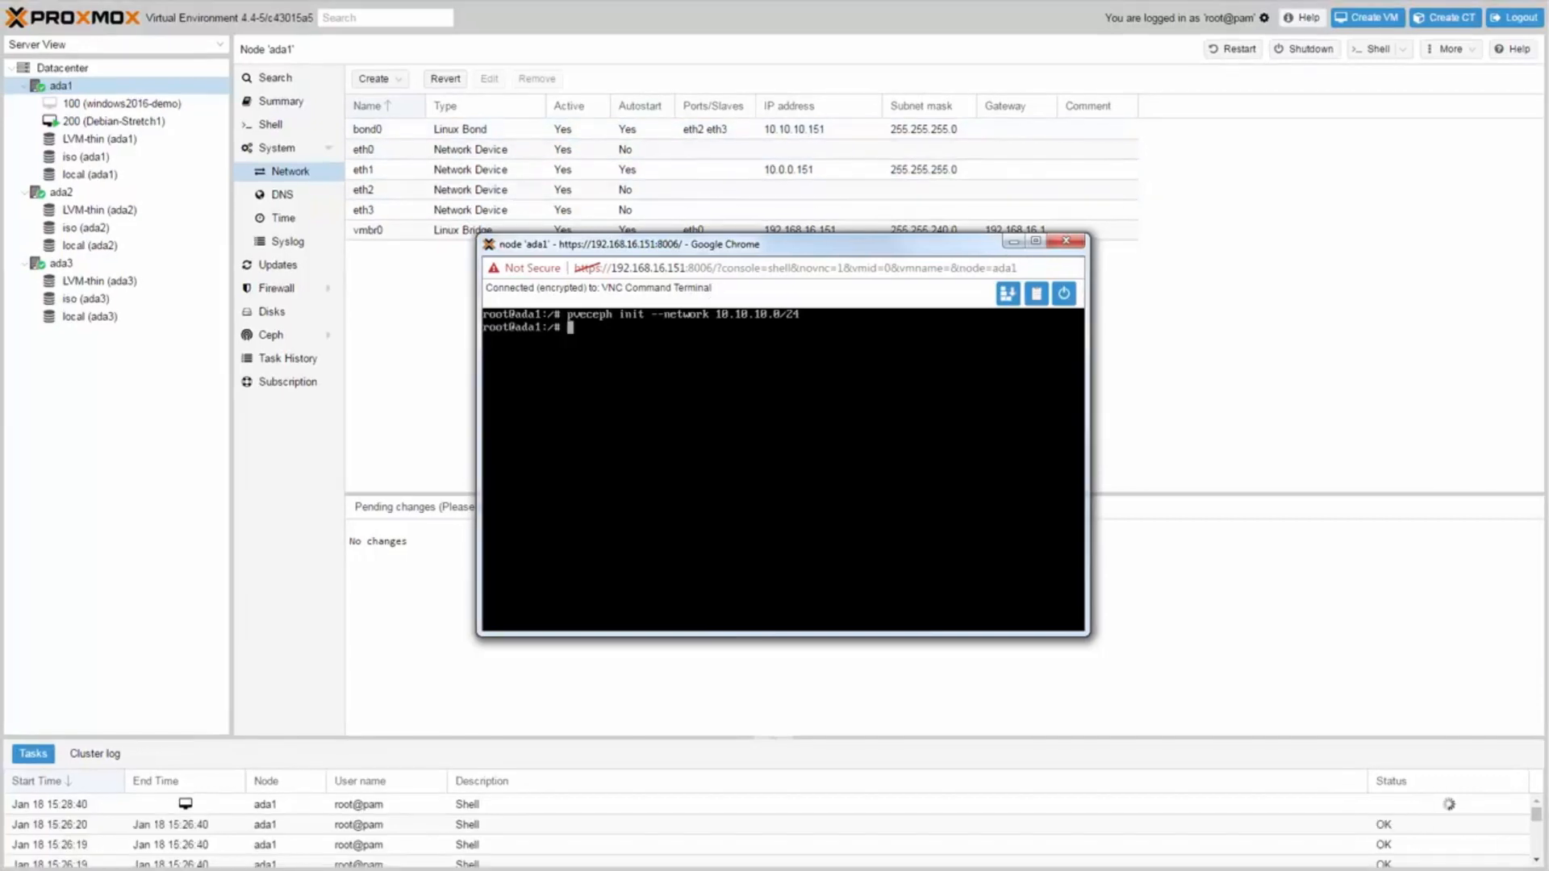
# Create monitor mon.0 with pveceph createmon and show ada1's Ceph status
pyautogui.write('pveceph')
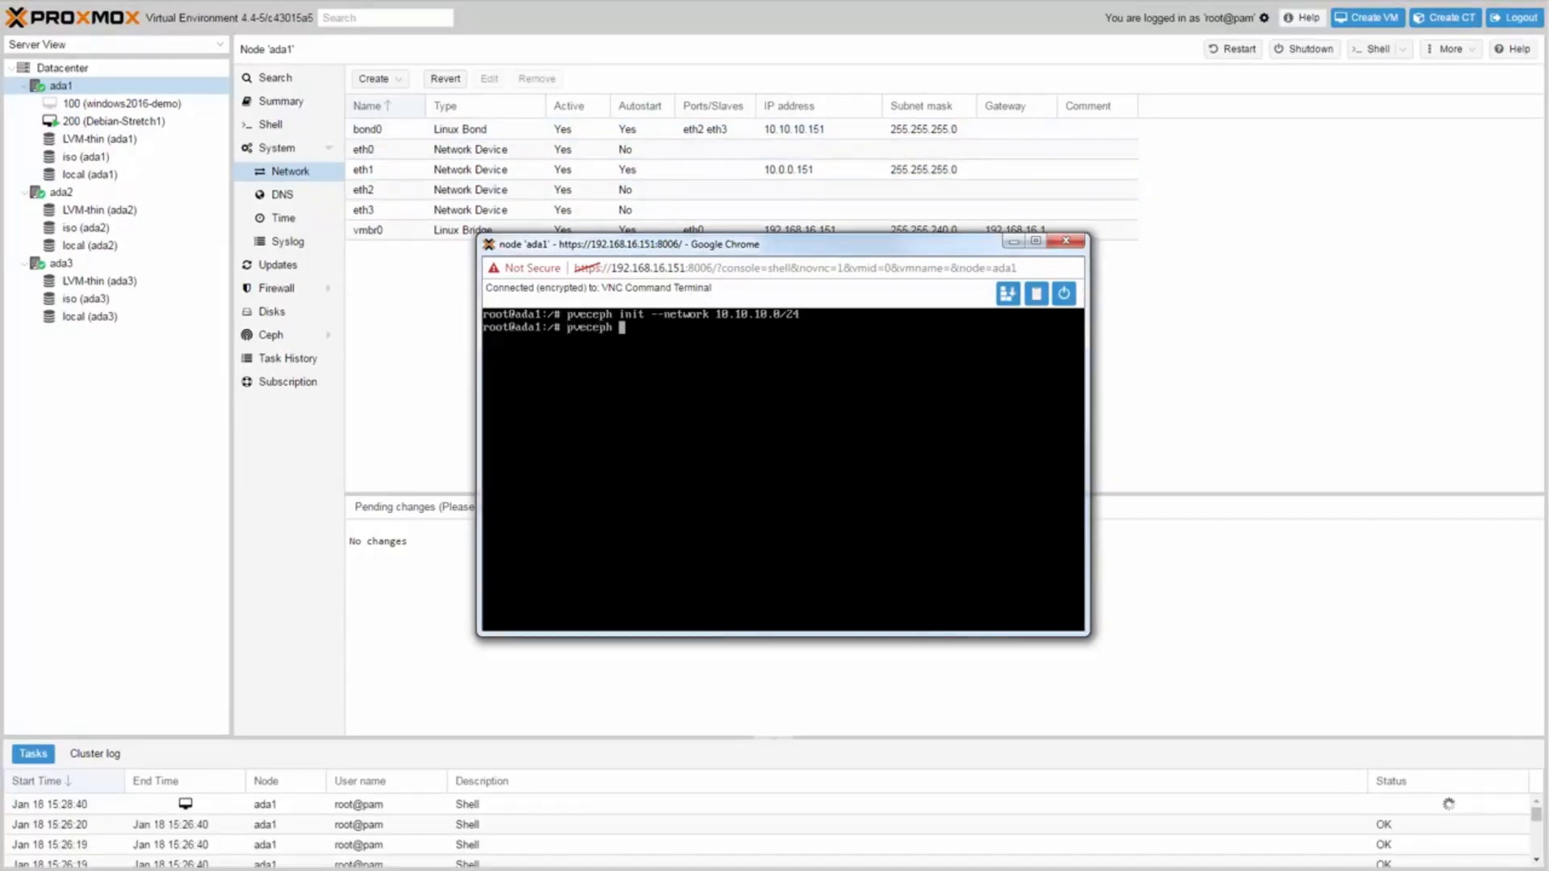
pyautogui.write('createmon')
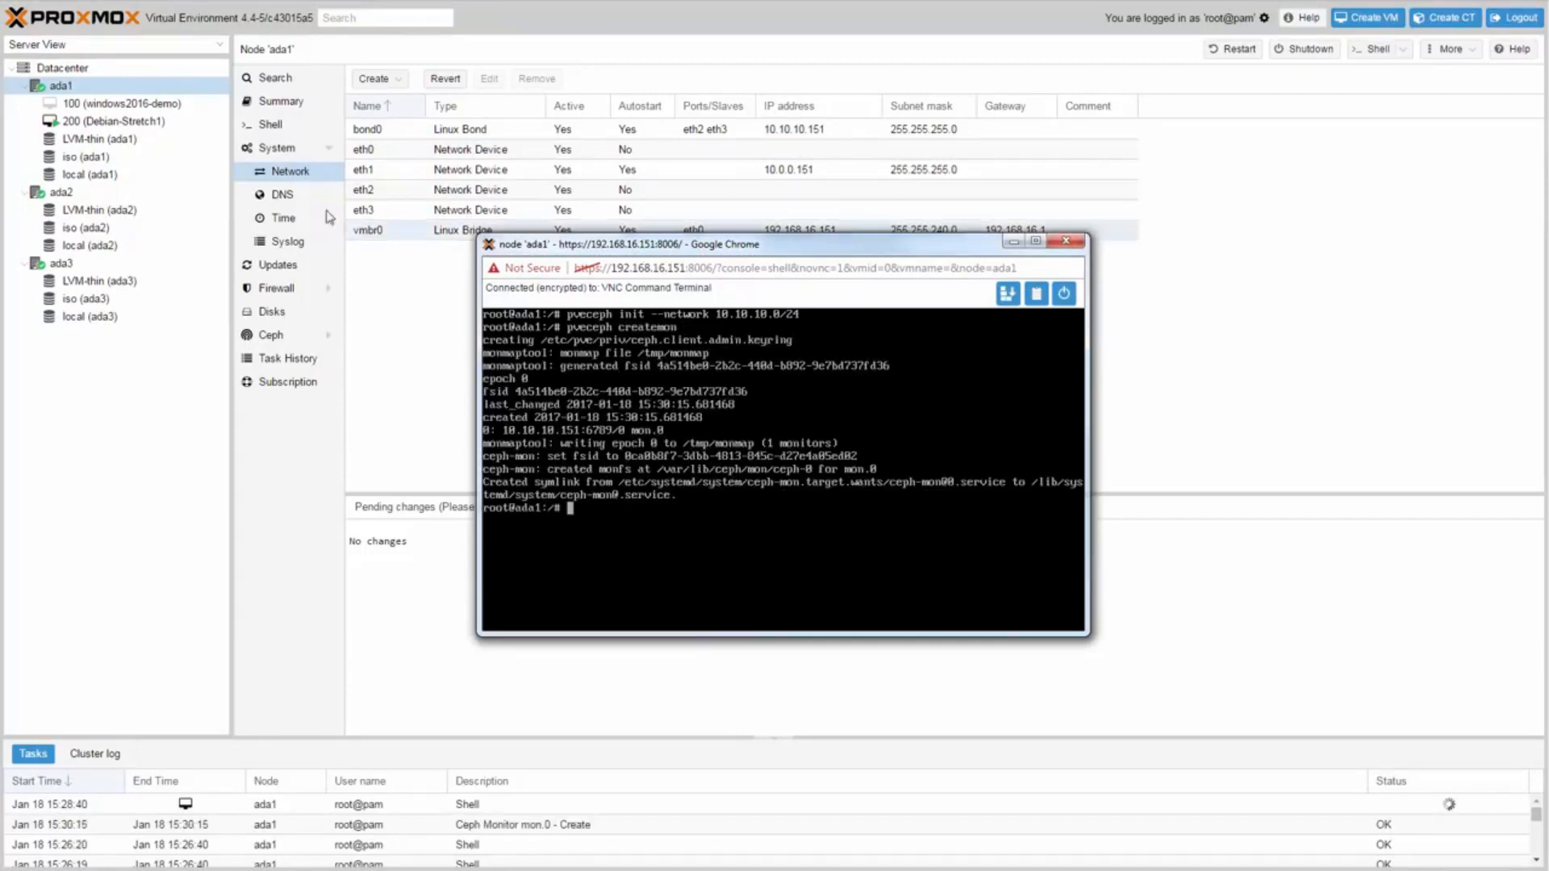
pyautogui.click(271, 336)
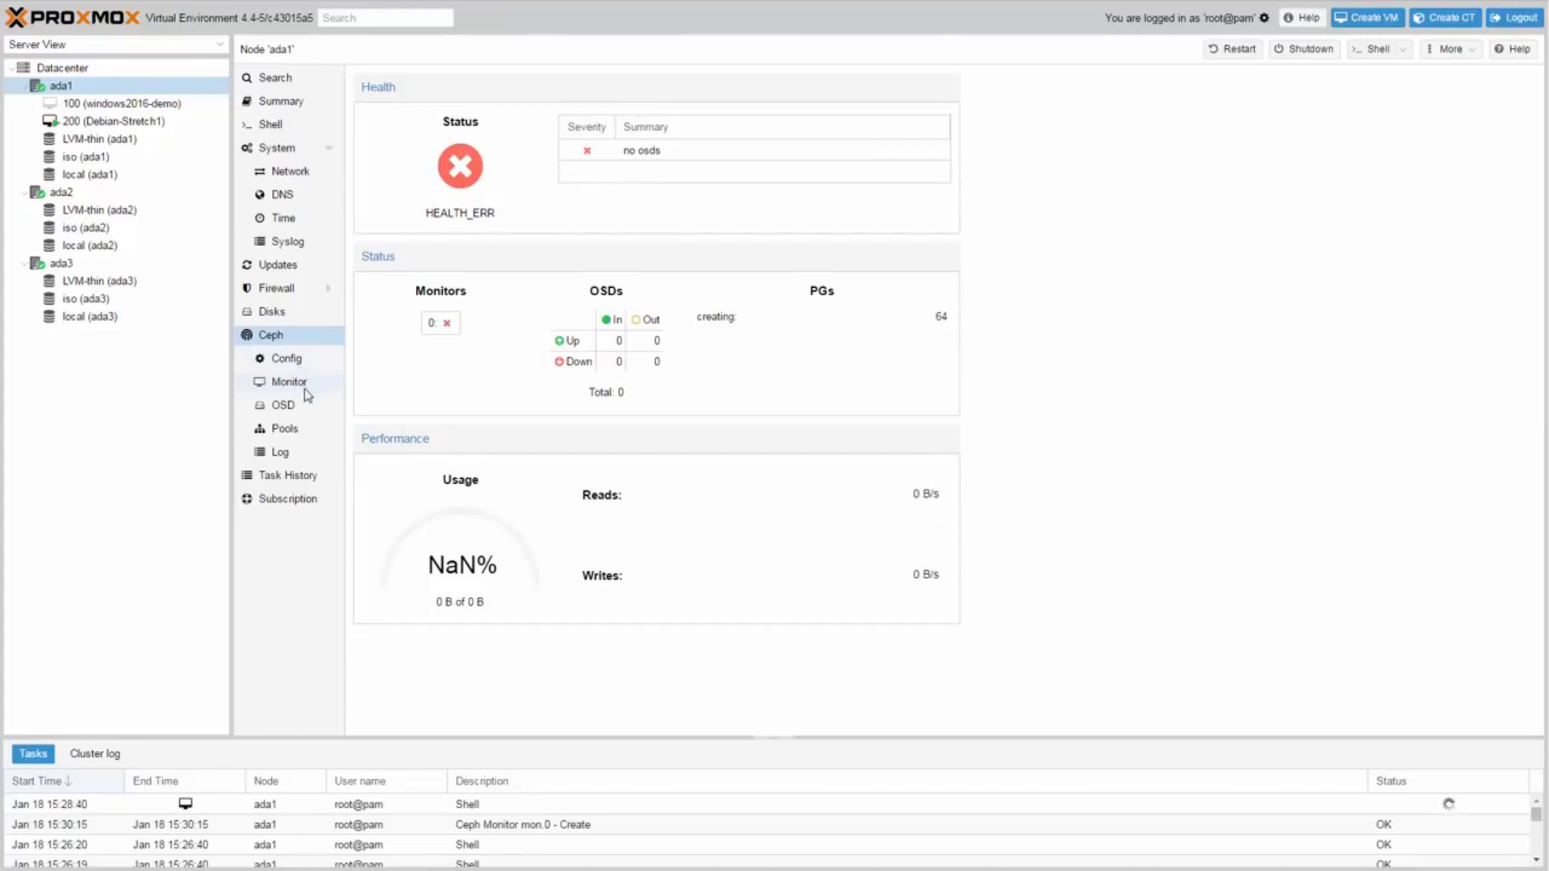
# Create Ceph monitor mon.1 on host ada2 and review its creation task output
pyautogui.click(287, 381)
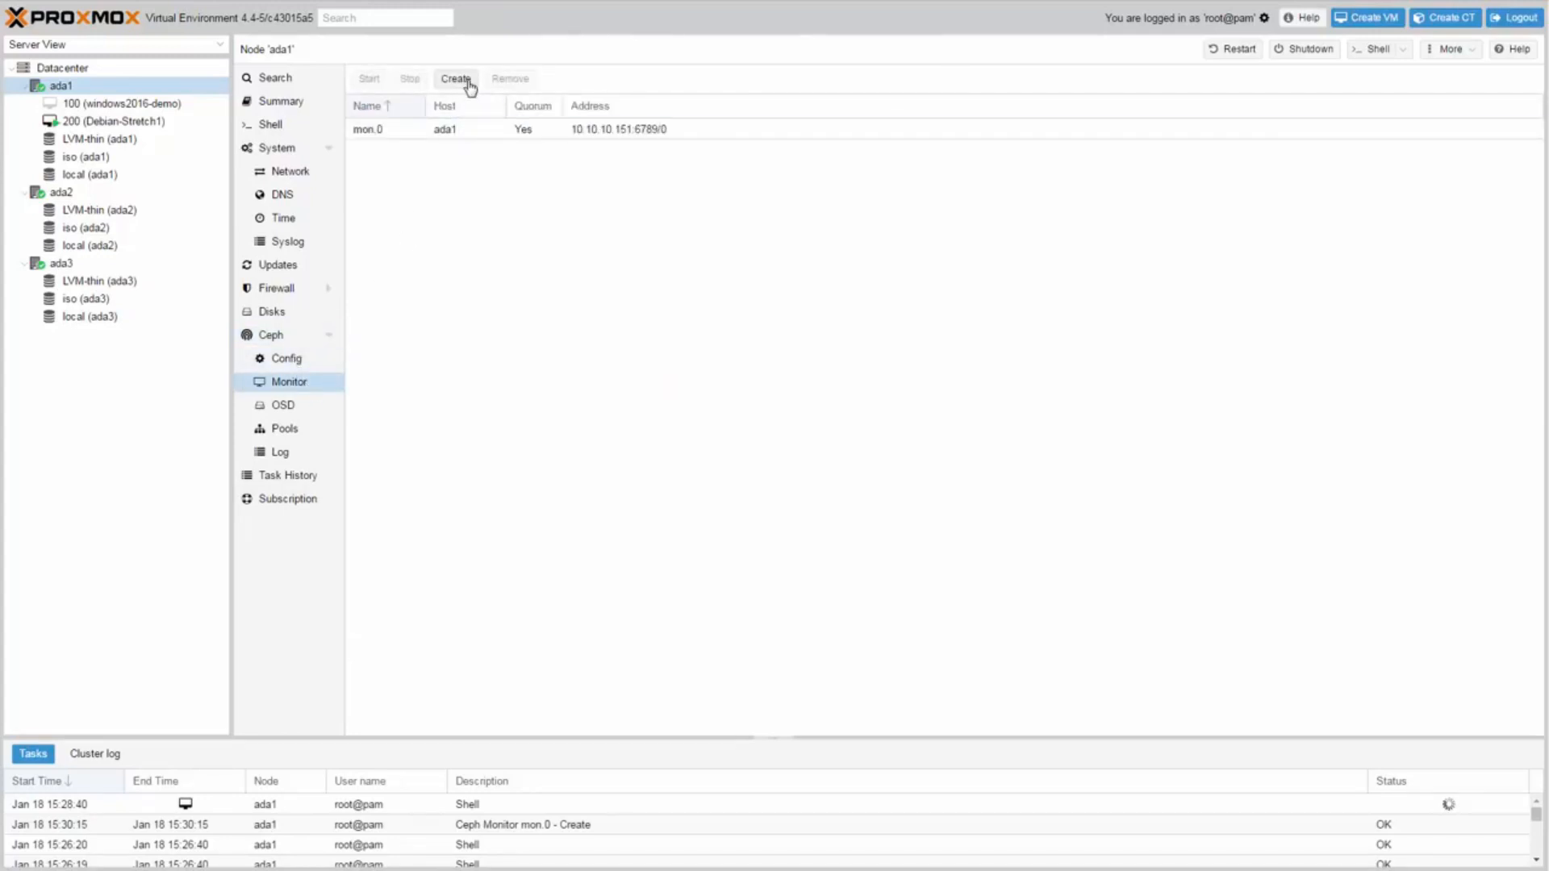
pyautogui.click(455, 77)
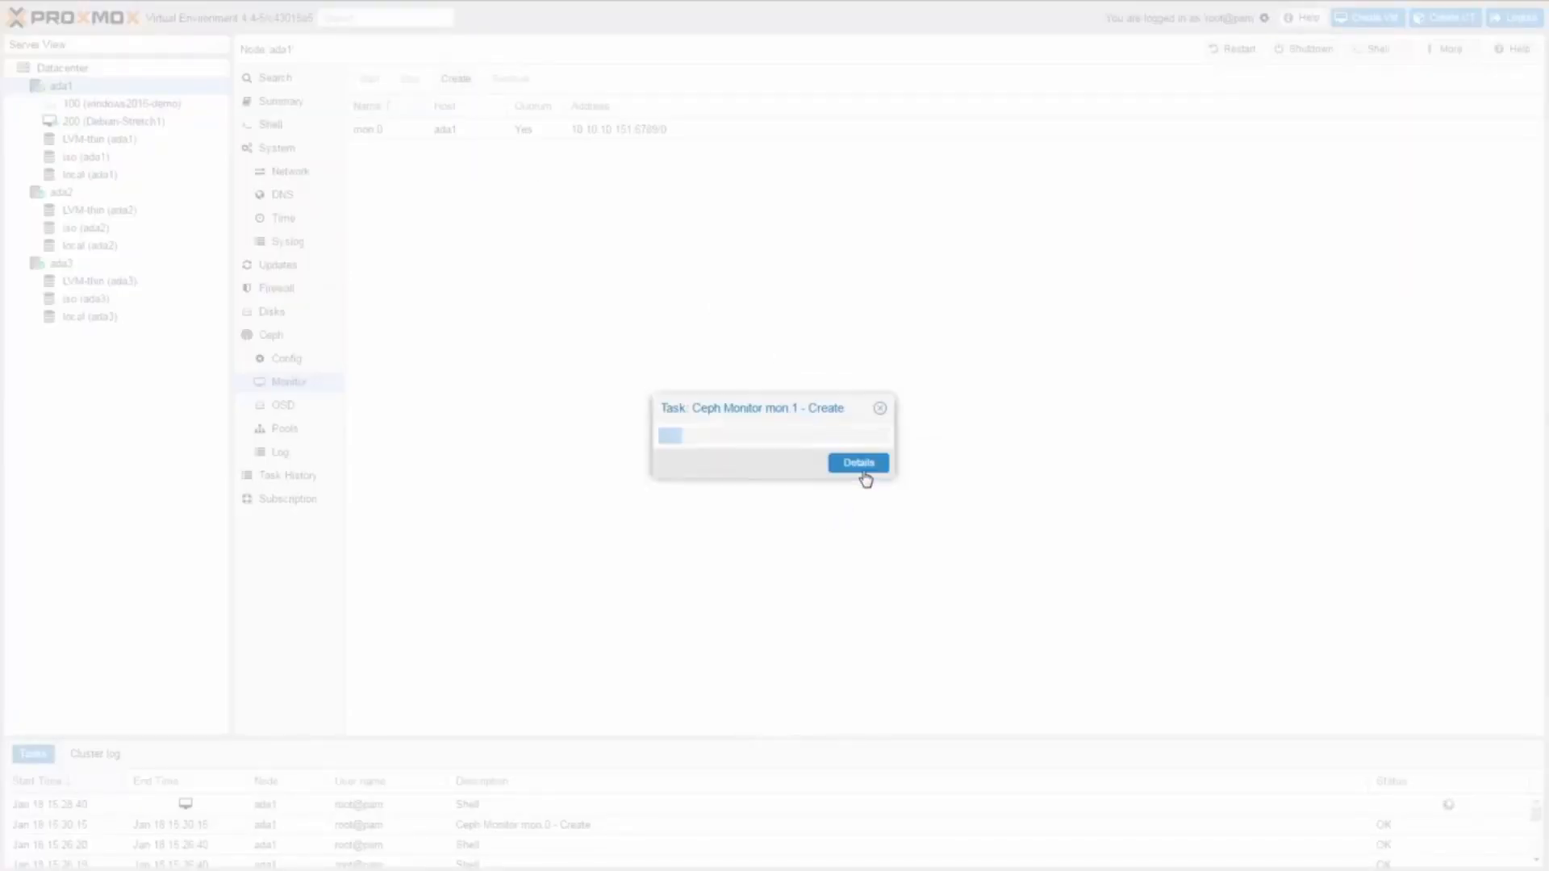
pyautogui.click(857, 461)
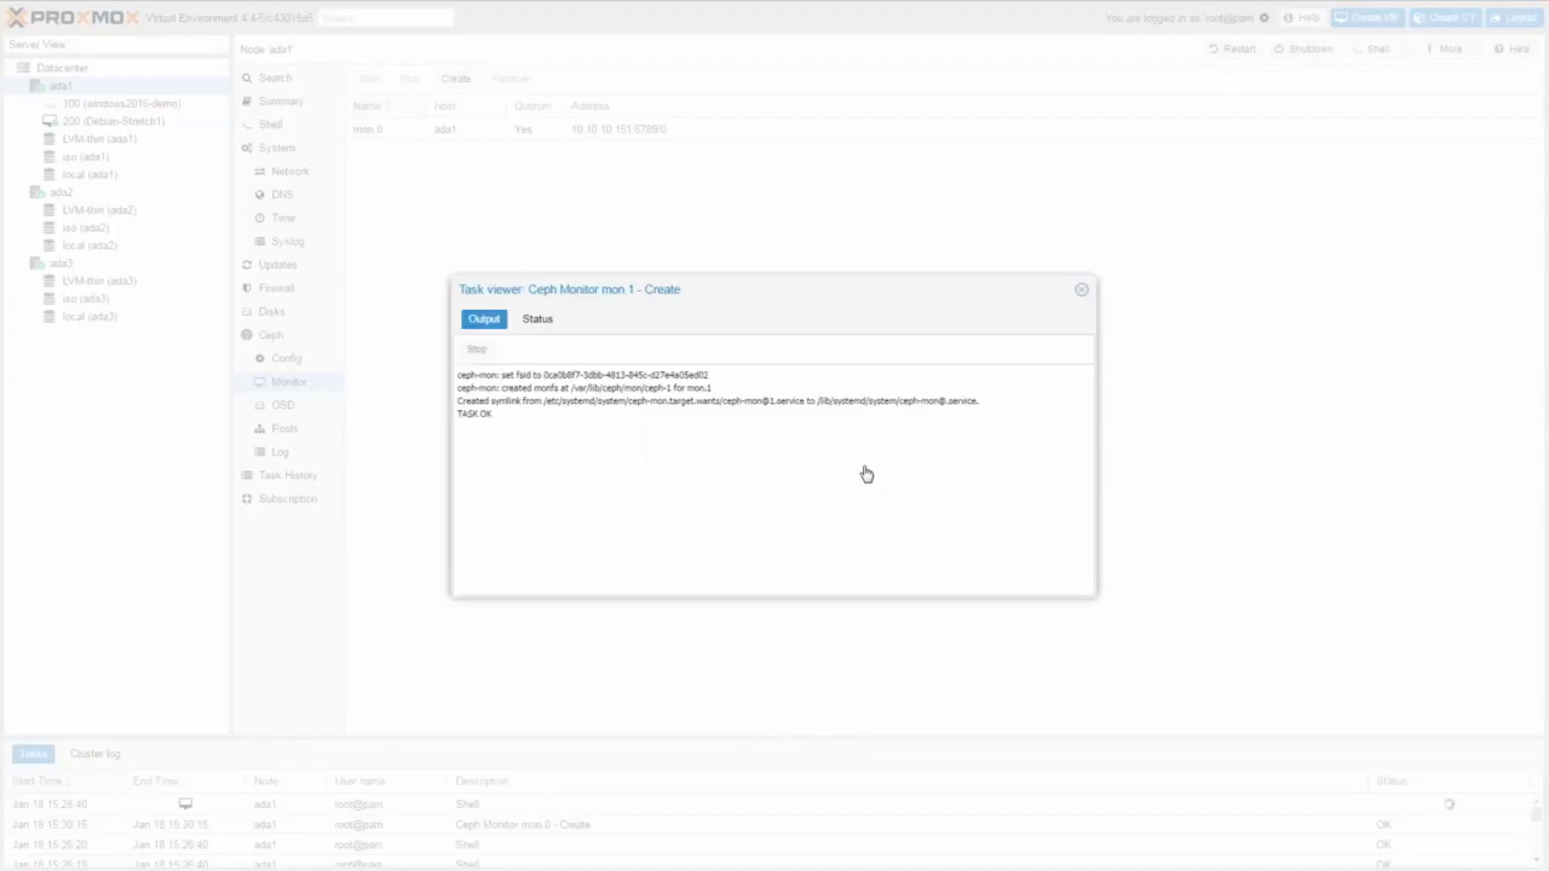
pyautogui.click(1081, 289)
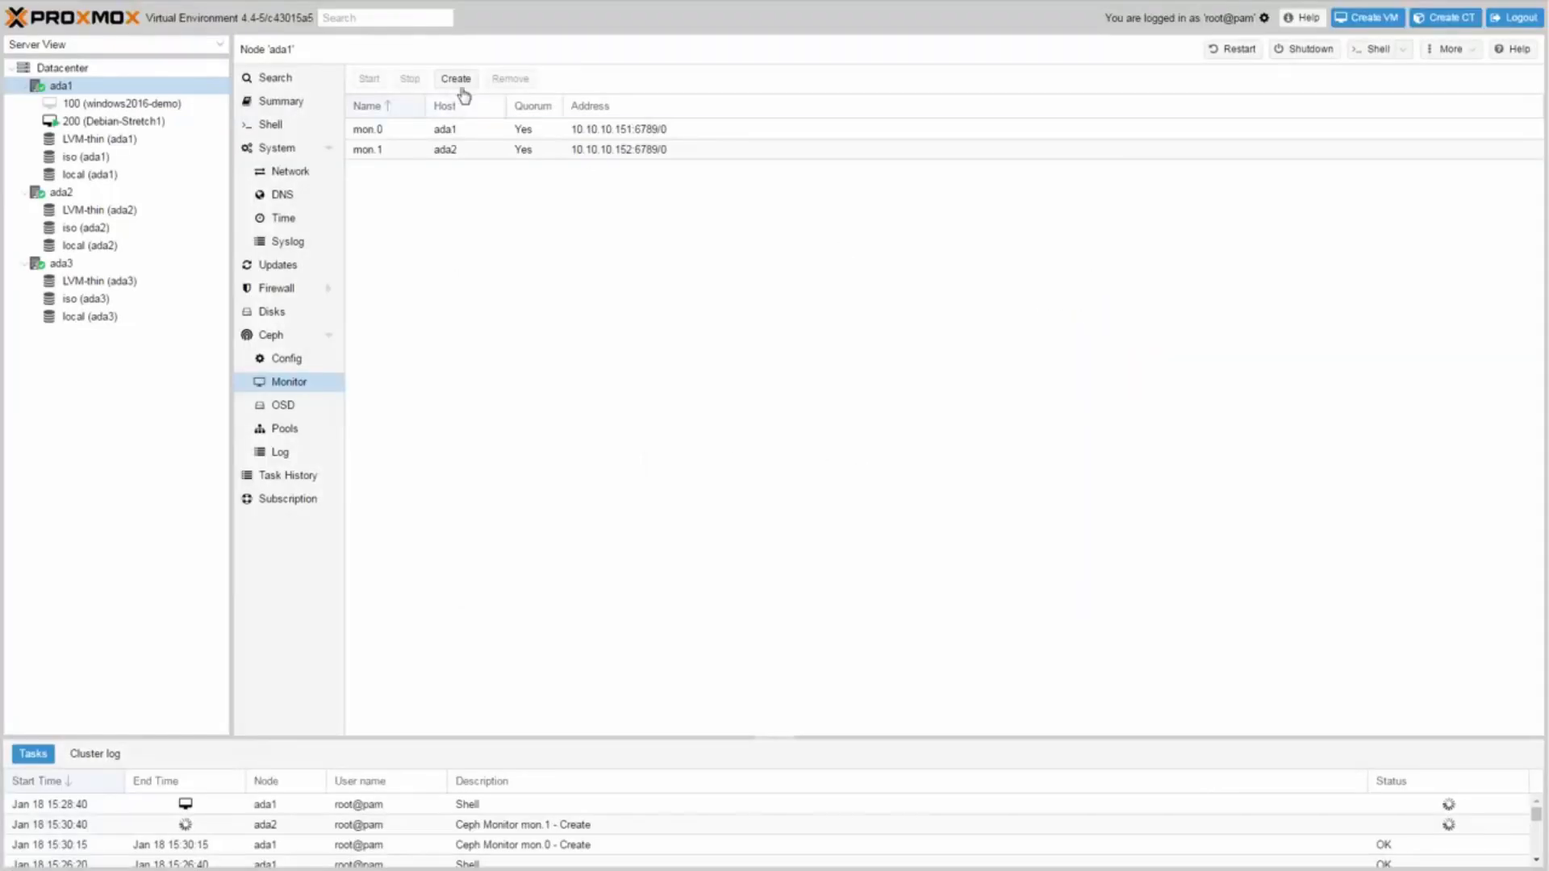
# Create Ceph monitor mon.2 on host ada3 and review its creation task output
pyautogui.click(455, 78)
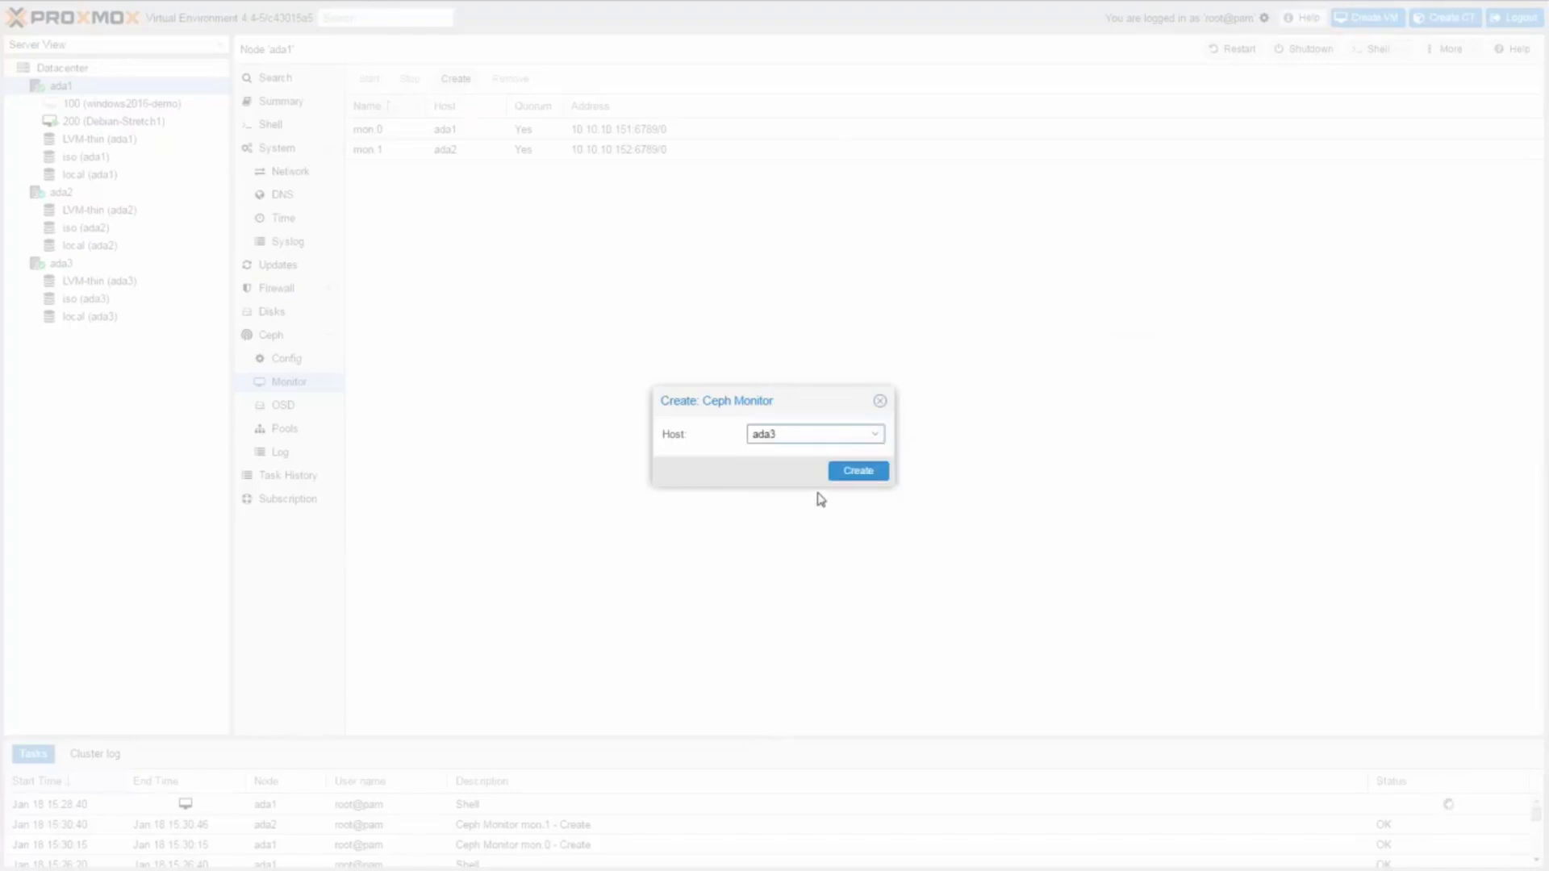
pyautogui.click(859, 471)
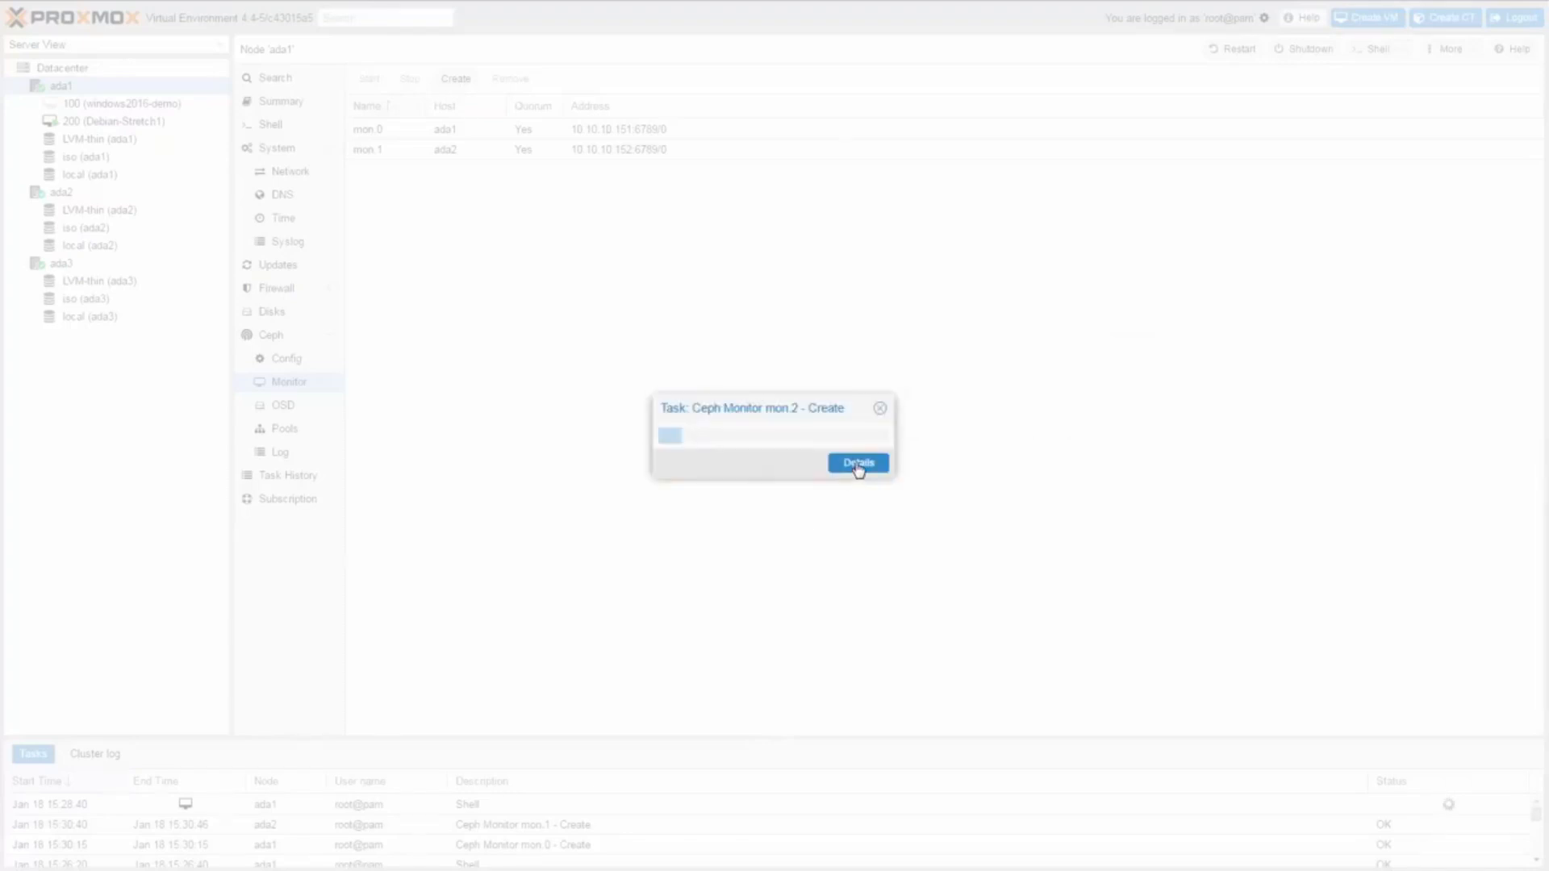
pyautogui.click(859, 461)
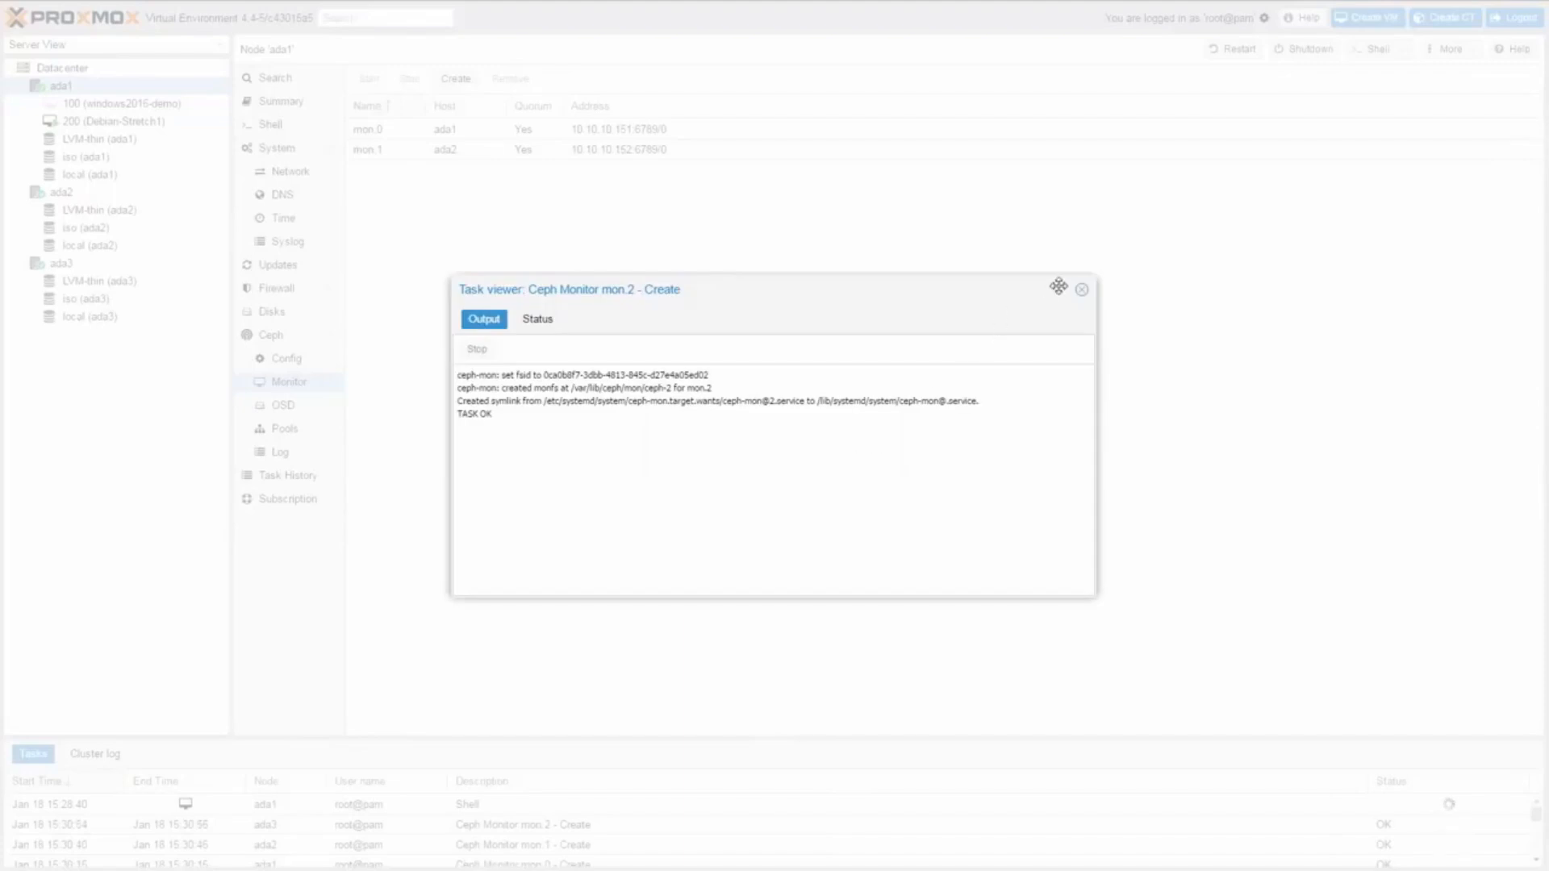
pyautogui.click(1081, 290)
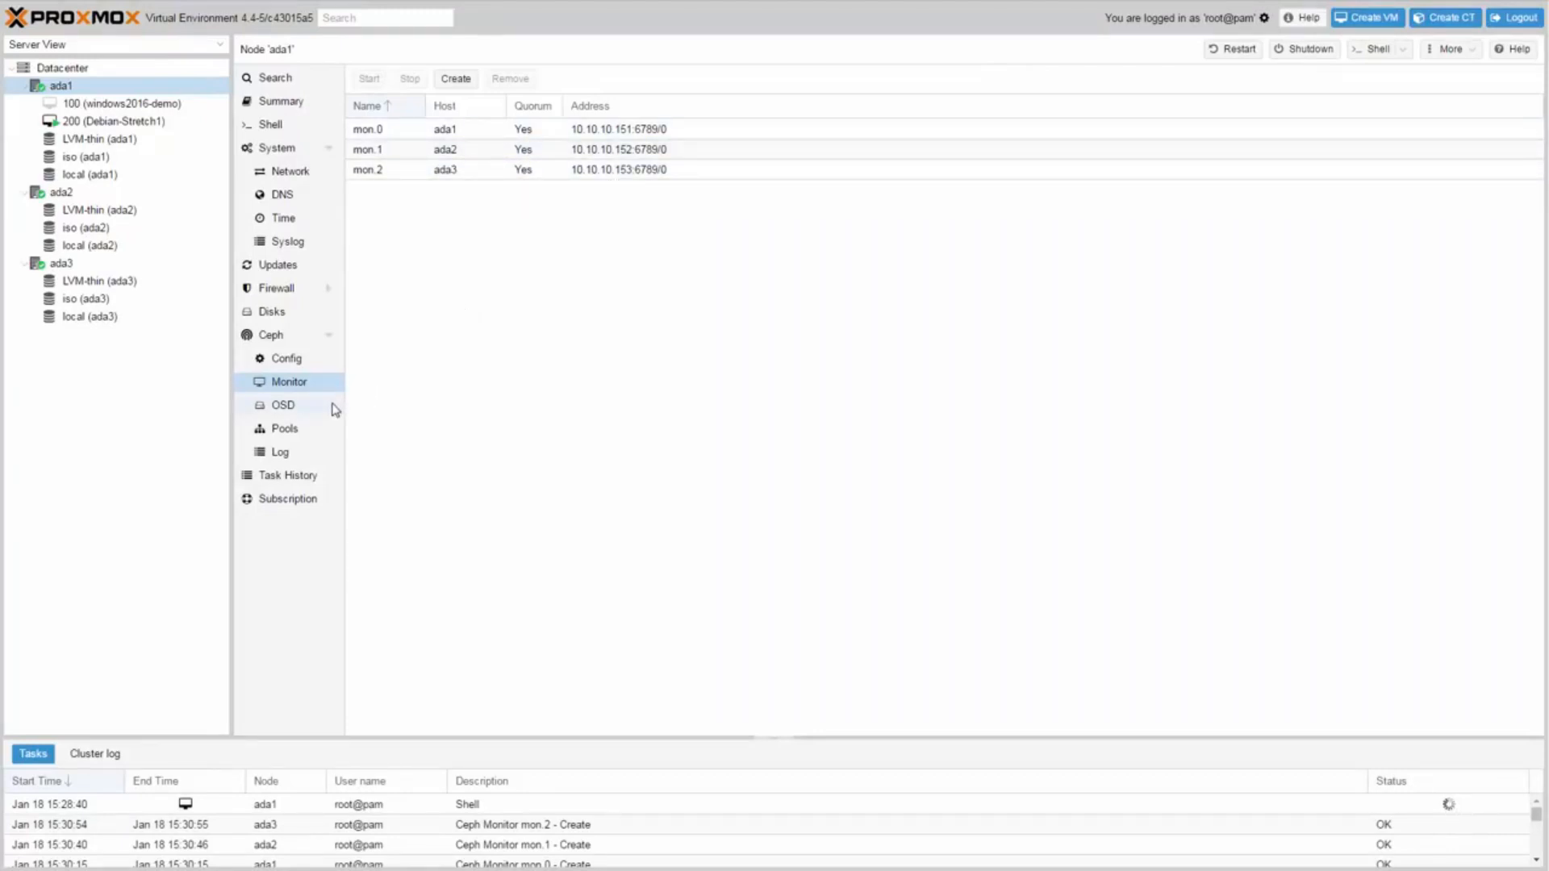
# Create Ceph OSD osd.0 on ada1's disk /dev/sda and reload the OSD list
pyautogui.click(284, 405)
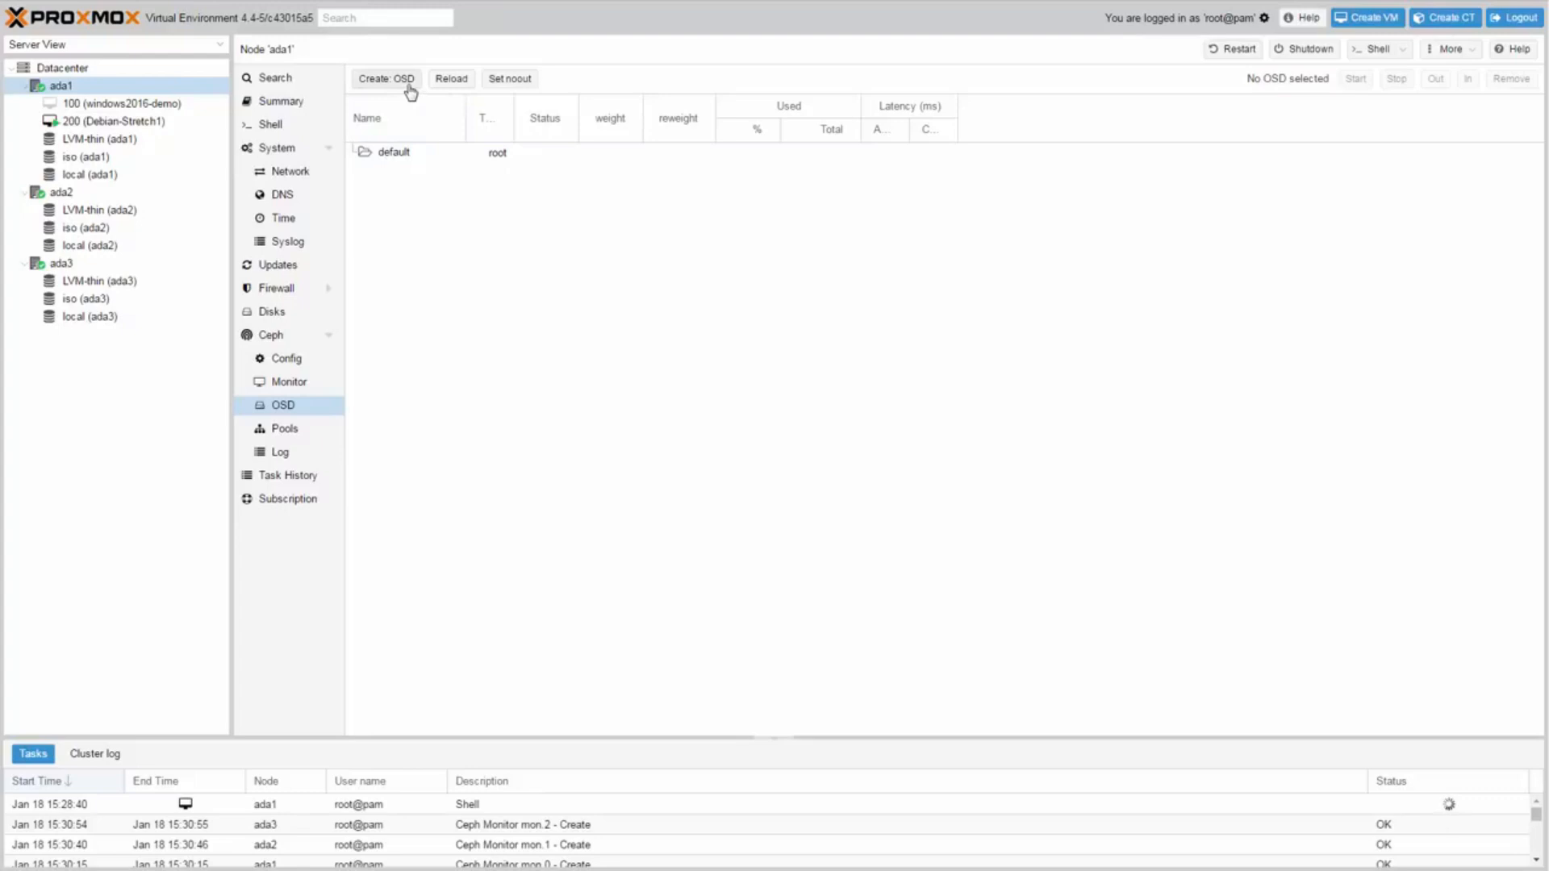
pyautogui.click(384, 78)
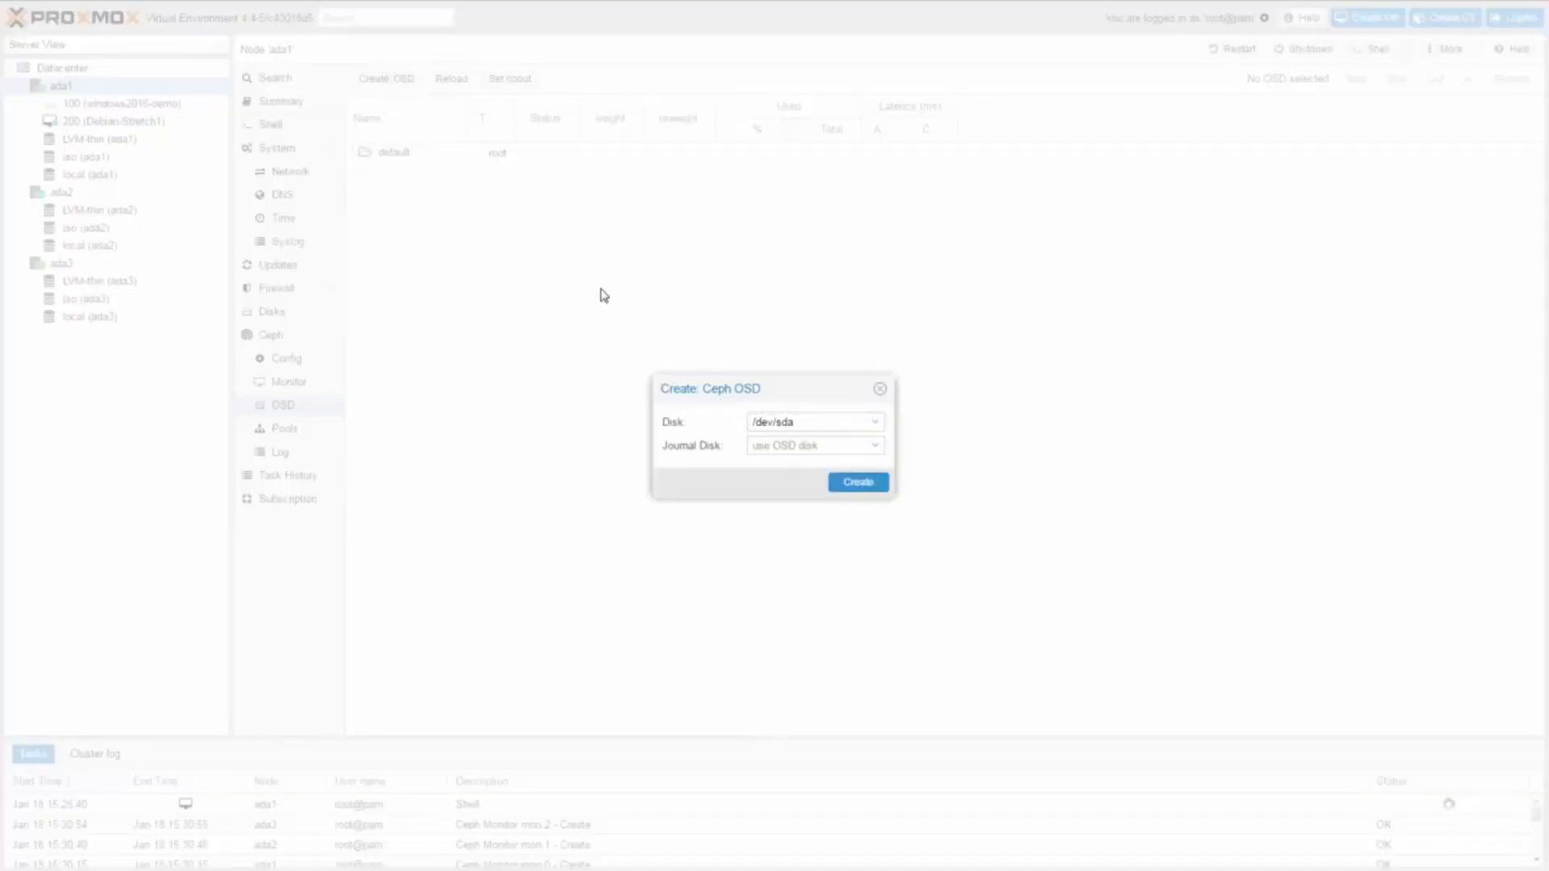
pyautogui.click(878, 422)
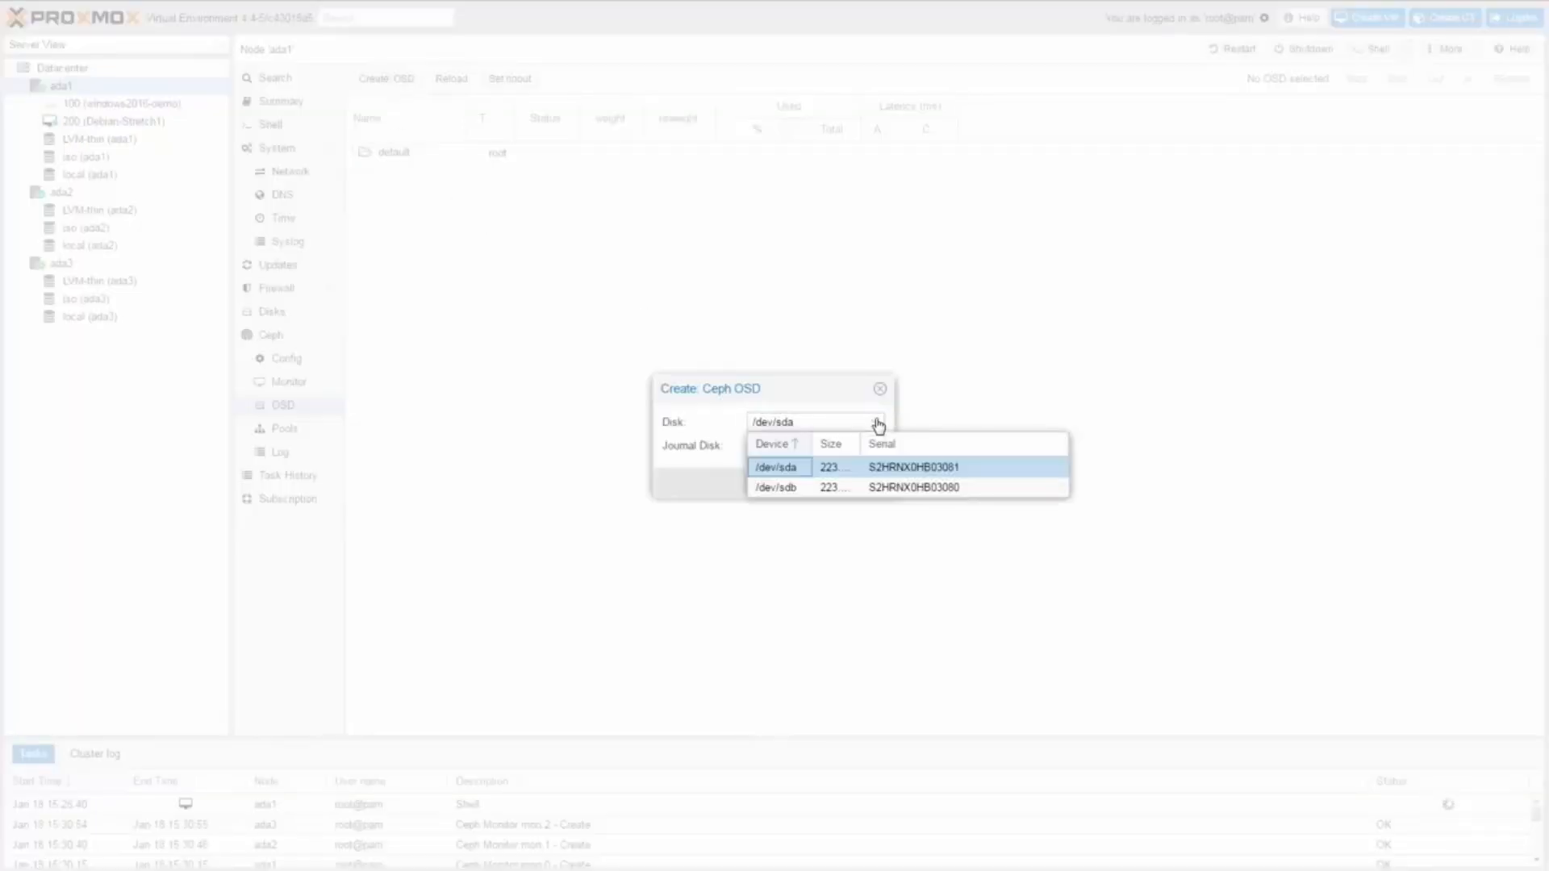
pyautogui.click(783, 468)
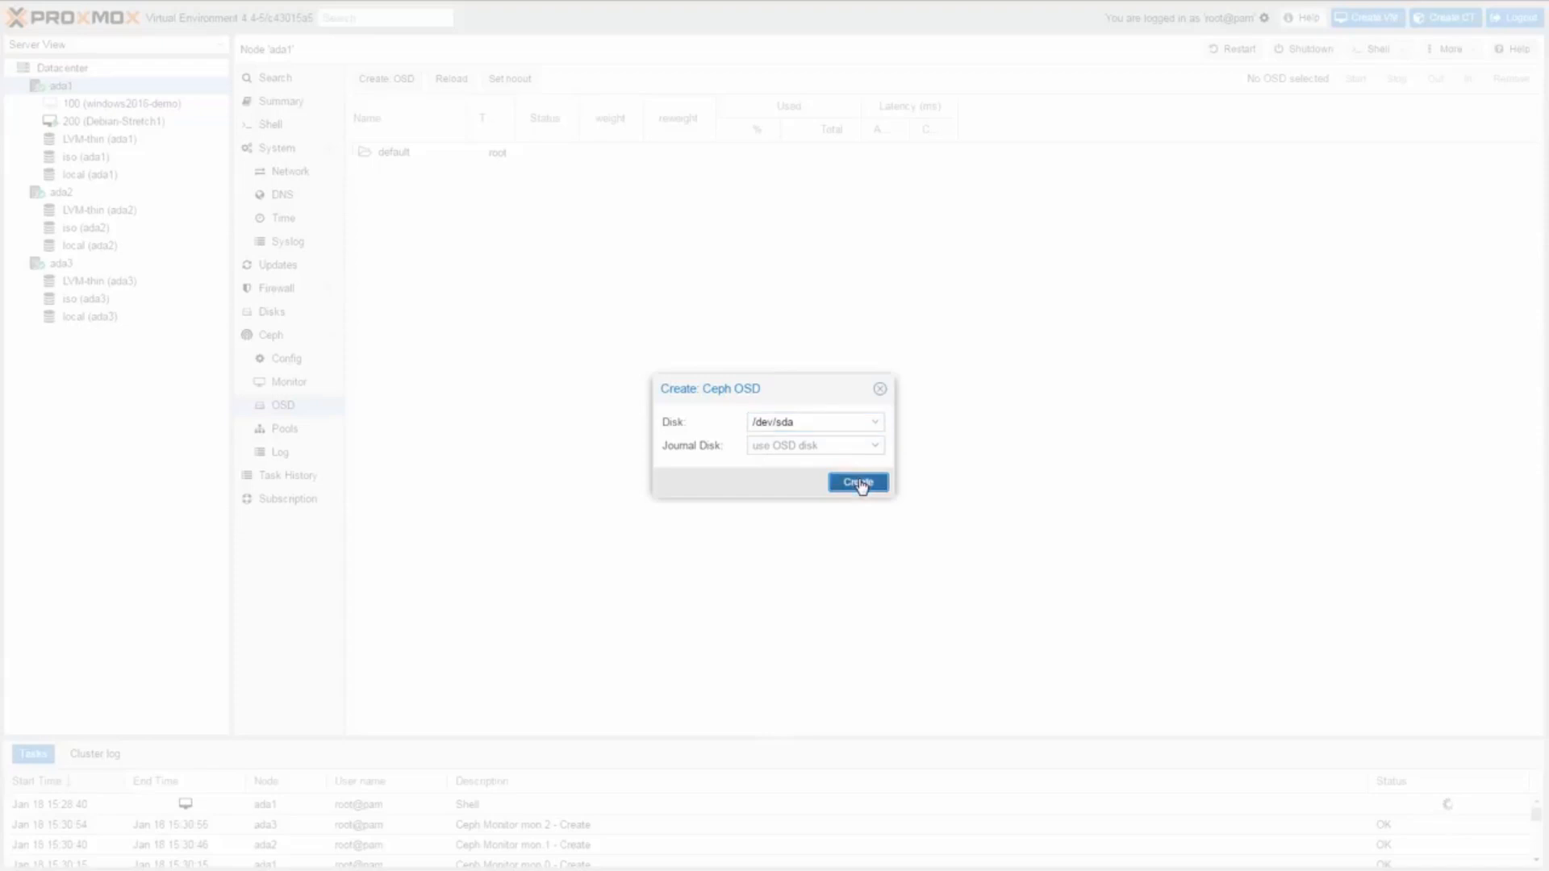
pyautogui.click(857, 481)
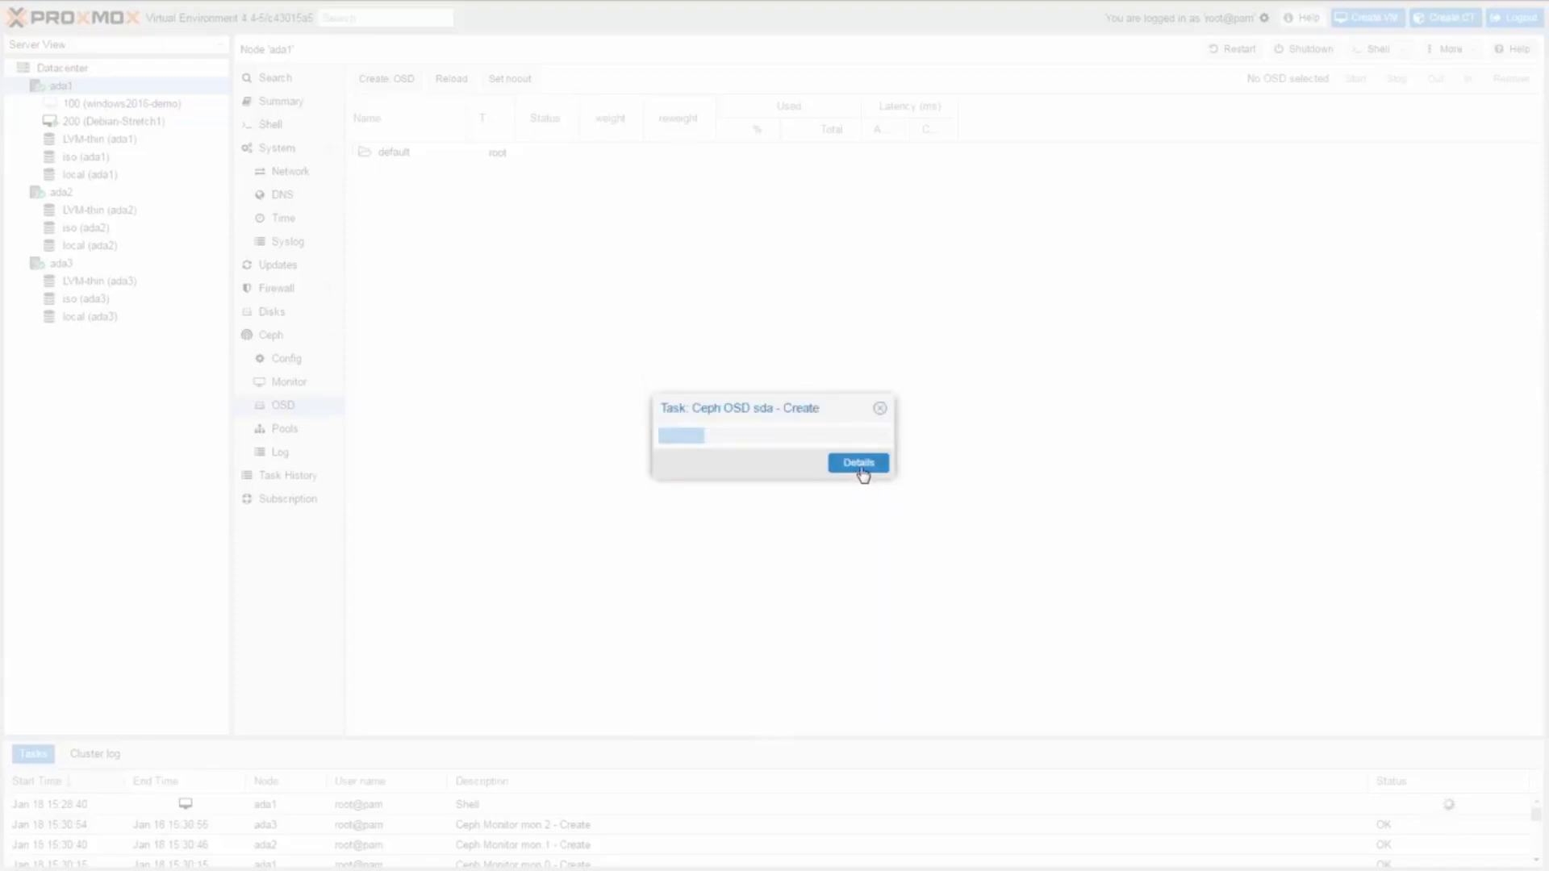
pyautogui.click(858, 461)
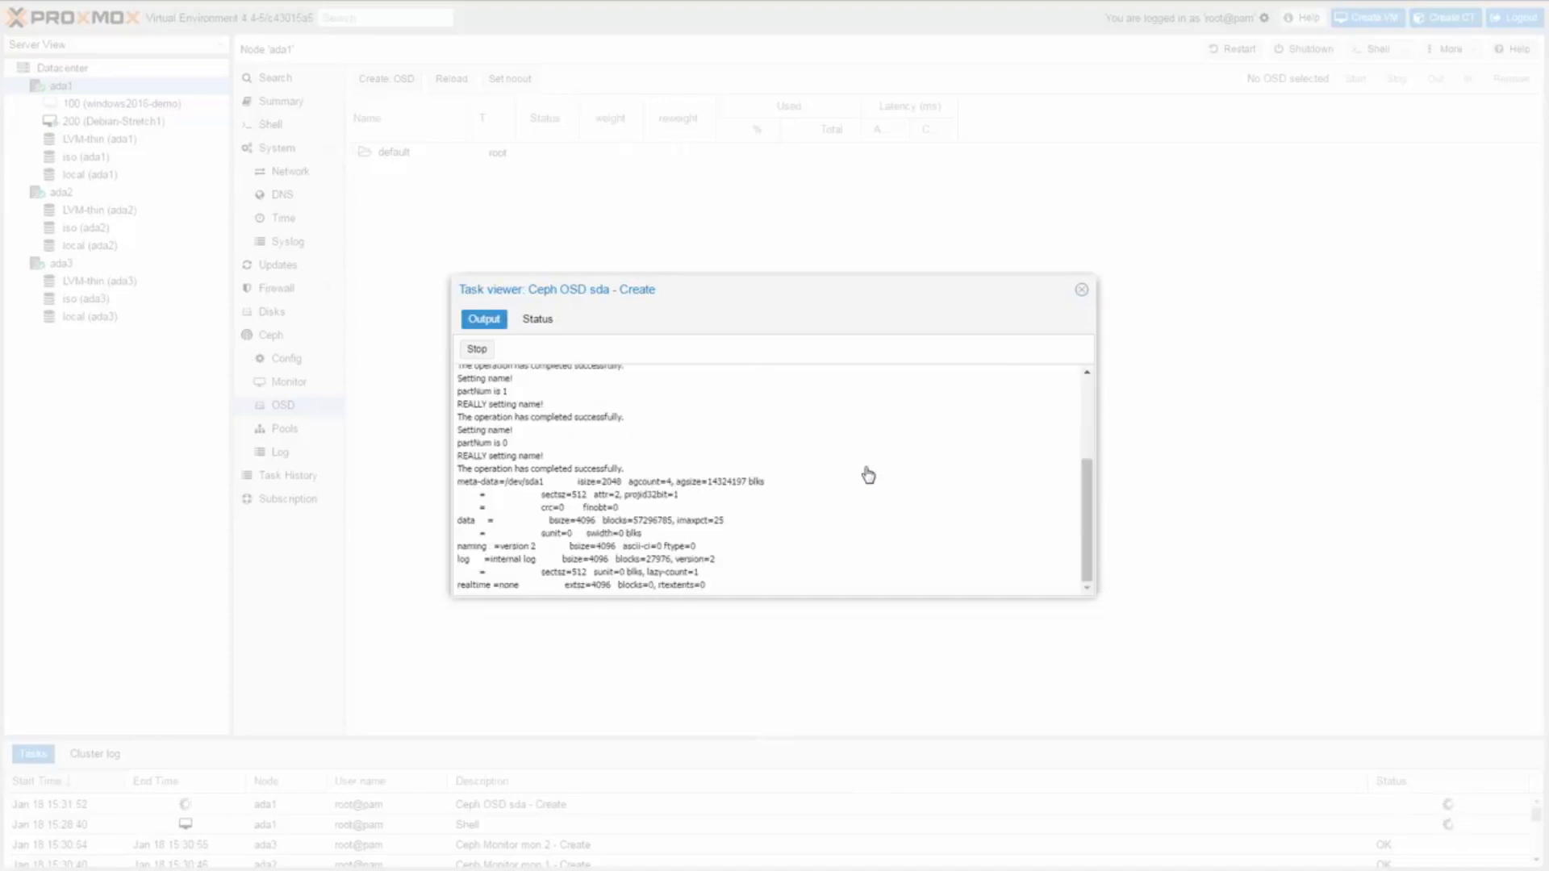
pyautogui.click(1081, 289)
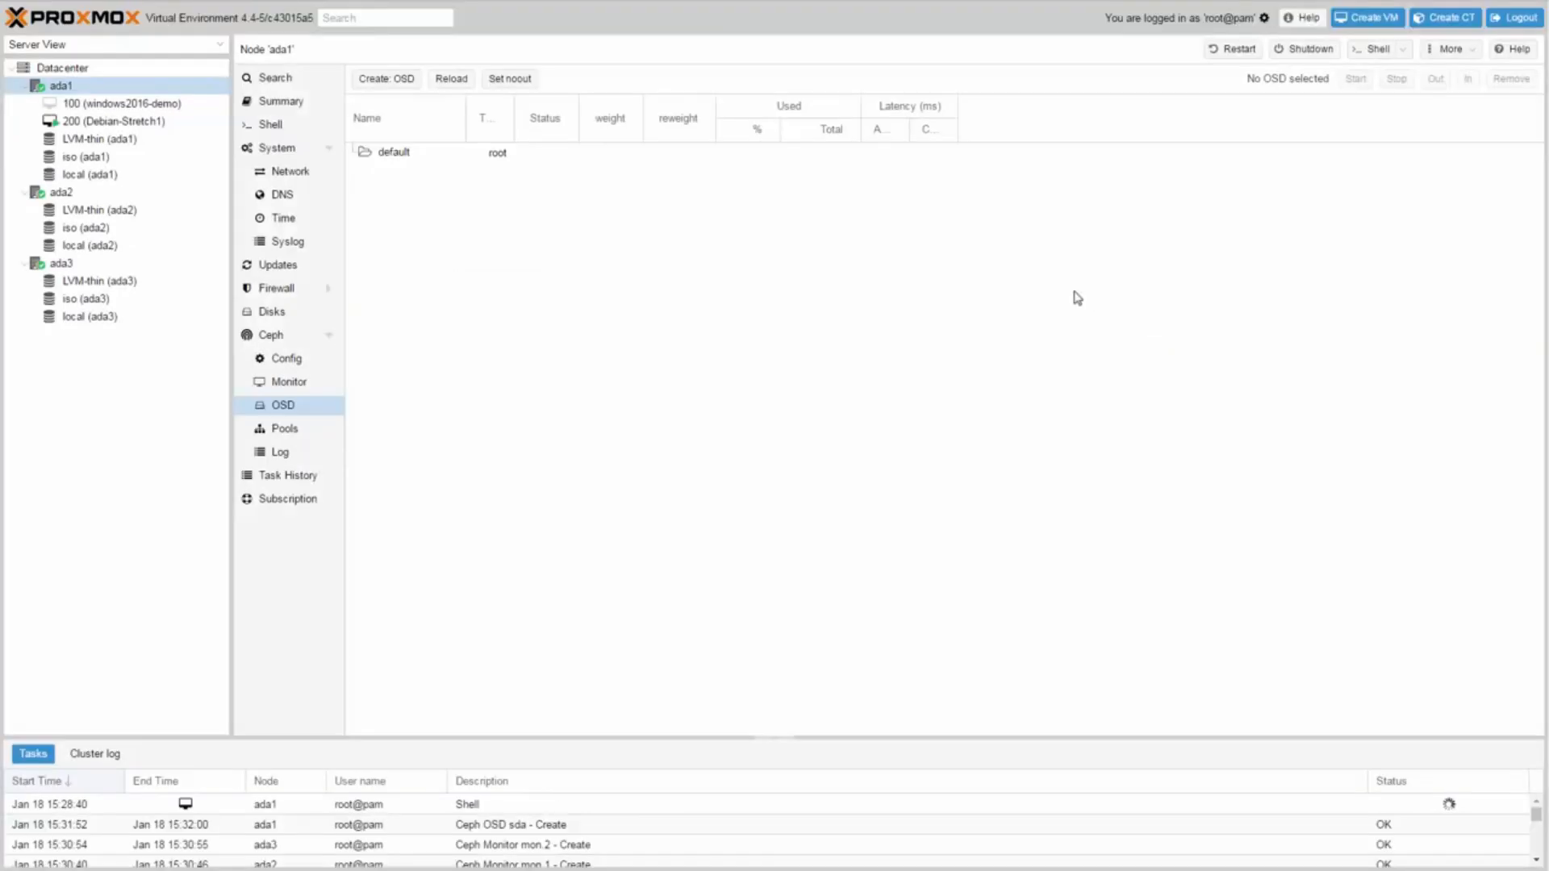
pyautogui.click(450, 79)
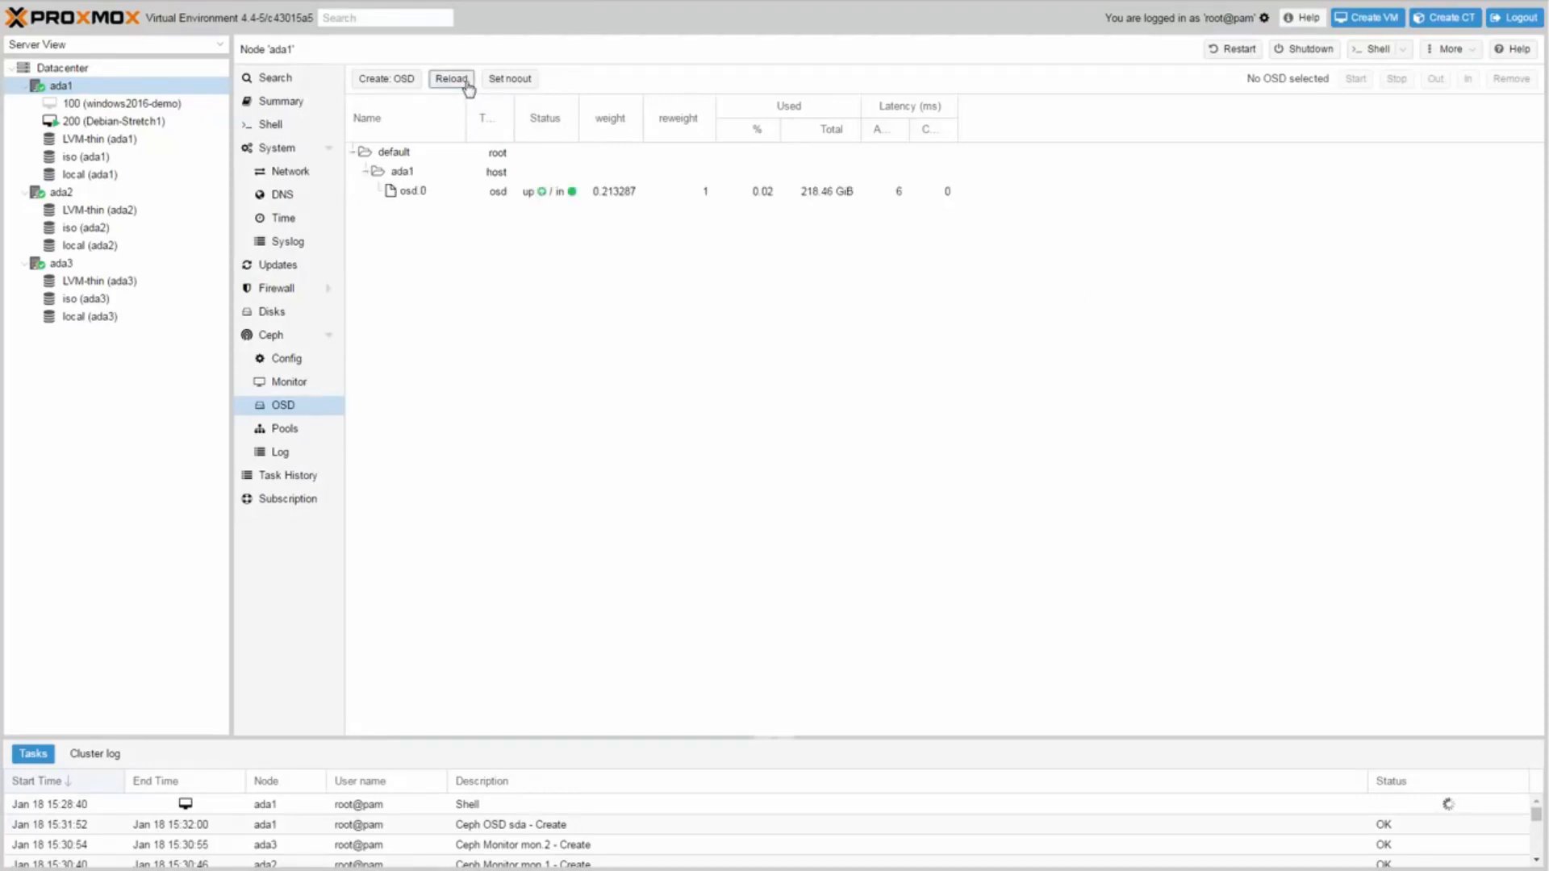
# Create a second OSD osd.1 on ada1's disk sdb and reload so it appears
pyautogui.click(411, 190)
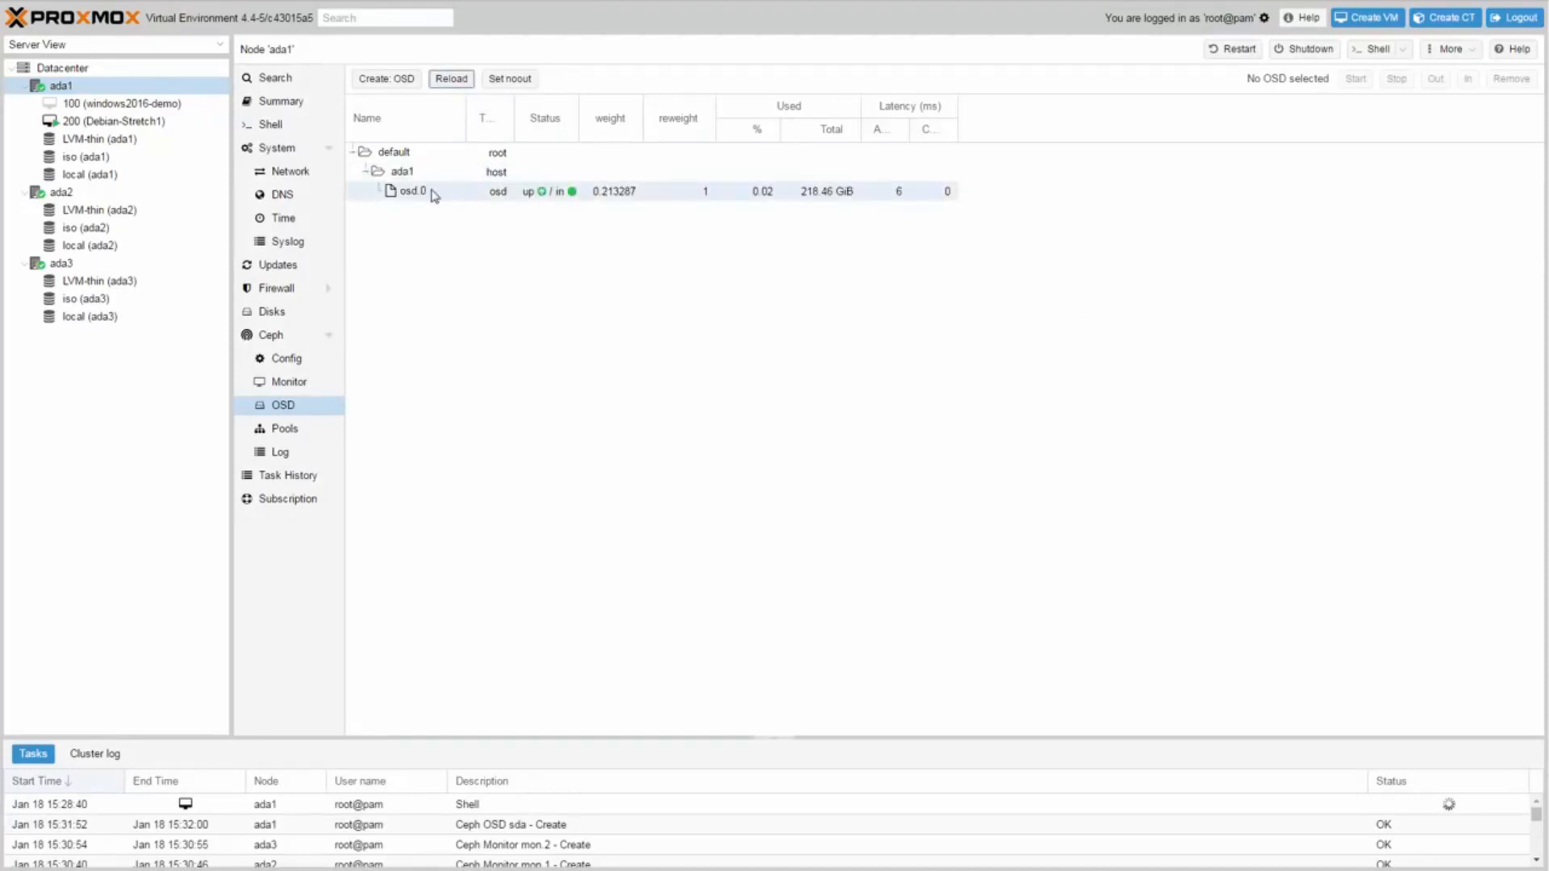
pyautogui.click(385, 77)
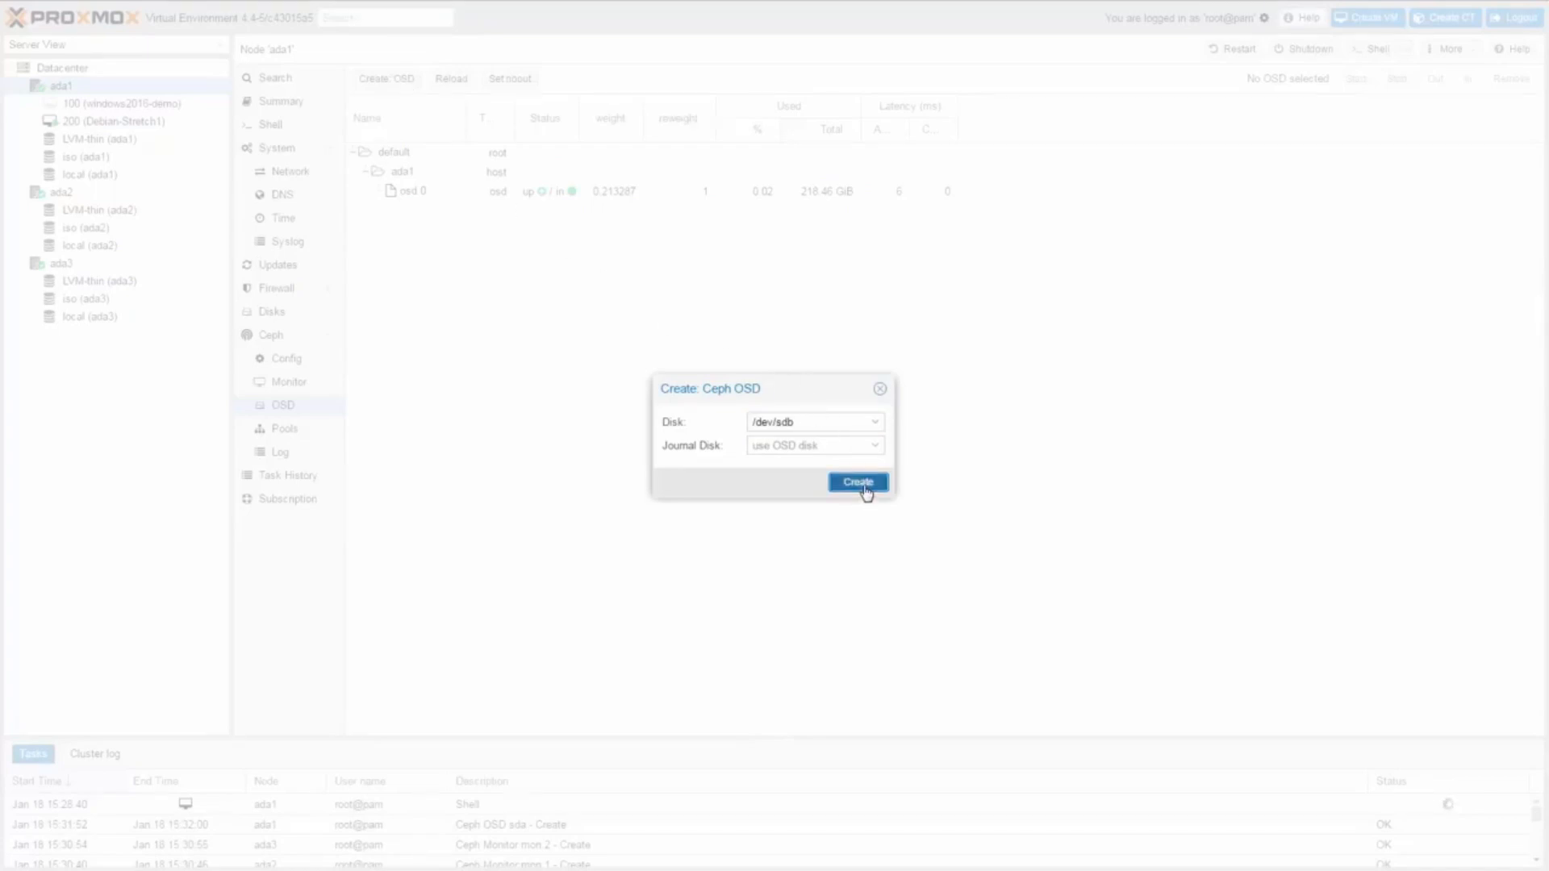
pyautogui.click(858, 483)
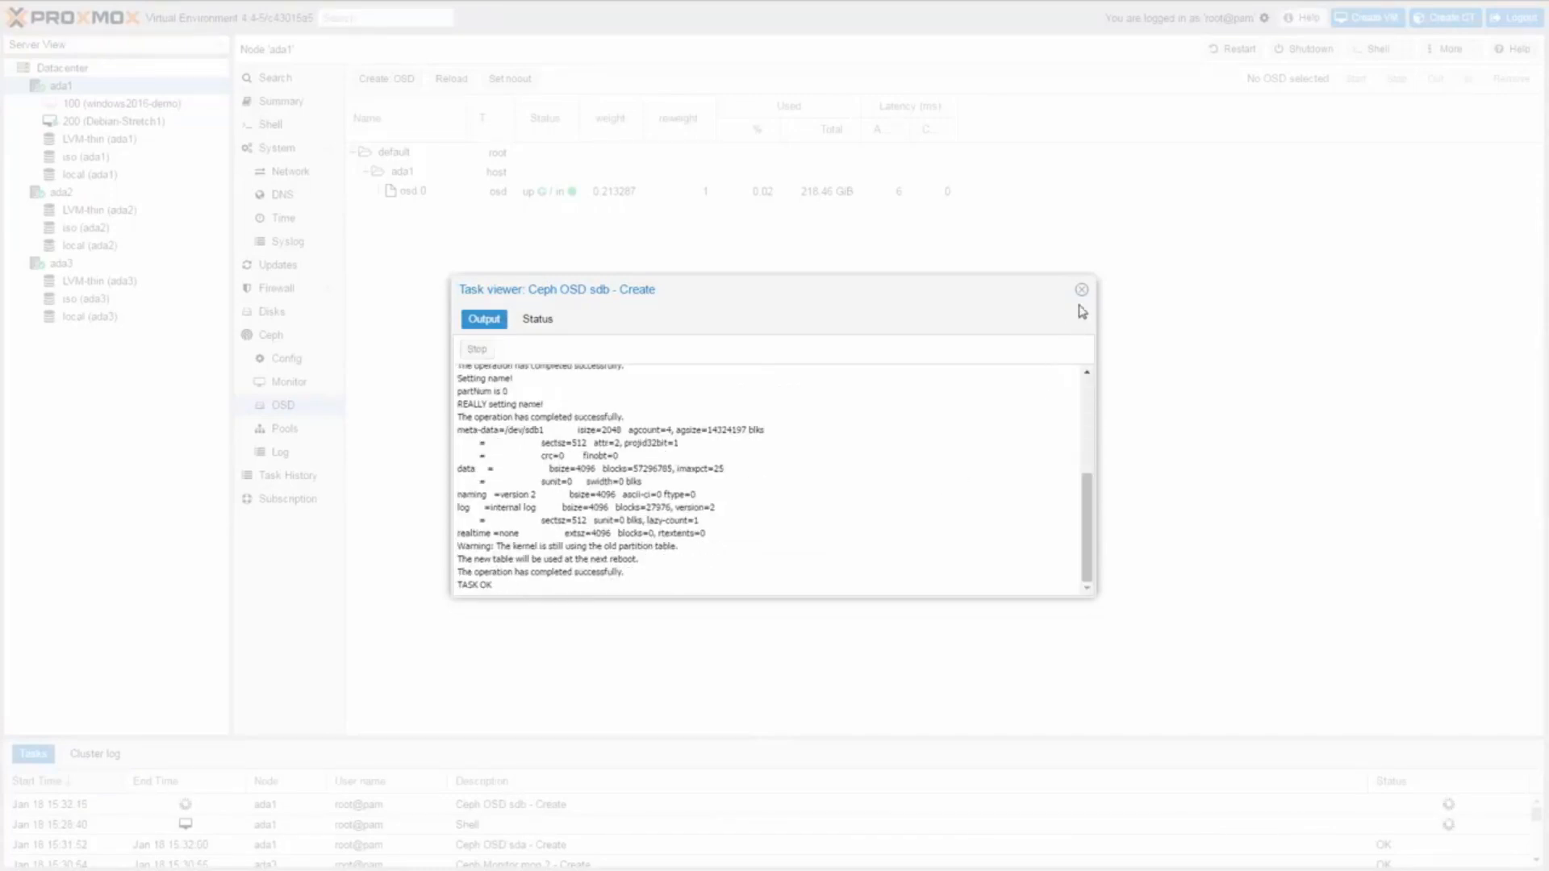
pyautogui.click(1081, 289)
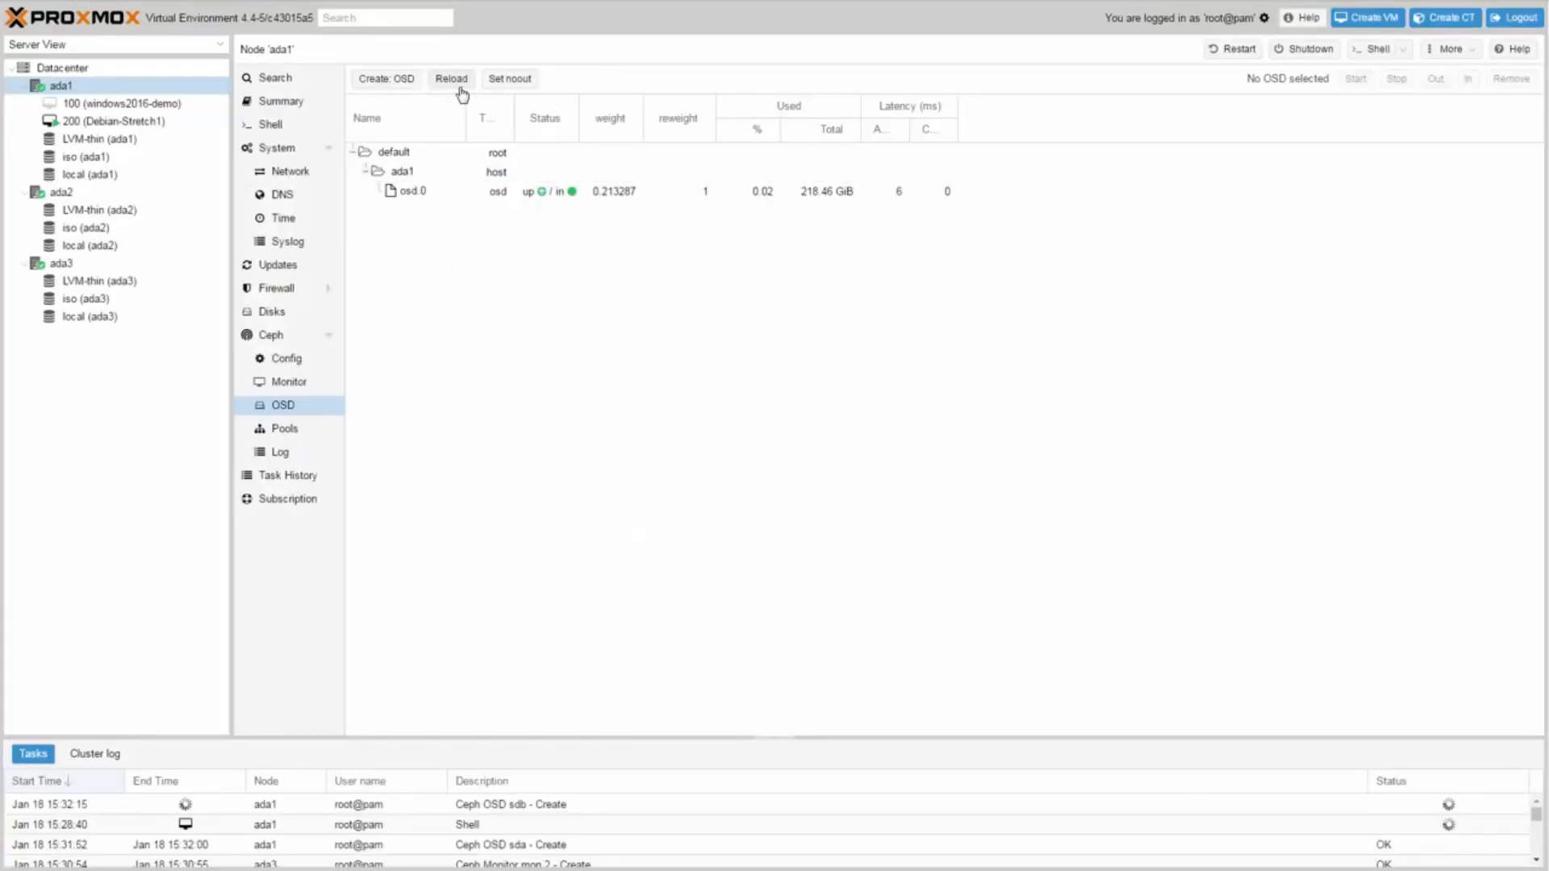
pyautogui.click(452, 77)
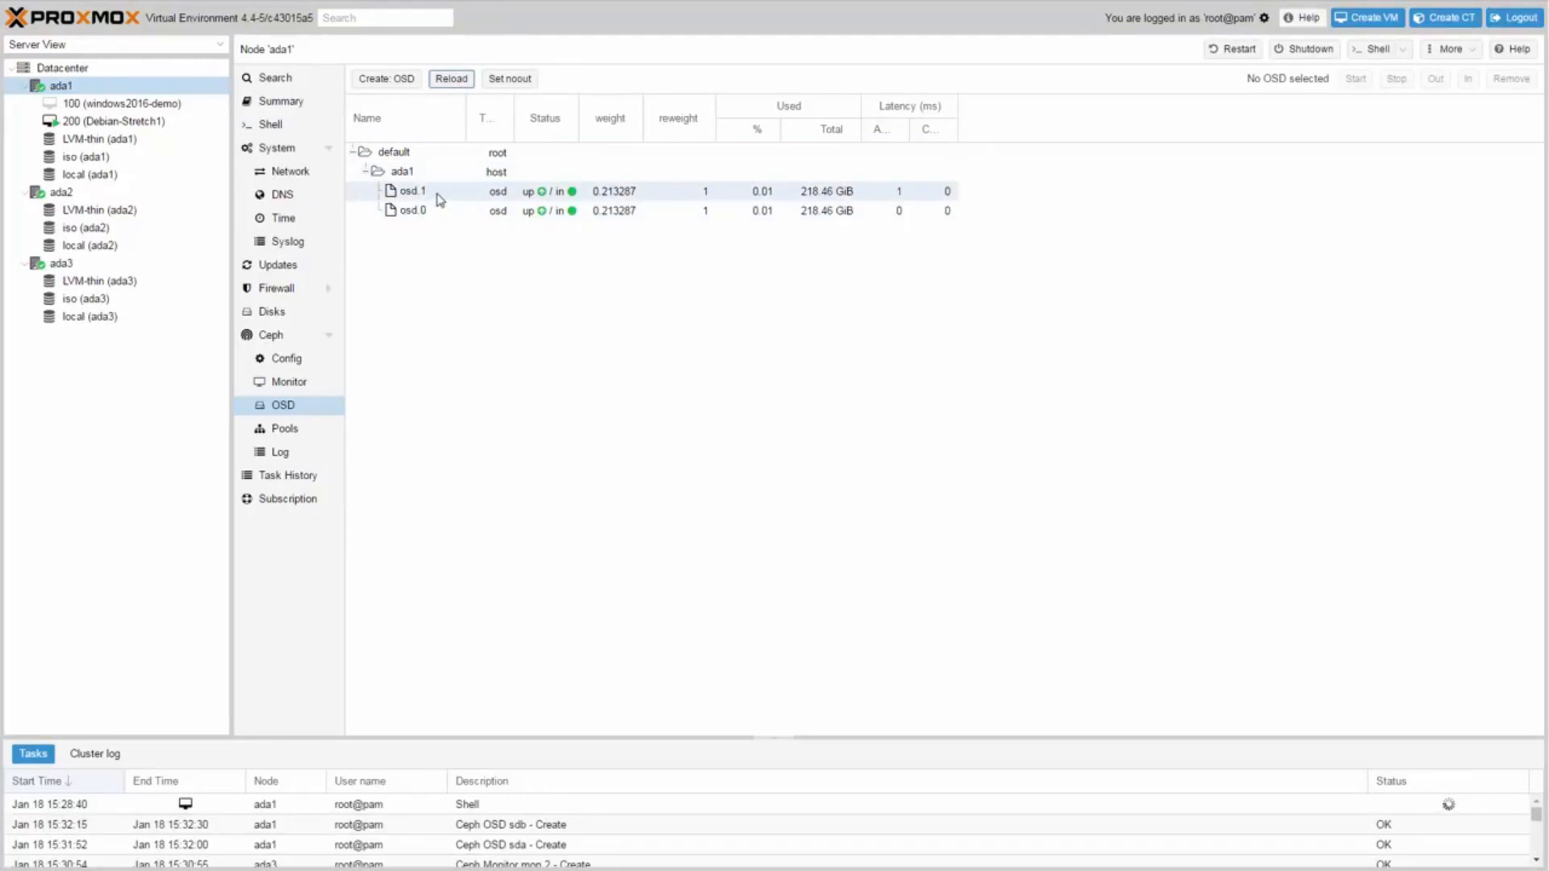
# Create Ceph OSD osd.2 on node ada2's disk sda and reload the list
pyautogui.click(50, 192)
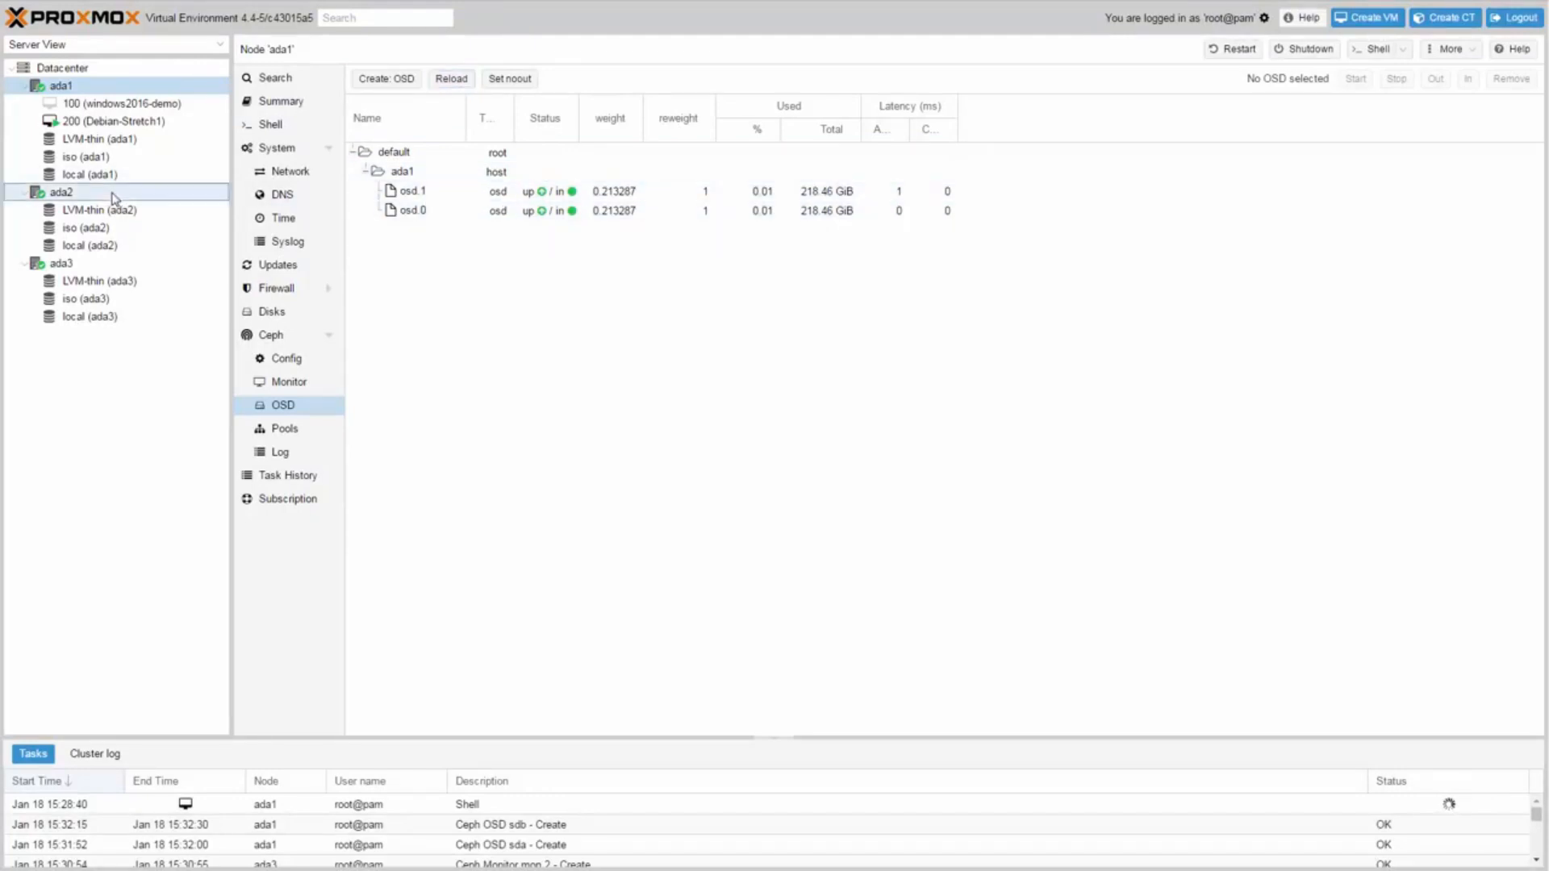
pyautogui.click(50, 192)
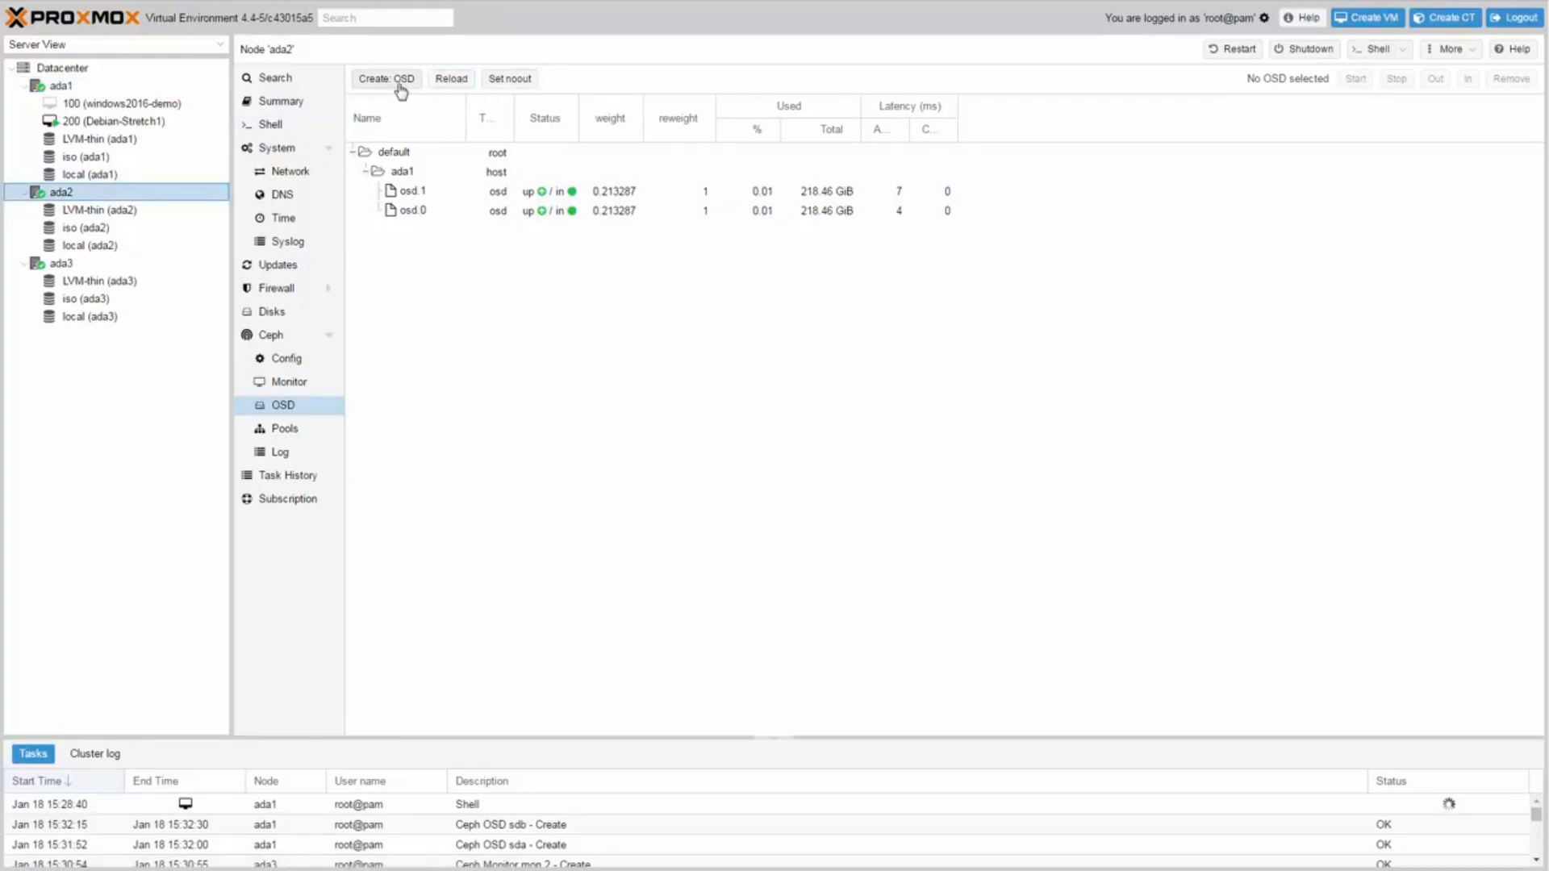
pyautogui.click(387, 77)
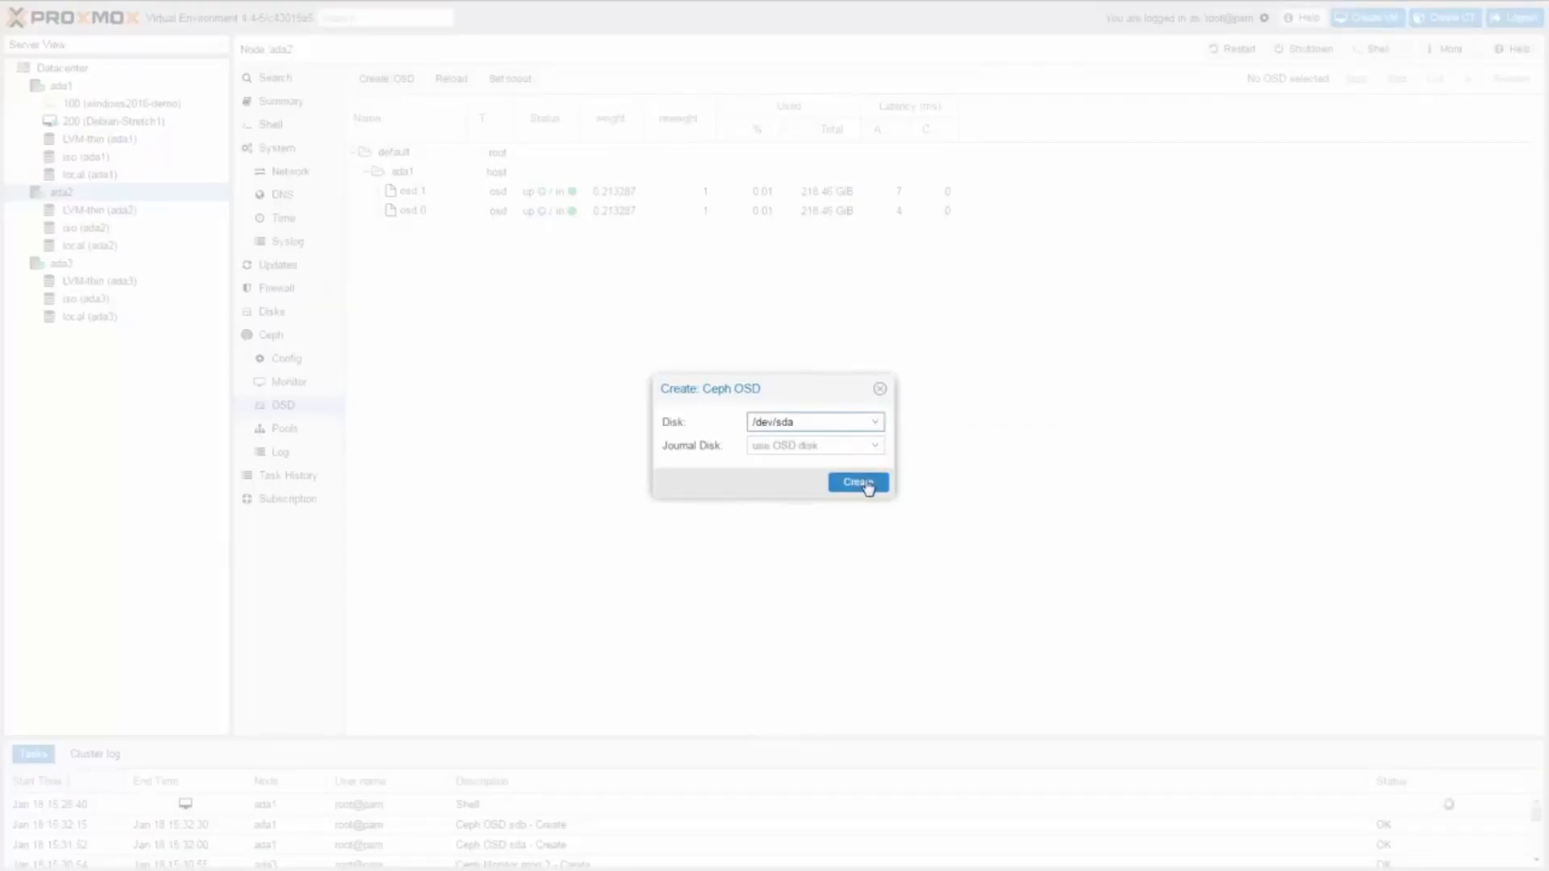
pyautogui.click(858, 484)
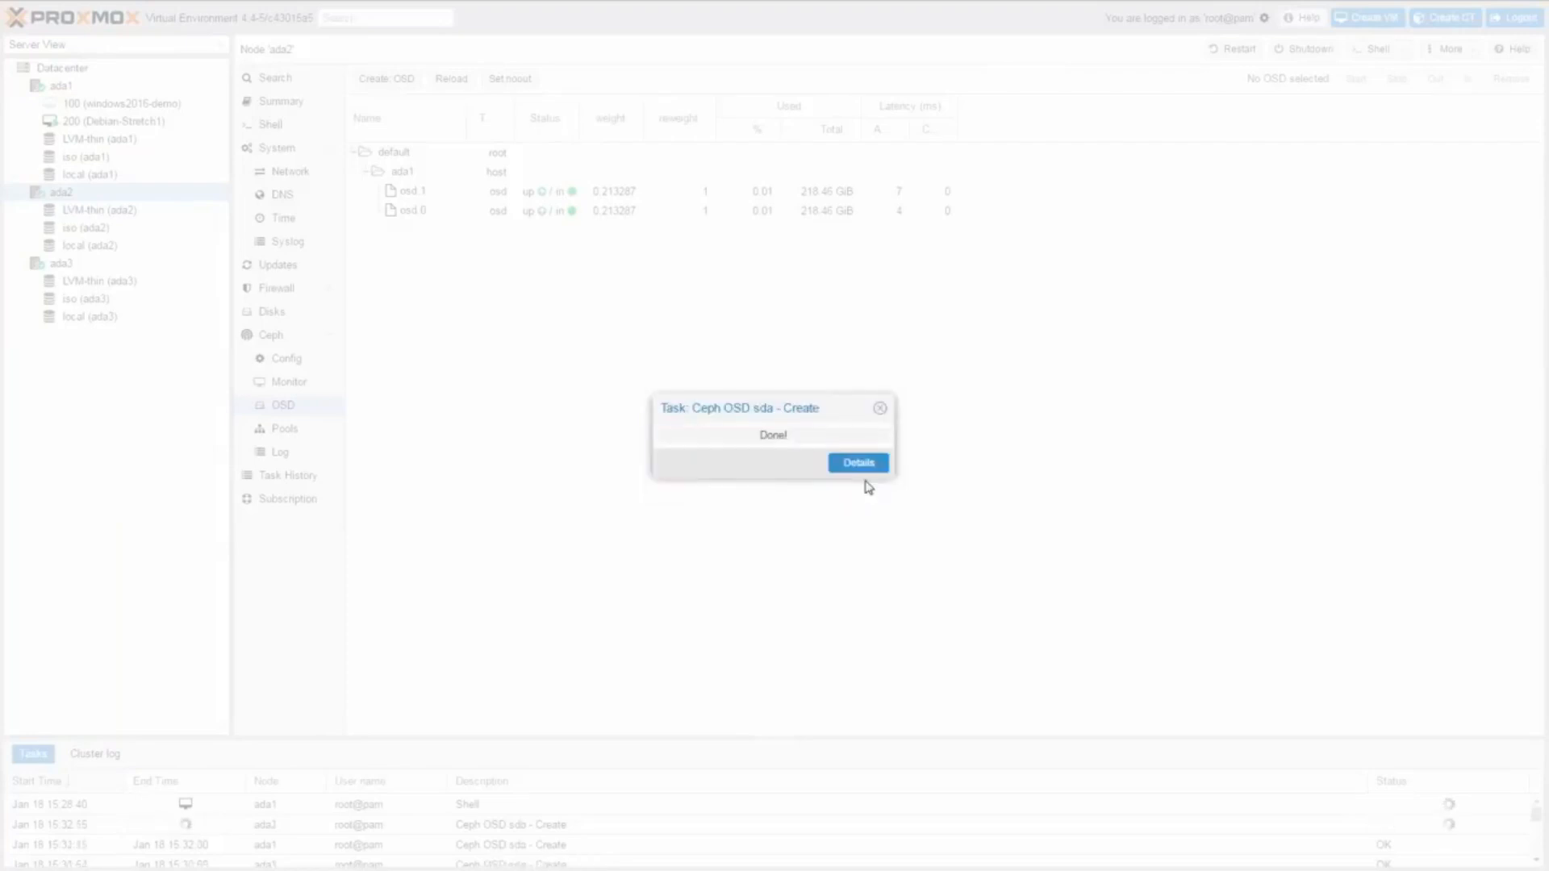
pyautogui.click(879, 408)
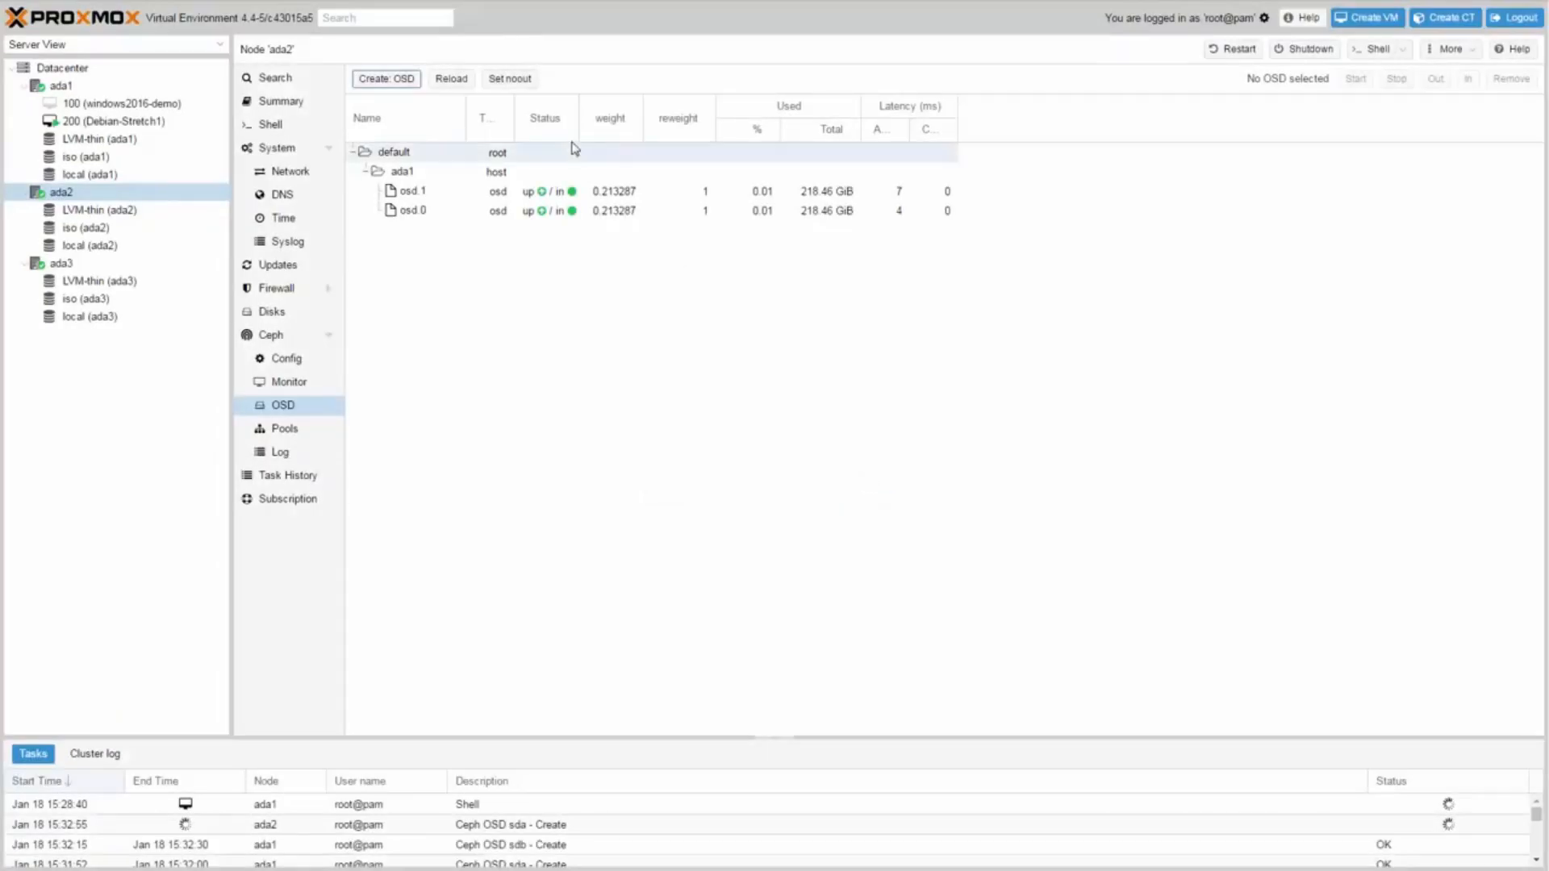
pyautogui.click(451, 77)
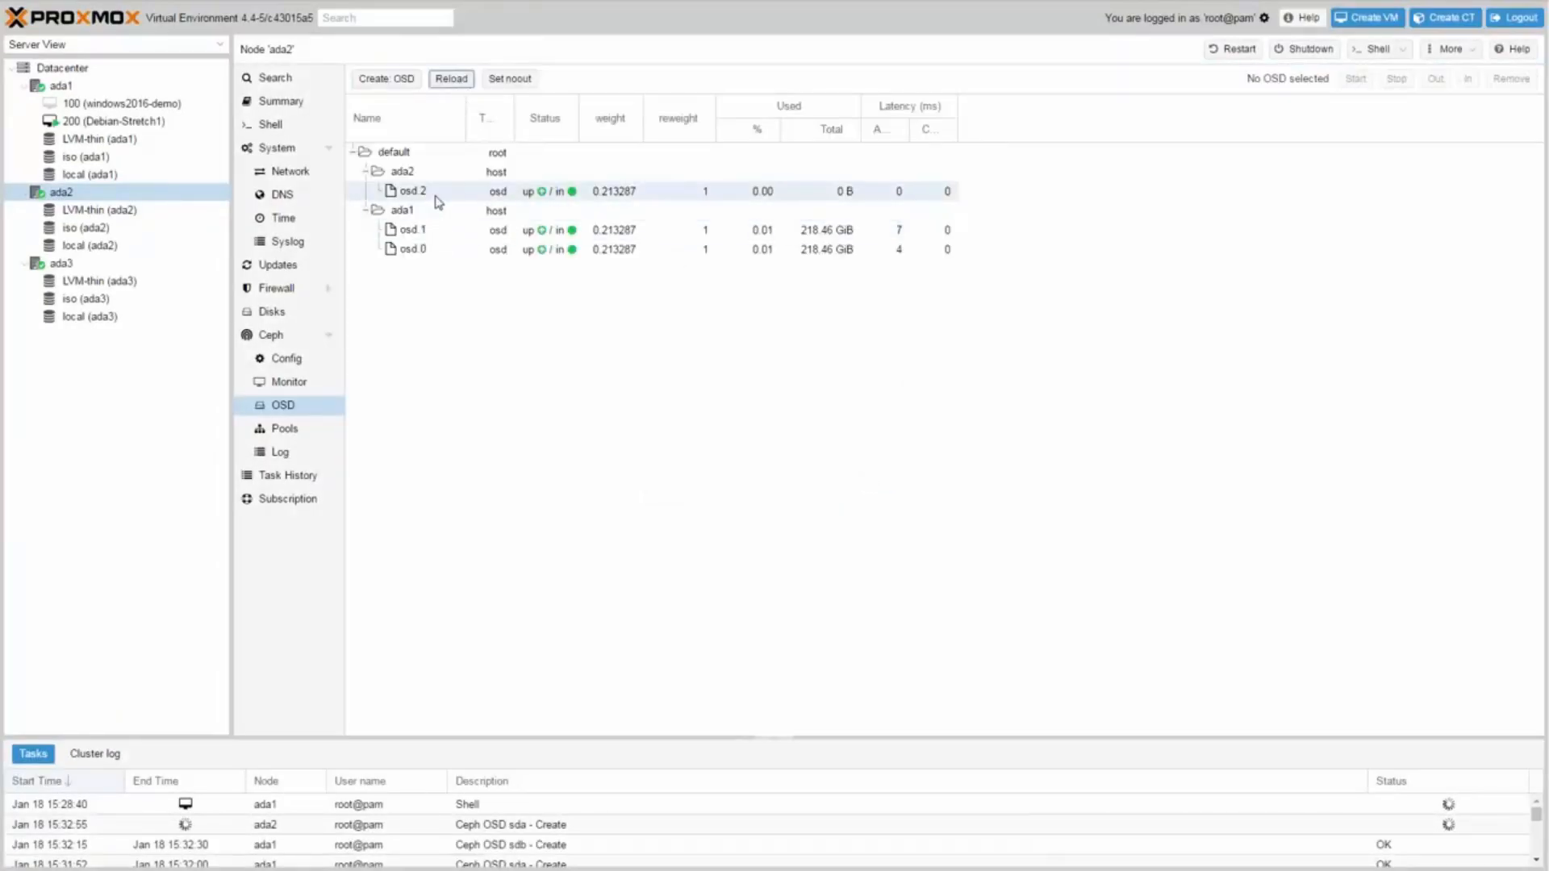
# Create OSD osd.3 on ada2's disk sdb and reload so it appears
pyautogui.click(386, 77)
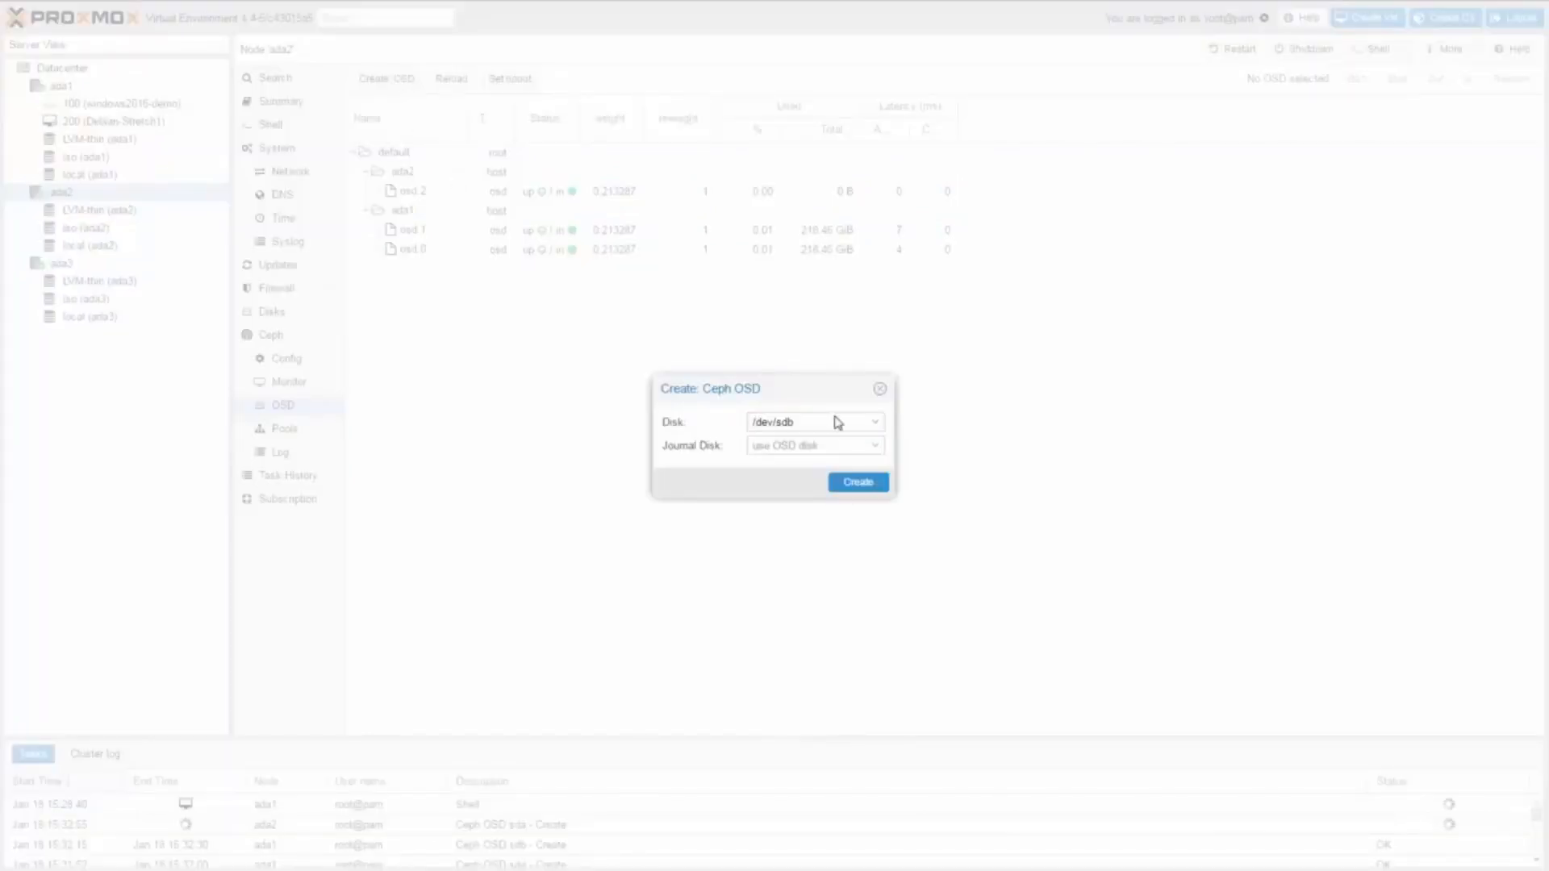
pyautogui.click(858, 482)
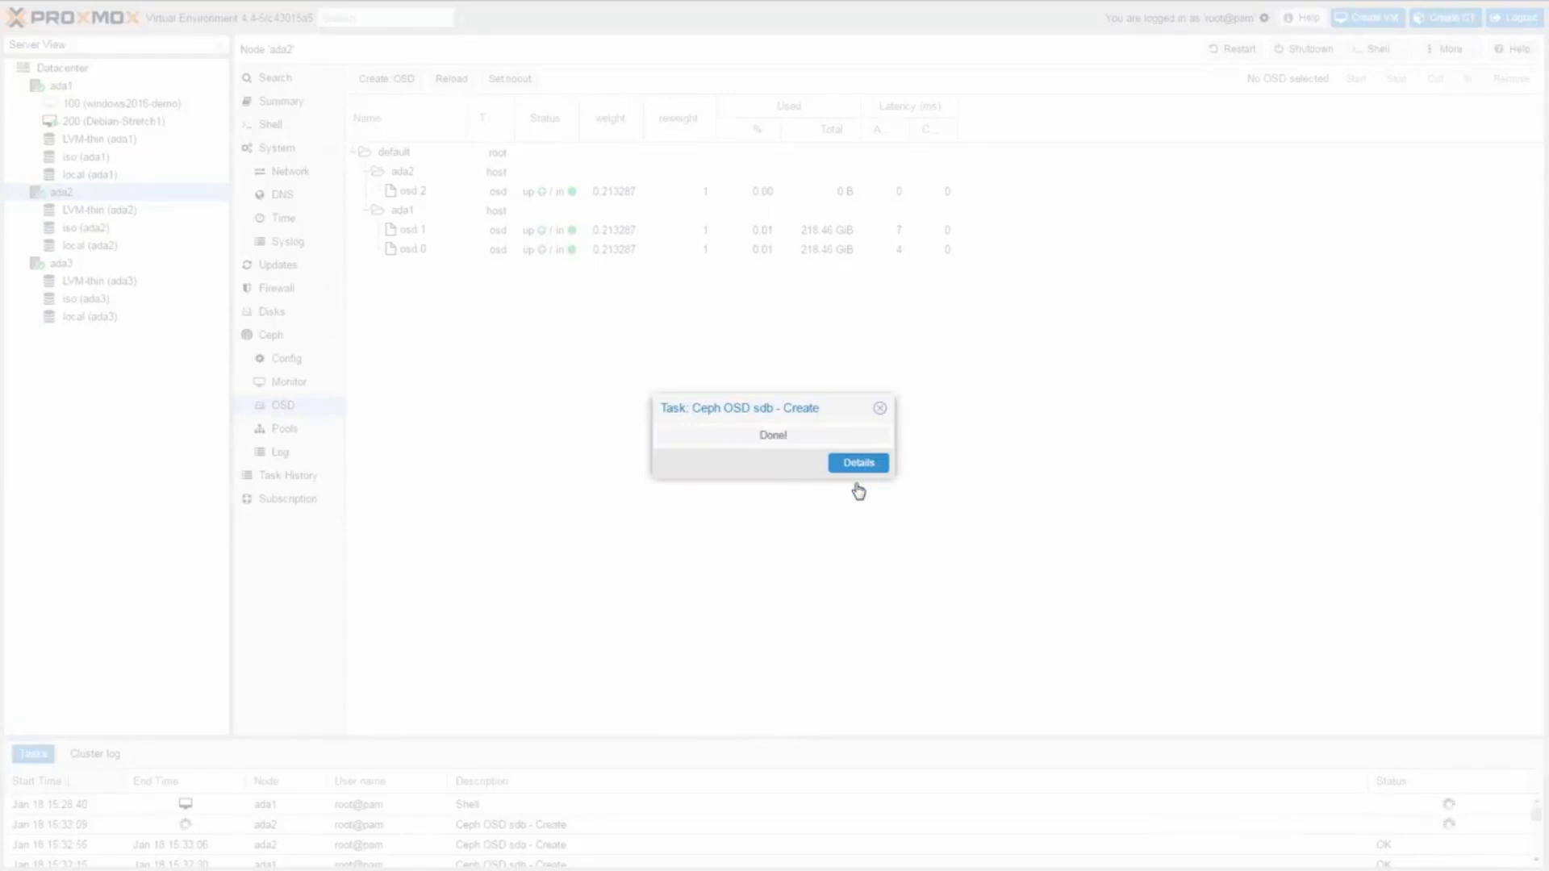
pyautogui.click(881, 408)
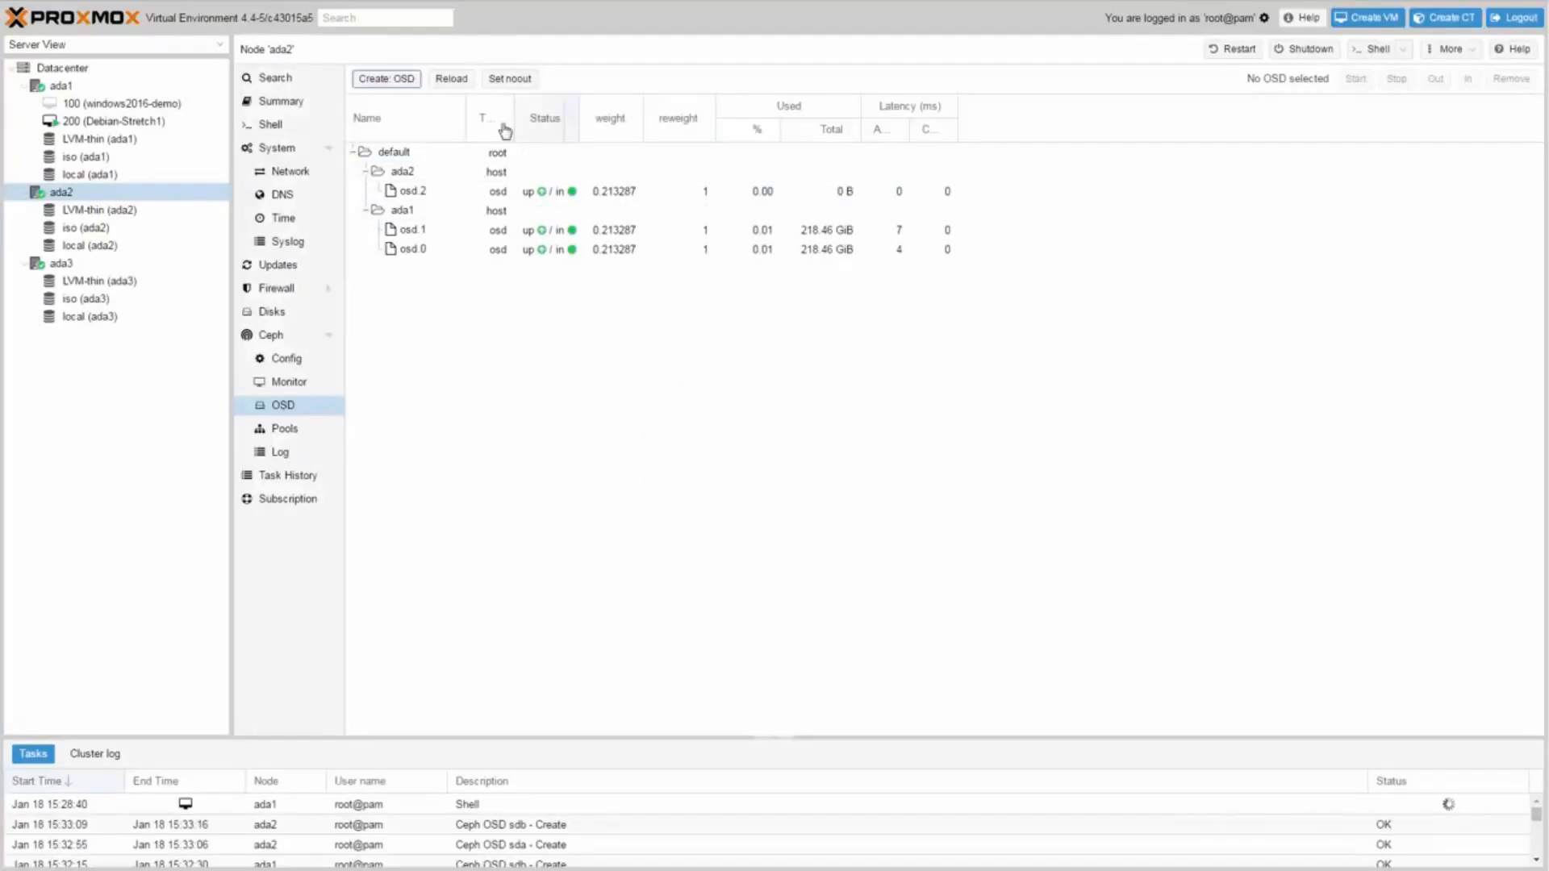
pyautogui.click(452, 77)
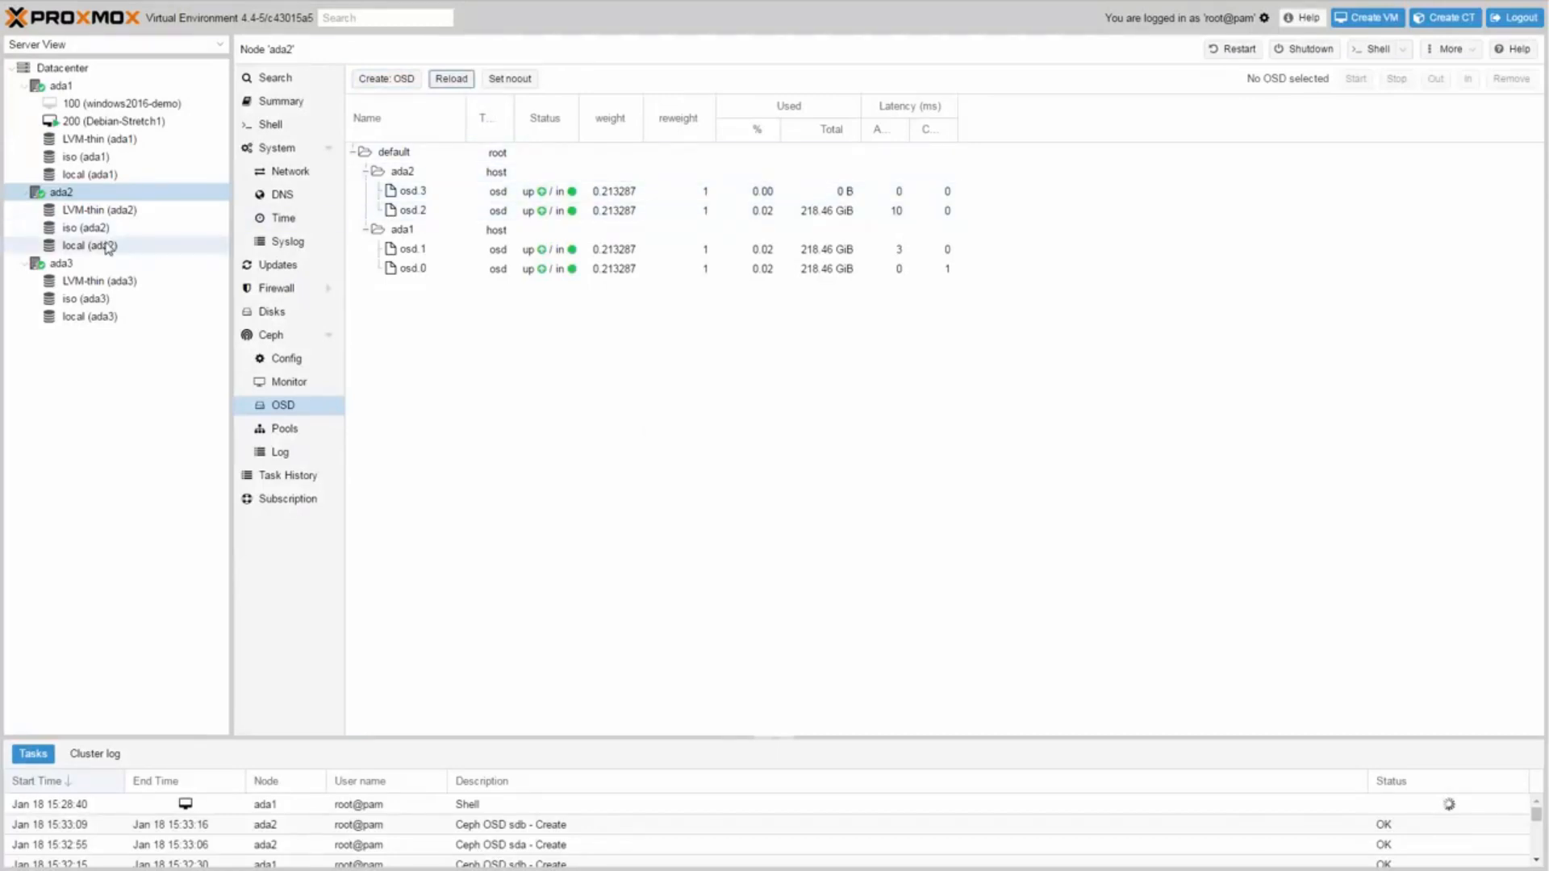
# Create OSDs osd.4 and osd.5 on ada3's disks sda and sdb, reviewing the task log
pyautogui.click(46, 265)
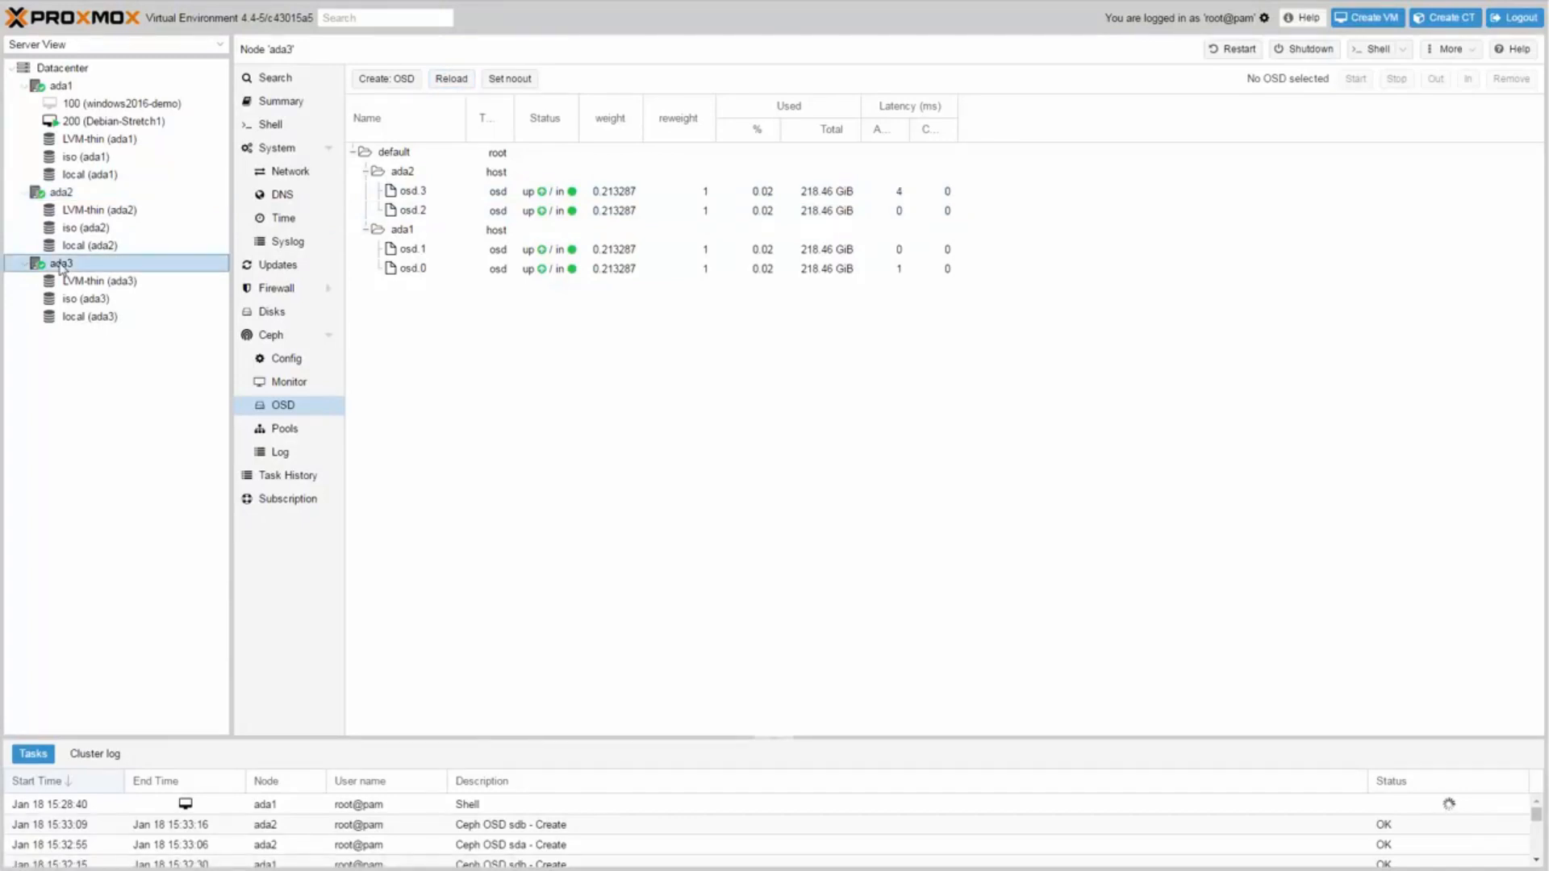
pyautogui.click(388, 77)
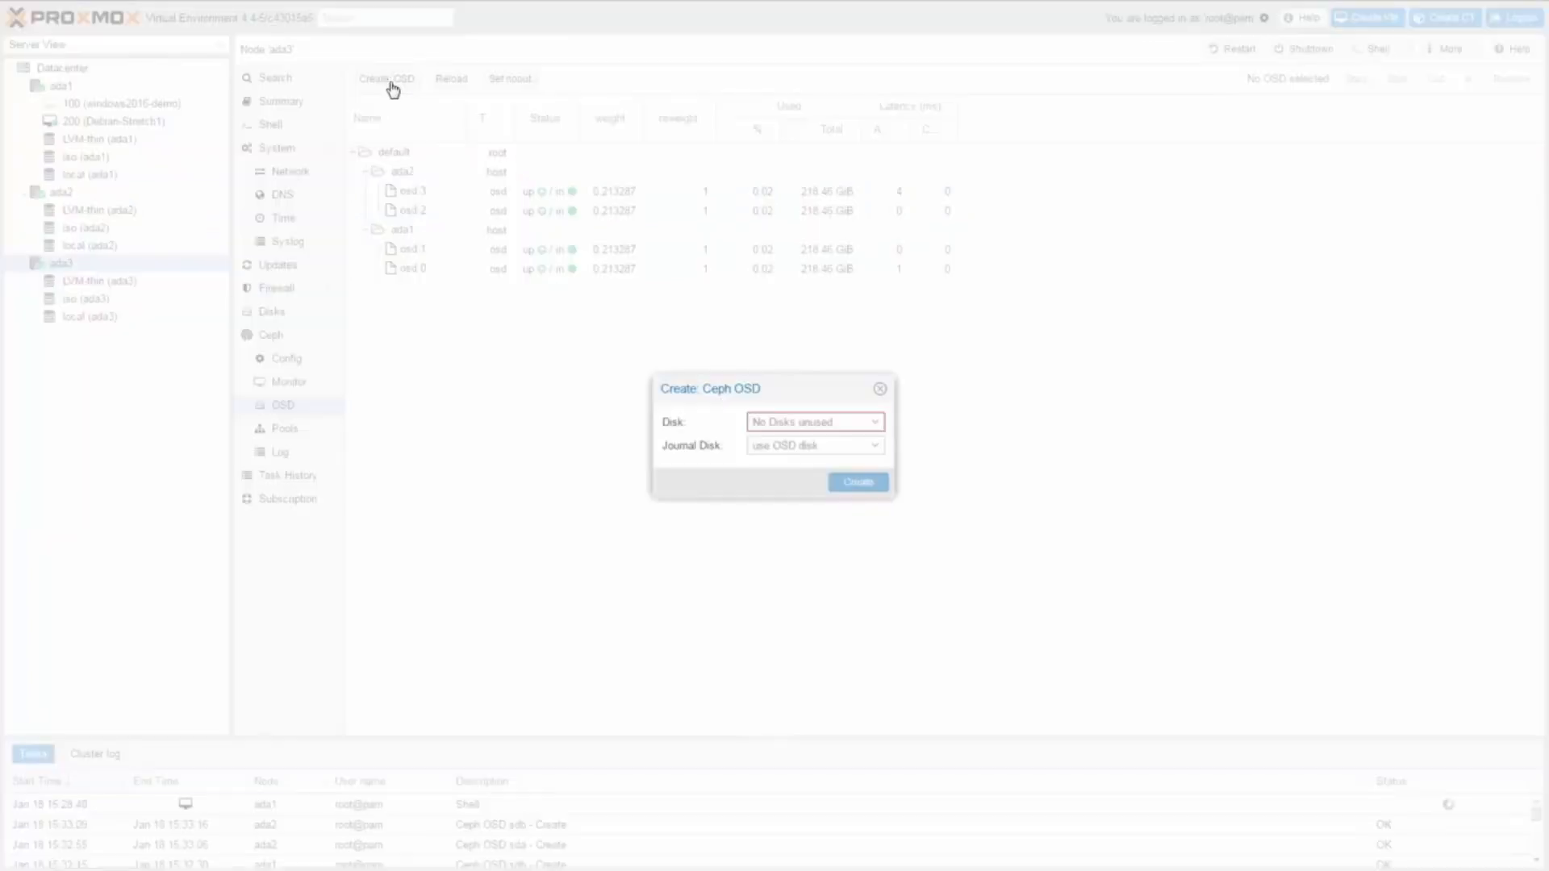
pyautogui.click(815, 422)
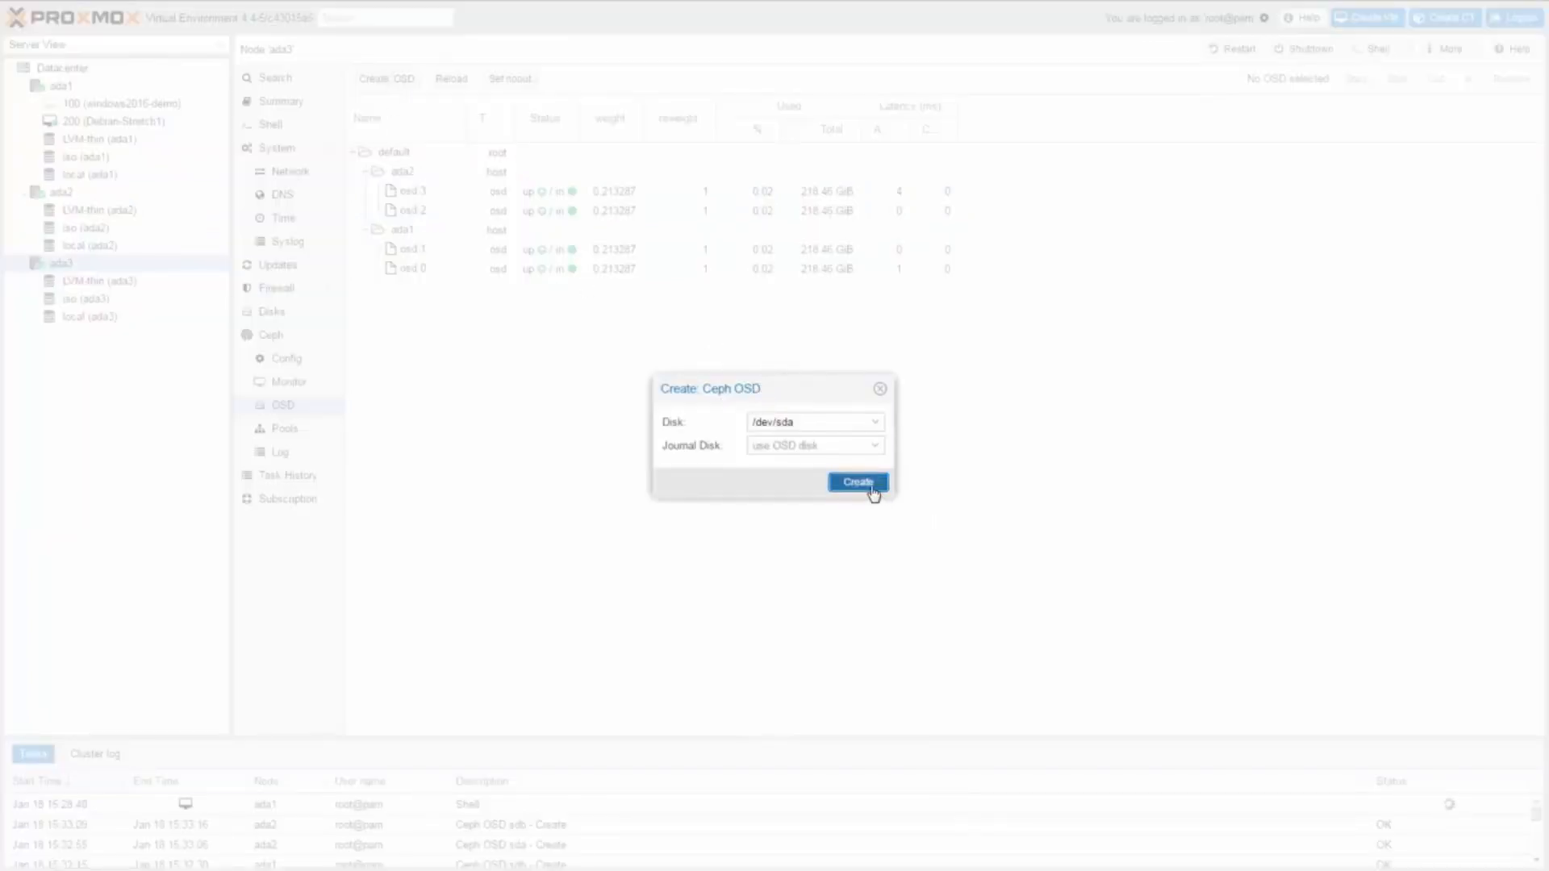
pyautogui.click(859, 482)
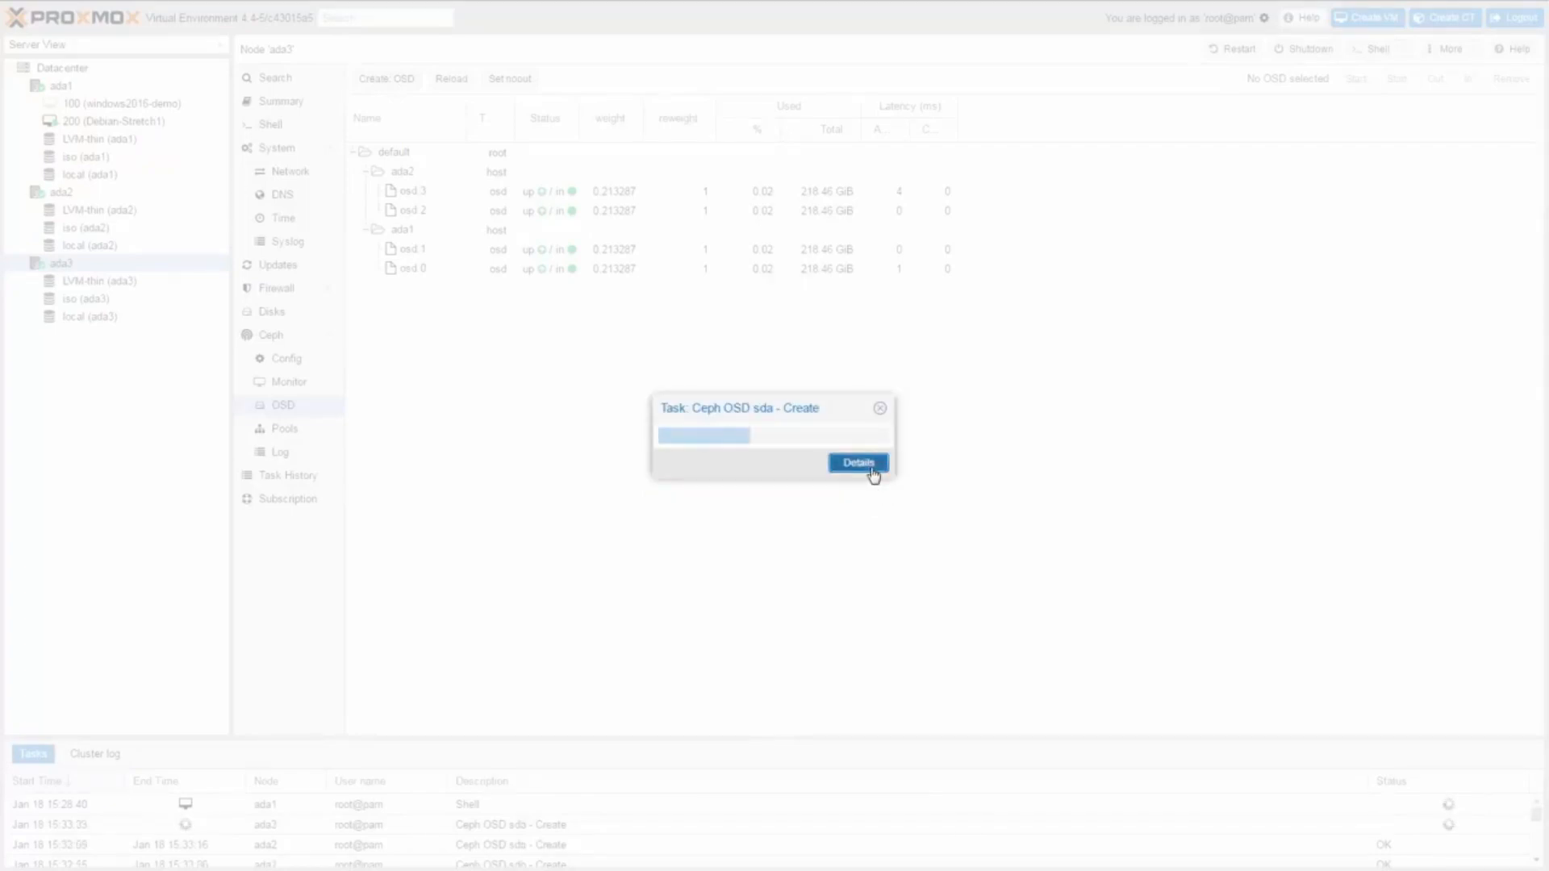
pyautogui.click(880, 409)
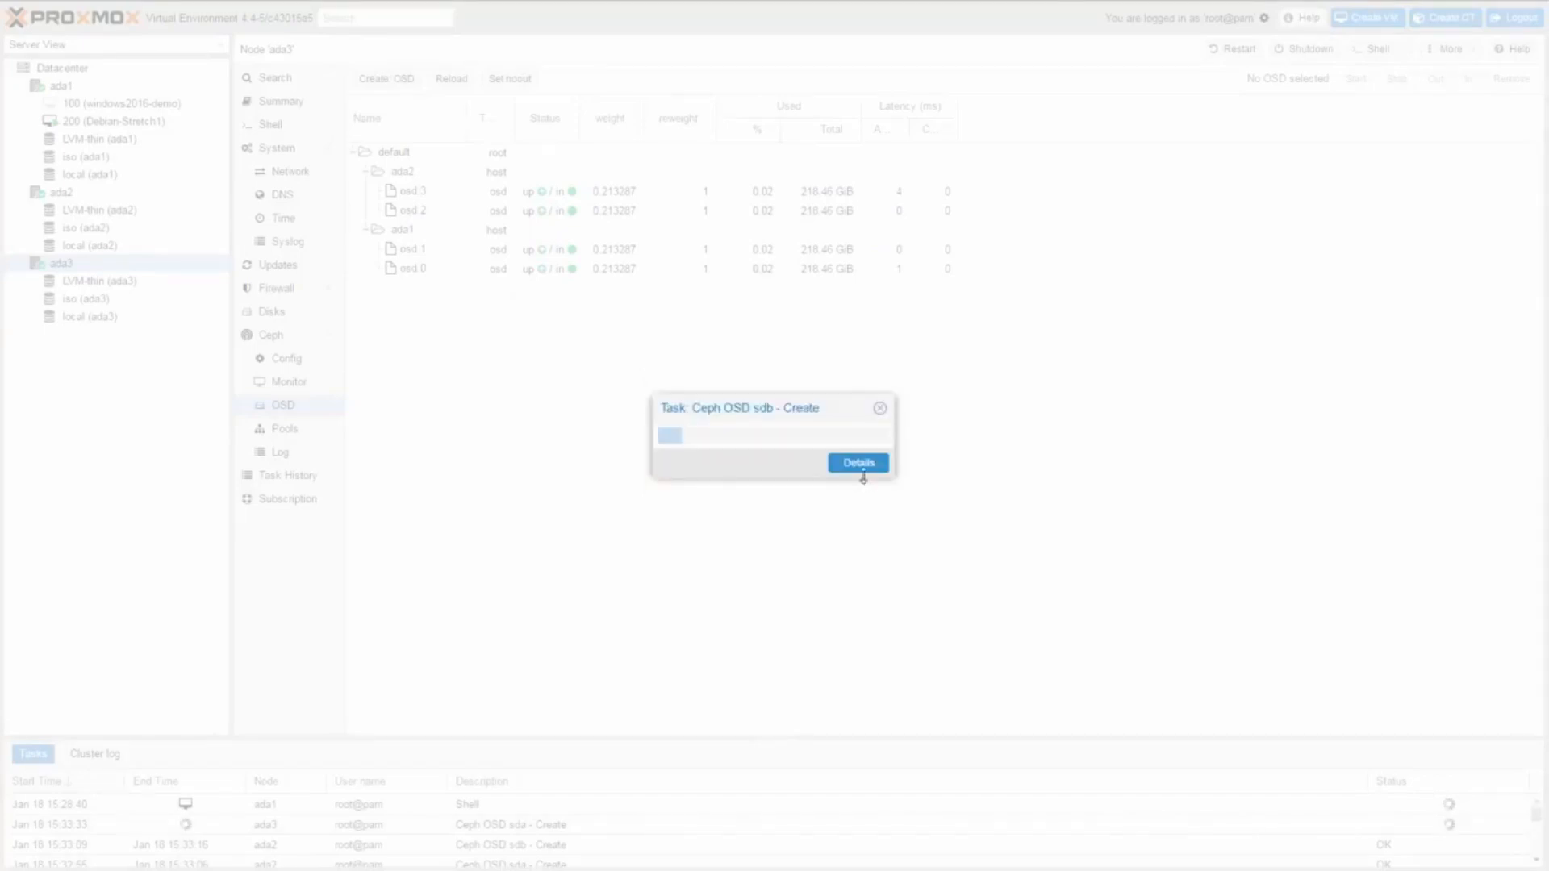
pyautogui.click(858, 462)
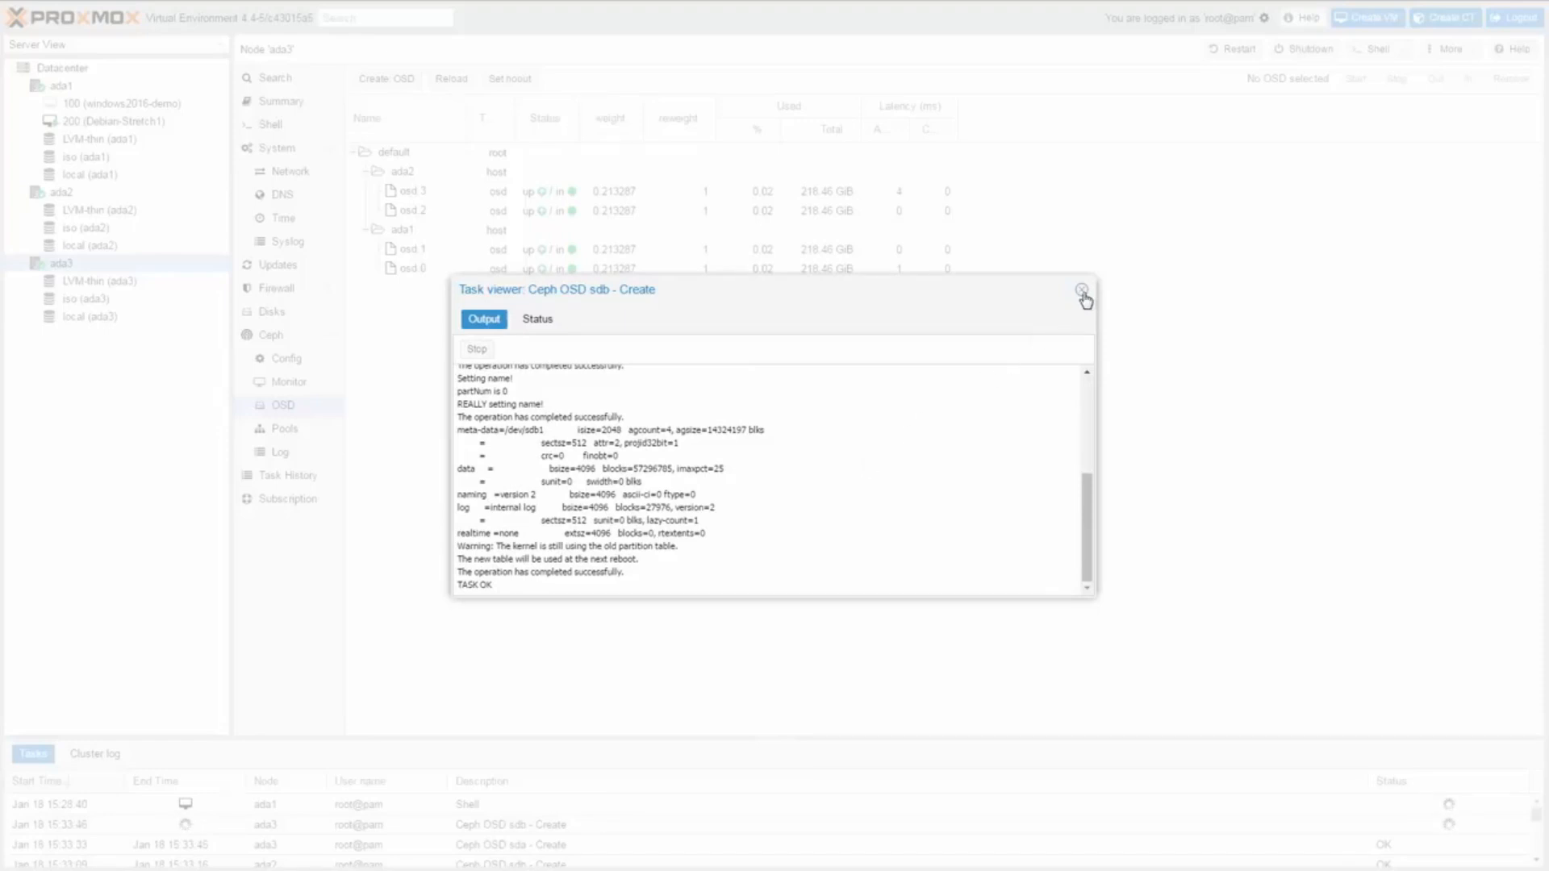
pyautogui.click(1081, 287)
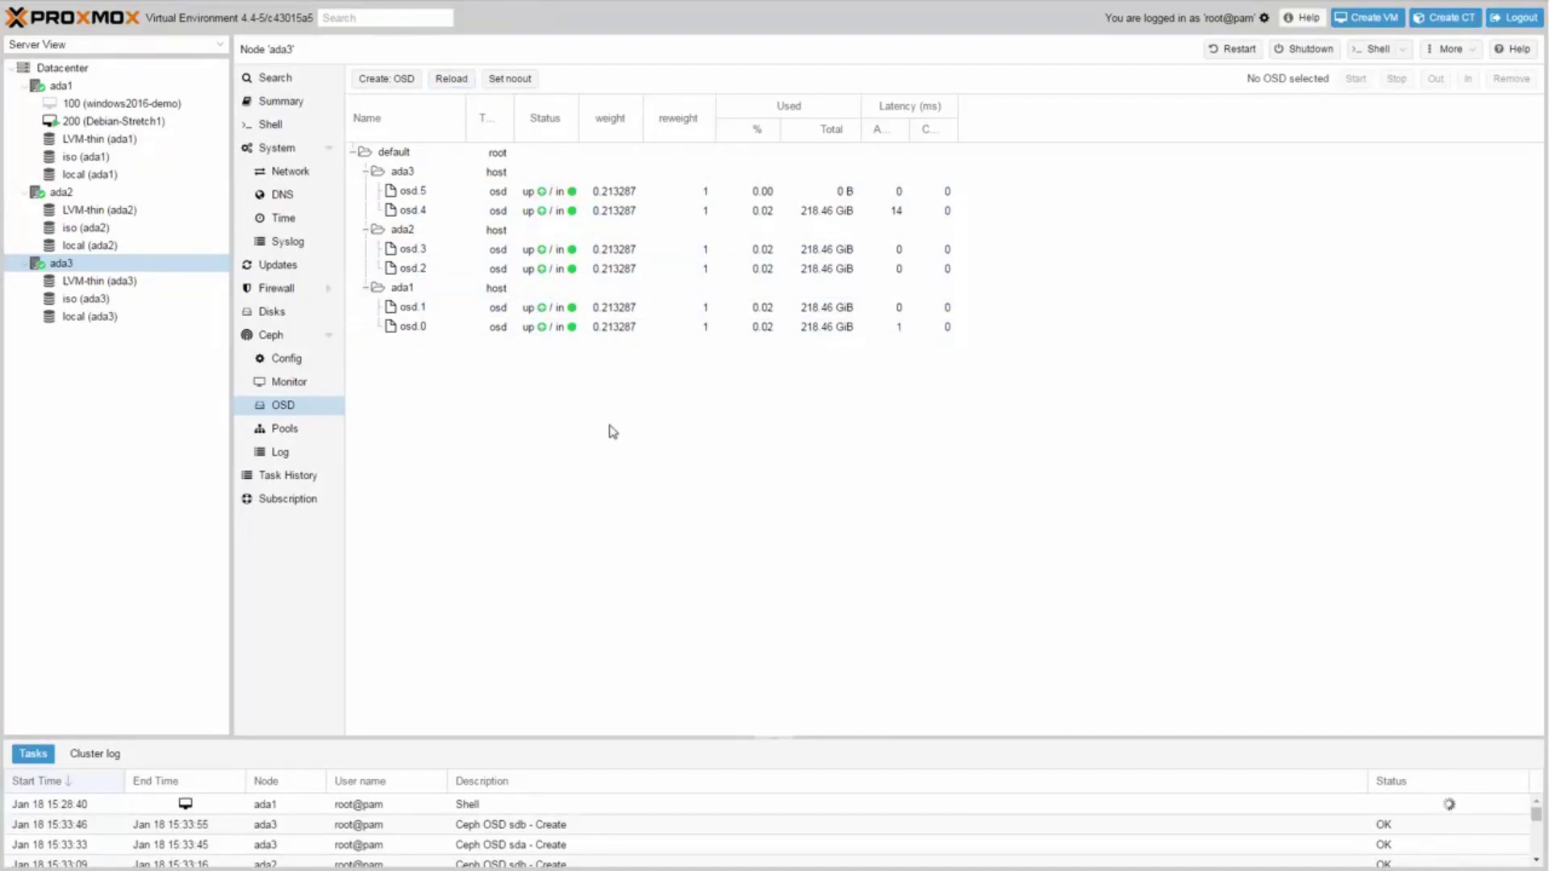
pyautogui.moveTo(590, 400)
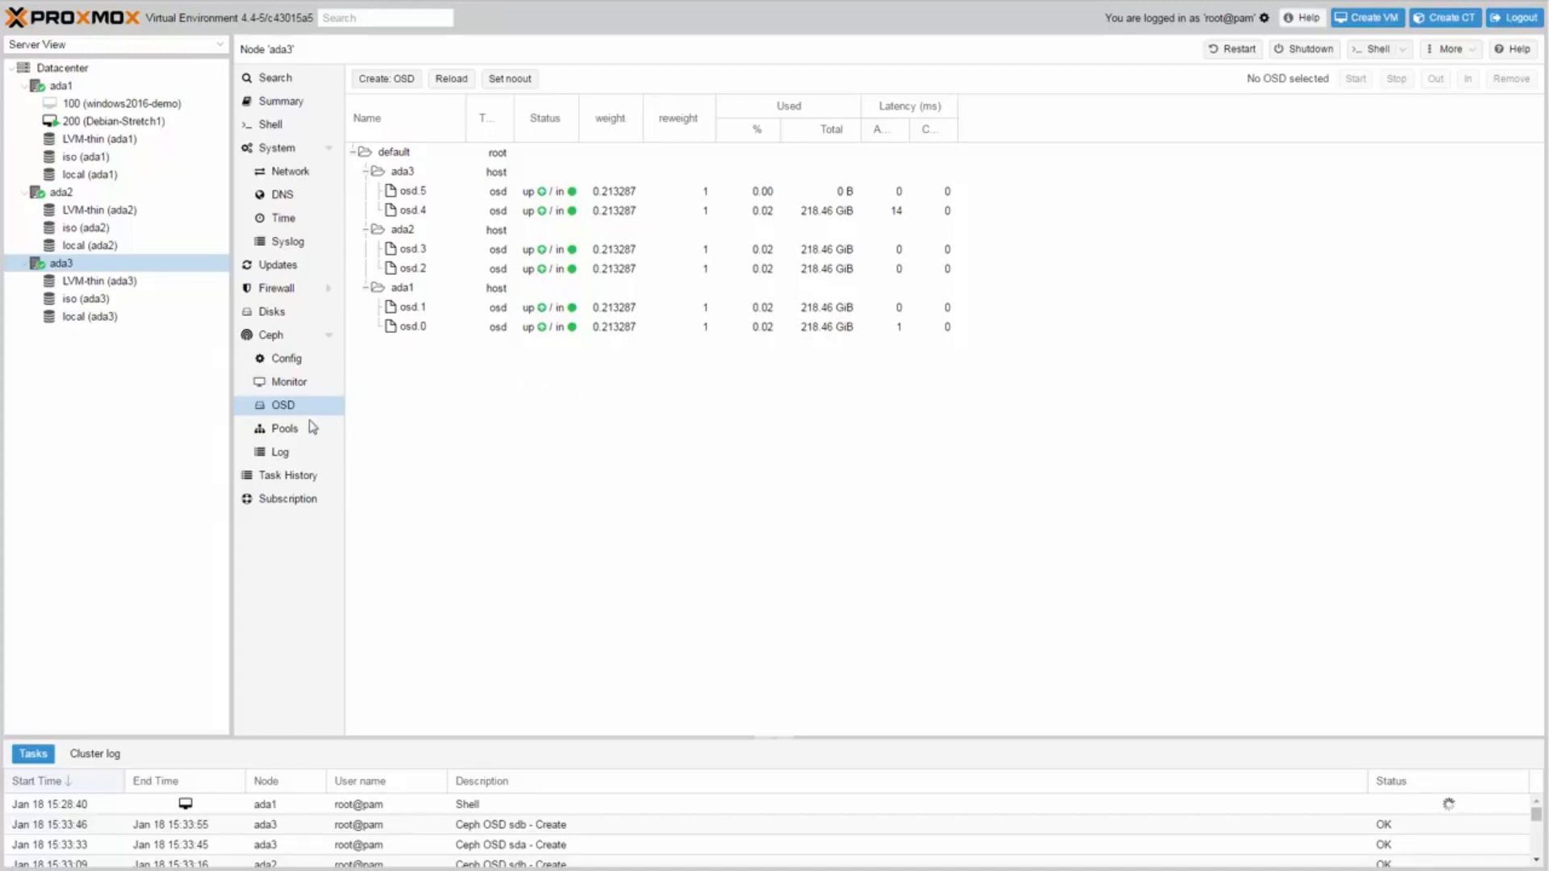
# Create Ceph pool ceph-vm with size 3, min size 2 and 256 placement groups
pyautogui.click(284, 429)
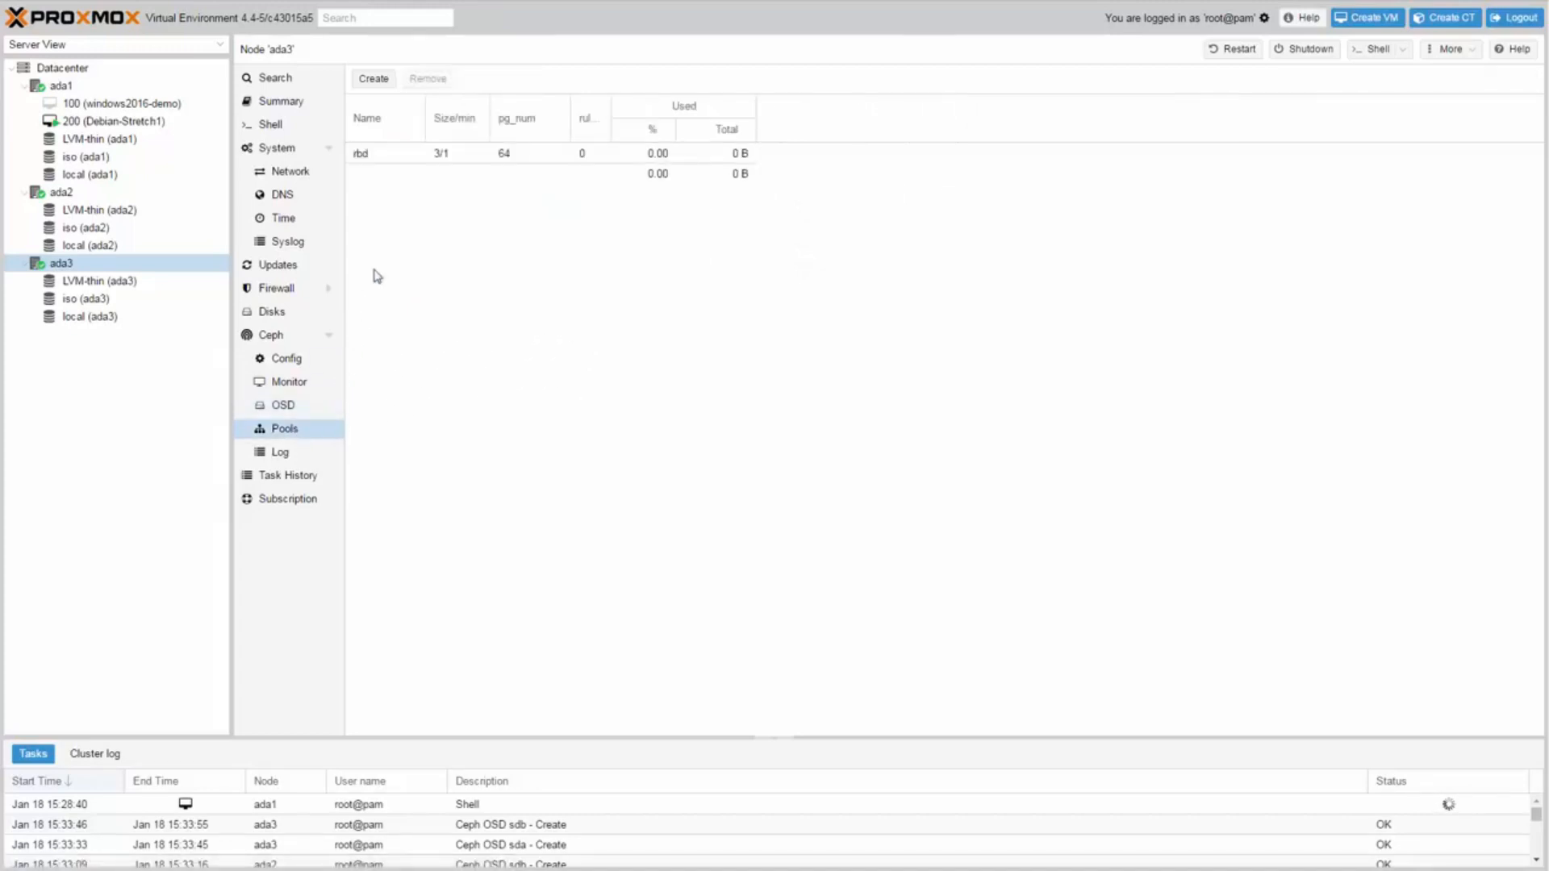
pyautogui.moveTo(389, 83)
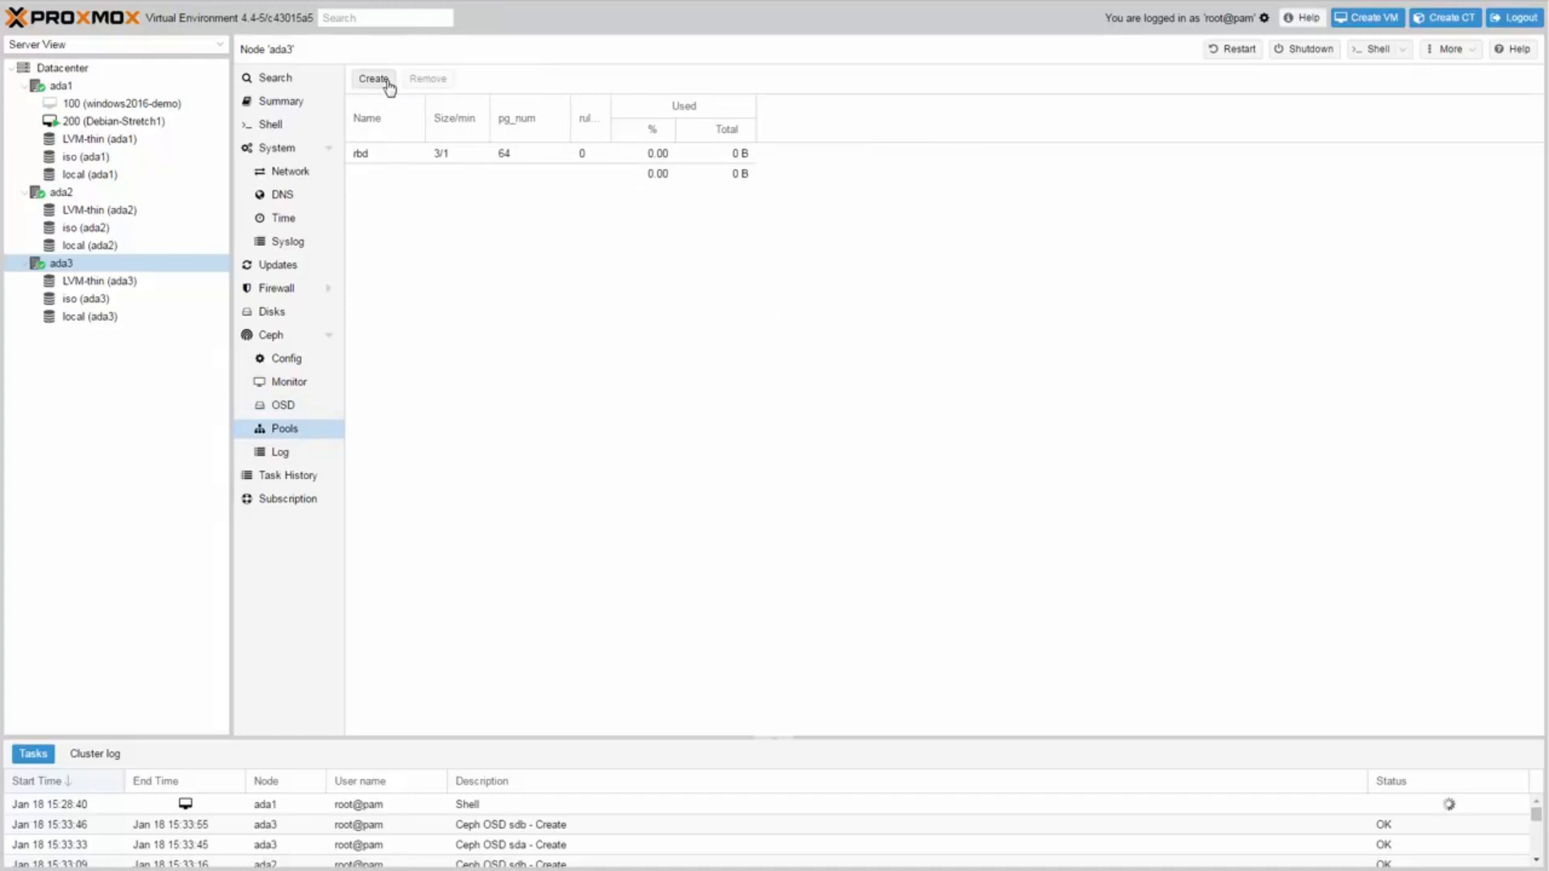
pyautogui.click(372, 77)
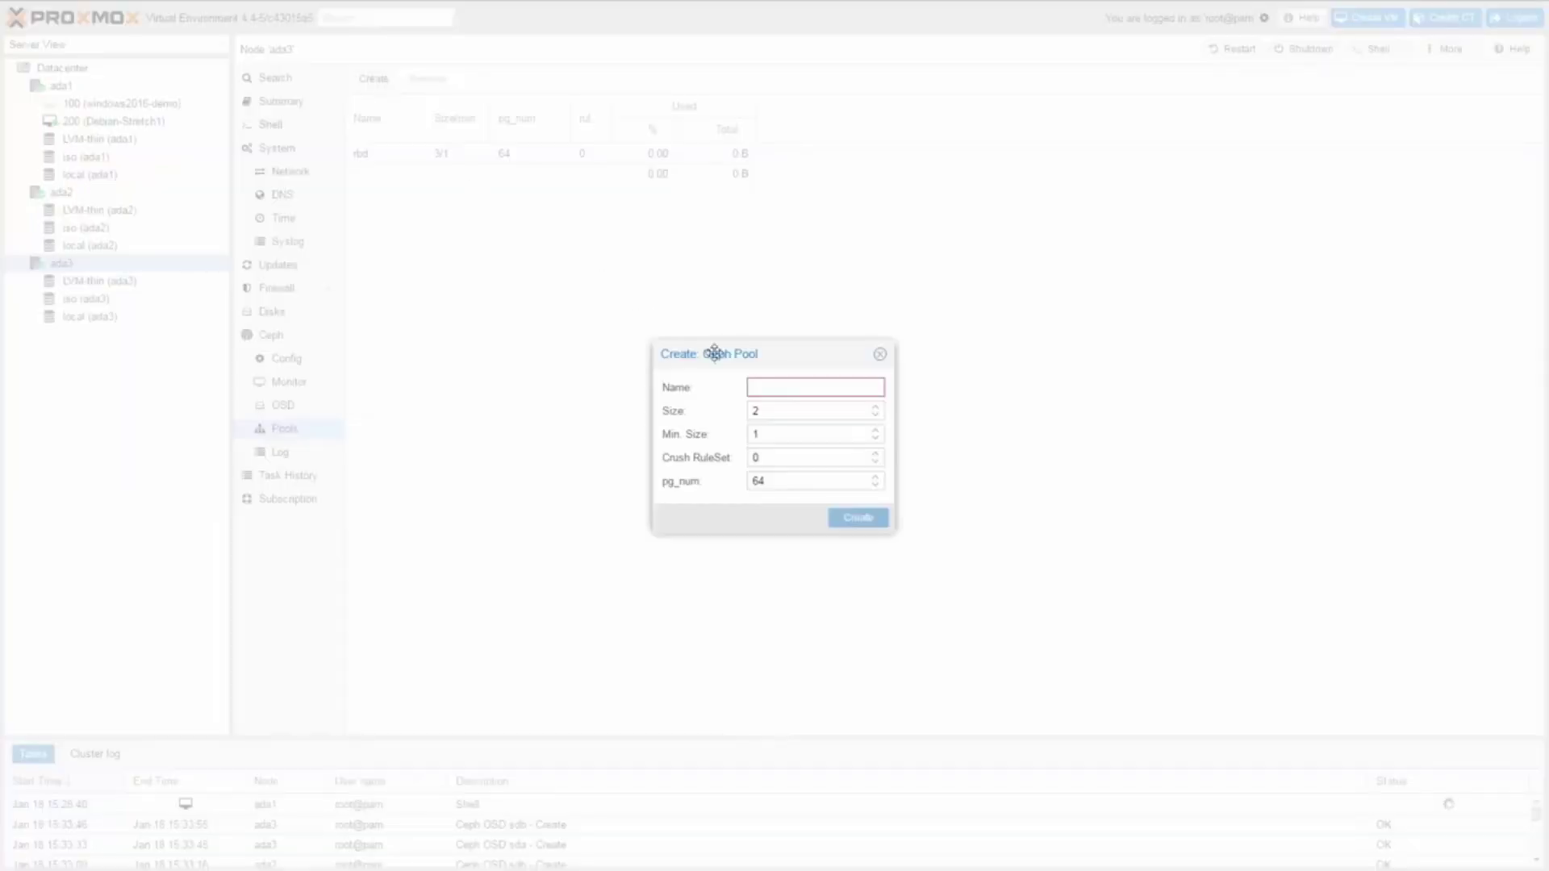
pyautogui.click(815, 387)
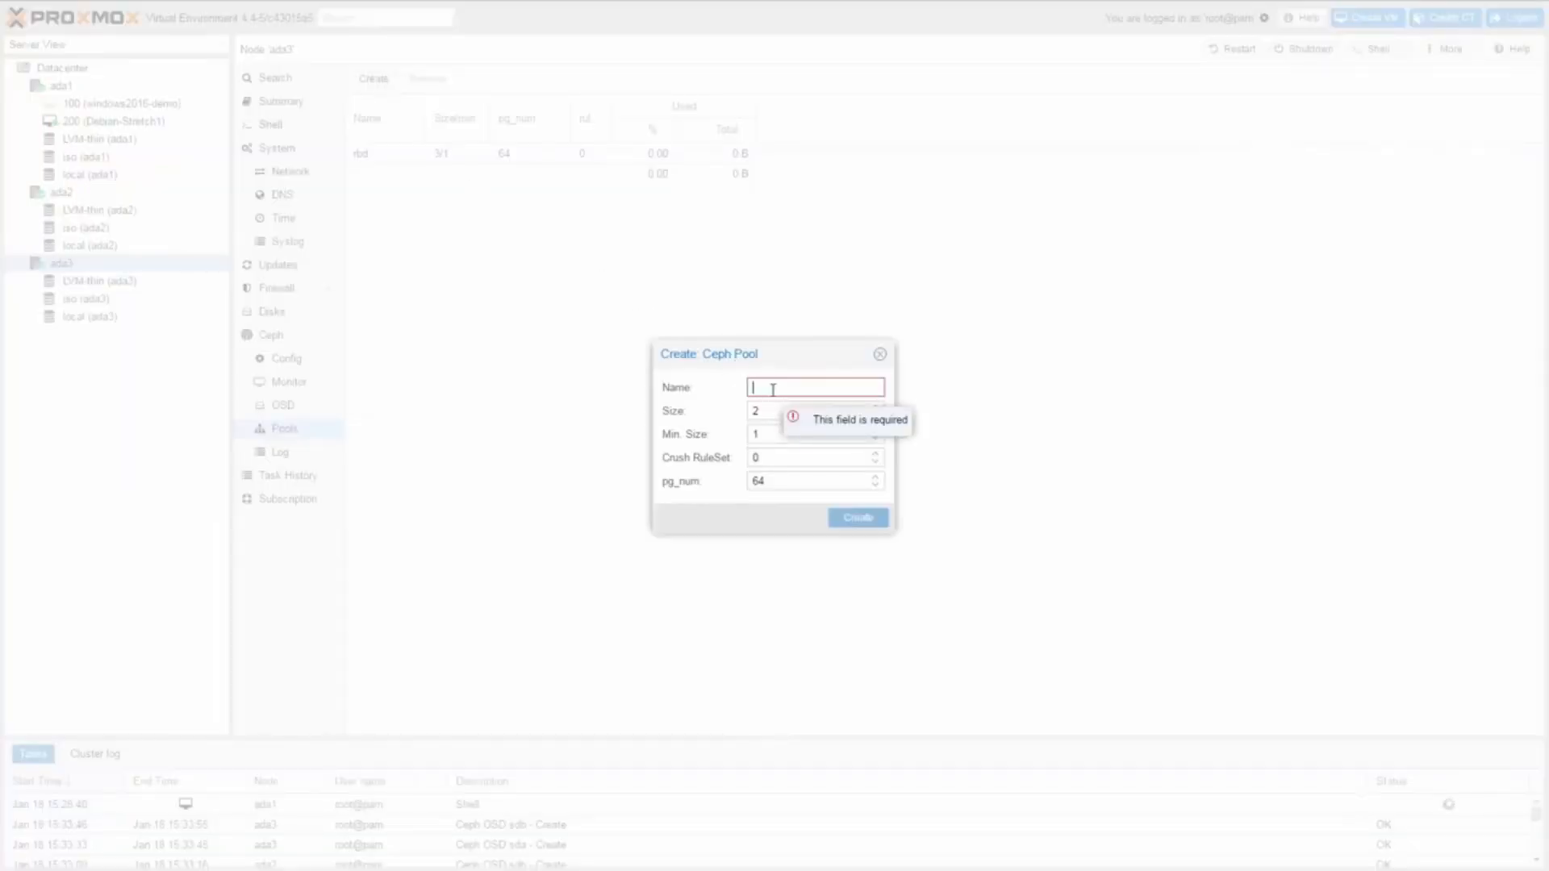
pyautogui.write('ceph-vm')
pyautogui.click(815, 481)
pyautogui.write('256')
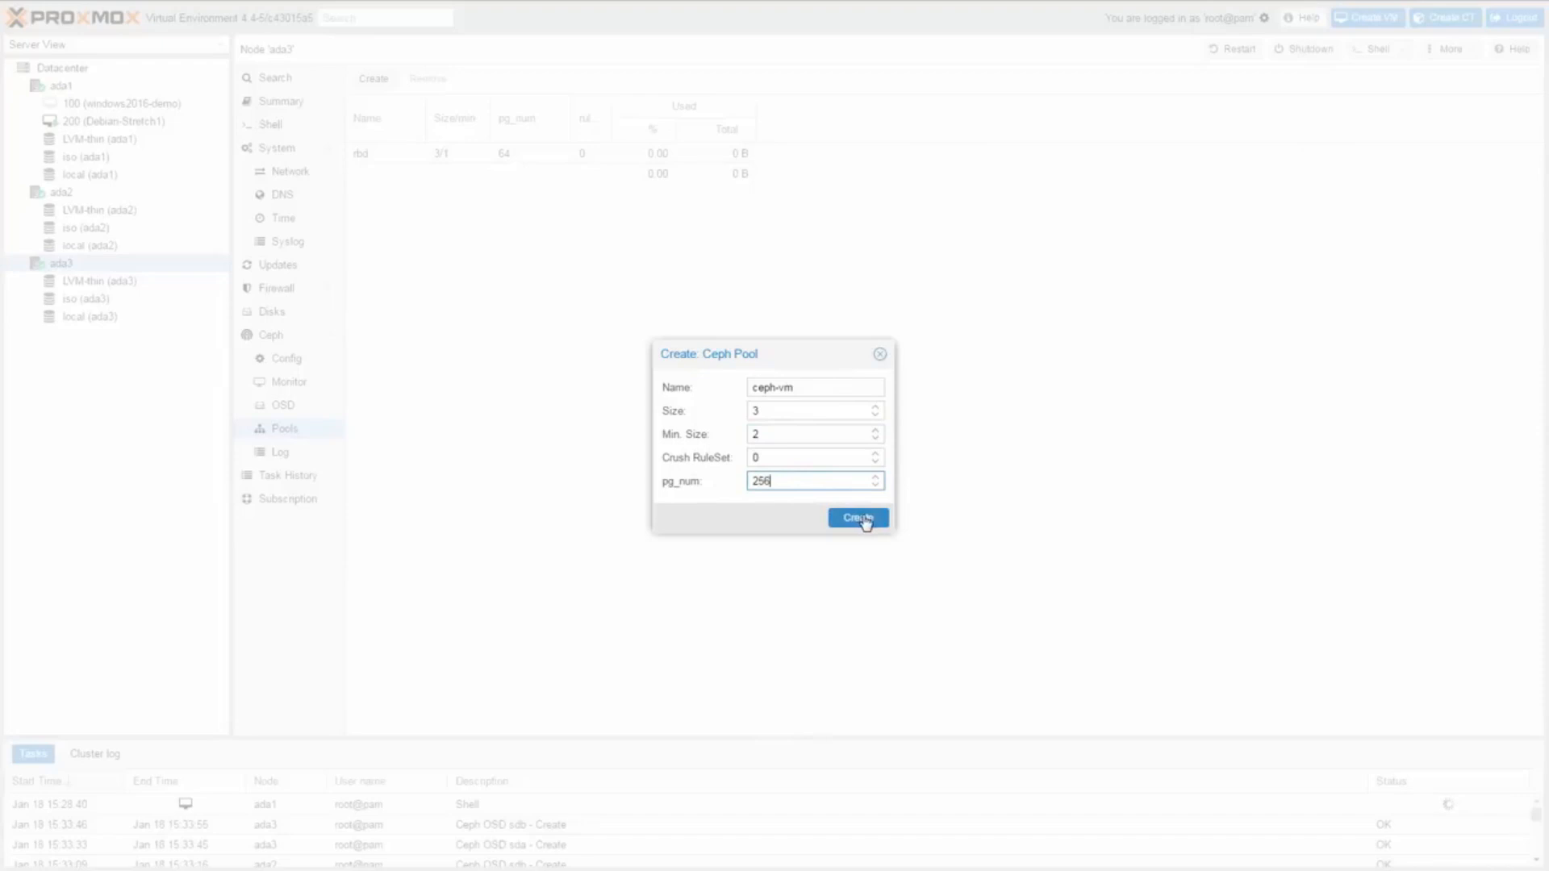
pyautogui.click(858, 518)
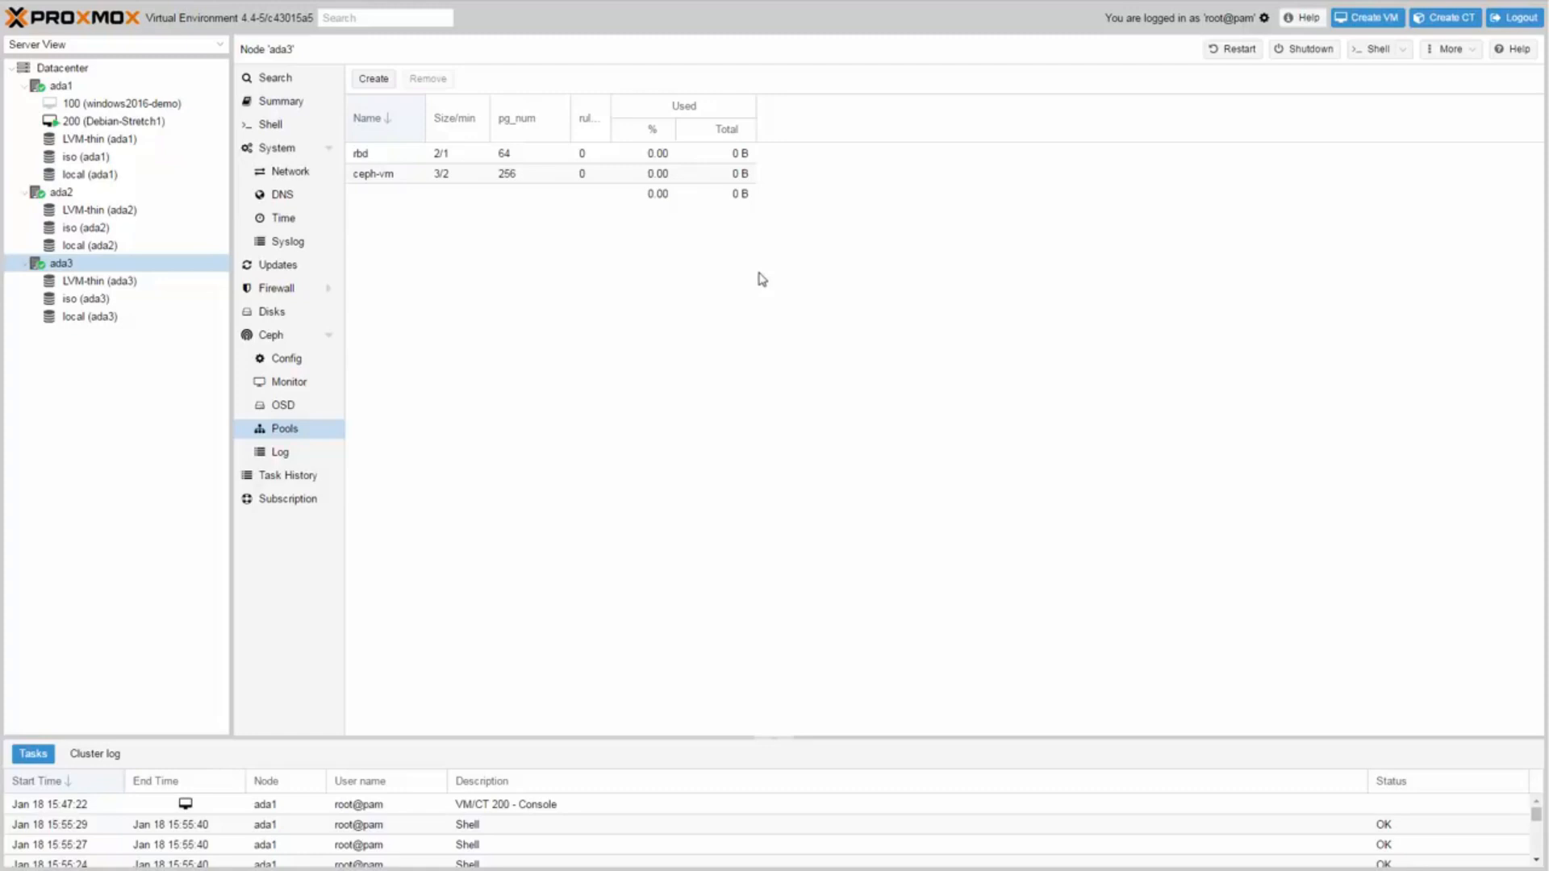
pyautogui.moveTo(815, 262)
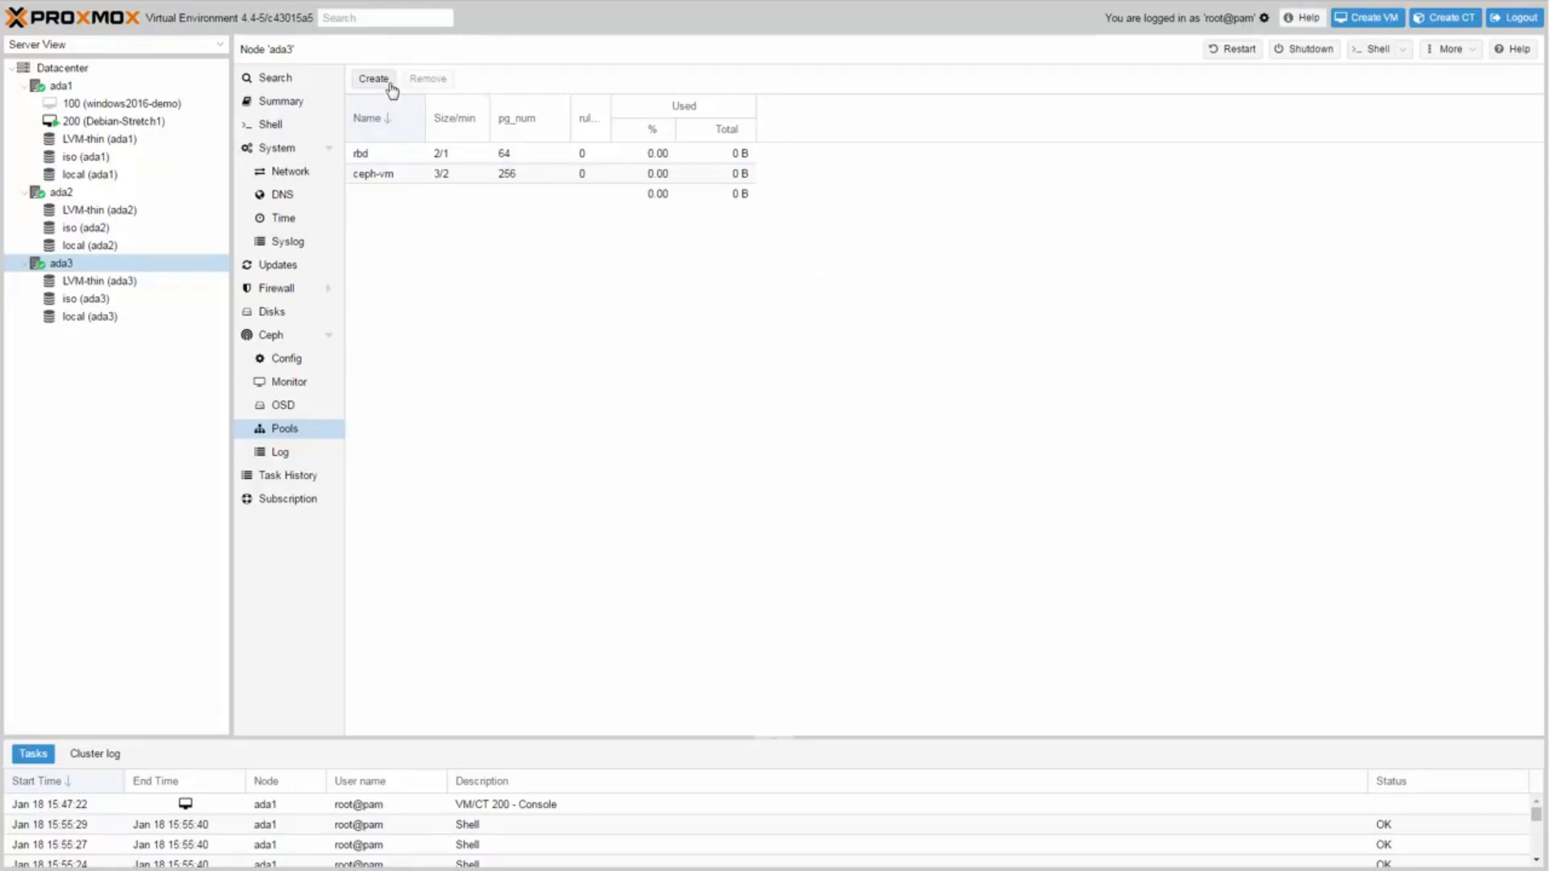
# Create Ceph pools ceph-lxc (size 3, min 2, 256 PGs) and test3 (size 3, min 2, 64 PGs)
pyautogui.click(374, 77)
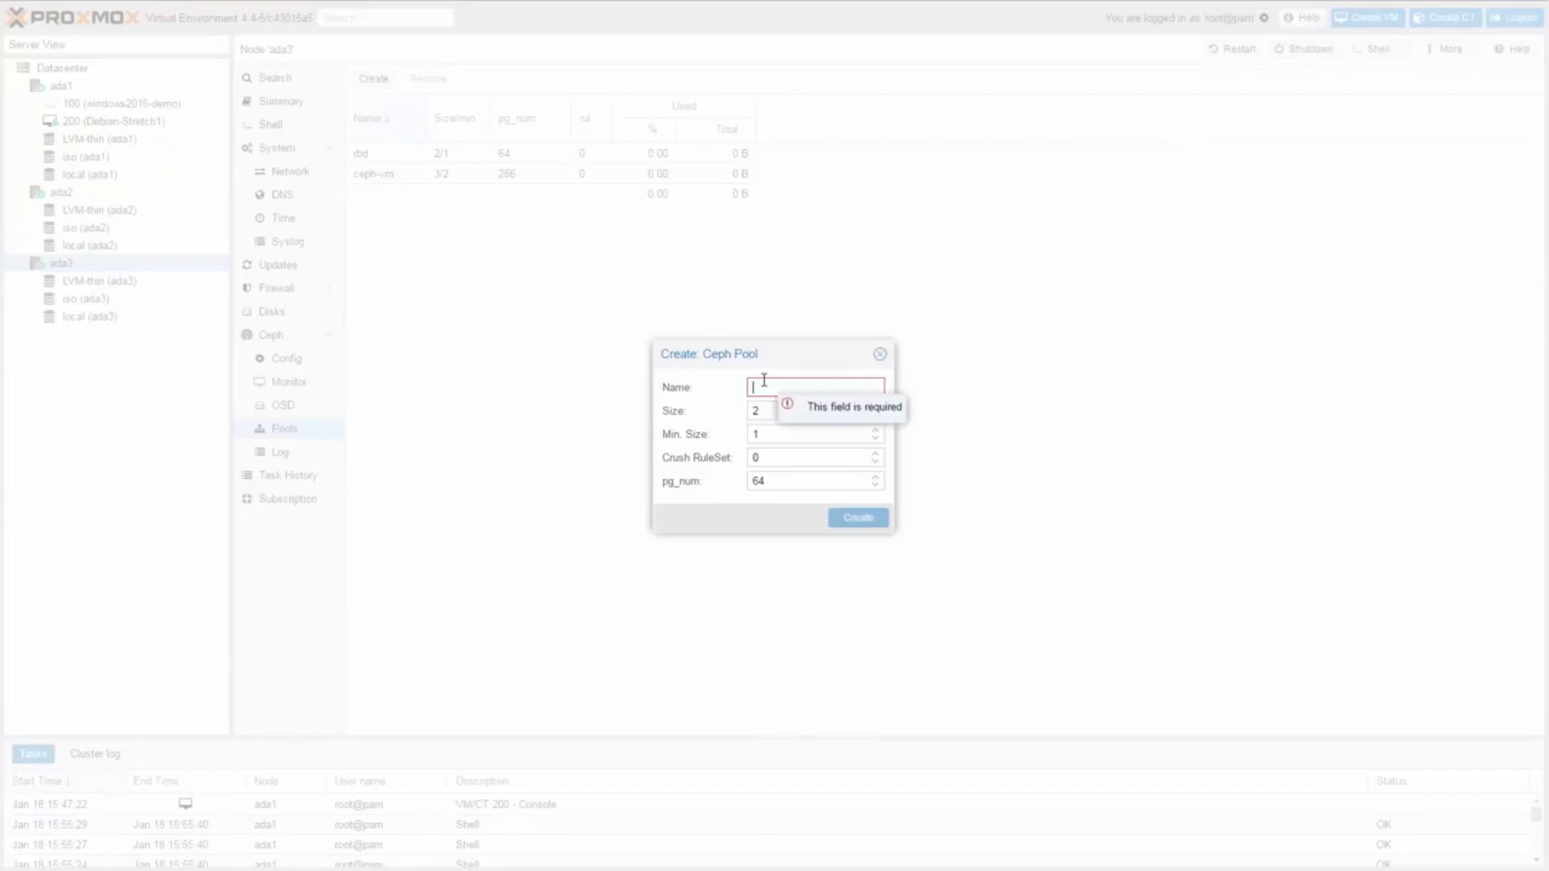
pyautogui.write('ceph-lxc')
pyautogui.click(815, 410)
pyautogui.write('3')
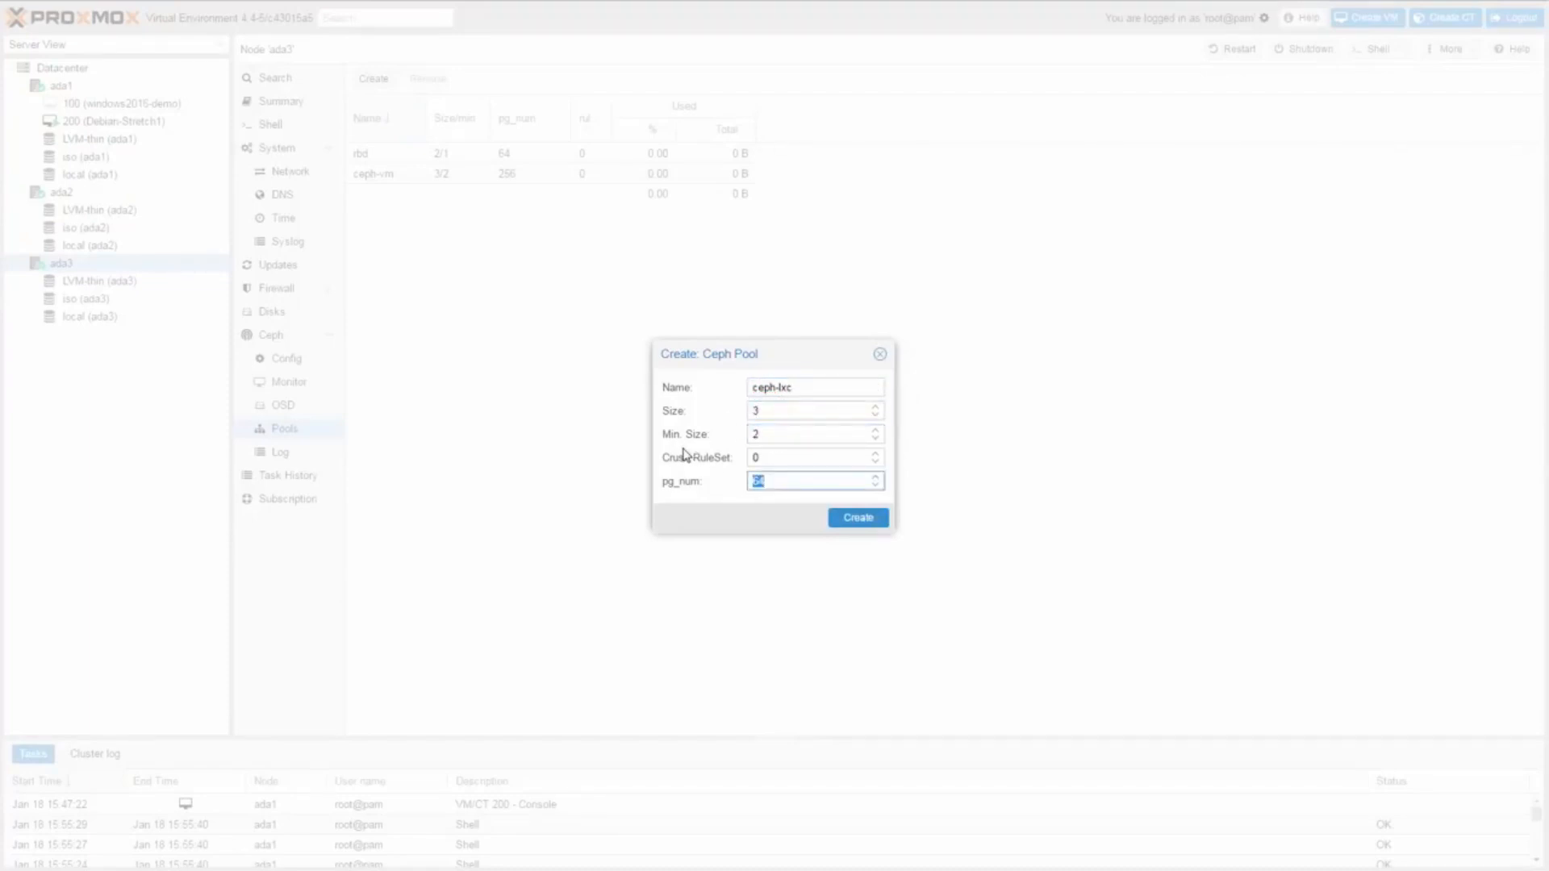
pyautogui.click(858, 516)
pyautogui.write('test3')
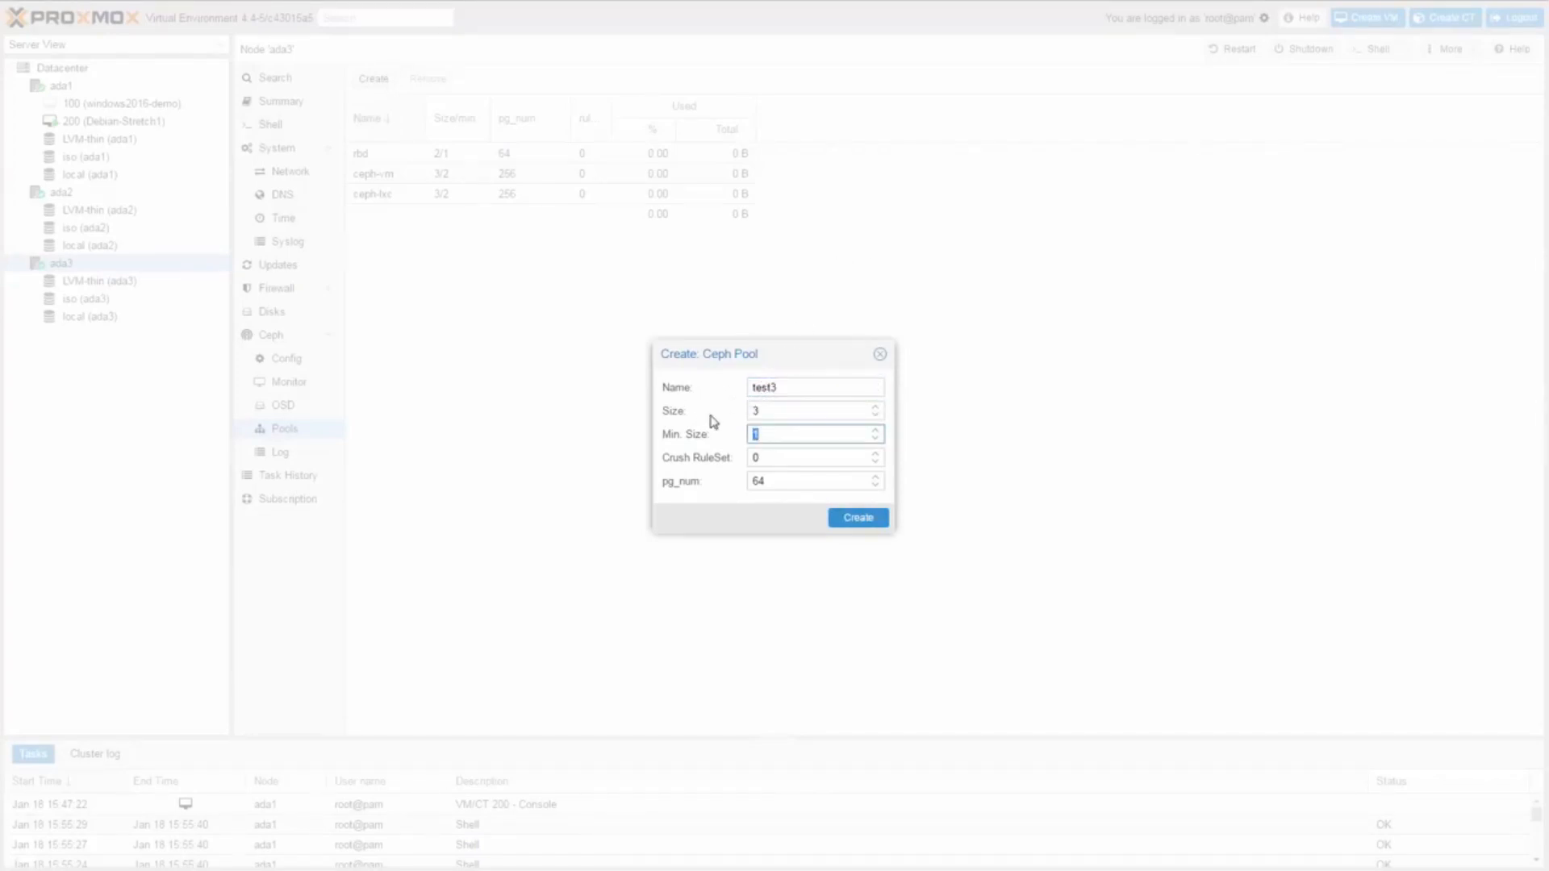
pyautogui.click(859, 516)
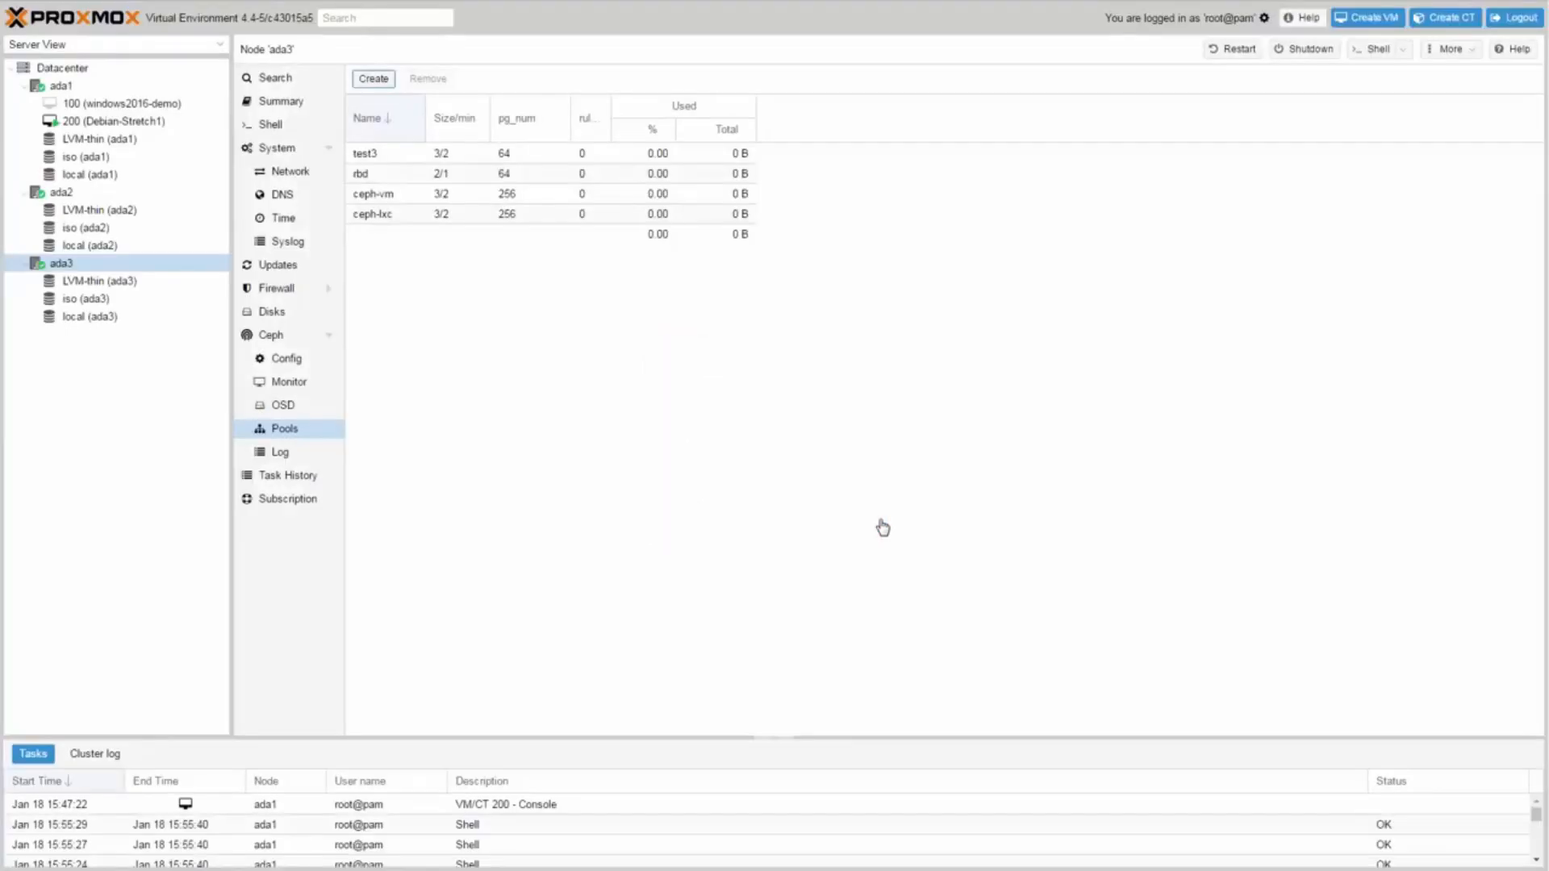
# Remove the default rbd pool, leaving test3, ceph-vm and ceph-lxc
pyautogui.click(365, 173)
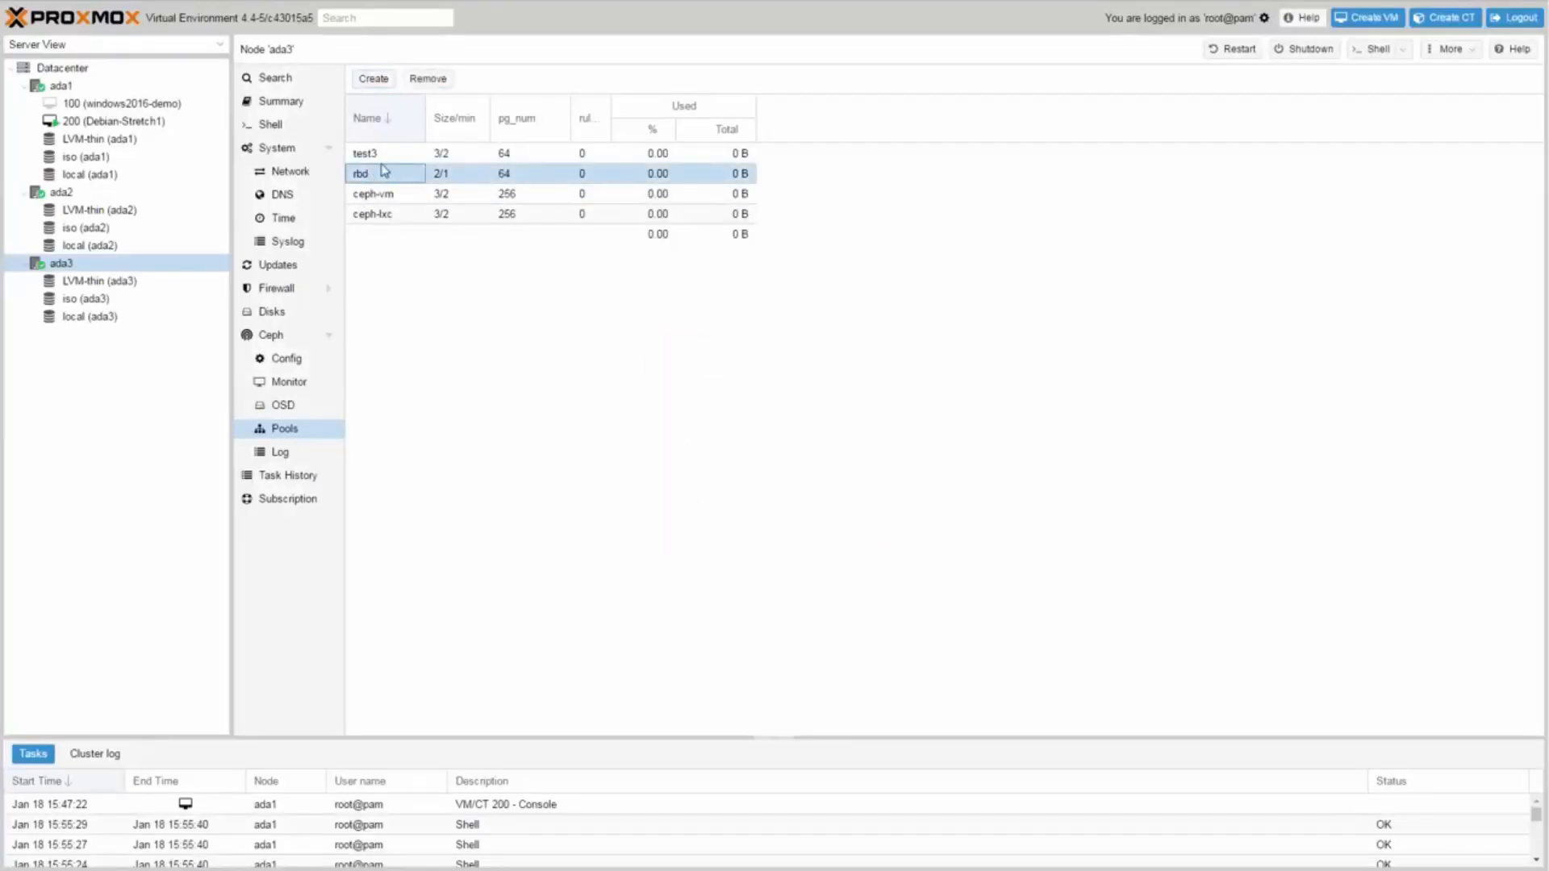
pyautogui.click(428, 77)
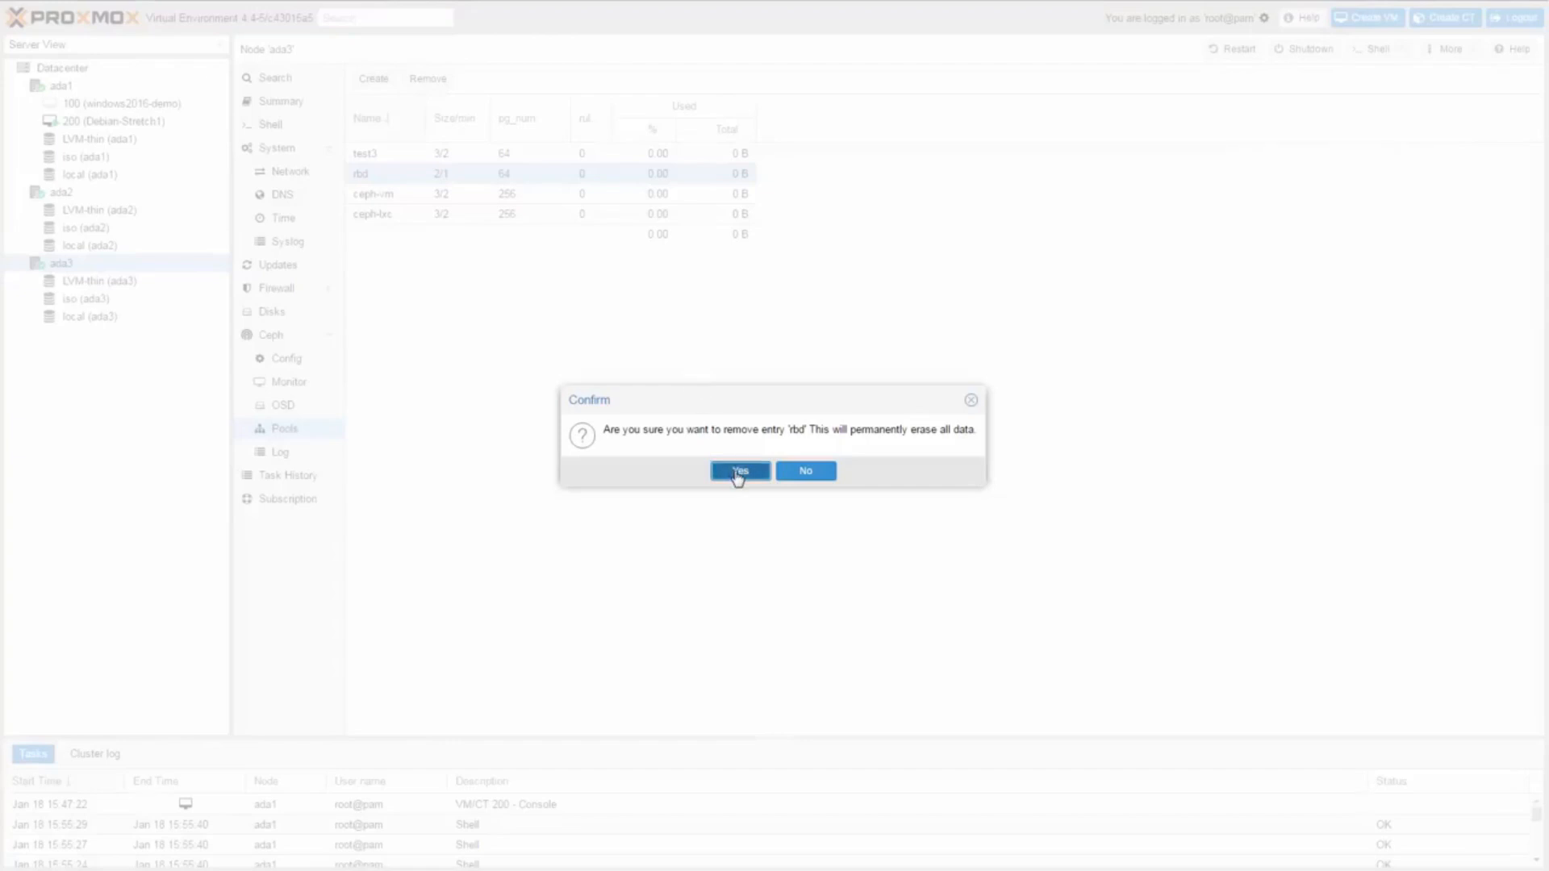
pyautogui.click(739, 471)
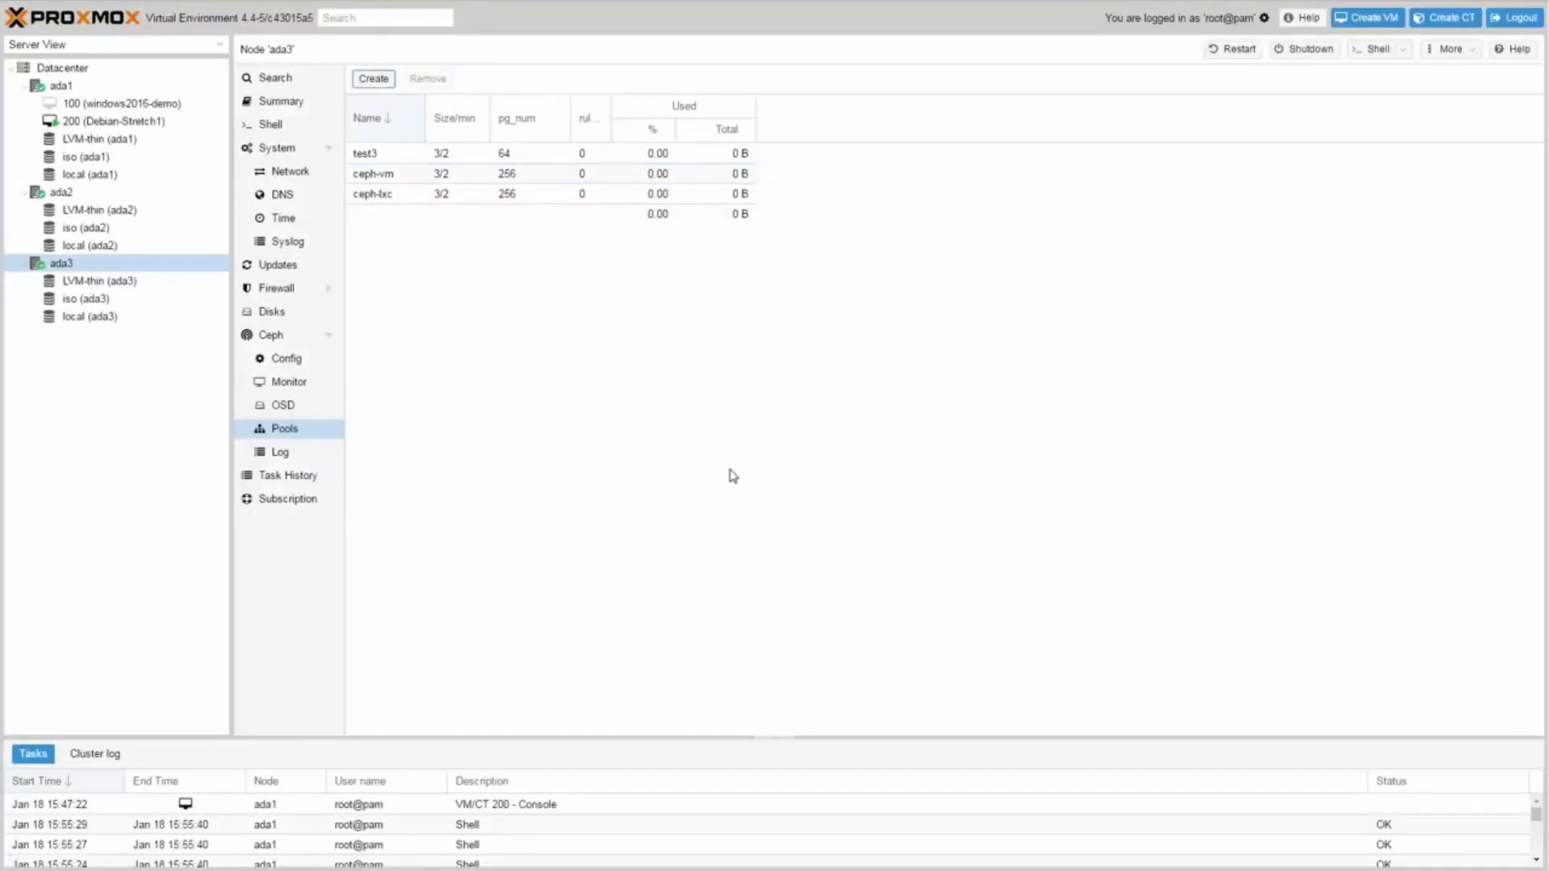
pyautogui.moveTo(739, 469)
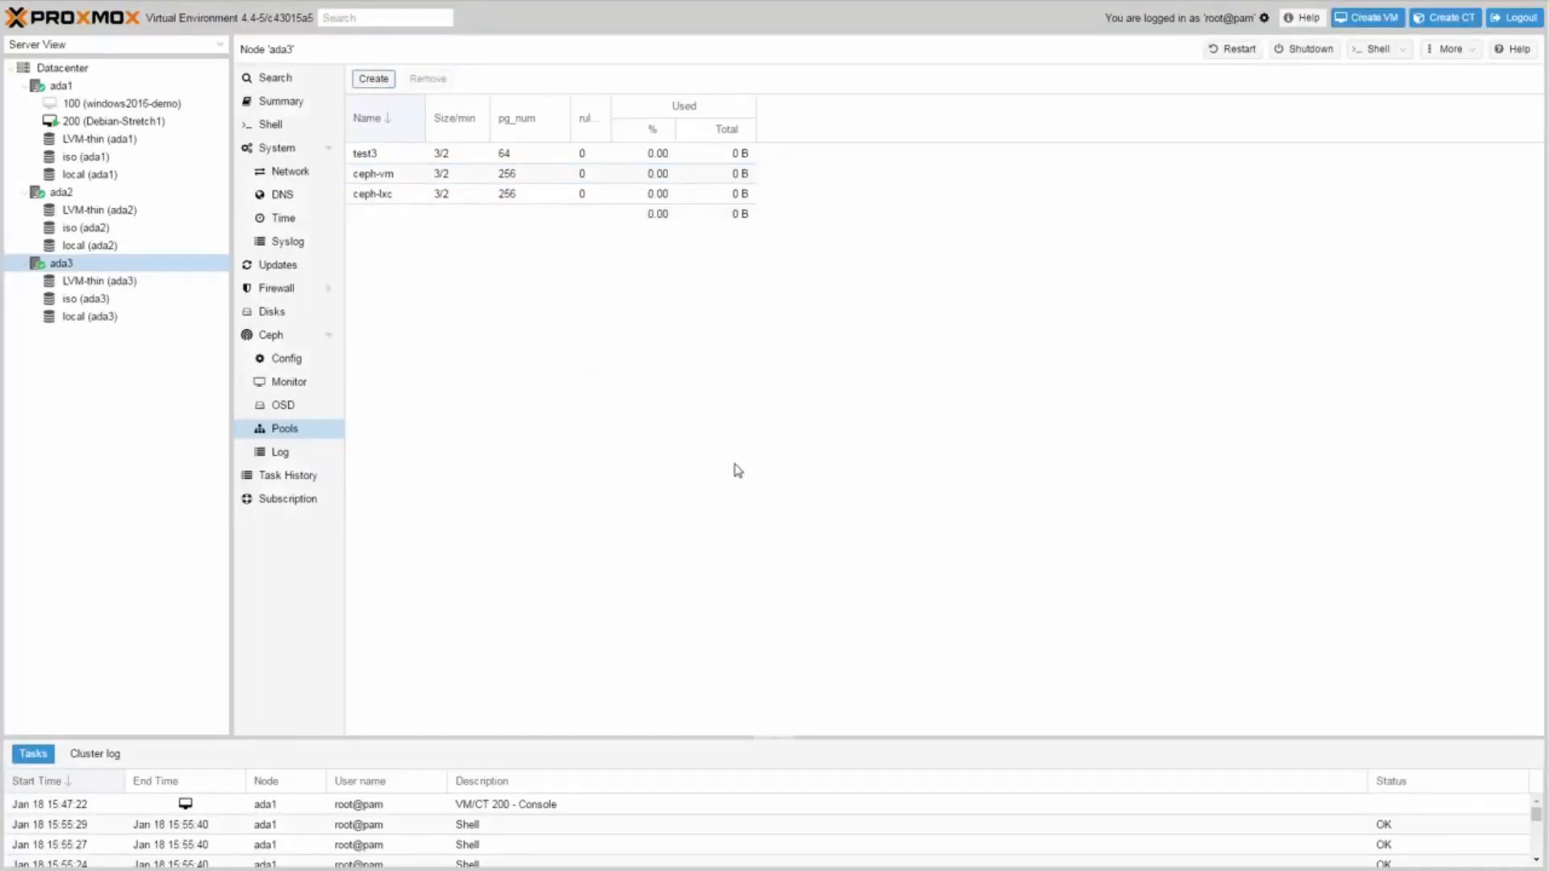
pyautogui.moveTo(287, 339)
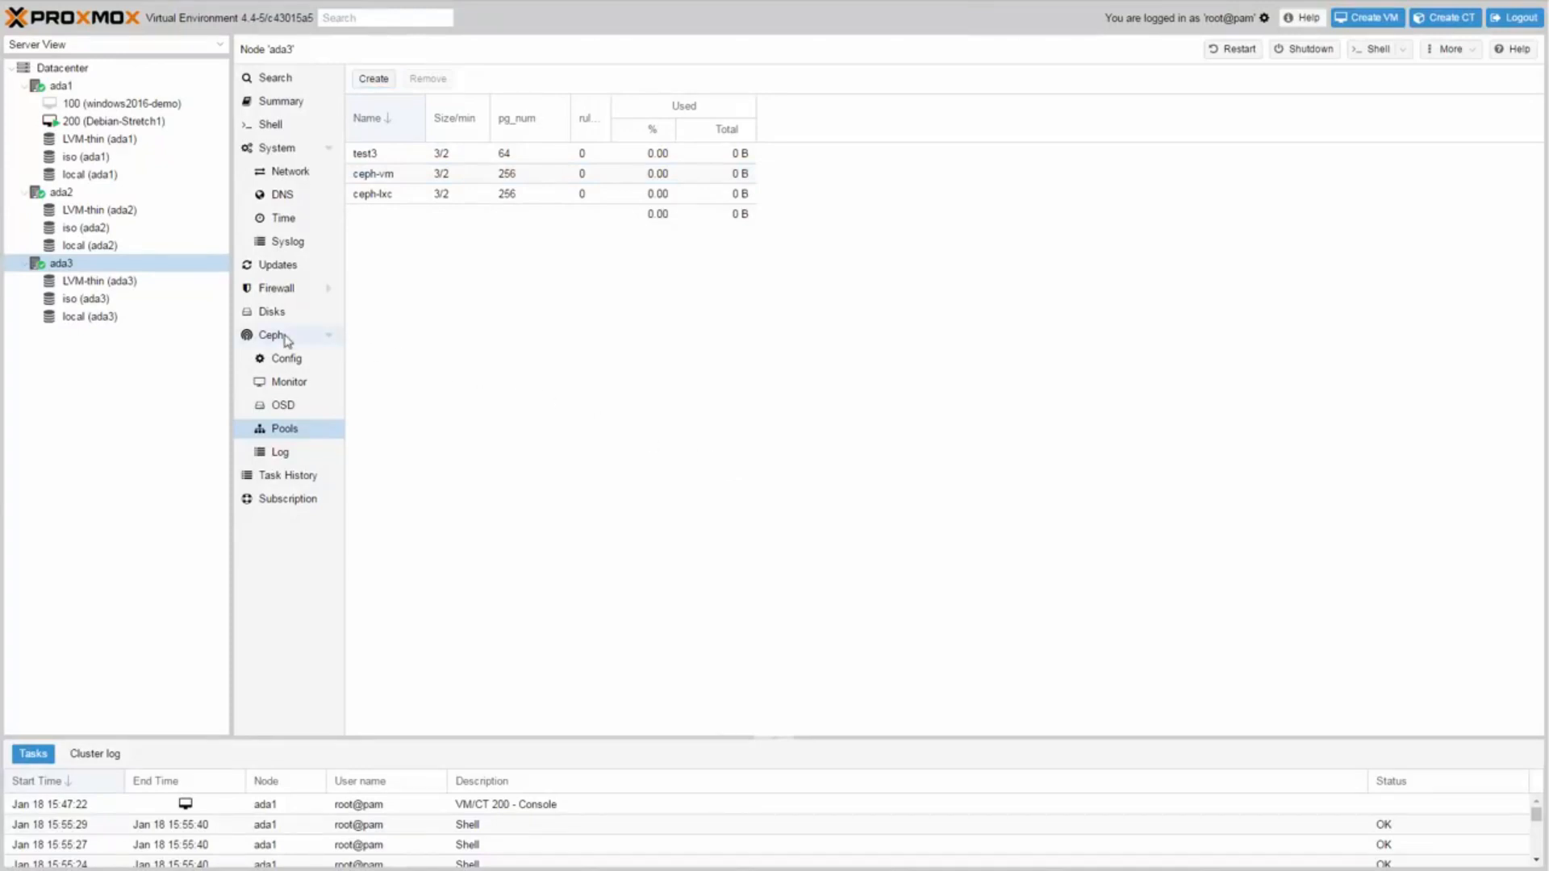
# Review ada3's Ceph status: HEALTH_WARN clock skew, six OSDs up and in, 576 PGs active+clean
pyautogui.click(271, 335)
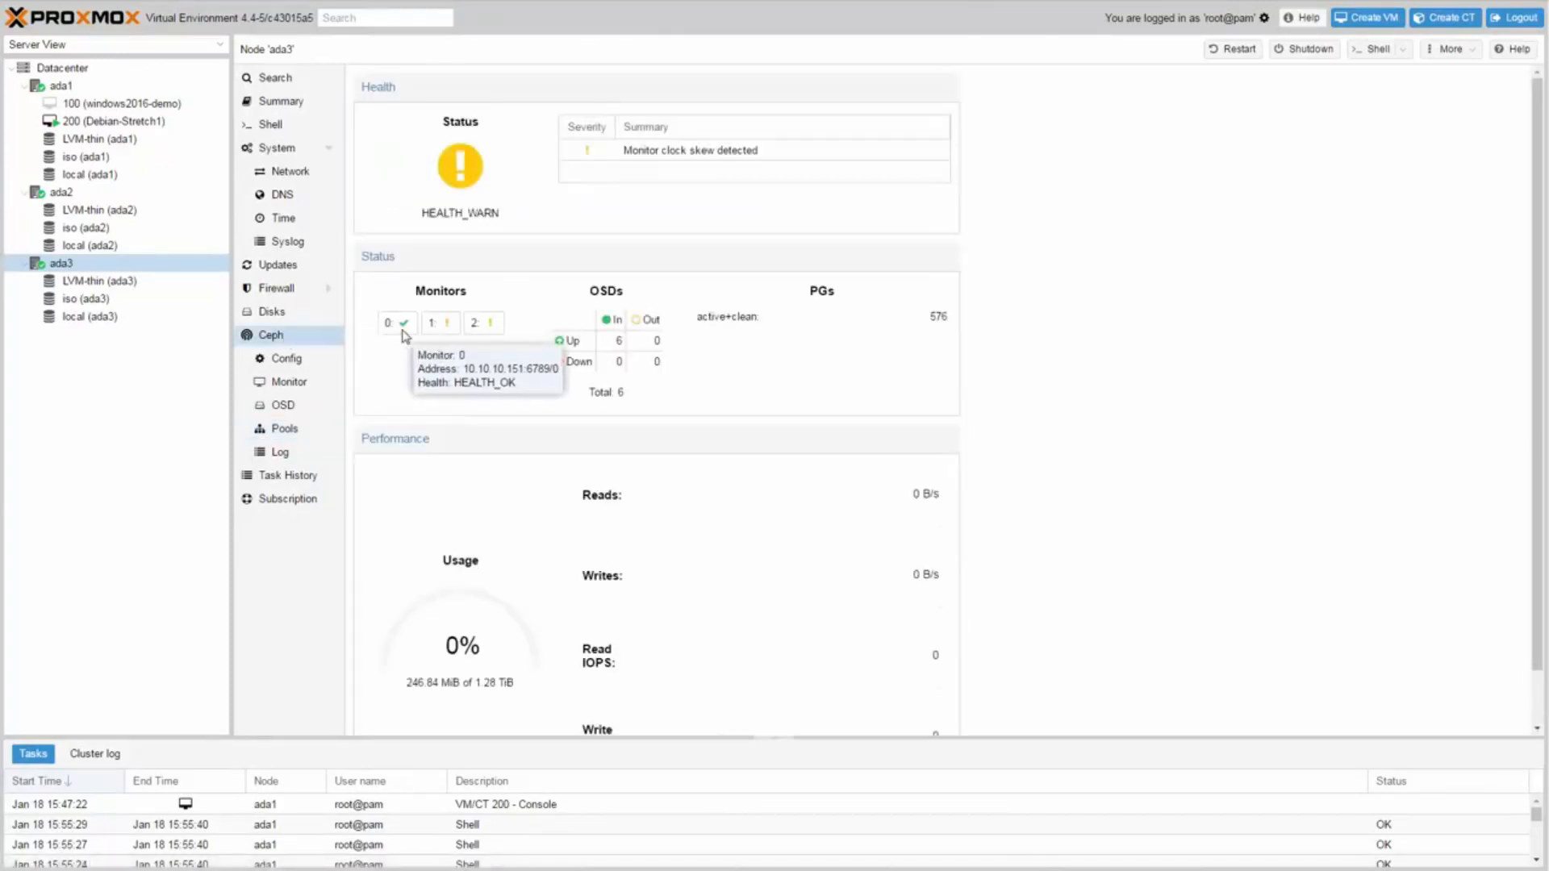
pyautogui.moveTo(436, 323)
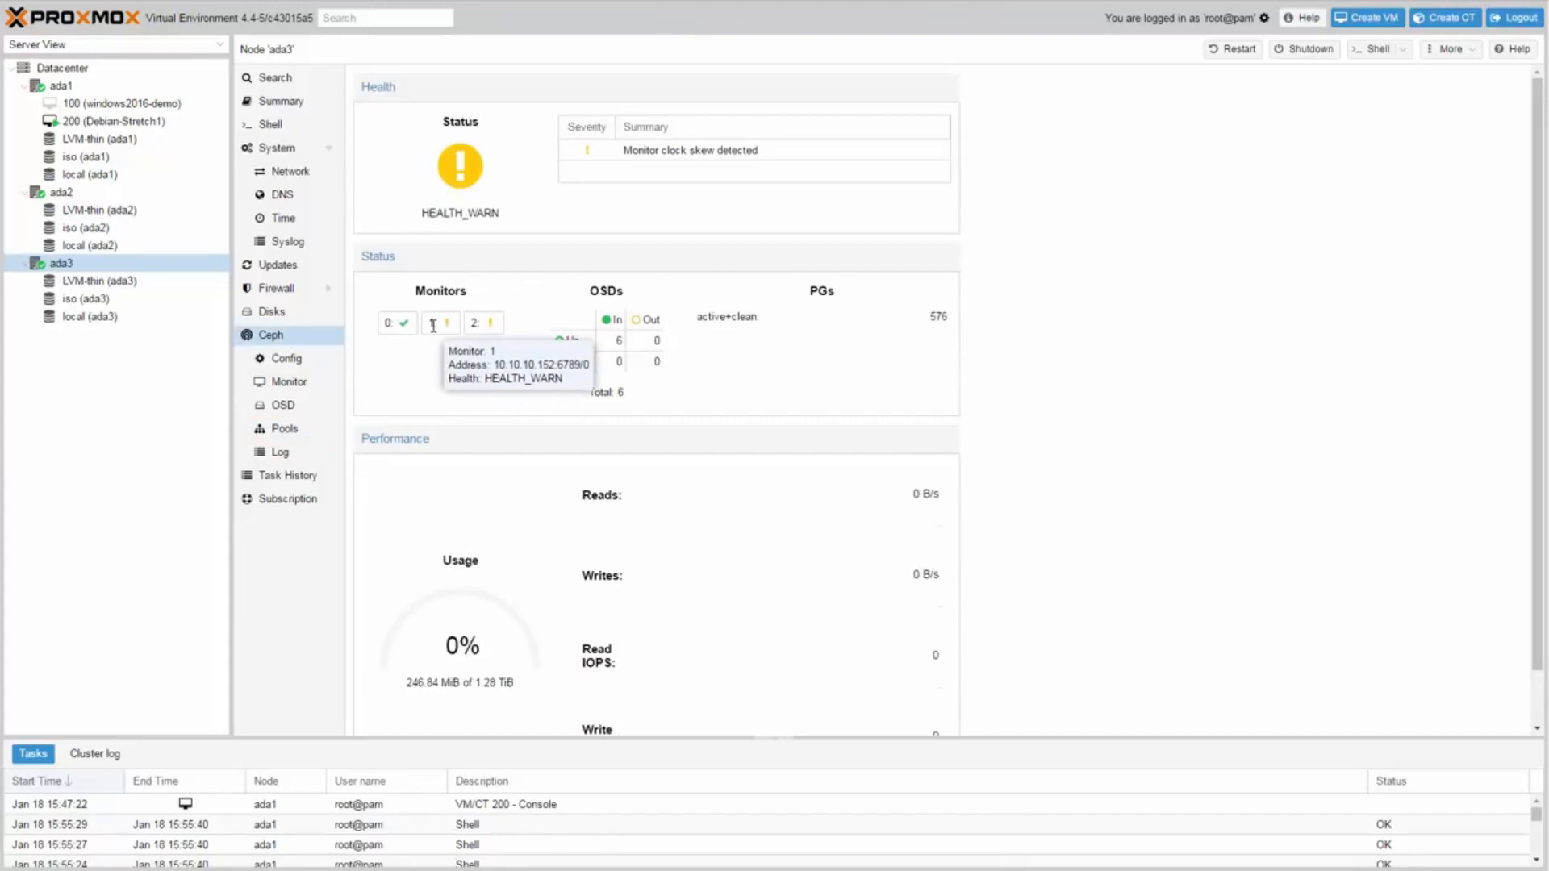
pyautogui.moveTo(715, 161)
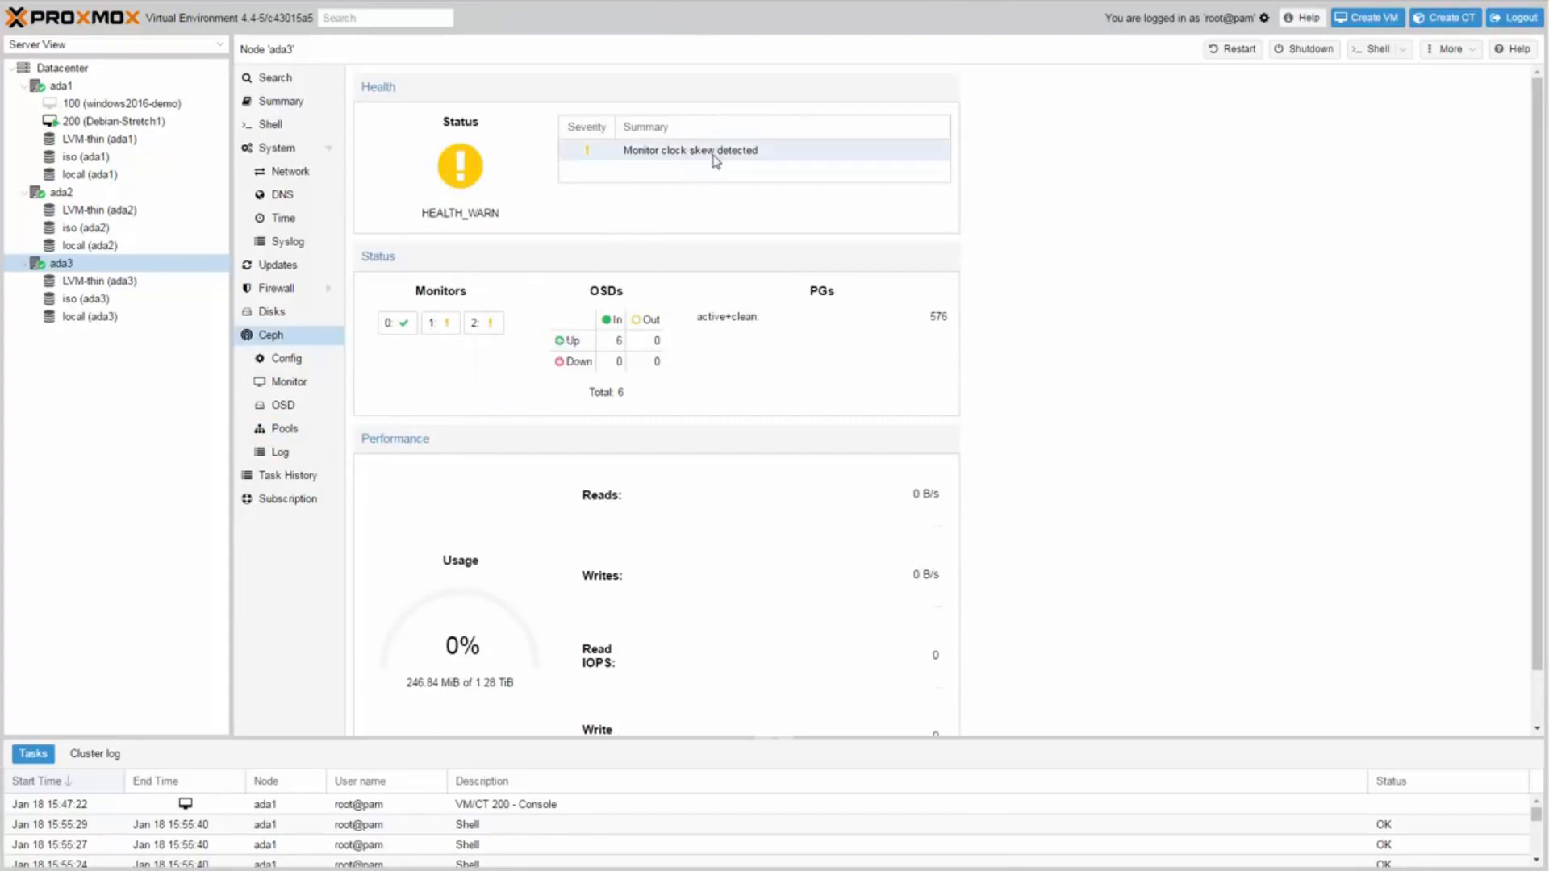
pyautogui.moveTo(688, 164)
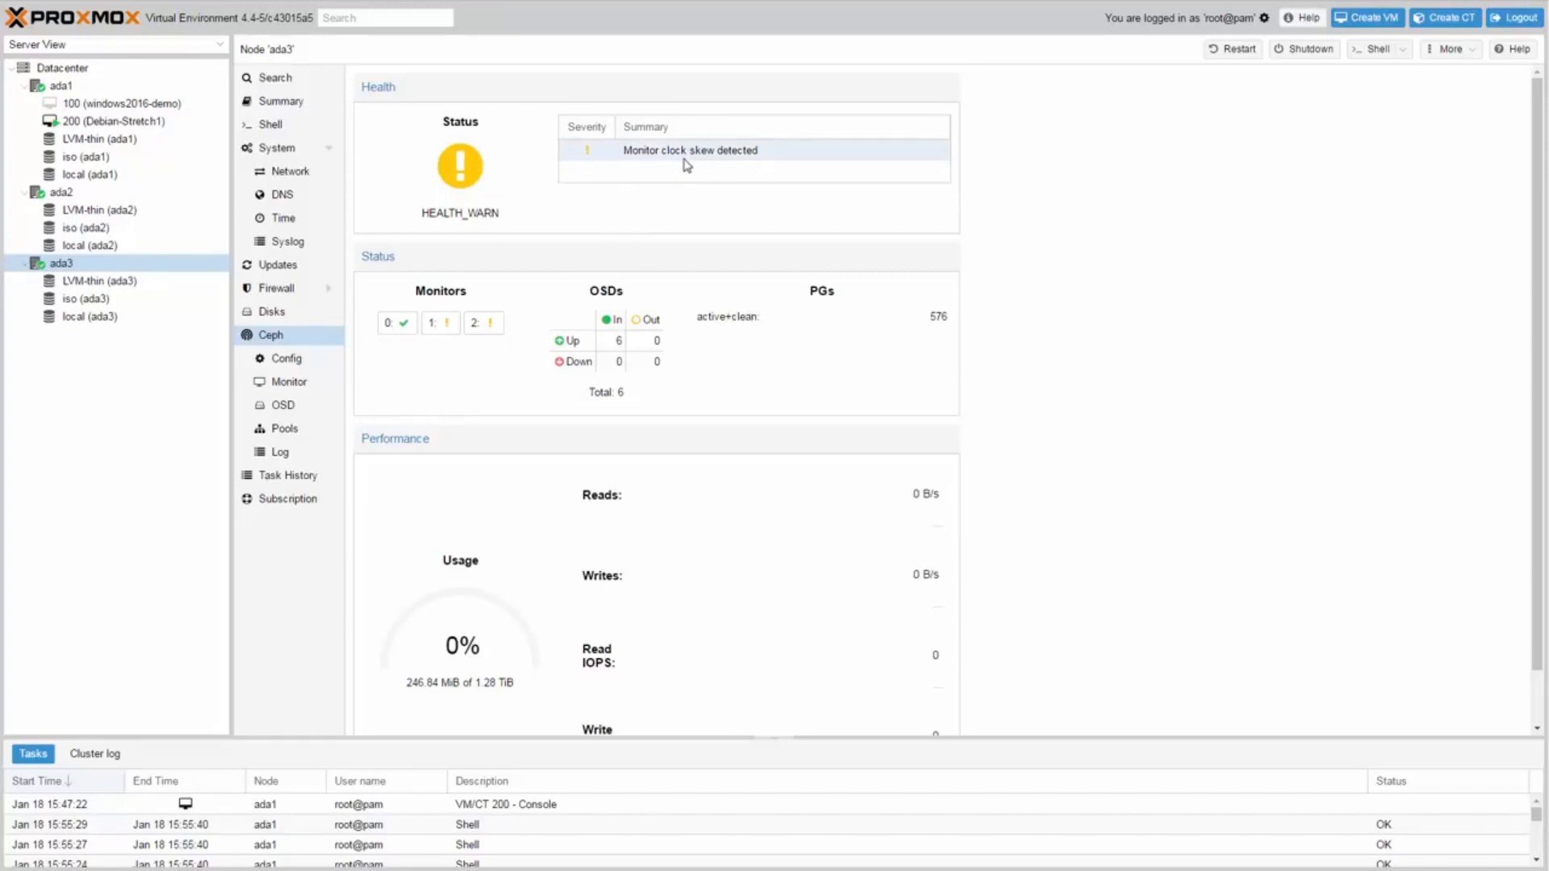
pyautogui.moveTo(486, 323)
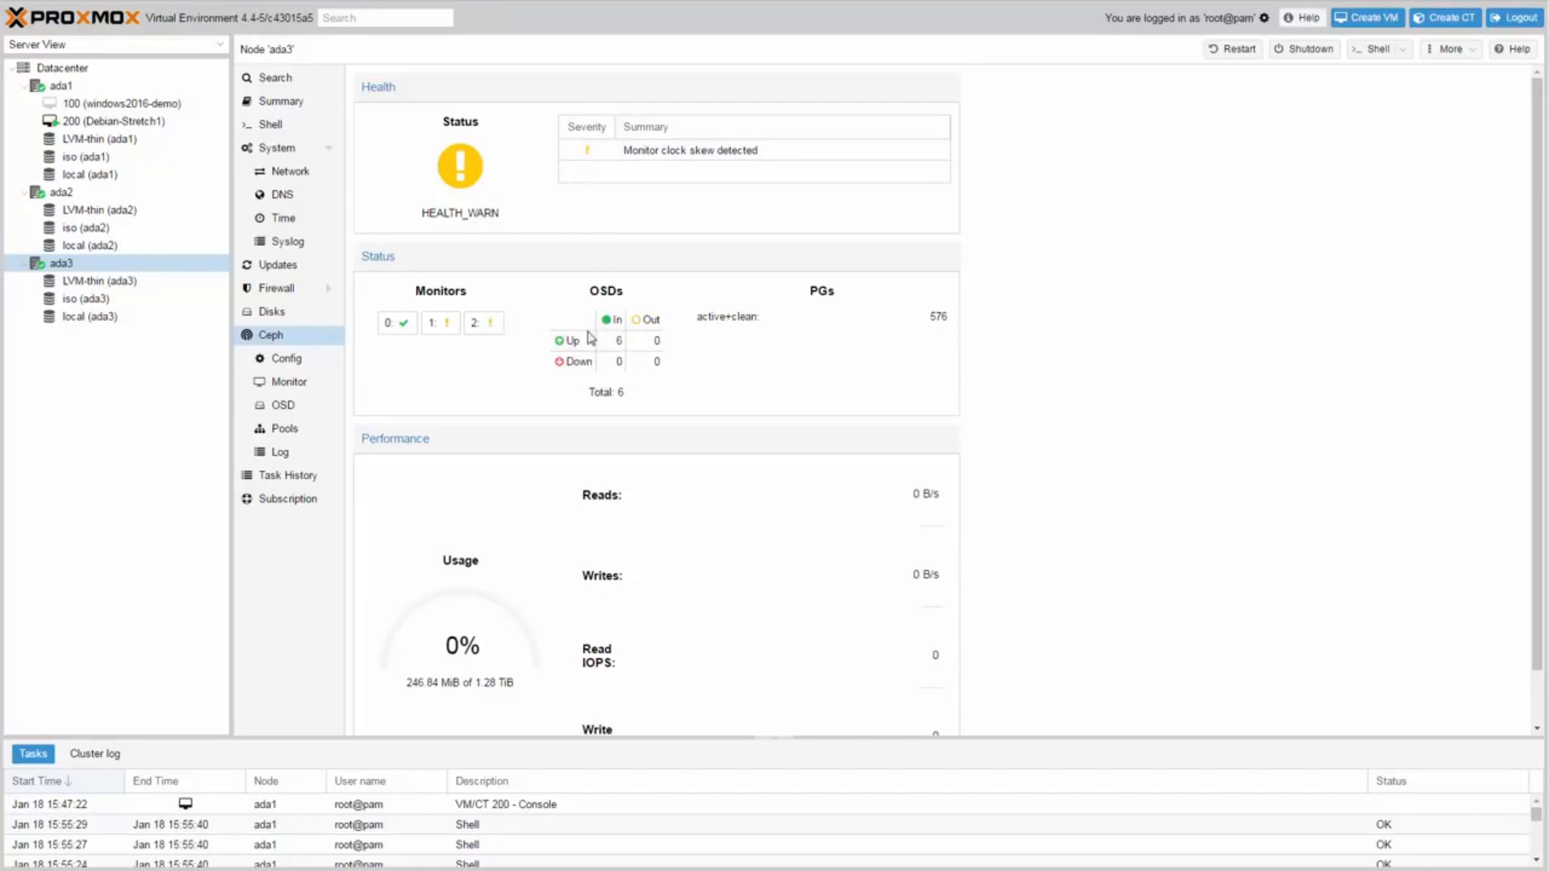
pyautogui.moveTo(520, 568)
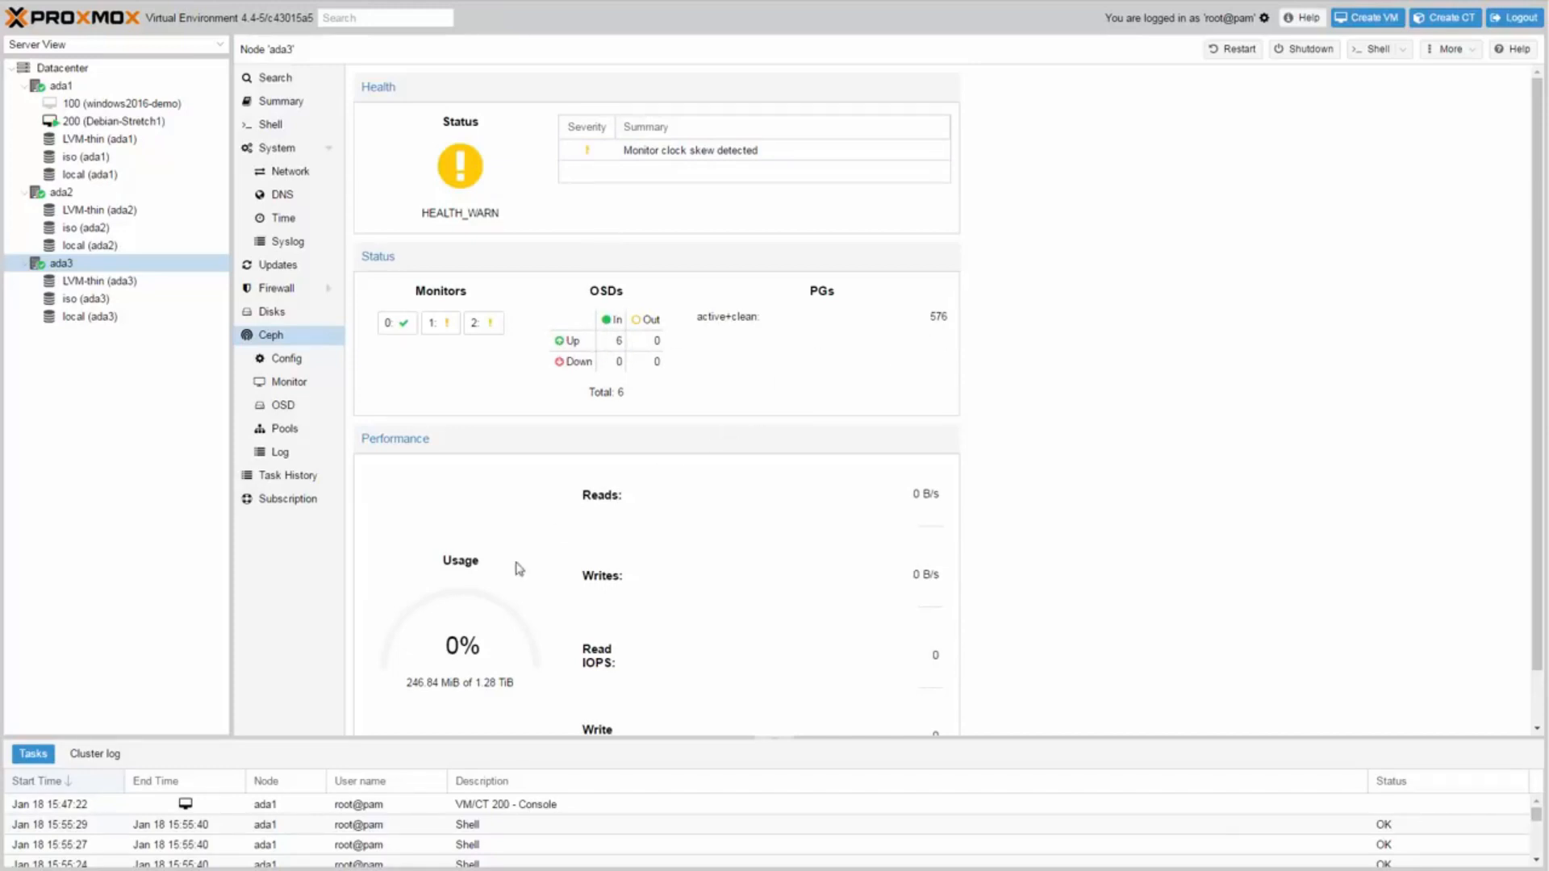
pyautogui.moveTo(546, 582)
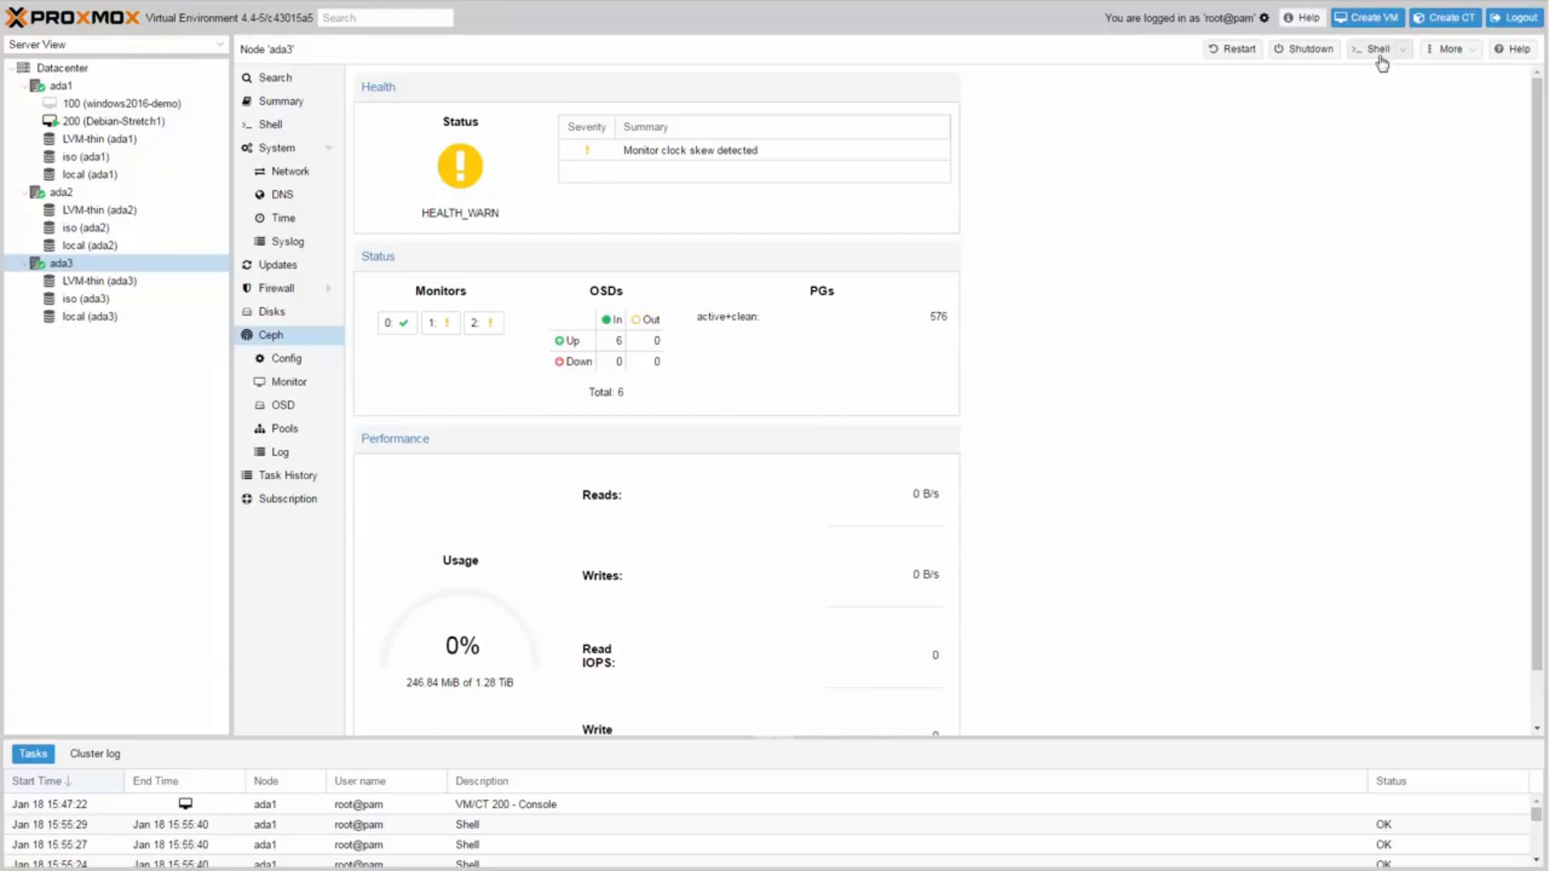
# Run 'rados -p test3 bench 10 write' and 'bench 10 seq' in ada3's shell, then close the console
pyautogui.click(1381, 48)
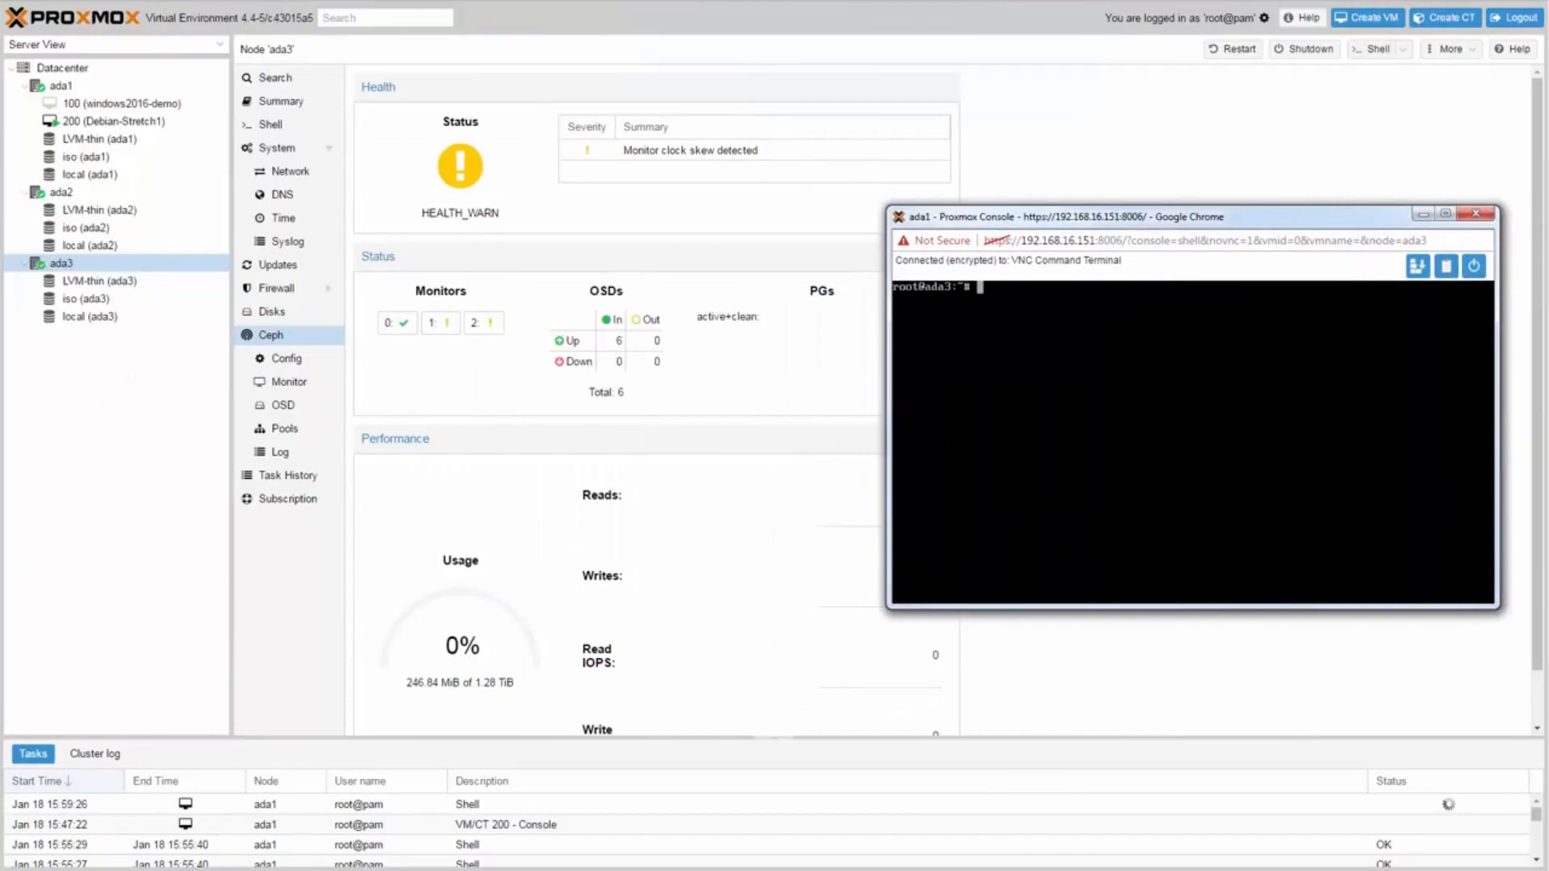
pyautogui.write('rados')
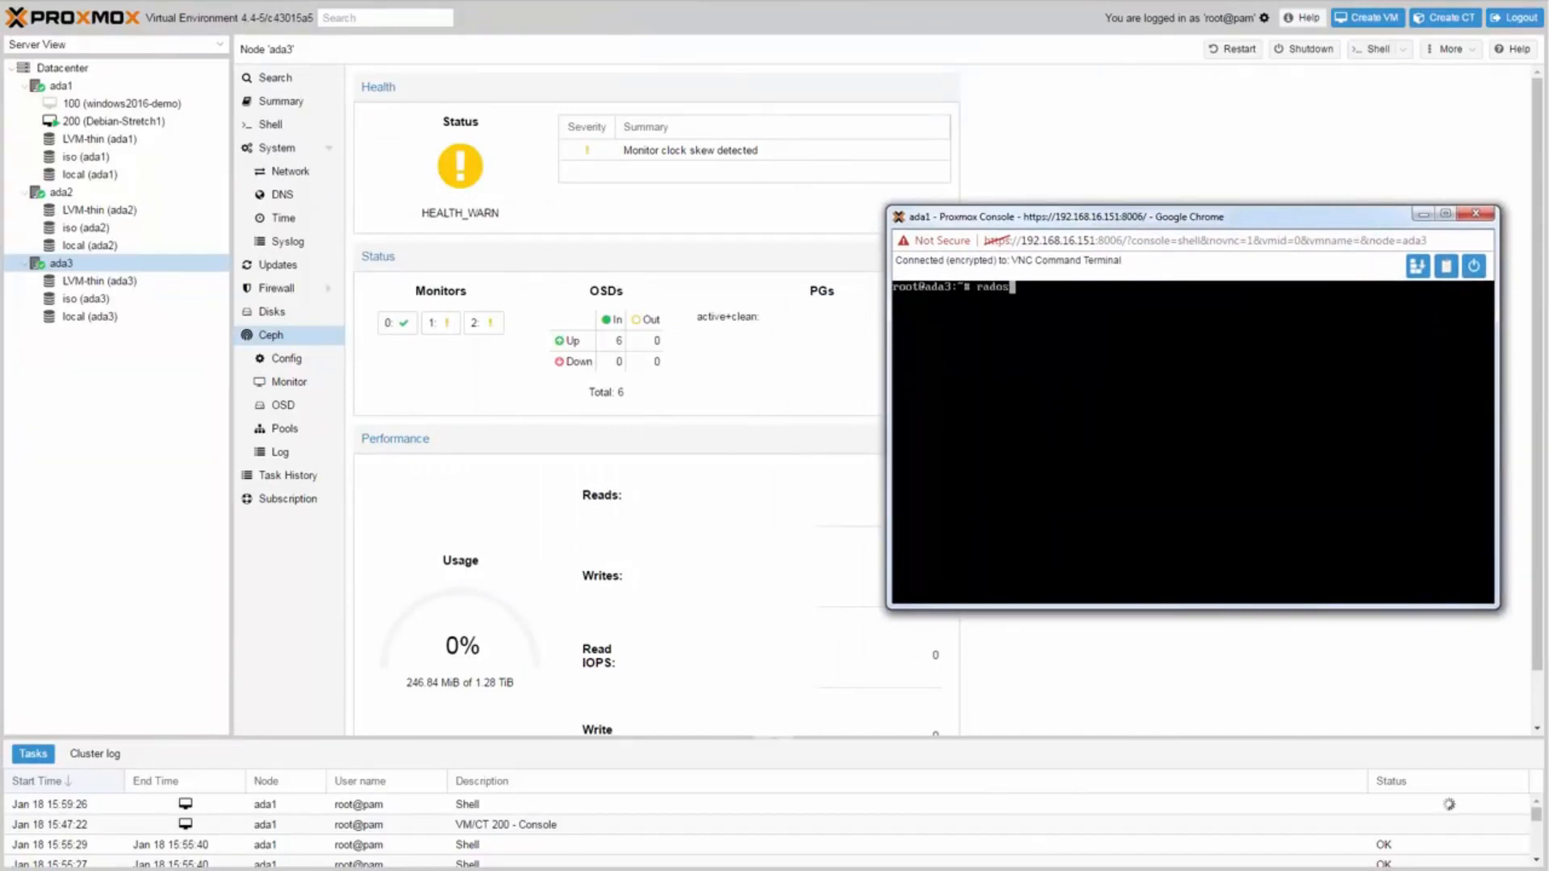
pyautogui.write('-p test3 benc')
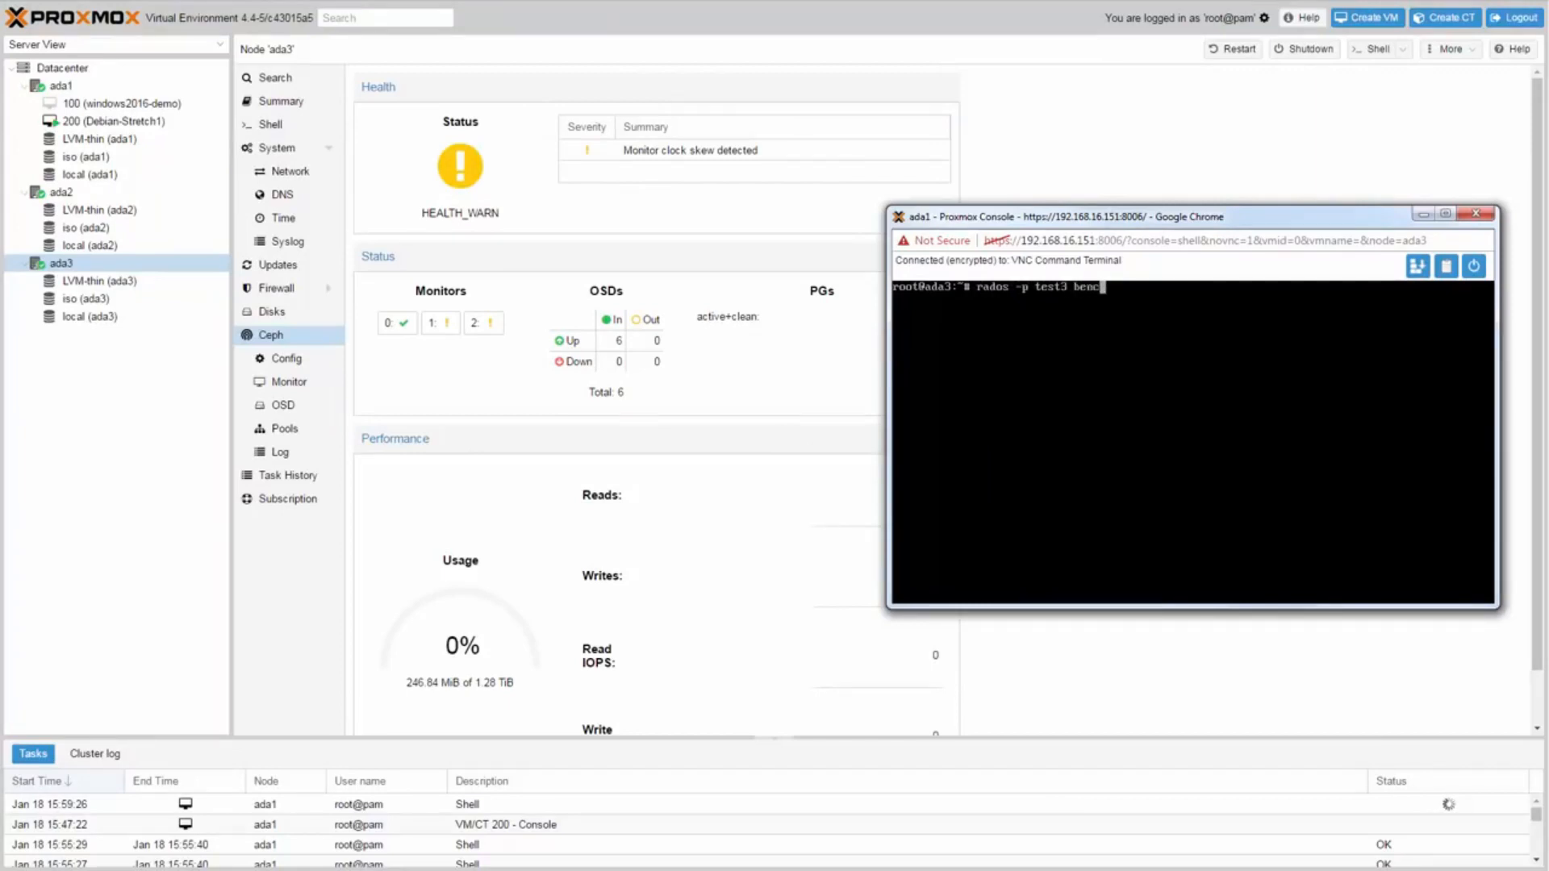
pyautogui.write('1')
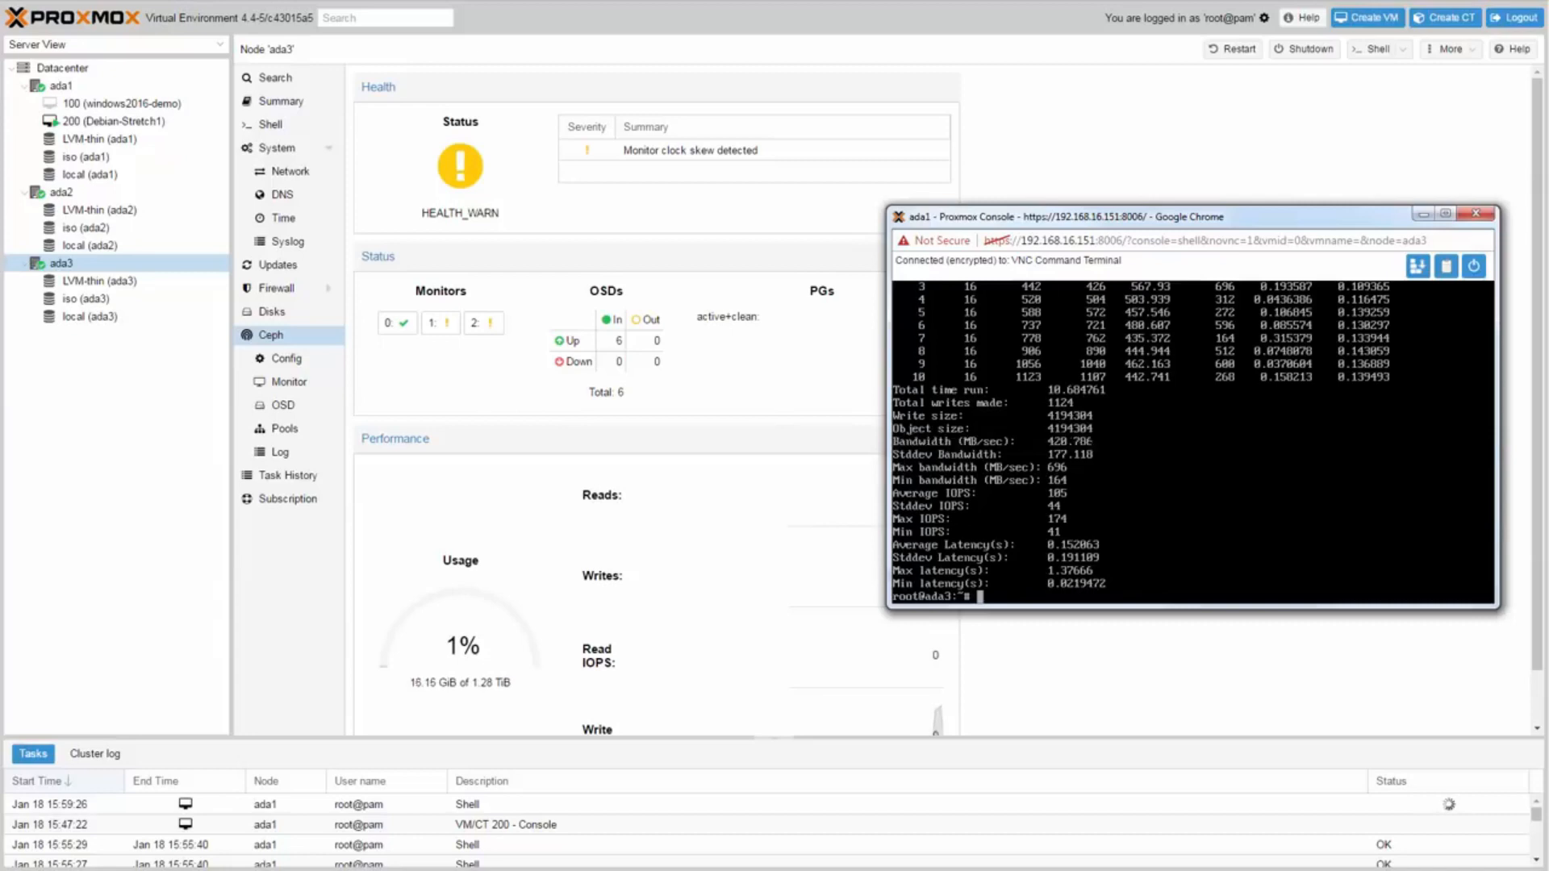
pyautogui.write('cl')
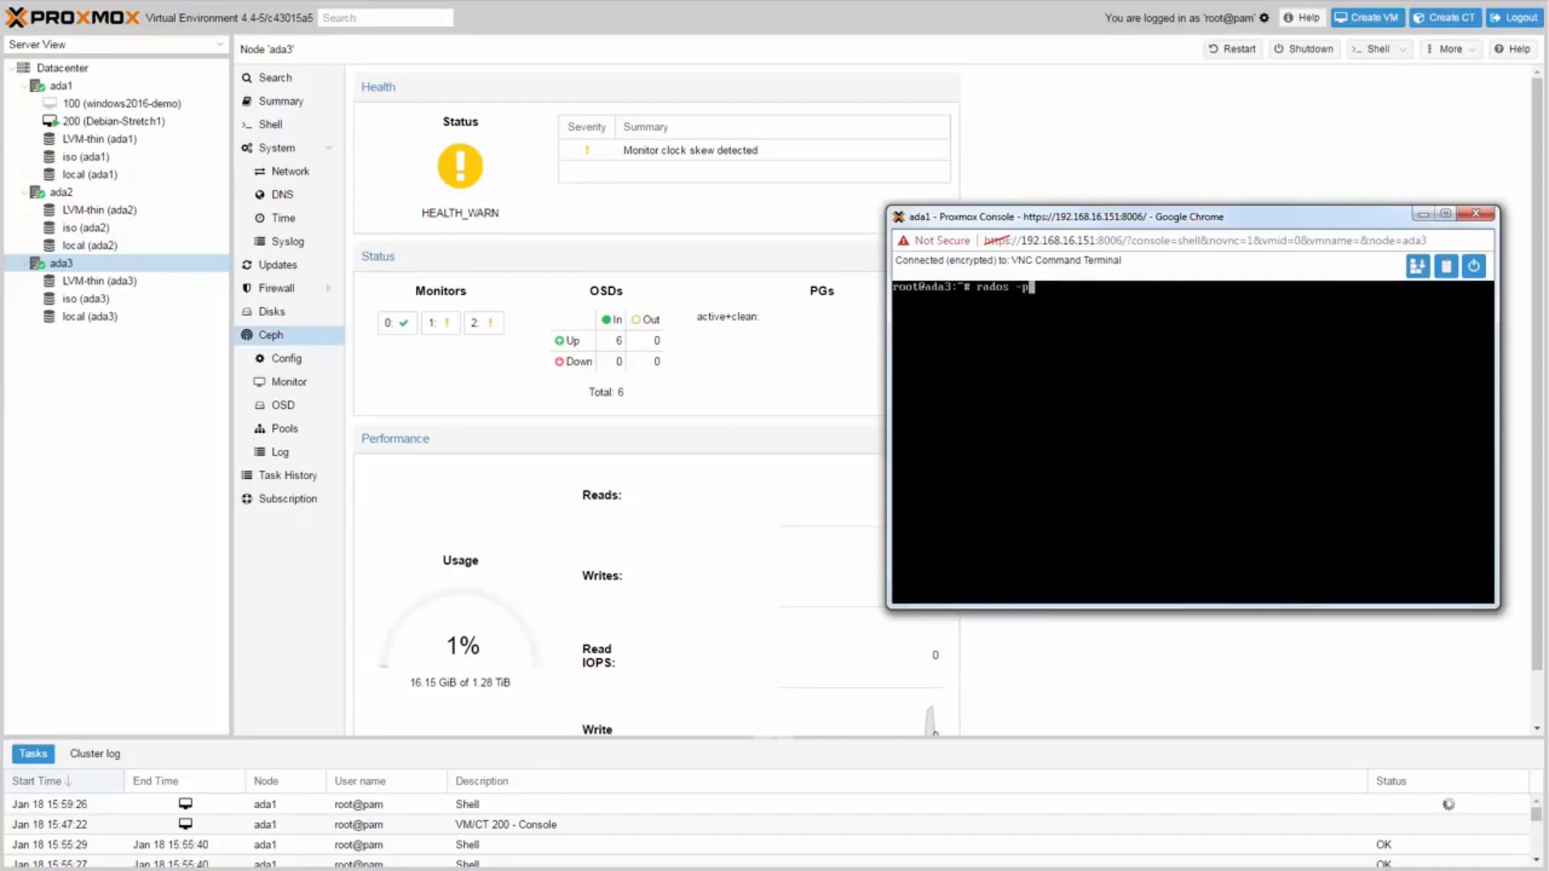
pyautogui.write('test3 bench 10 seq')
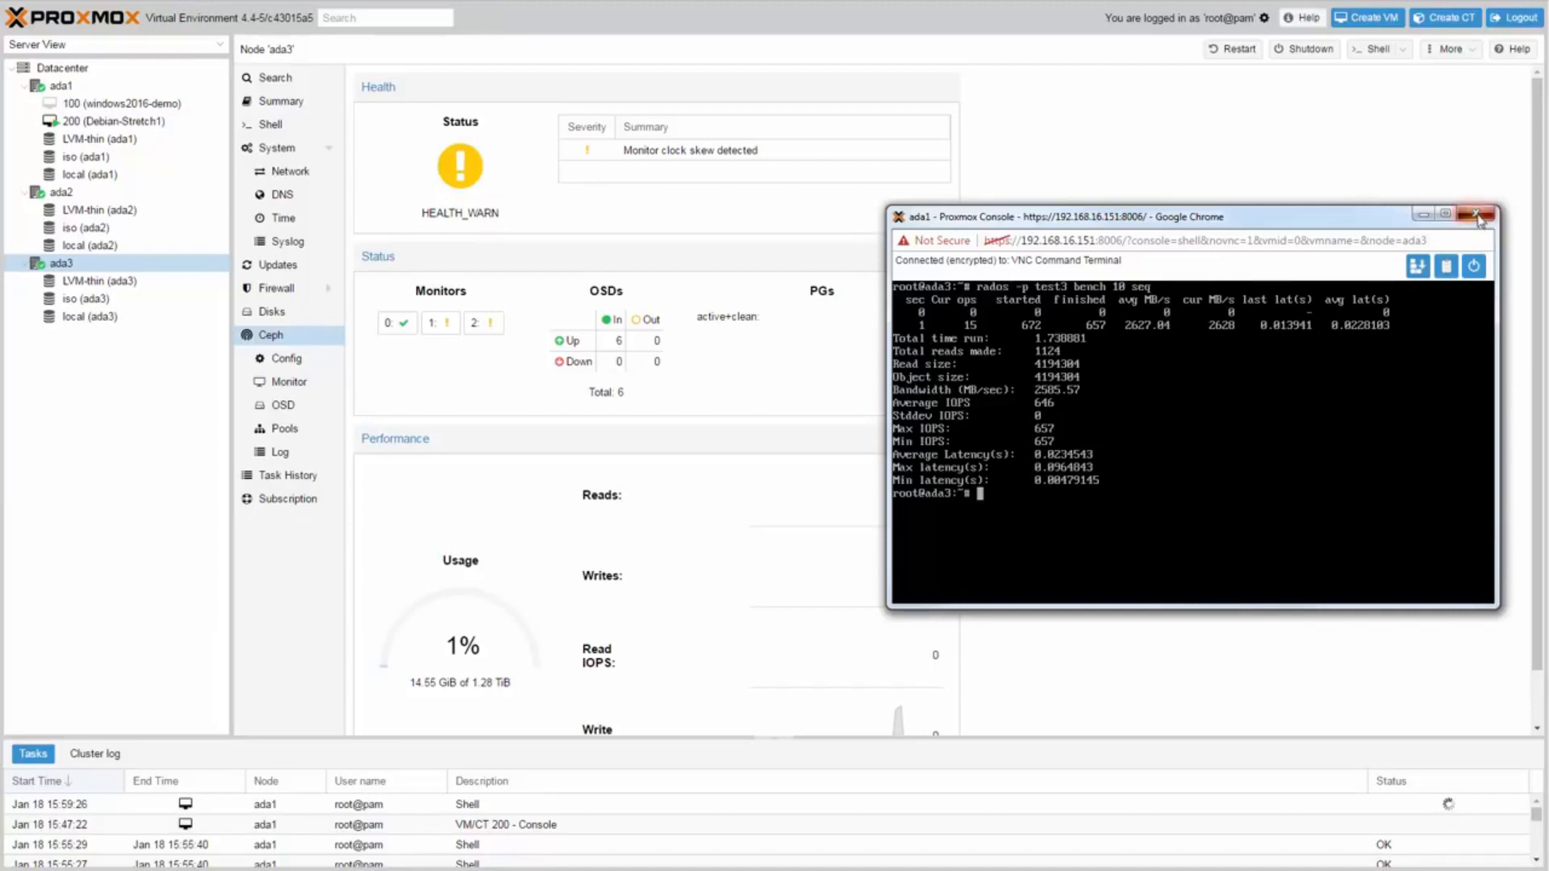
pyautogui.click(1480, 213)
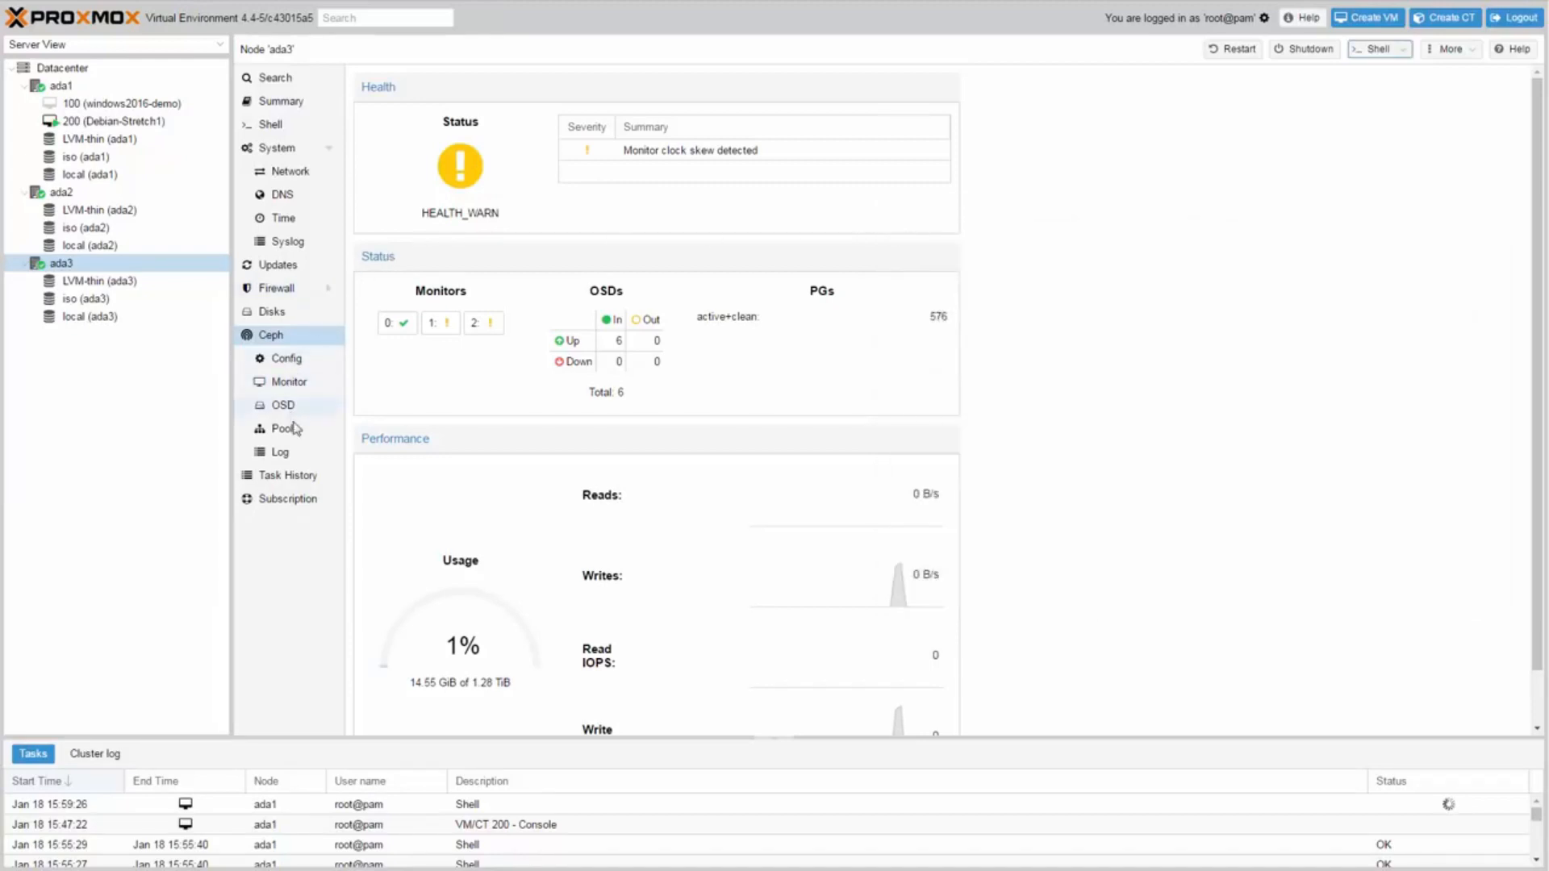
# Remove the test3 pool from ada3, leaving only ceph-vm and ceph-lxc
pyautogui.click(284, 429)
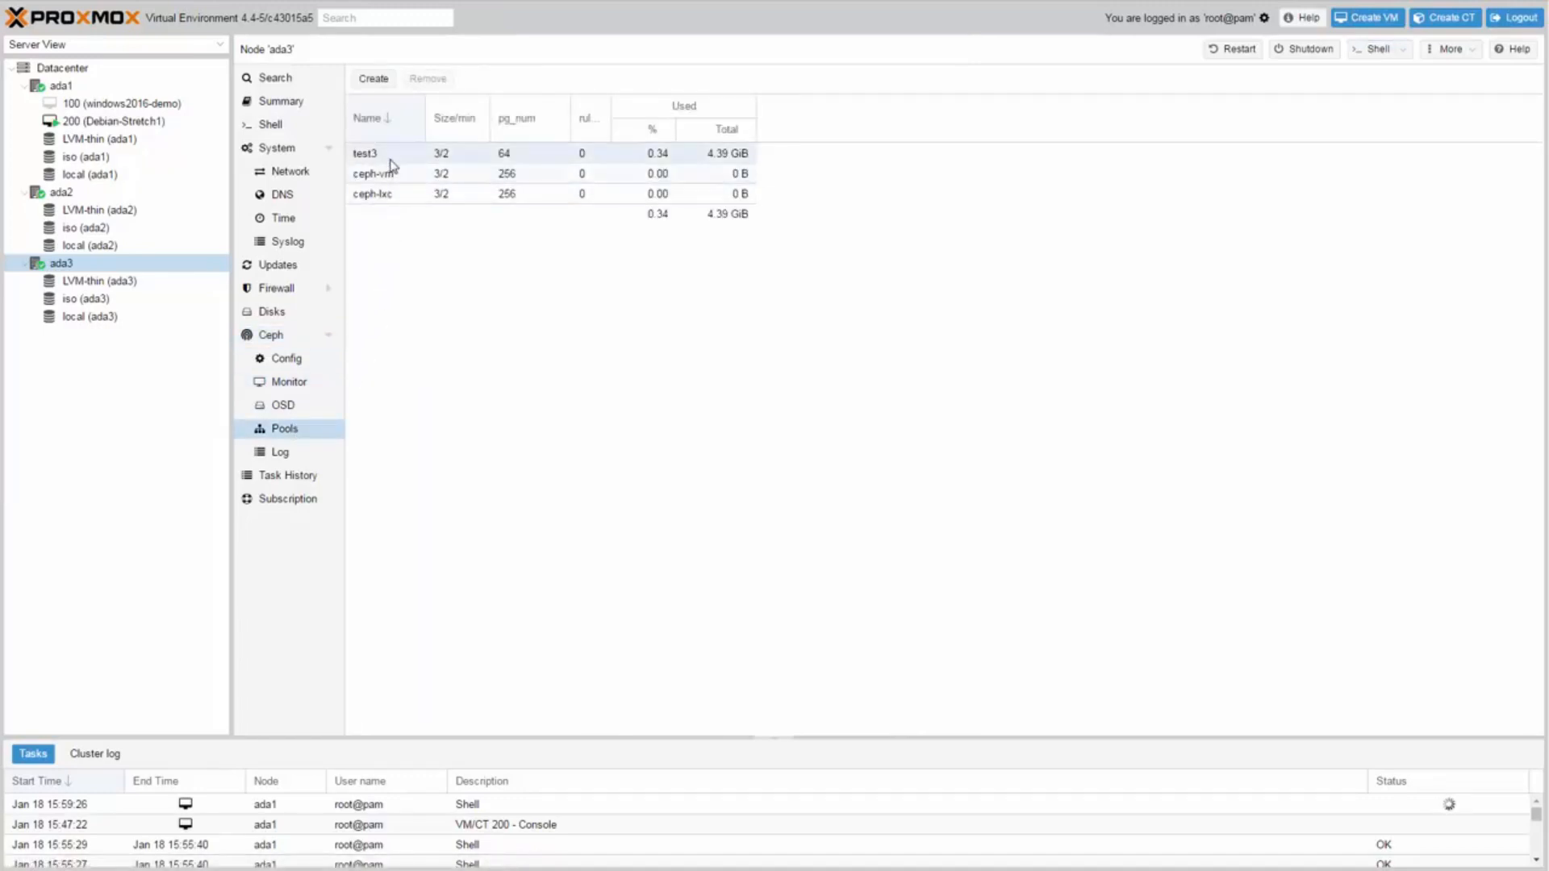
pyautogui.click(368, 154)
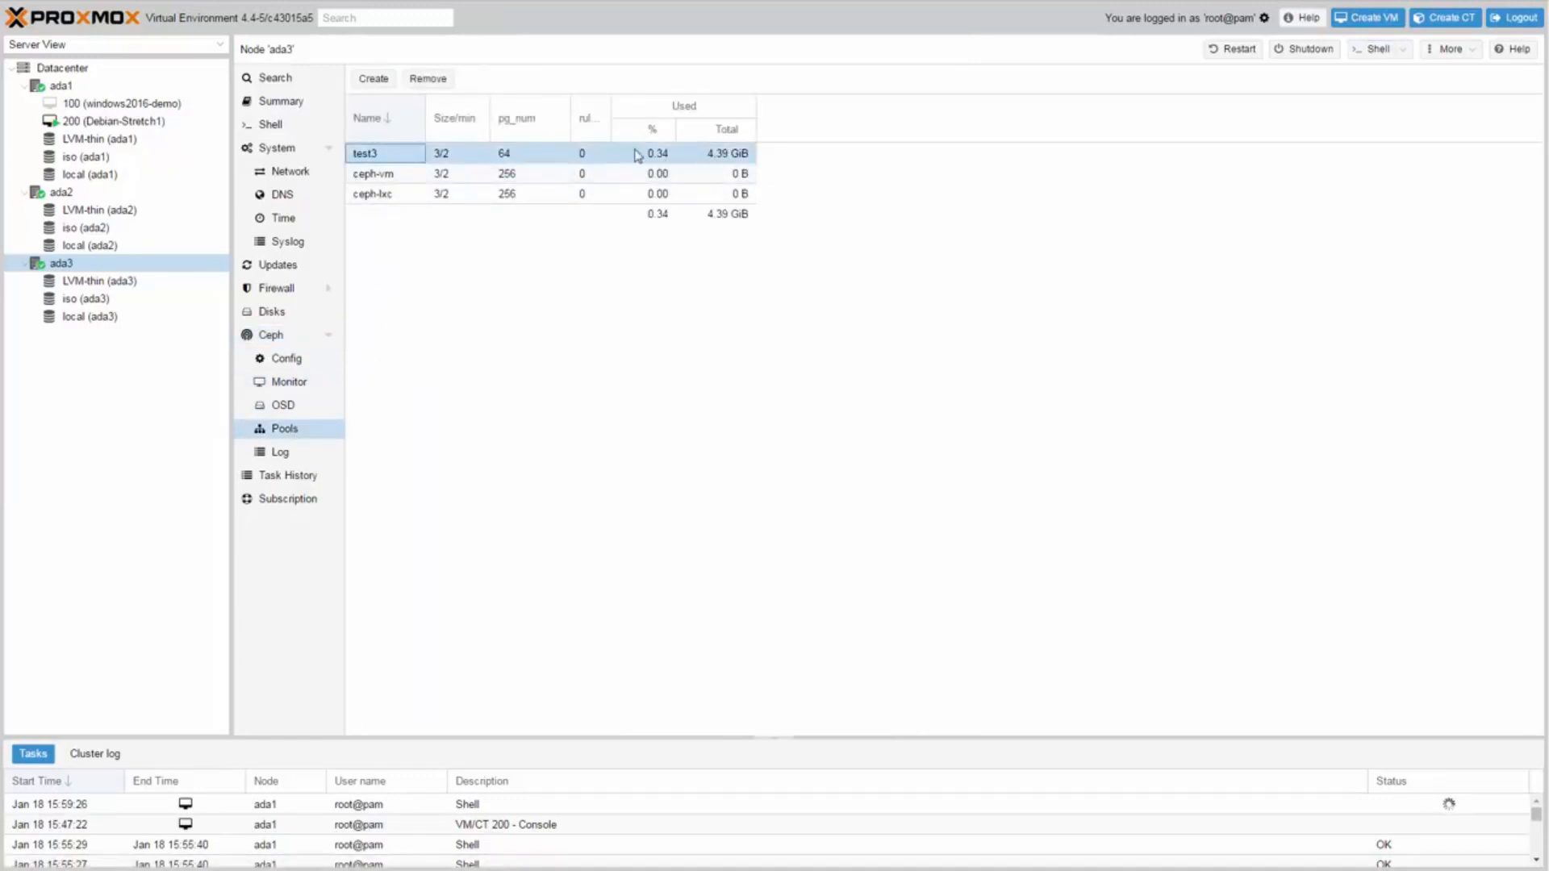
pyautogui.click(428, 77)
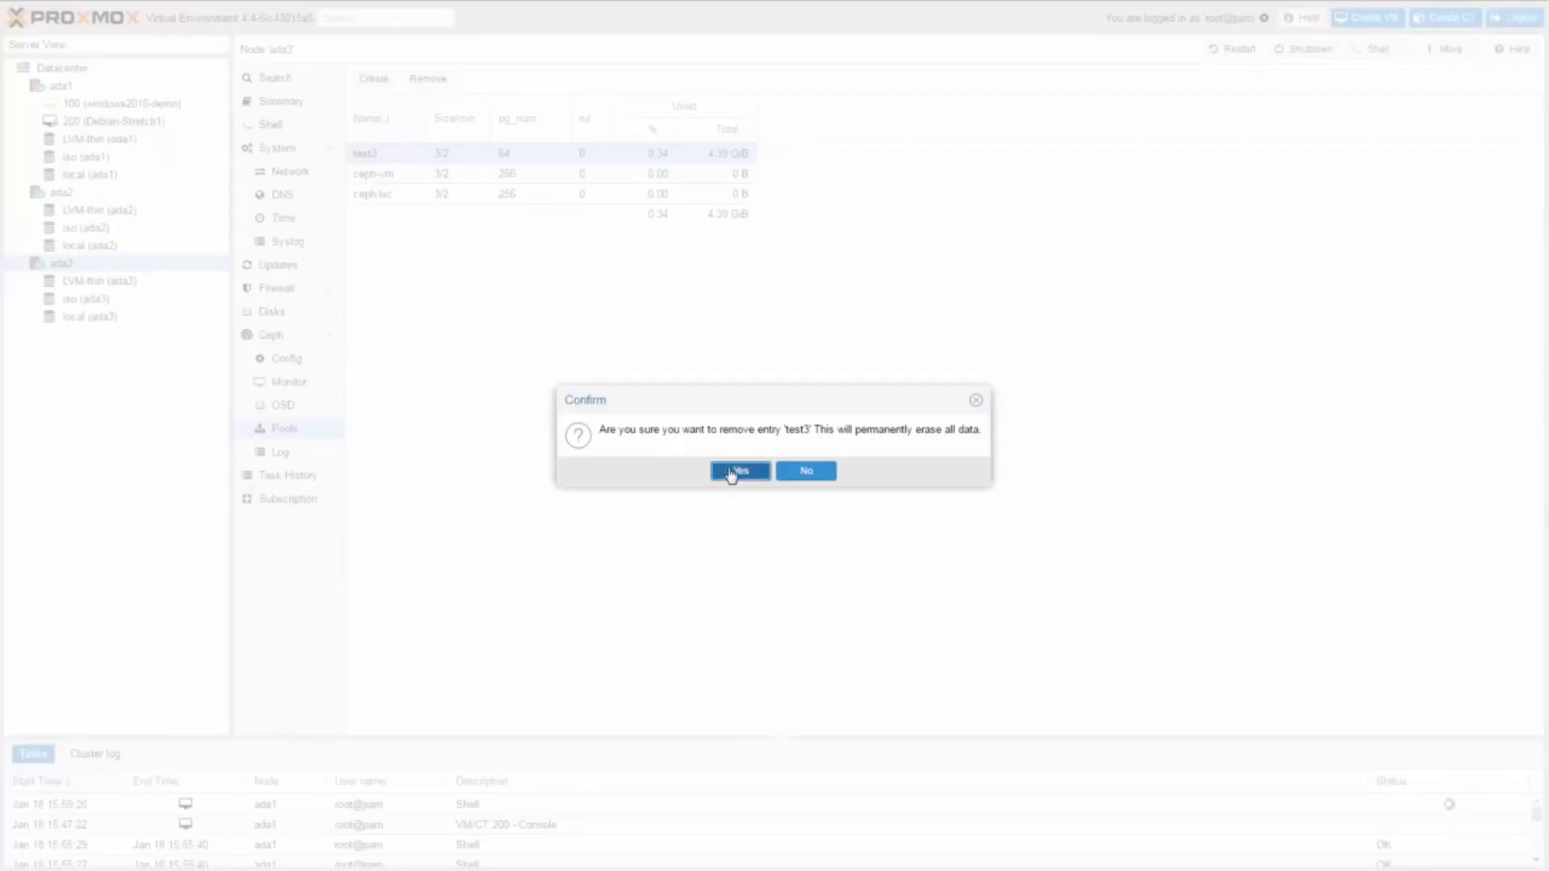
pyautogui.click(739, 471)
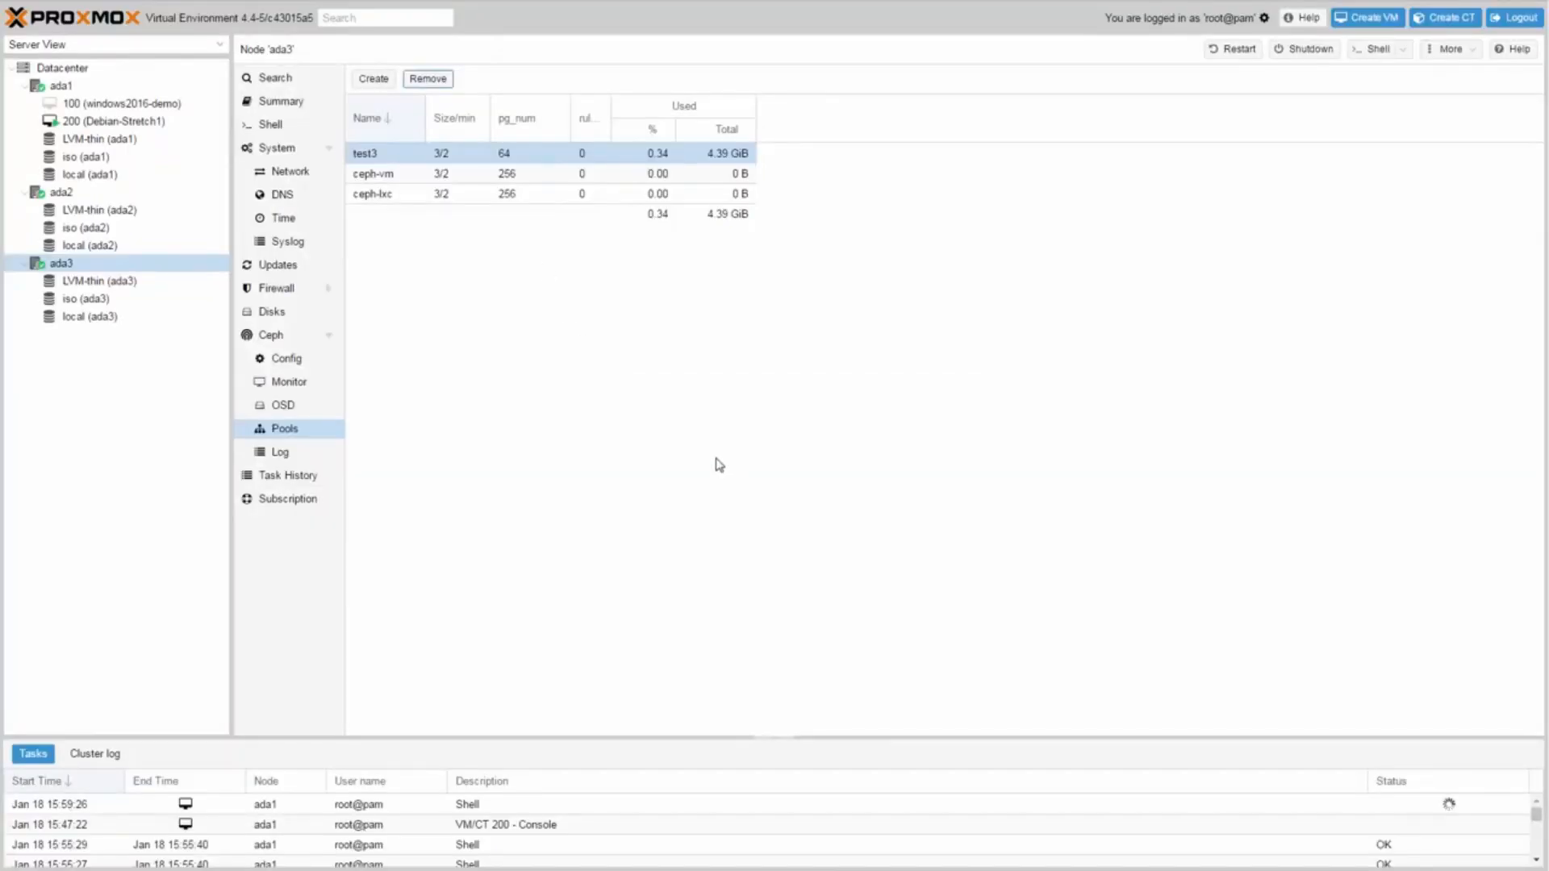
pyautogui.click(428, 77)
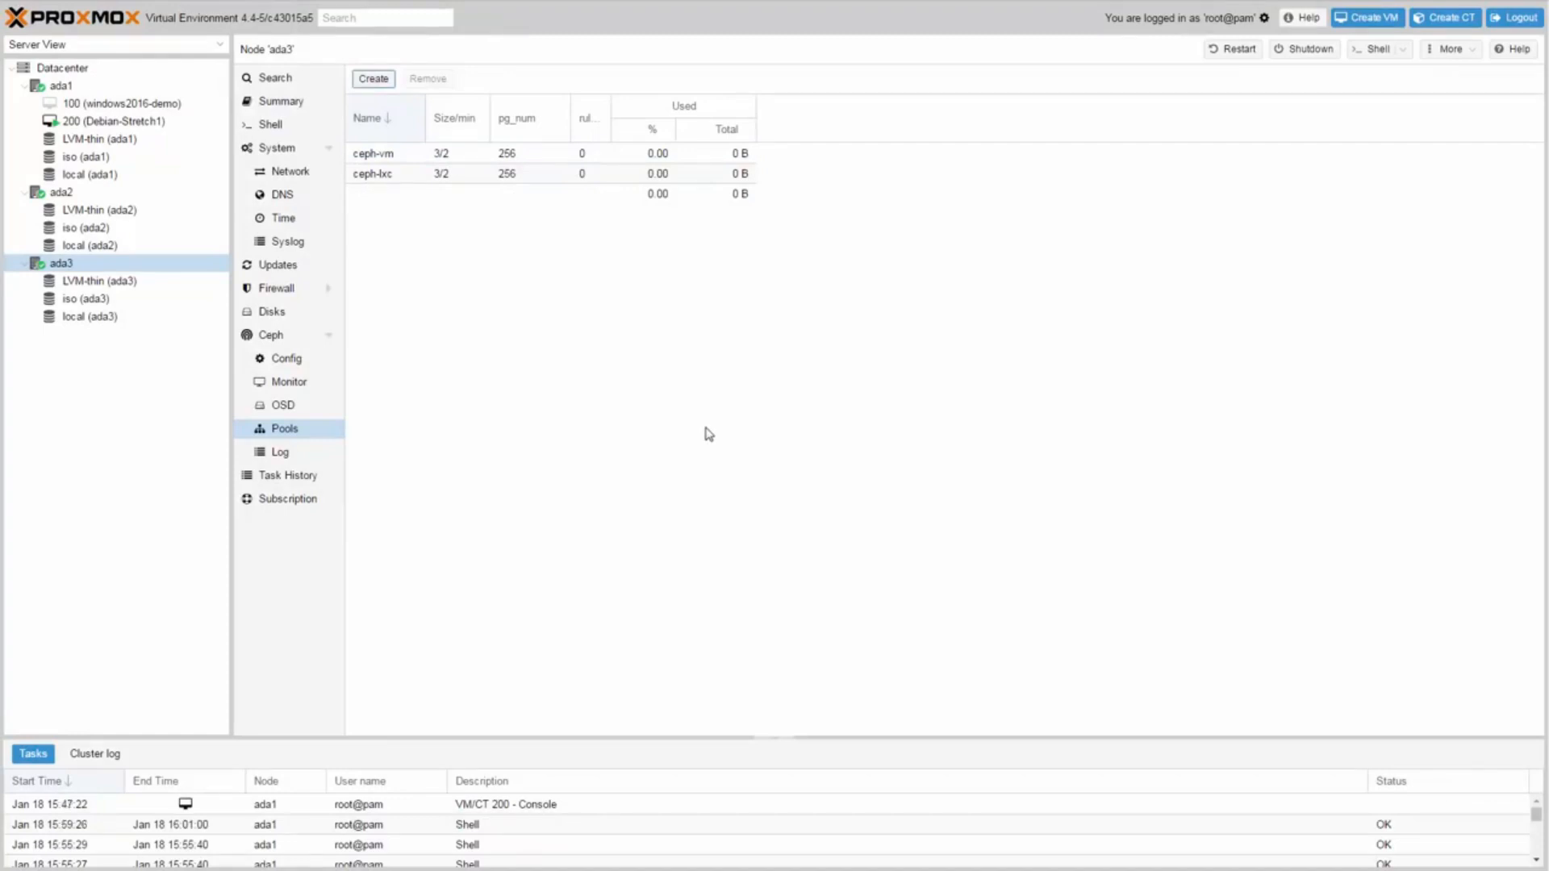
pyautogui.moveTo(396, 238)
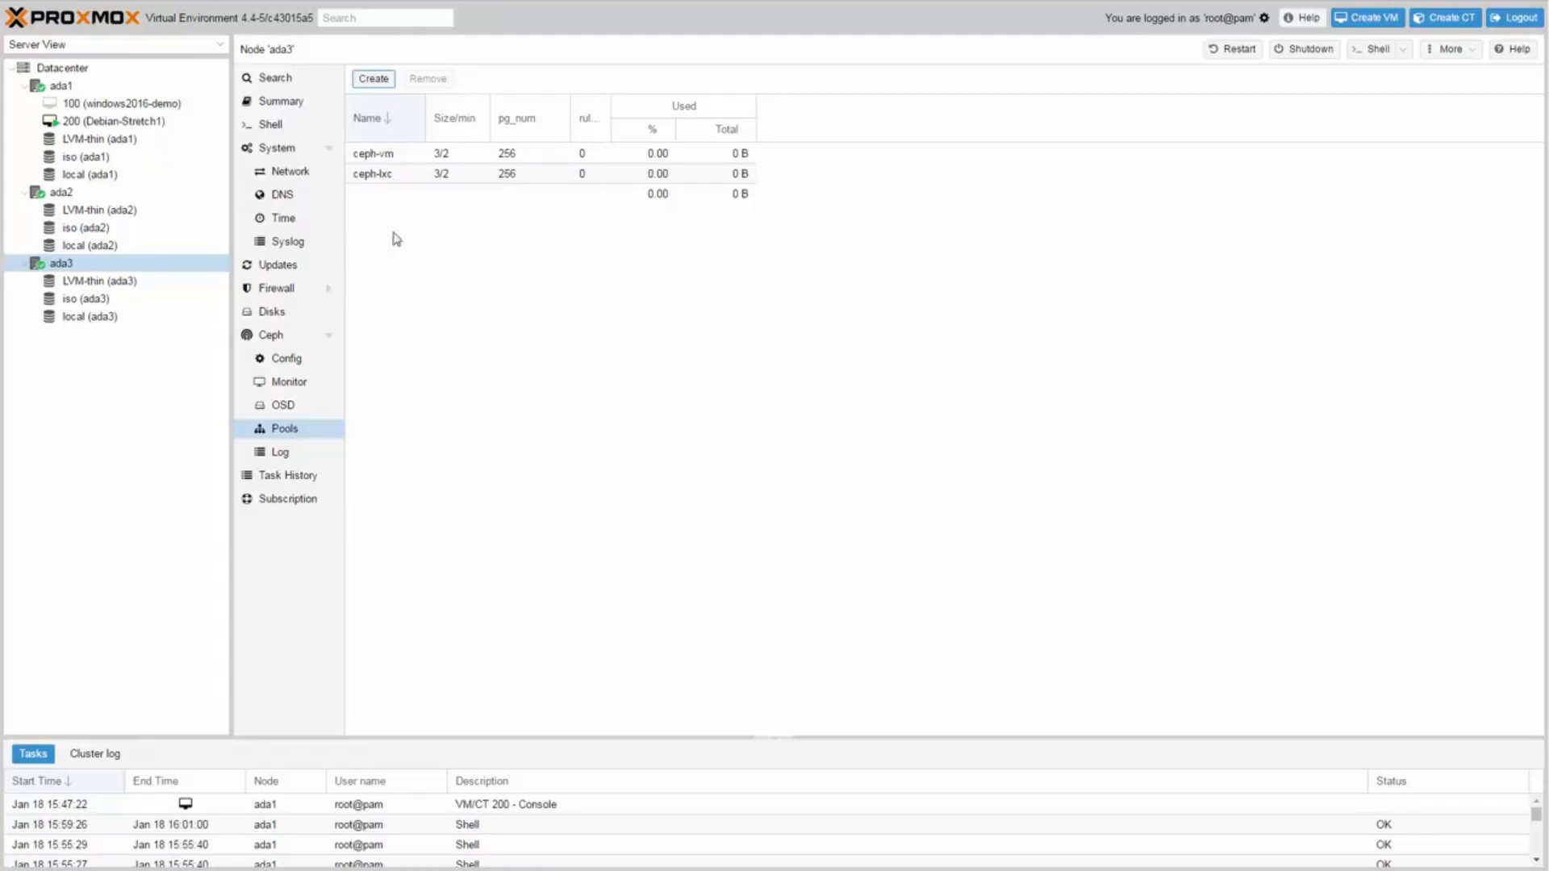
# Add RBD storage ceph-vm on pool ceph-vm with monitors 10.10.10.151, .152 and .153 for disk images
pyautogui.click(51, 66)
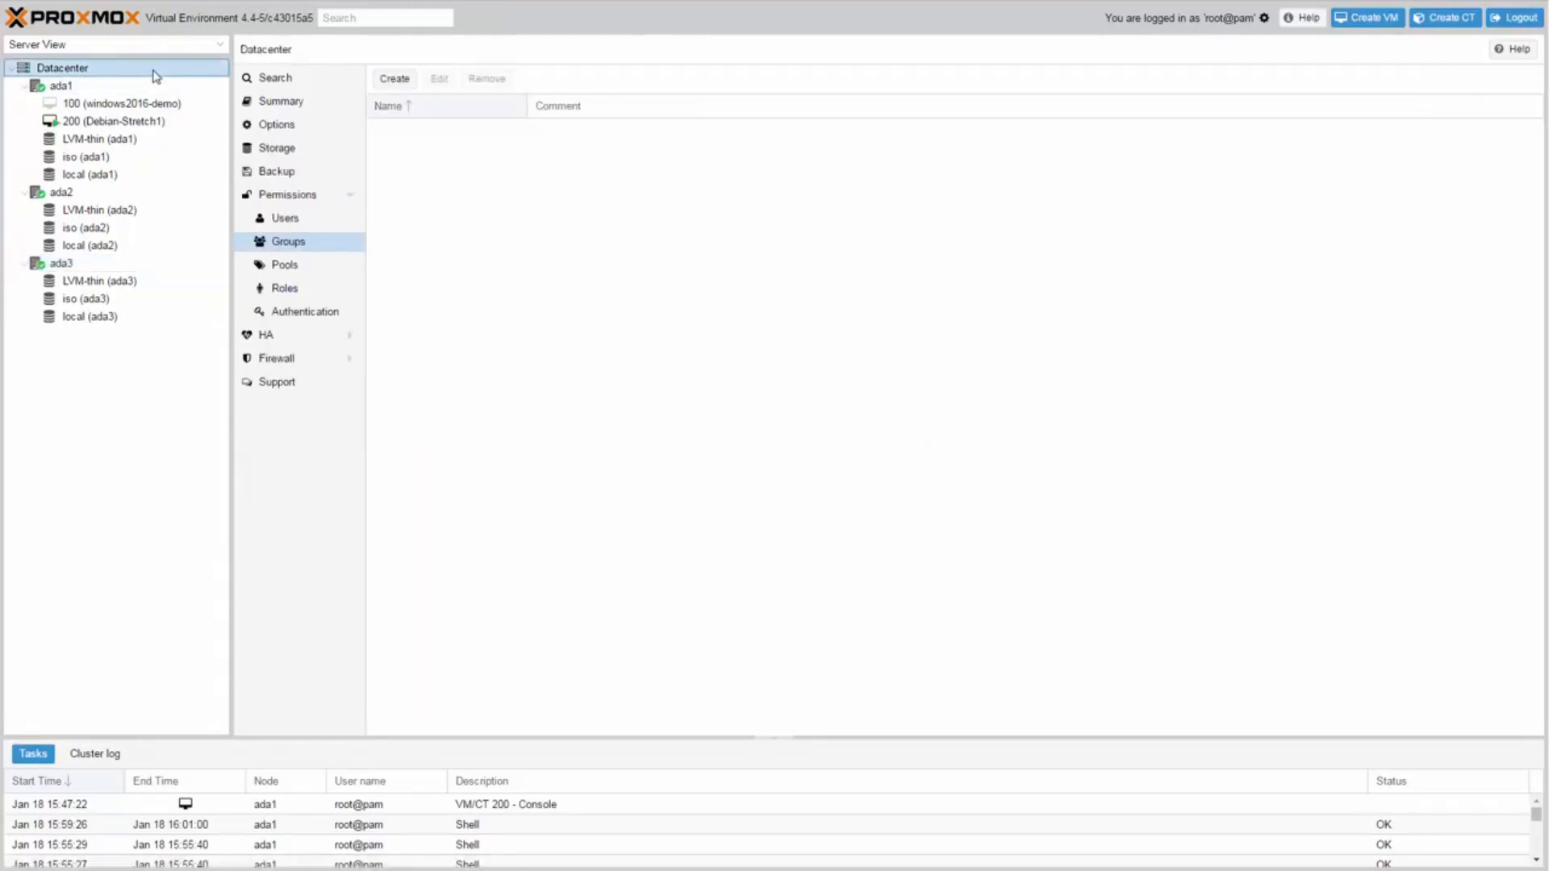
pyautogui.moveTo(275, 154)
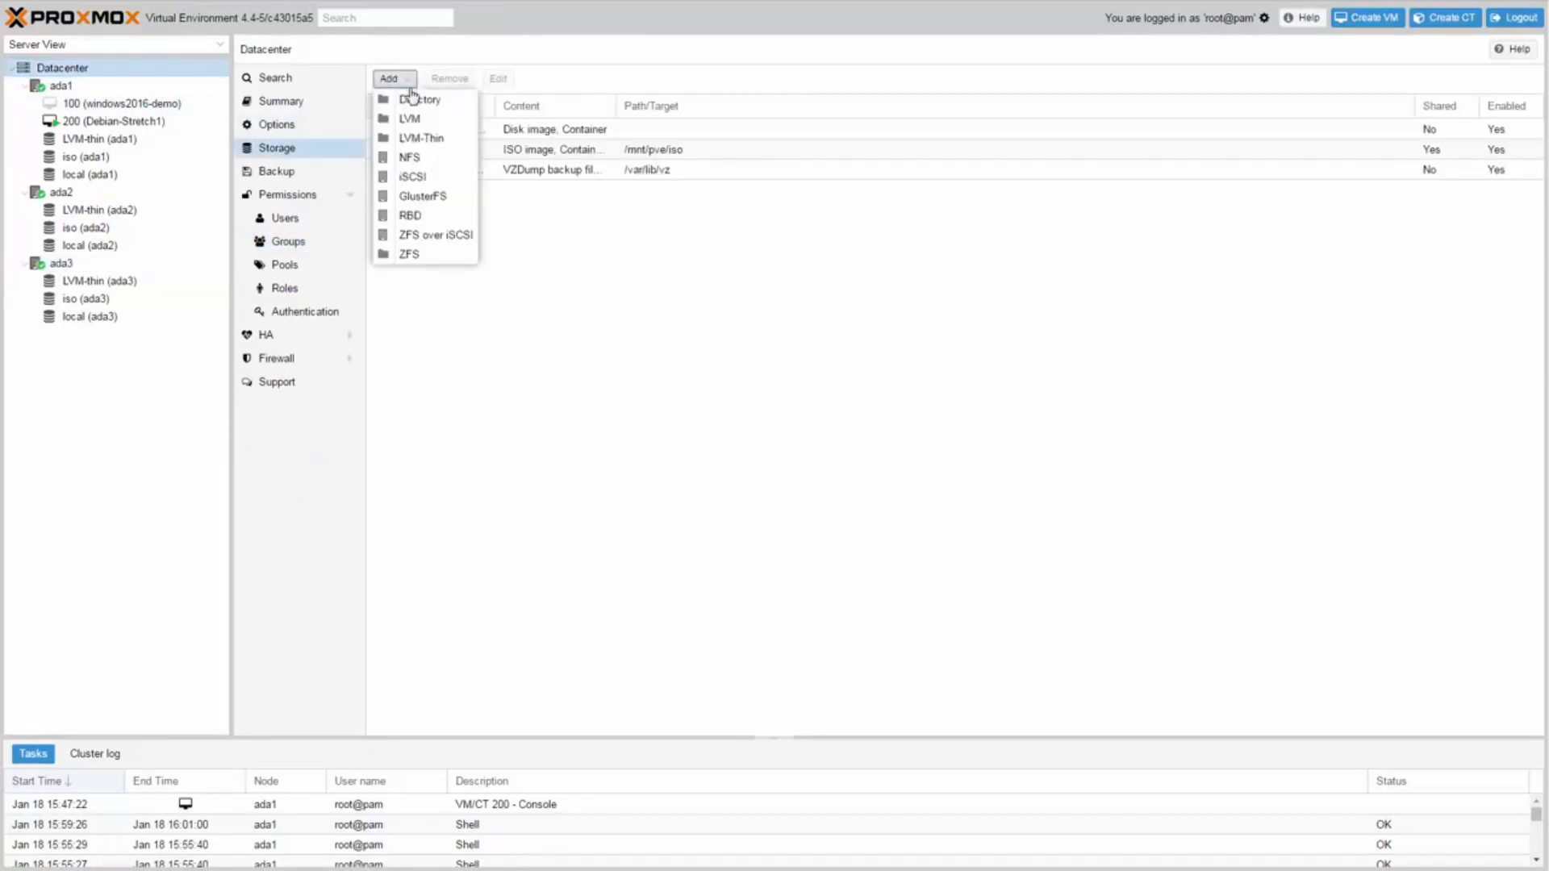
pyautogui.click(407, 214)
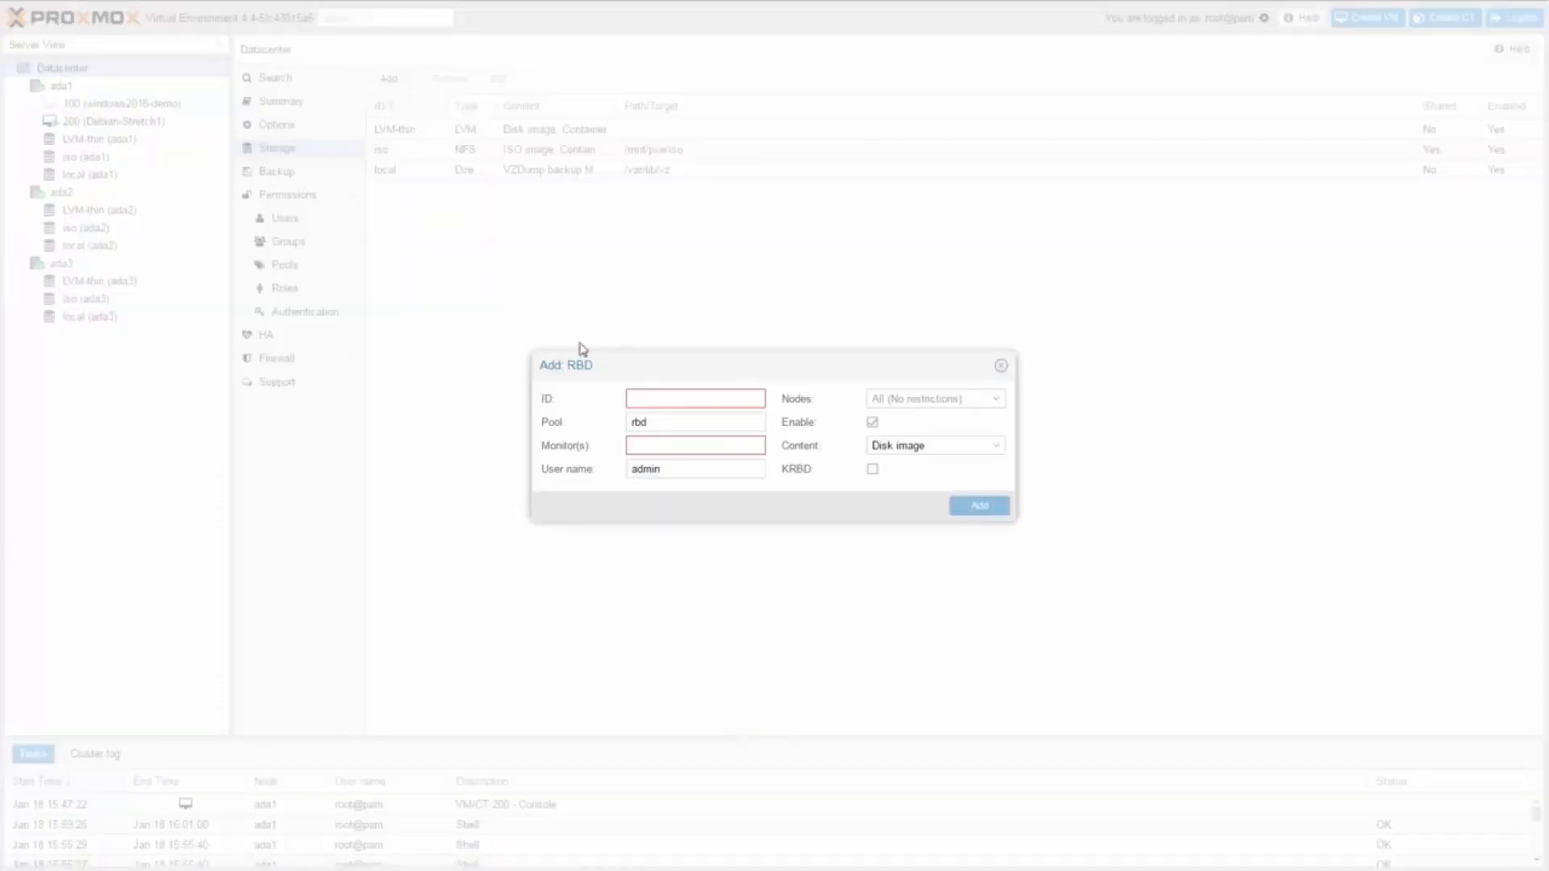
pyautogui.write('ceph-vm')
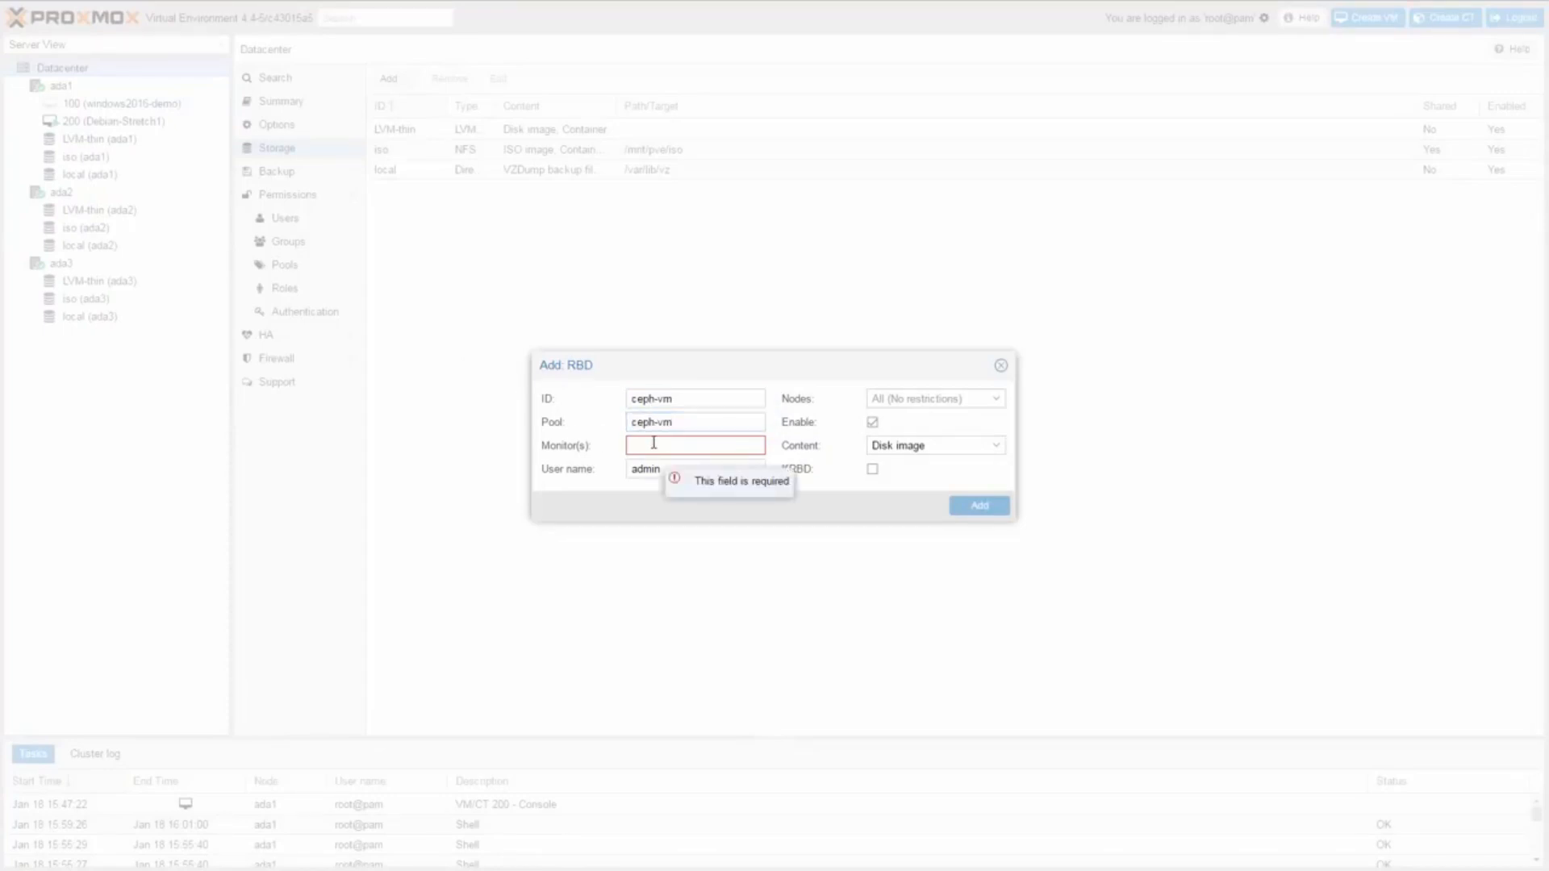
pyautogui.write('10 10 10.')
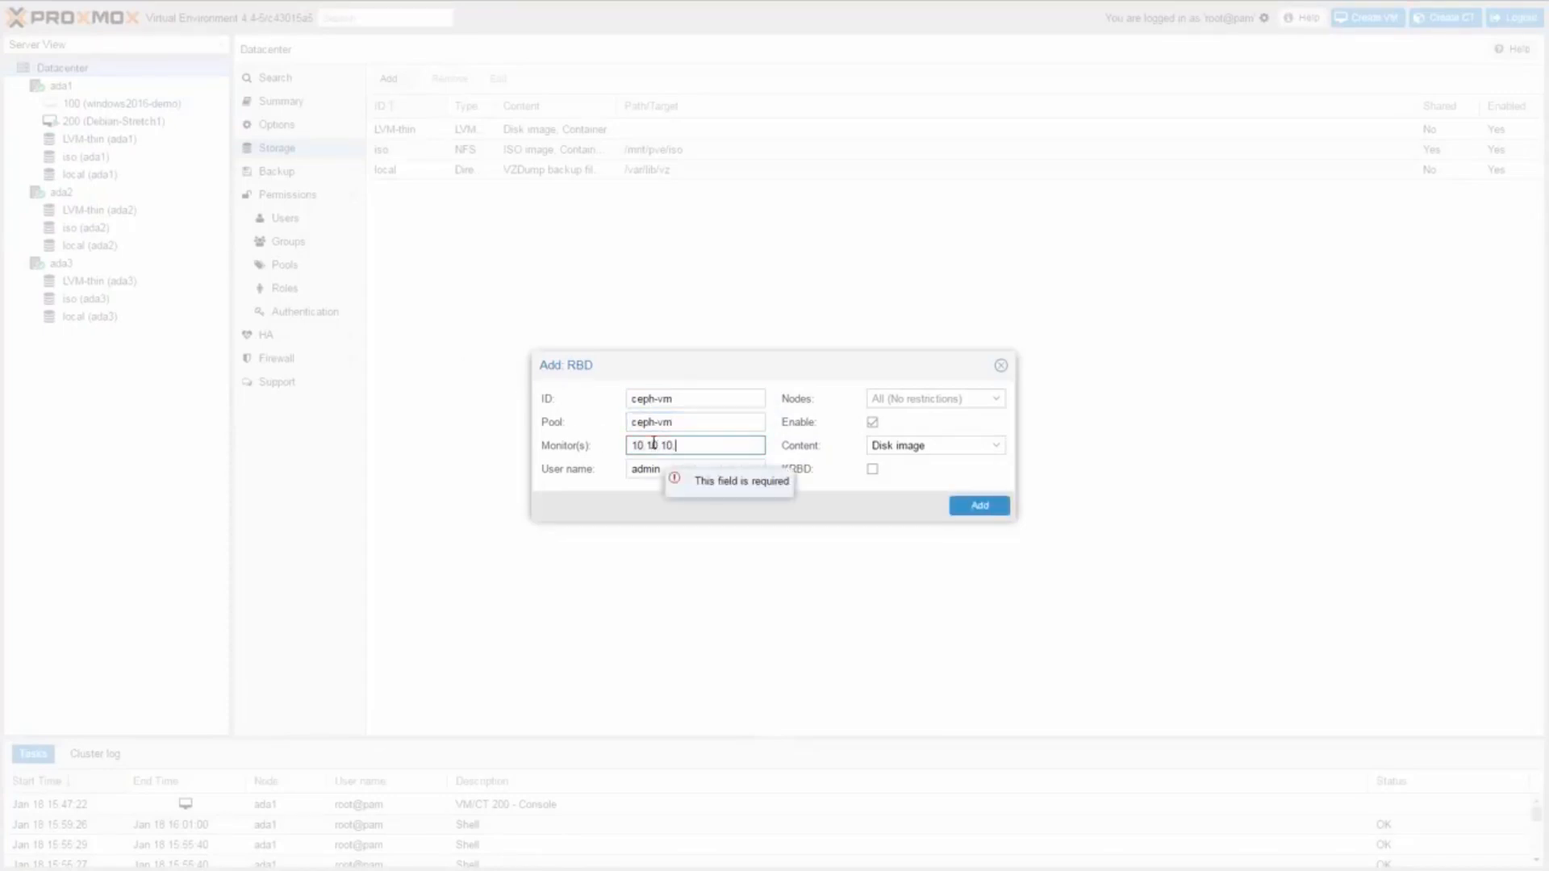
pyautogui.write('151')
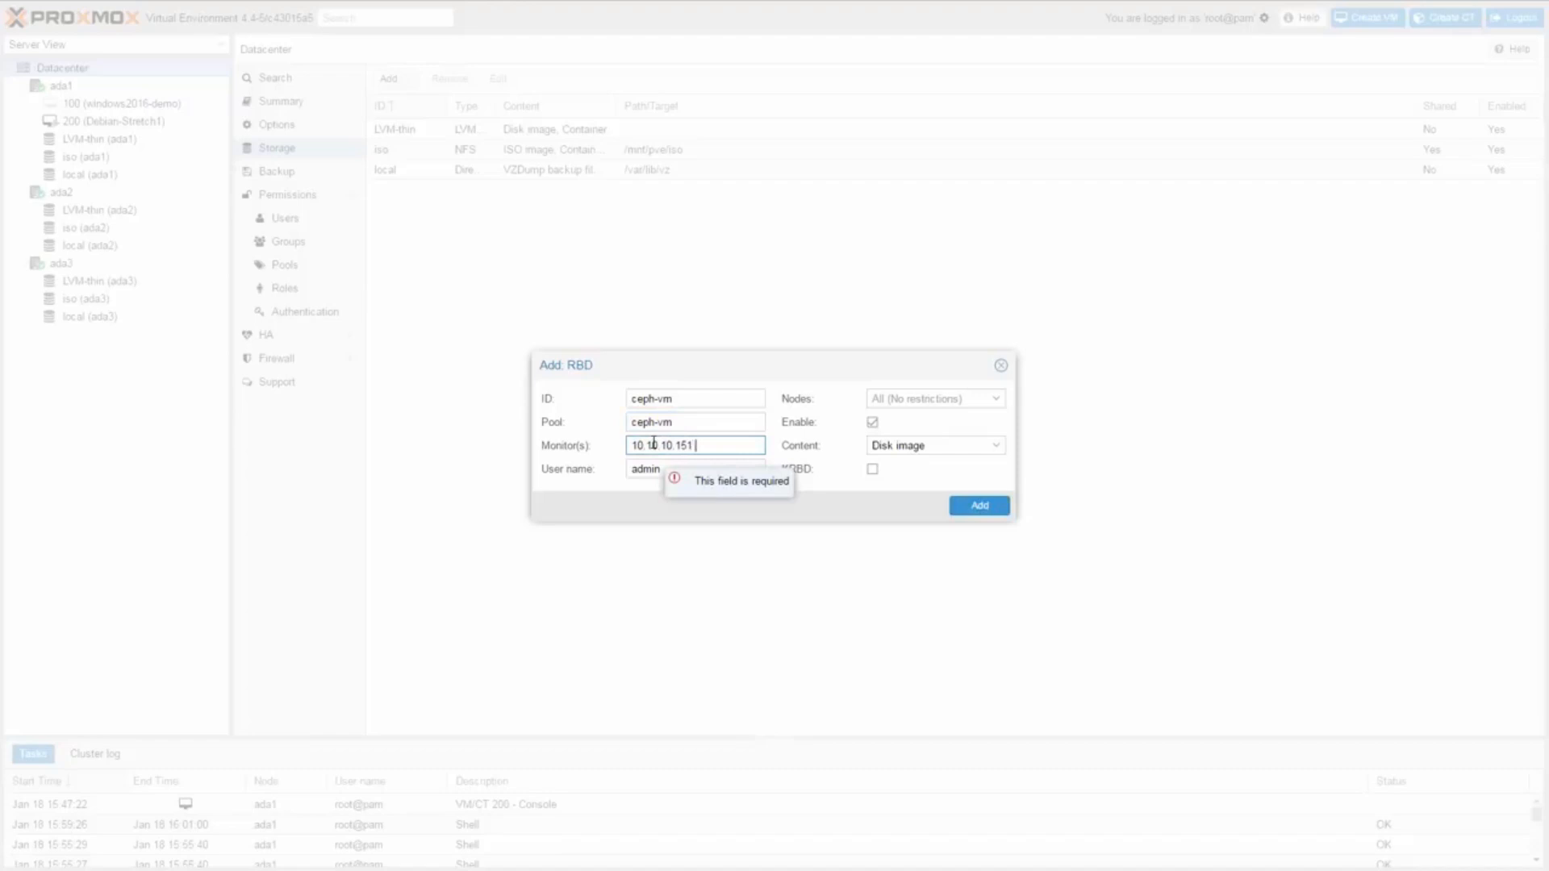
pyautogui.write('10.10.10.')
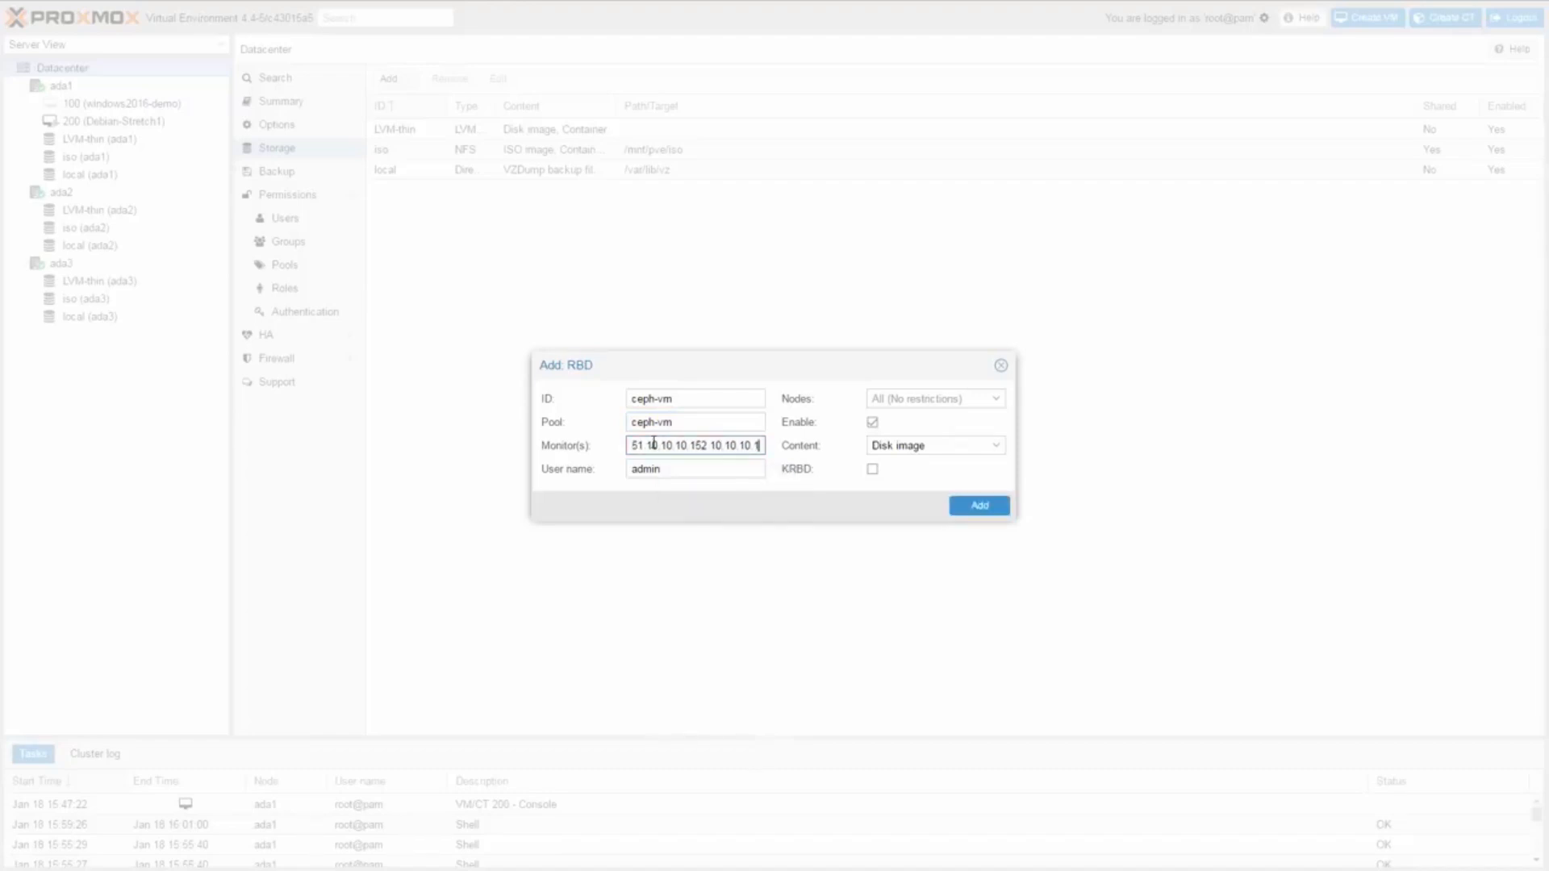
pyautogui.write('10.10.10.152 10.10.10.153')
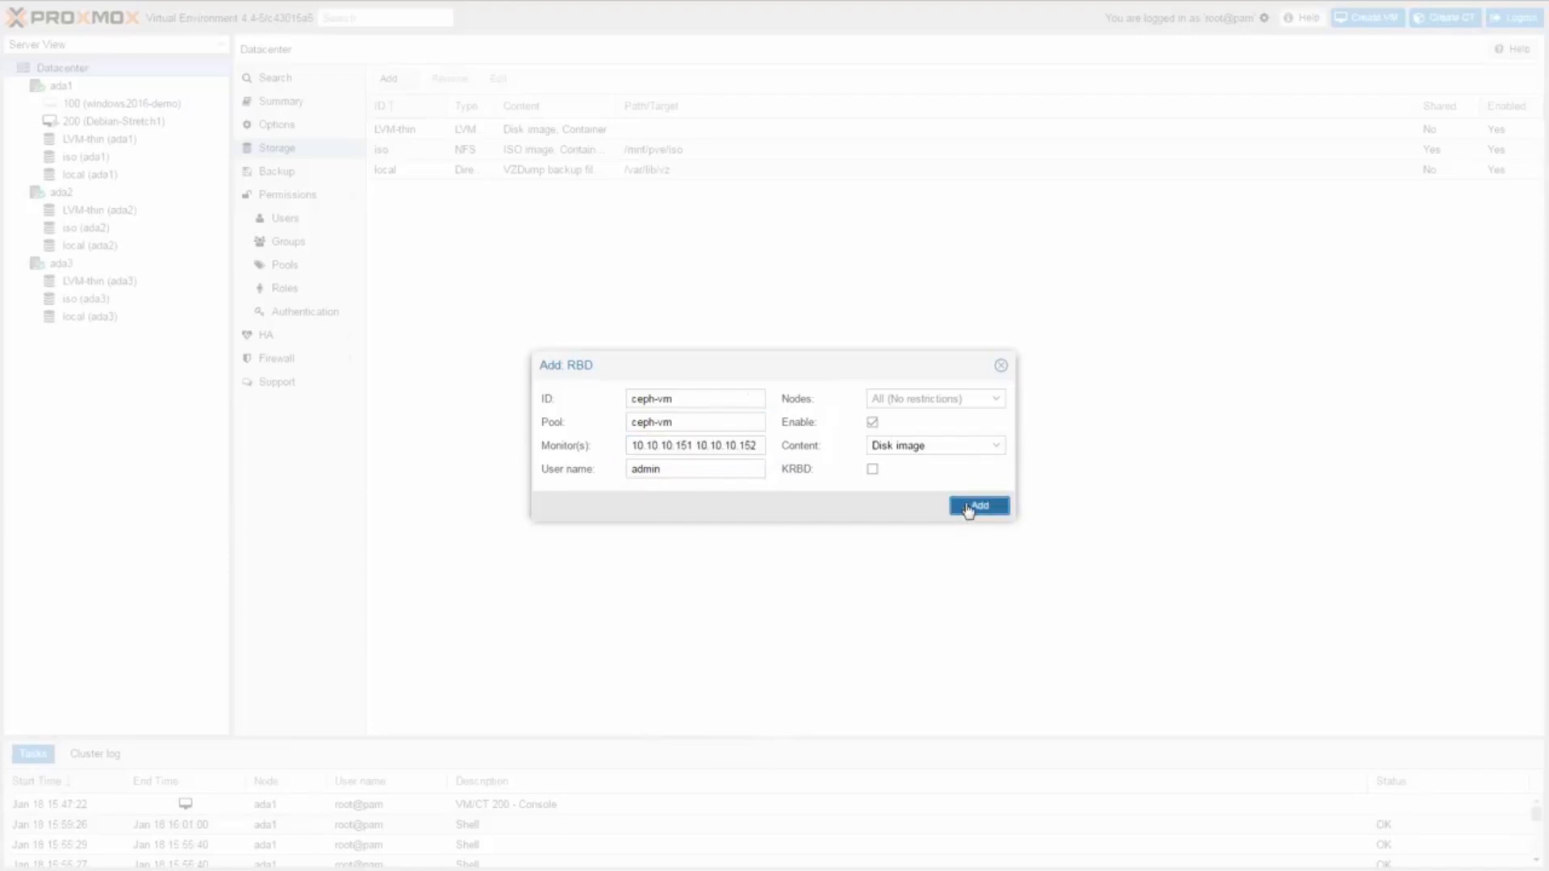
pyautogui.click(977, 505)
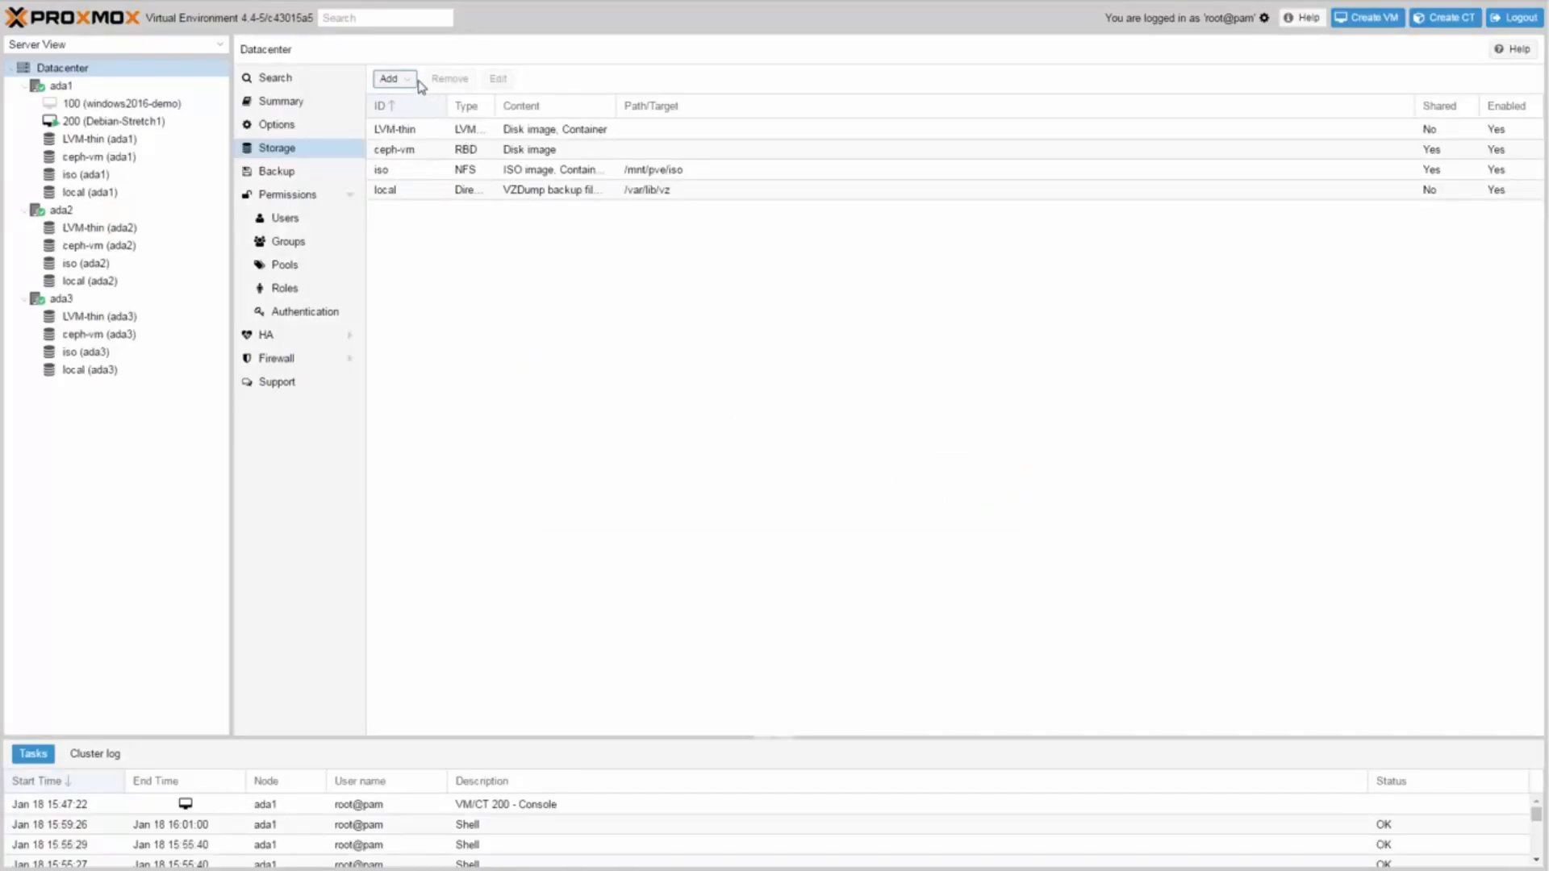
# Add RBD storage ceph-lxc on pool ceph-lxc for containers with KRBD enabled, same monitor IPs
pyautogui.click(393, 78)
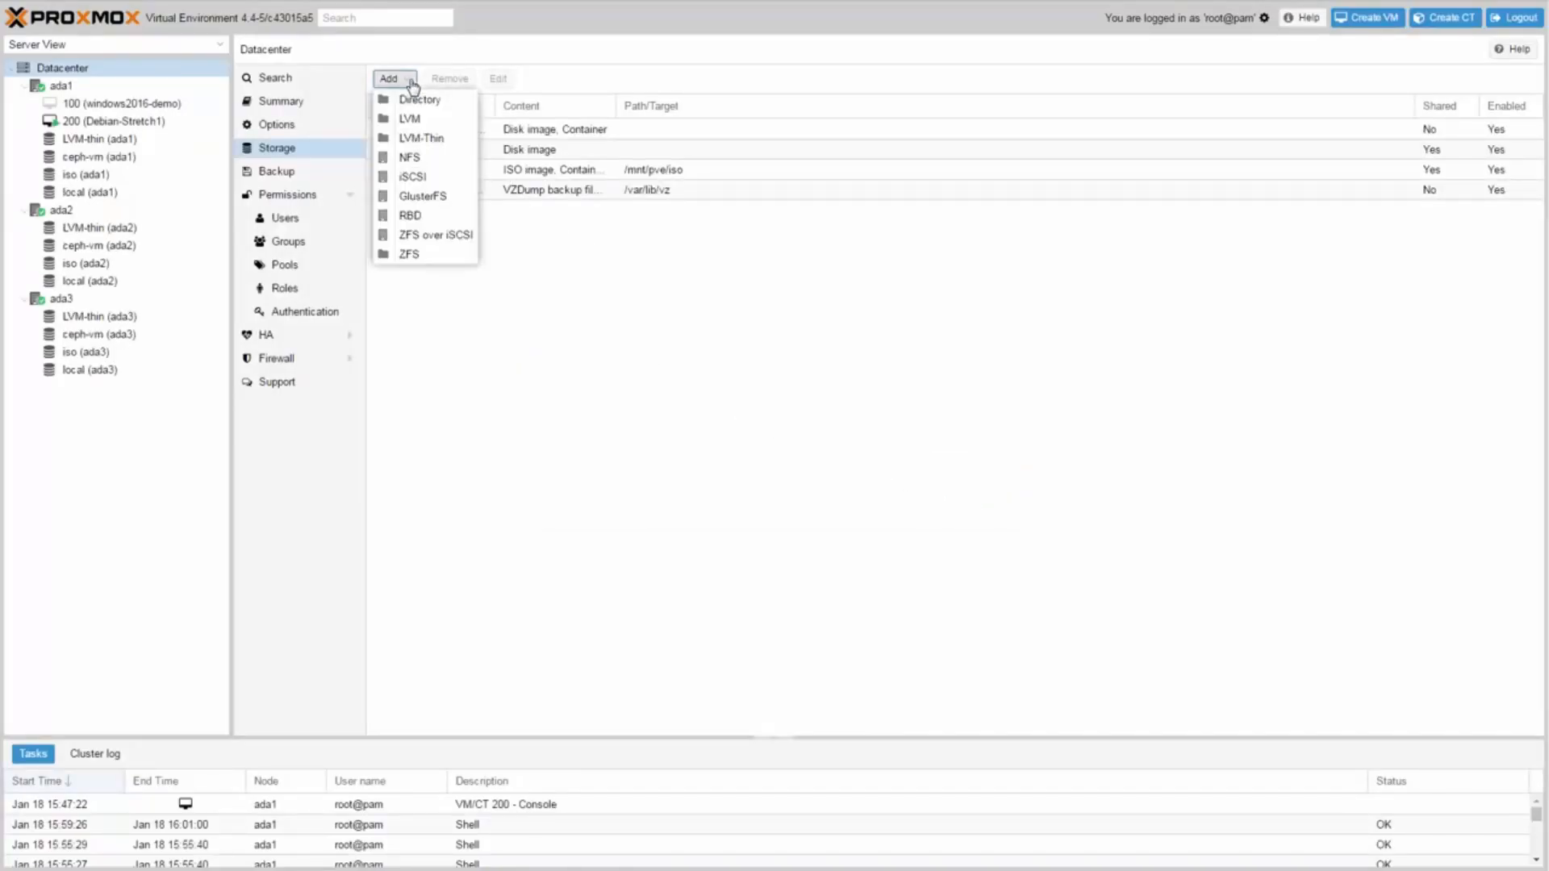
pyautogui.click(409, 216)
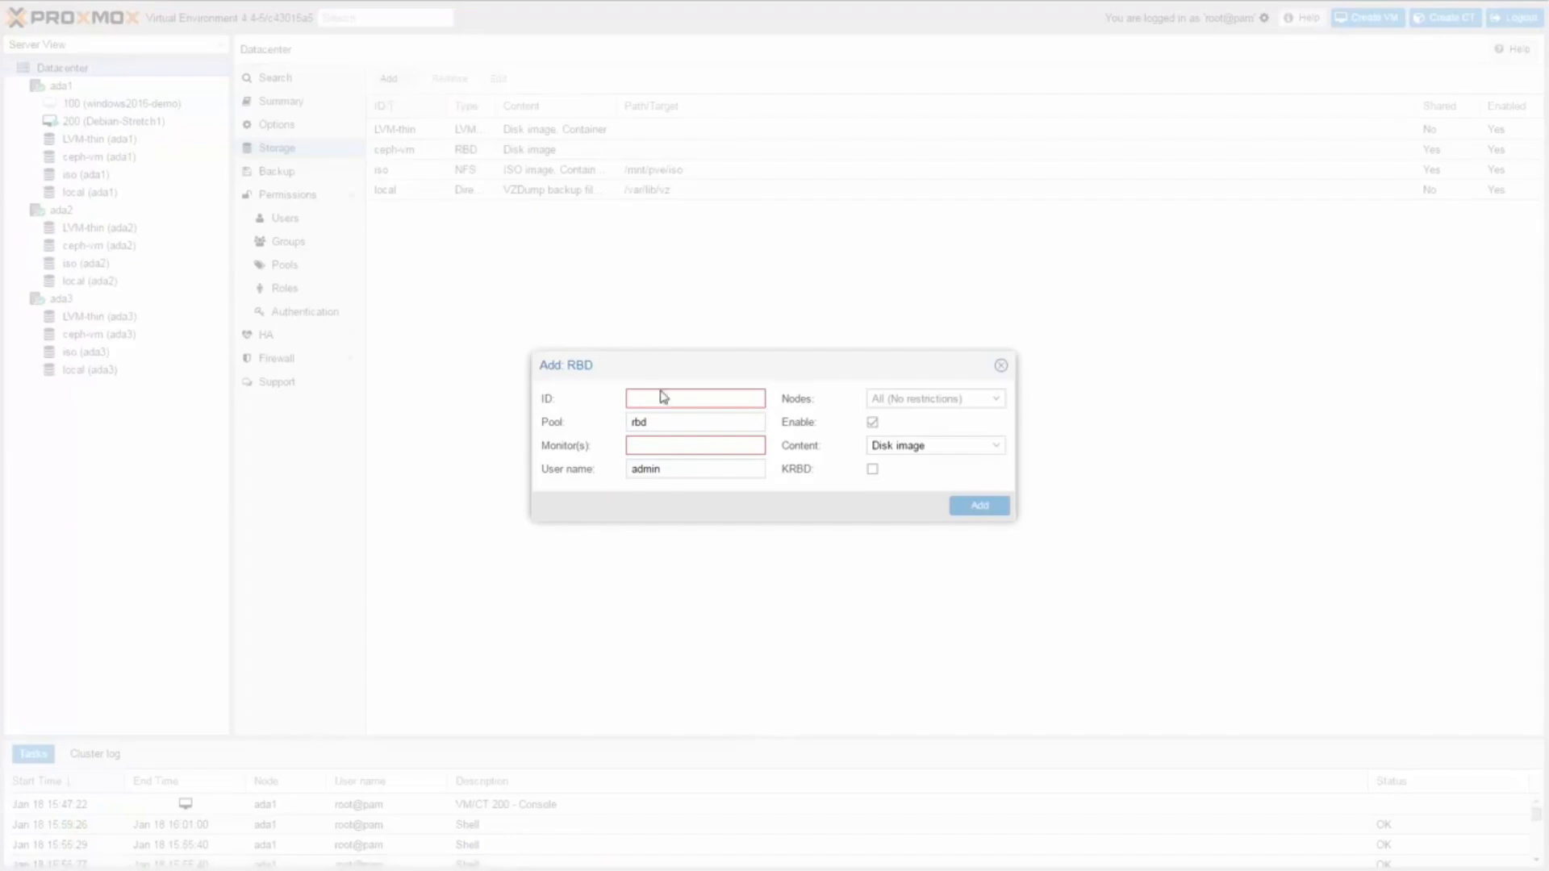
pyautogui.write('ceph-lx')
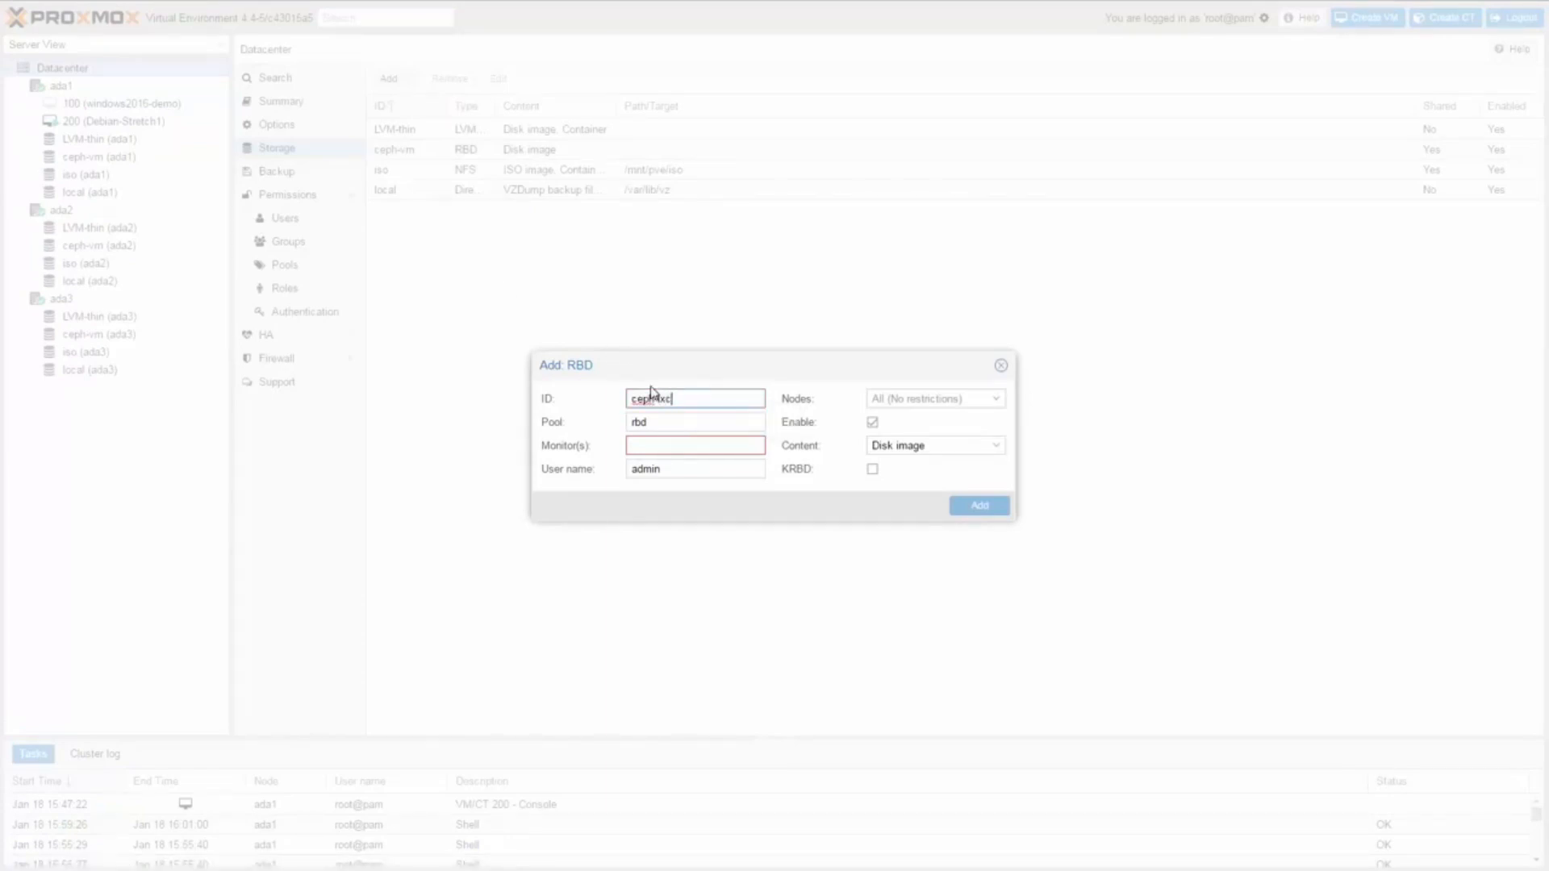
pyautogui.write('ceph-l')
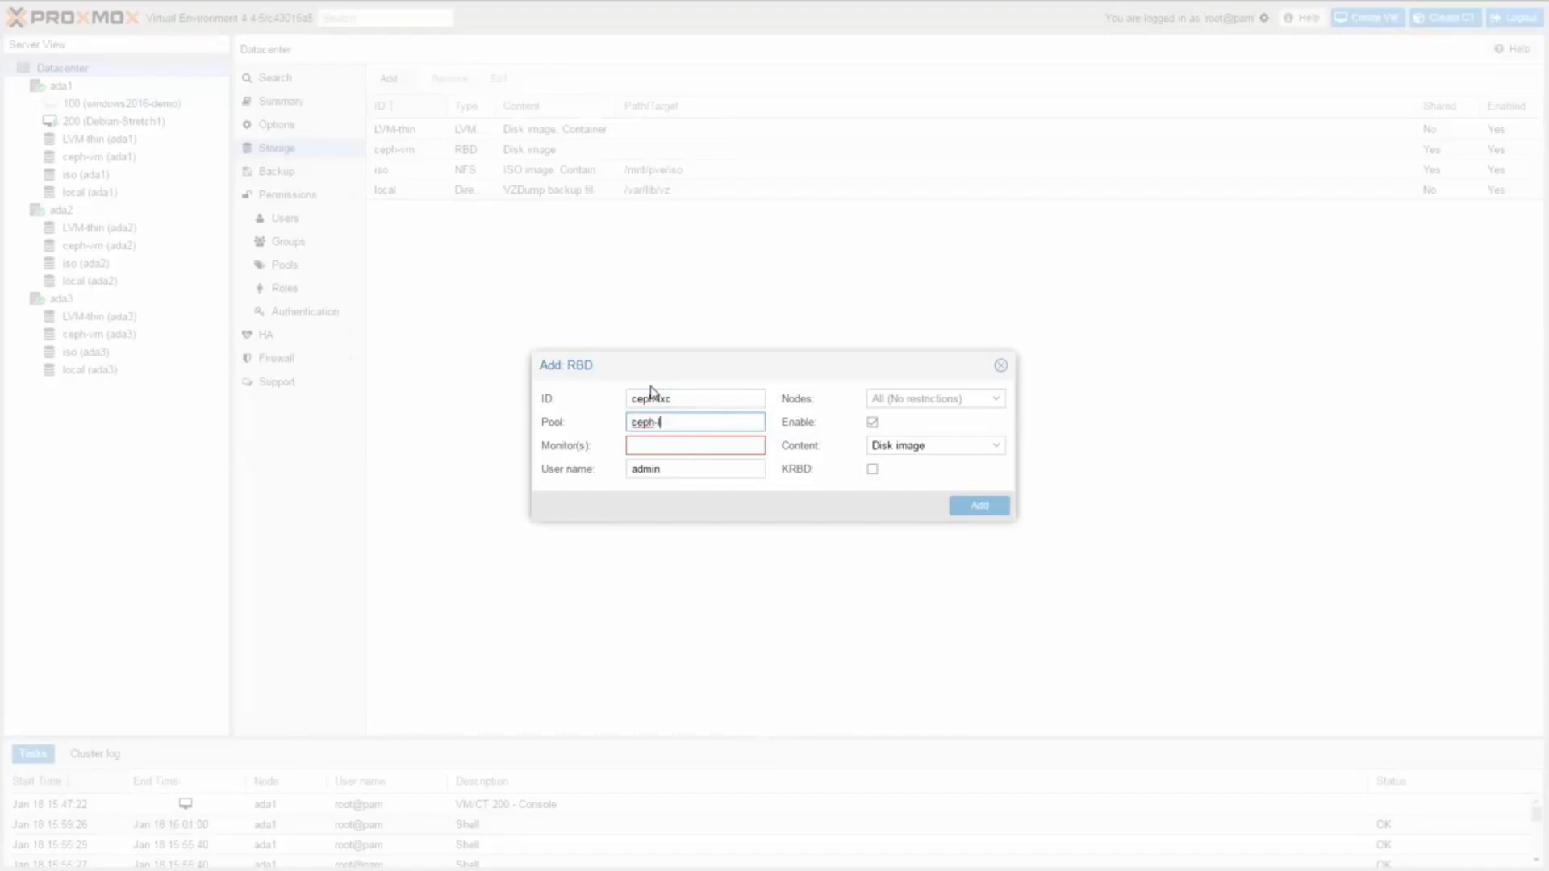
pyautogui.write('10.10.10.152 10.10.10.153')
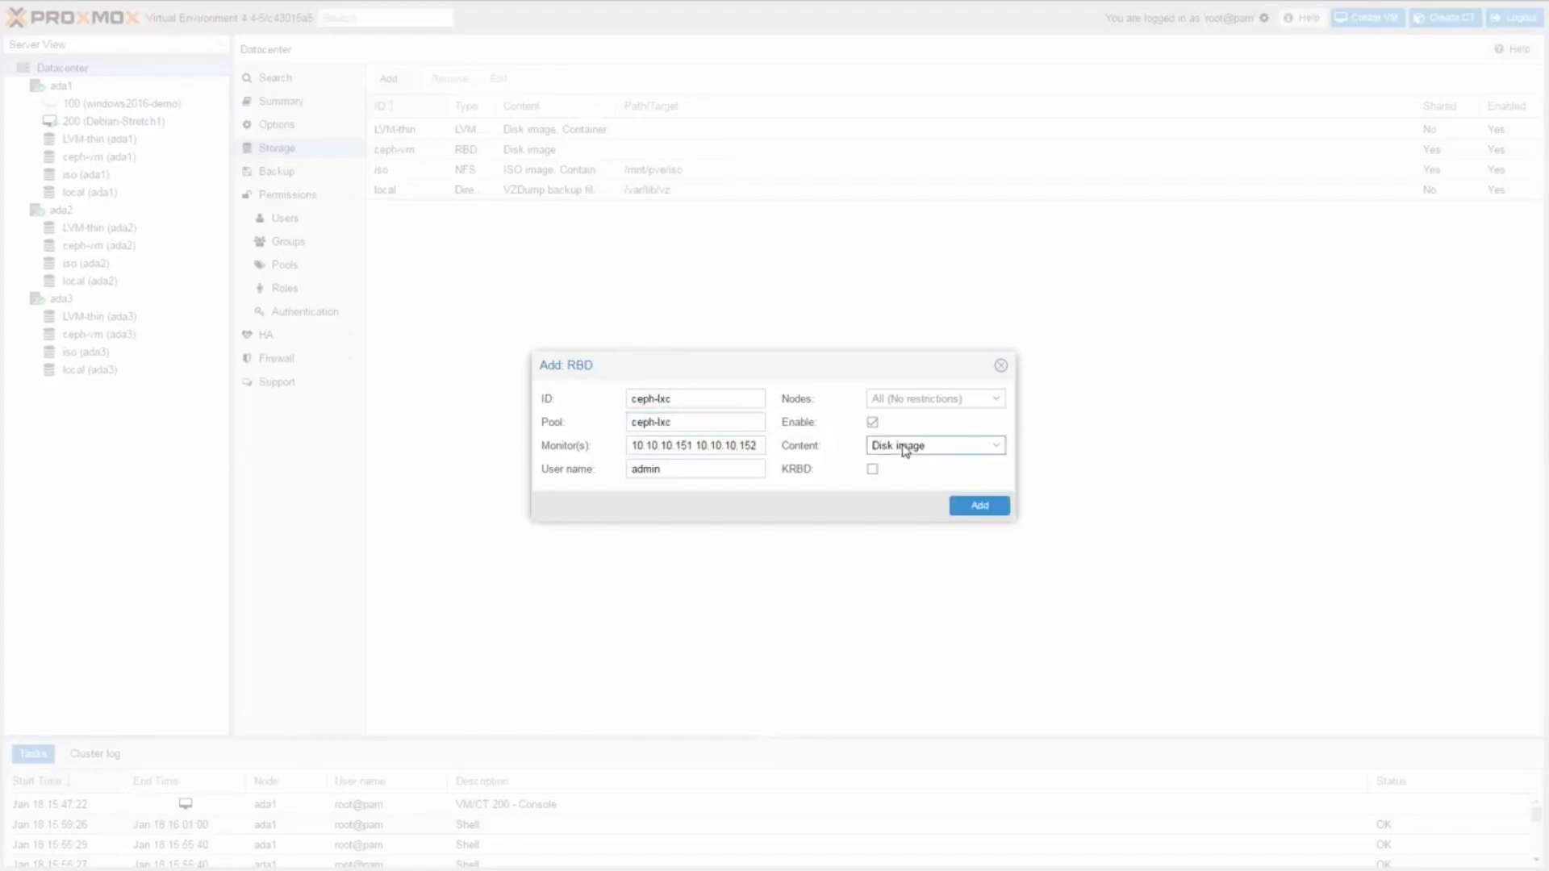
pyautogui.click(933, 445)
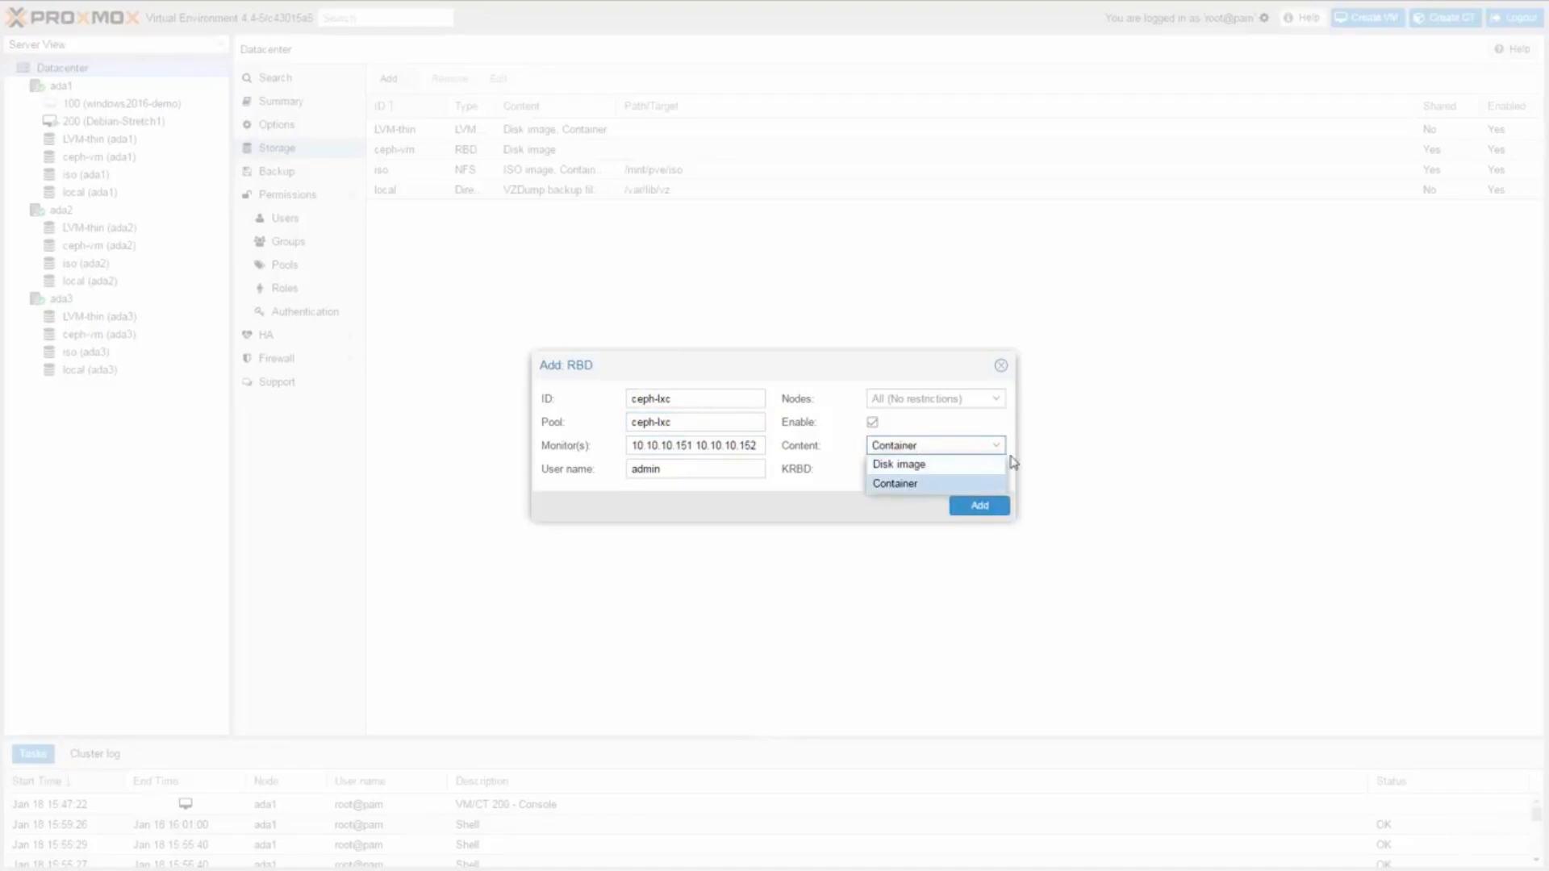
pyautogui.click(894, 484)
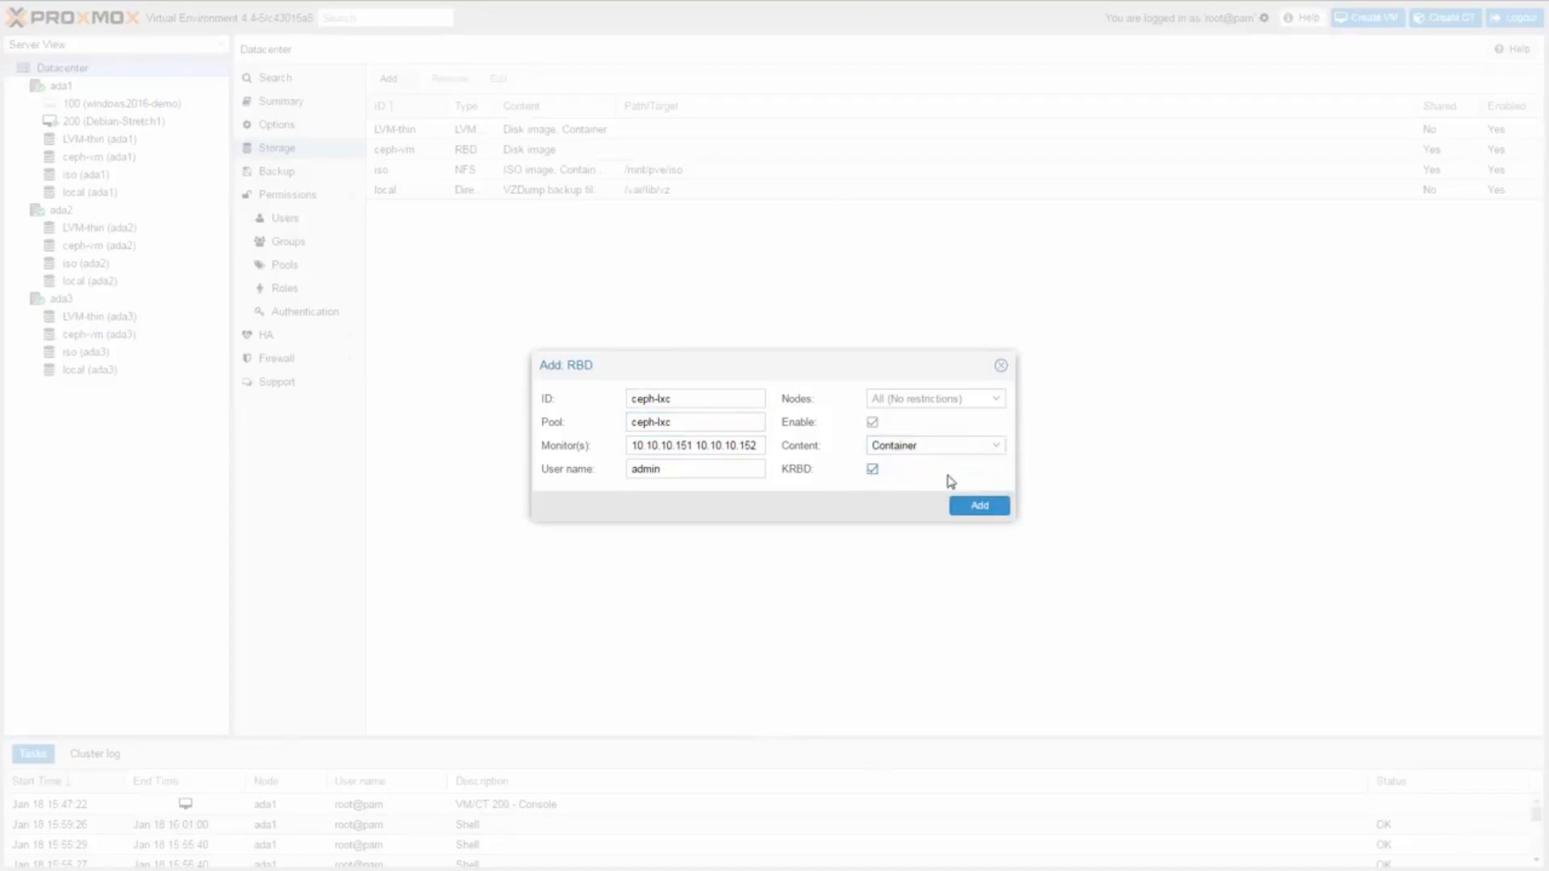
pyautogui.click(978, 505)
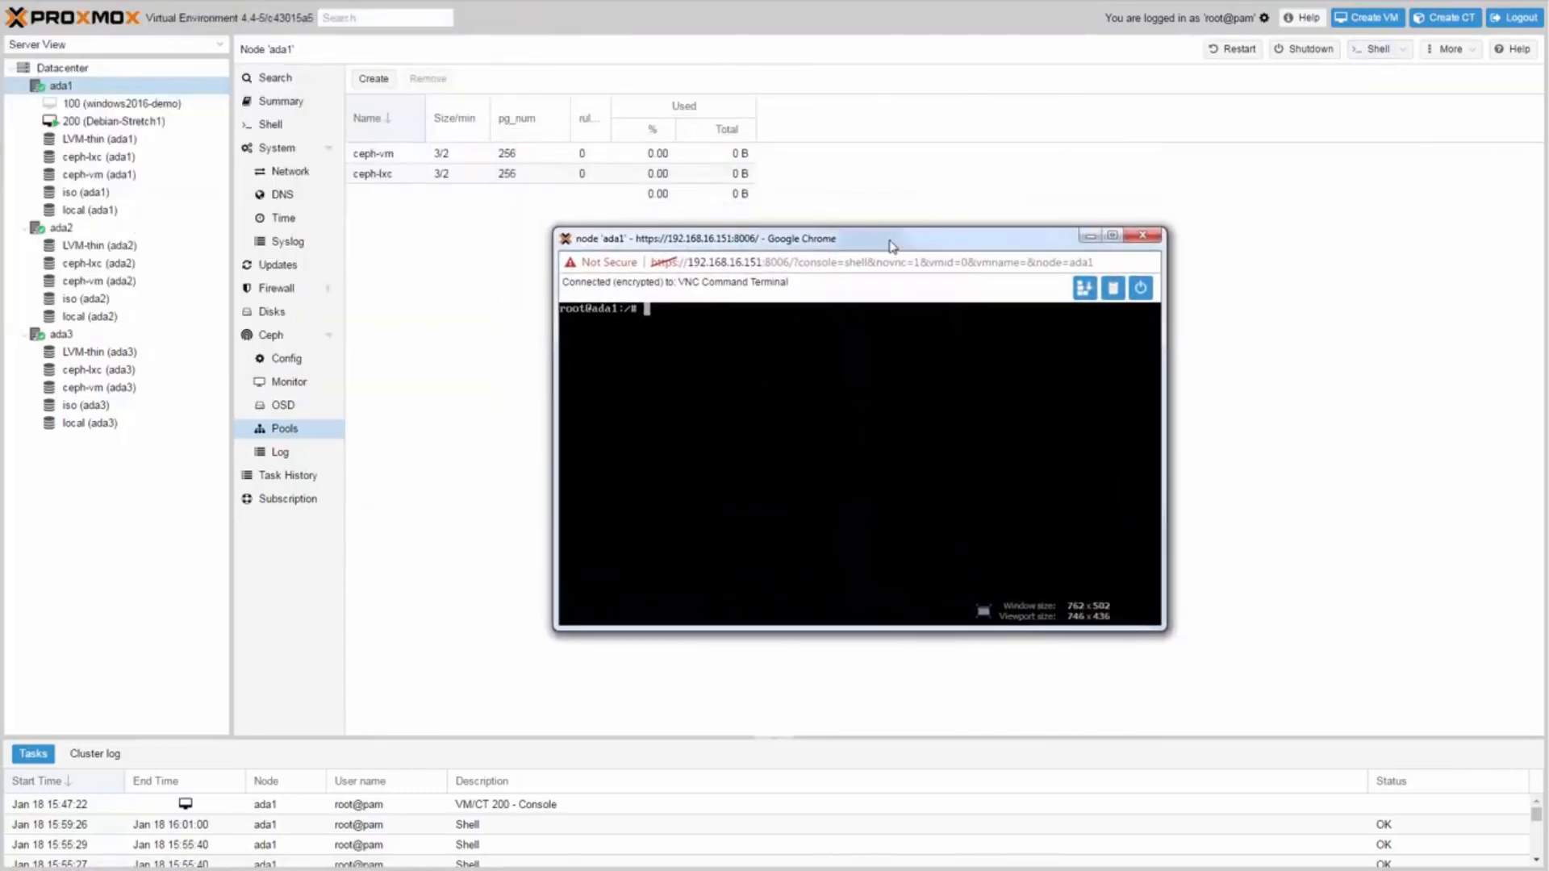
# In ada1's shell, change to /etc/pve/priv and make the ceph directory
pyautogui.write('c')
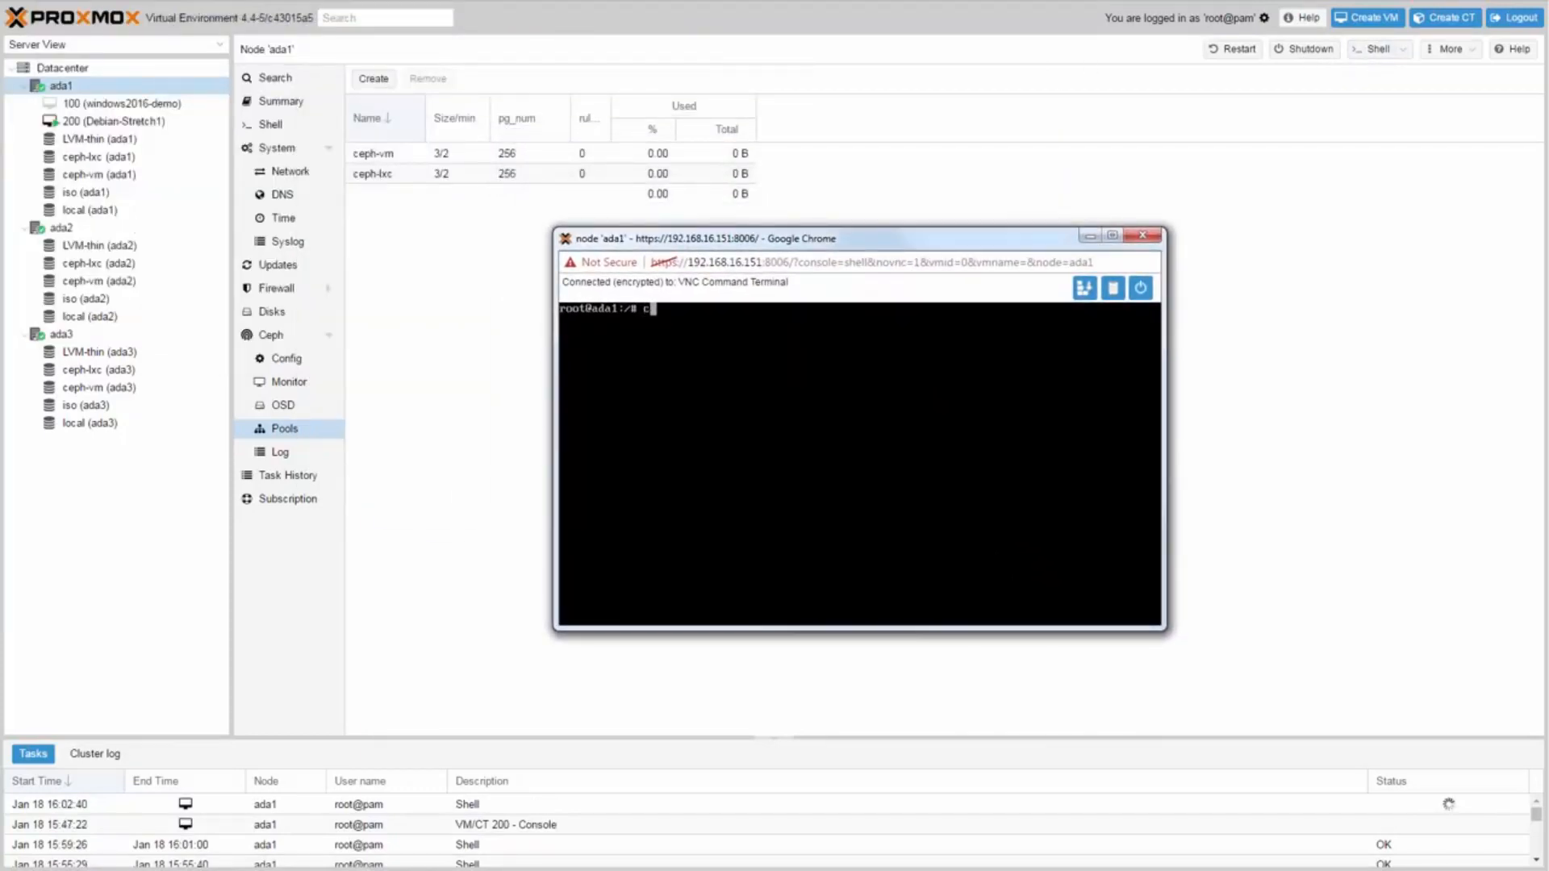
pyautogui.write('d /etc/pve/priv/')
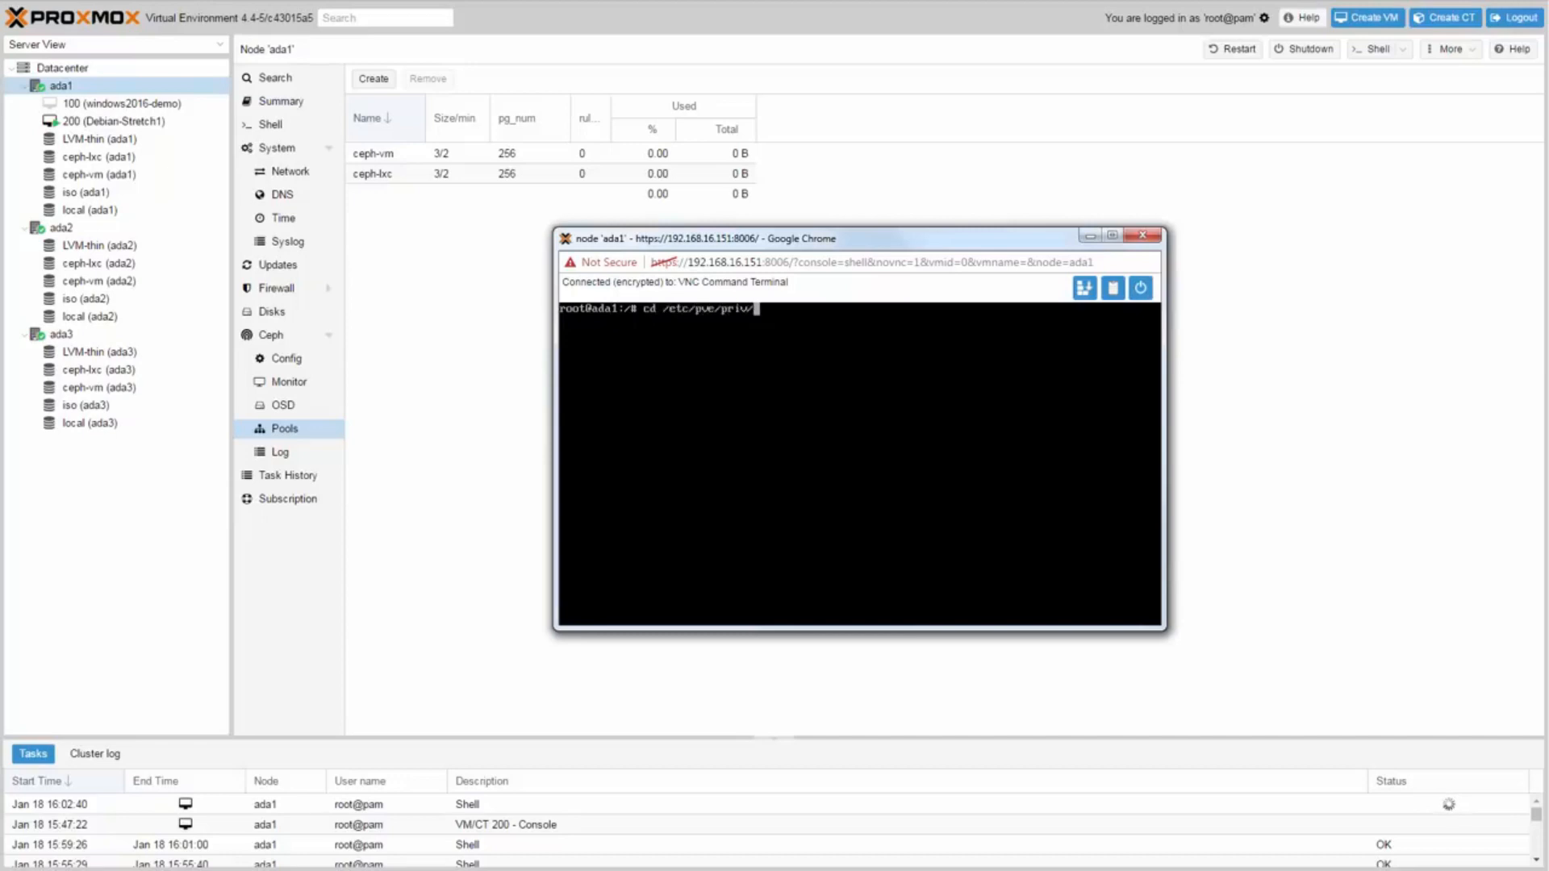
pyautogui.write('mk')
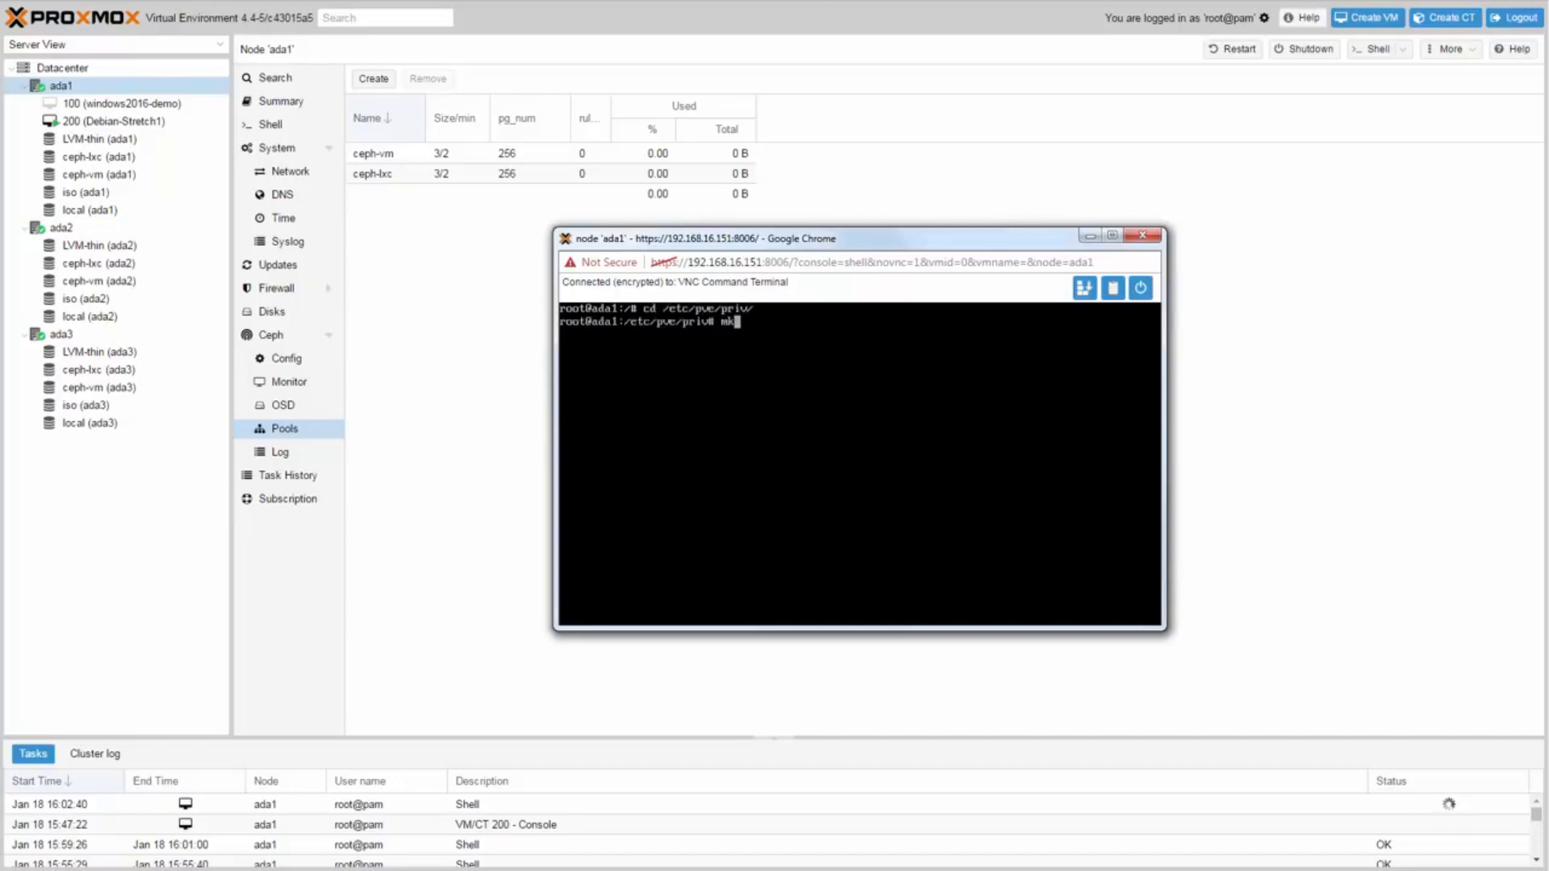
pyautogui.write('dir ceph')
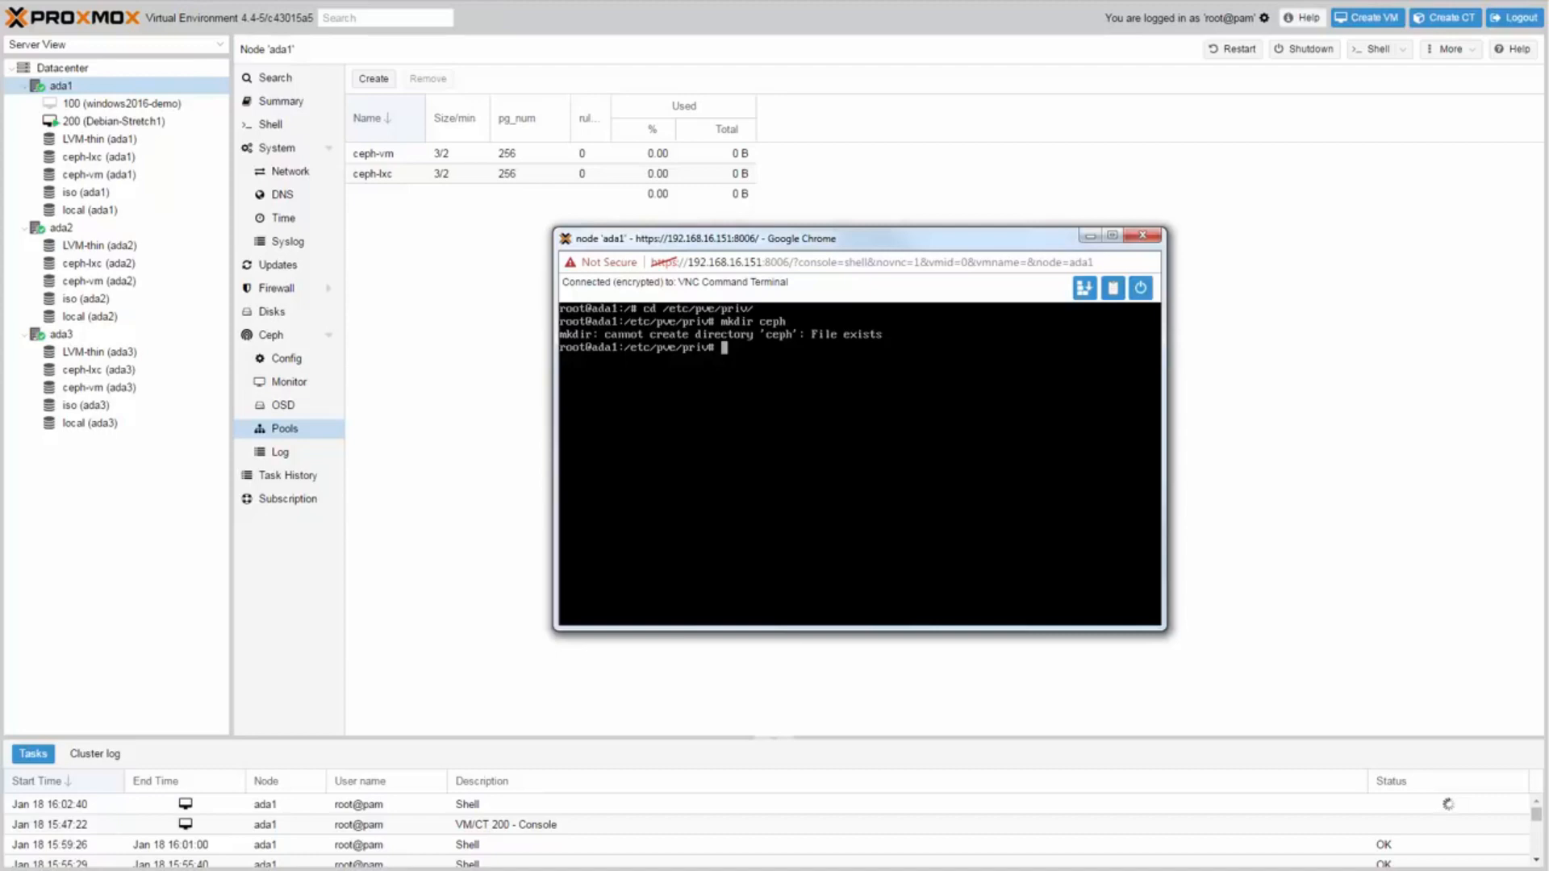
# Copy /etc/ceph/ceph.client.admin.keyring to ceph/ceph-vm.keyring and ceph/ceph-lxc.keyring
pyautogui.write('cp /')
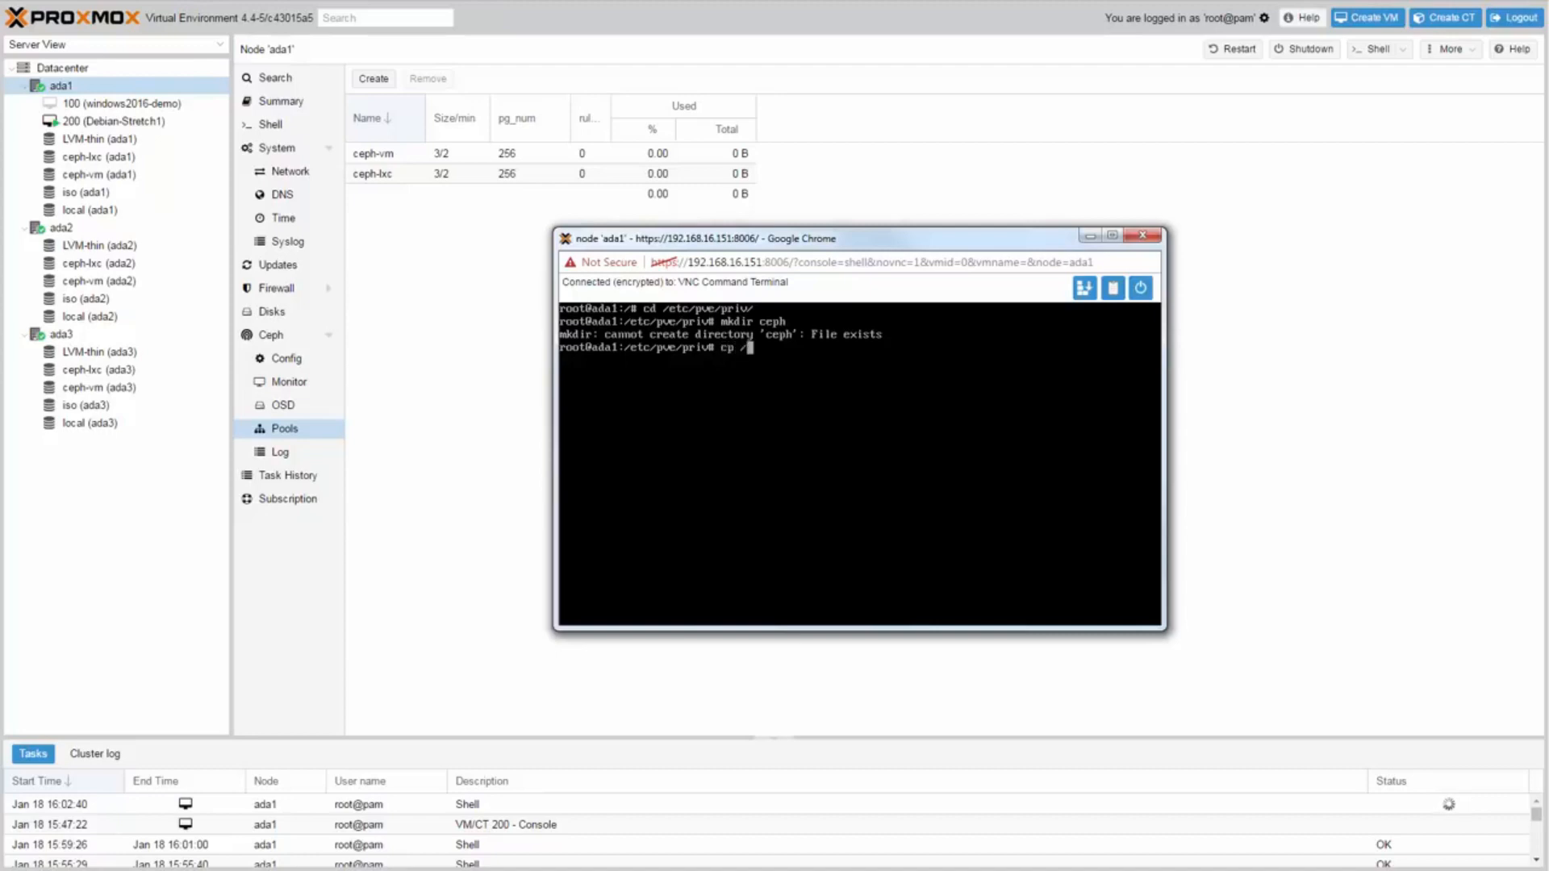
pyautogui.write('etc/ceph/')
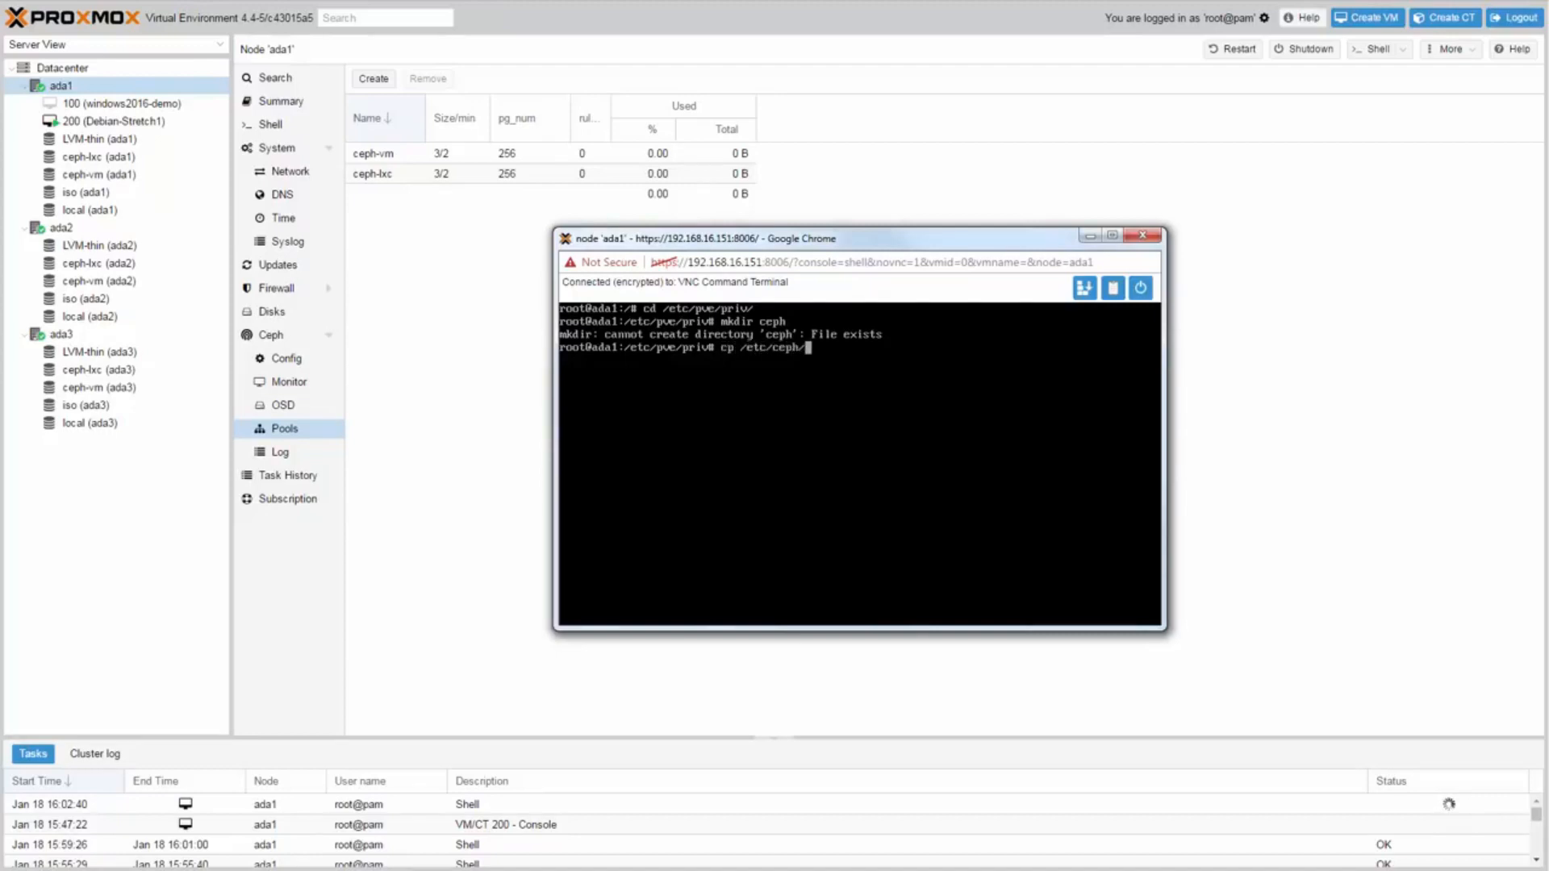
pyautogui.write('ceph.c')
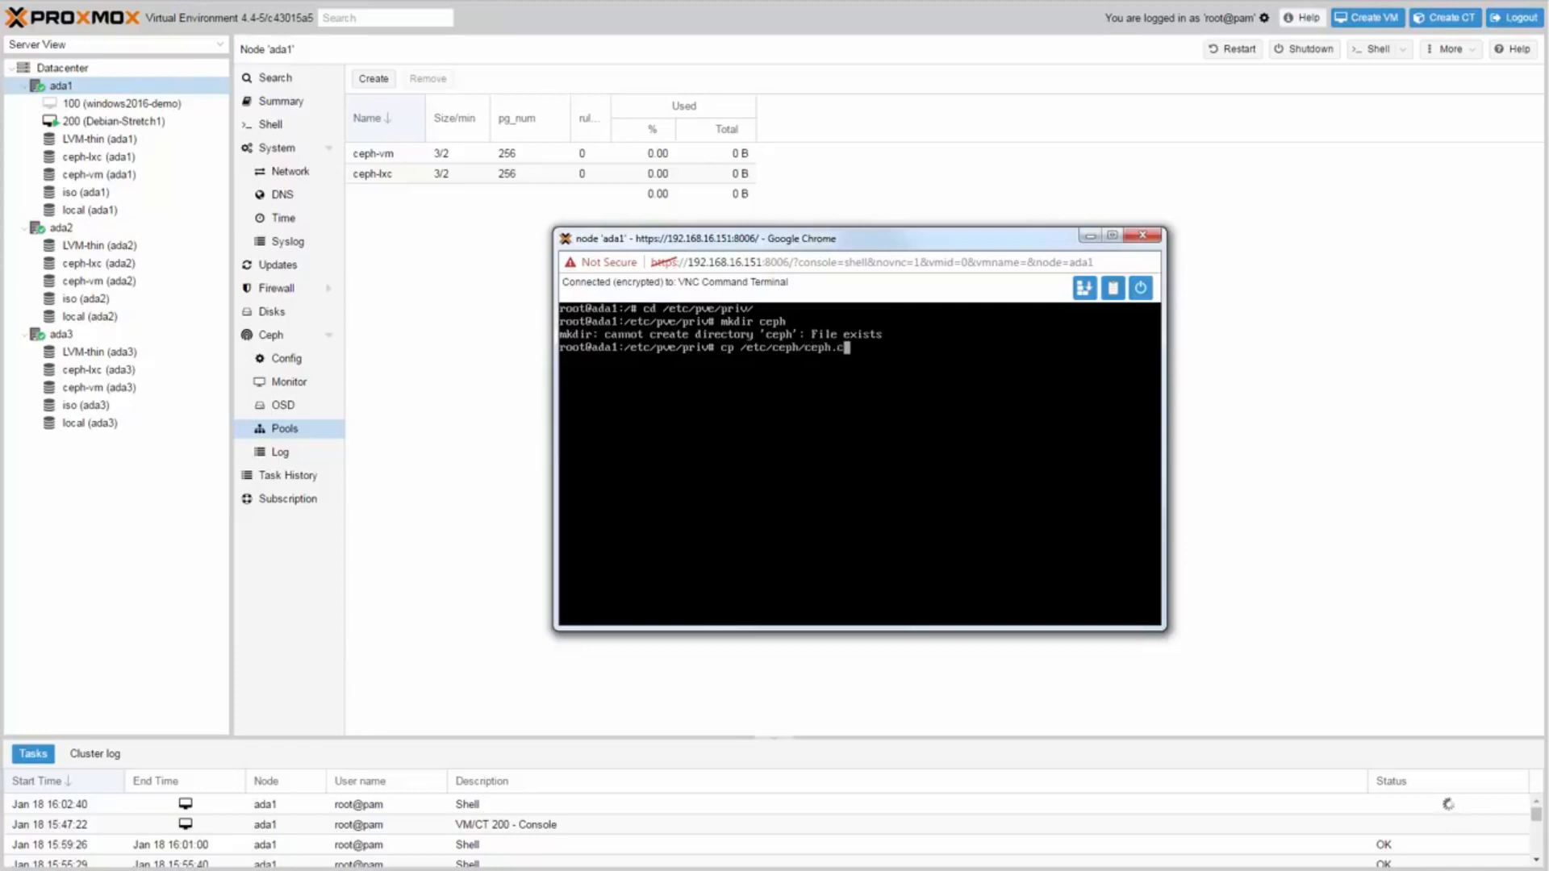
pyautogui.write('lient.admin.keyring')
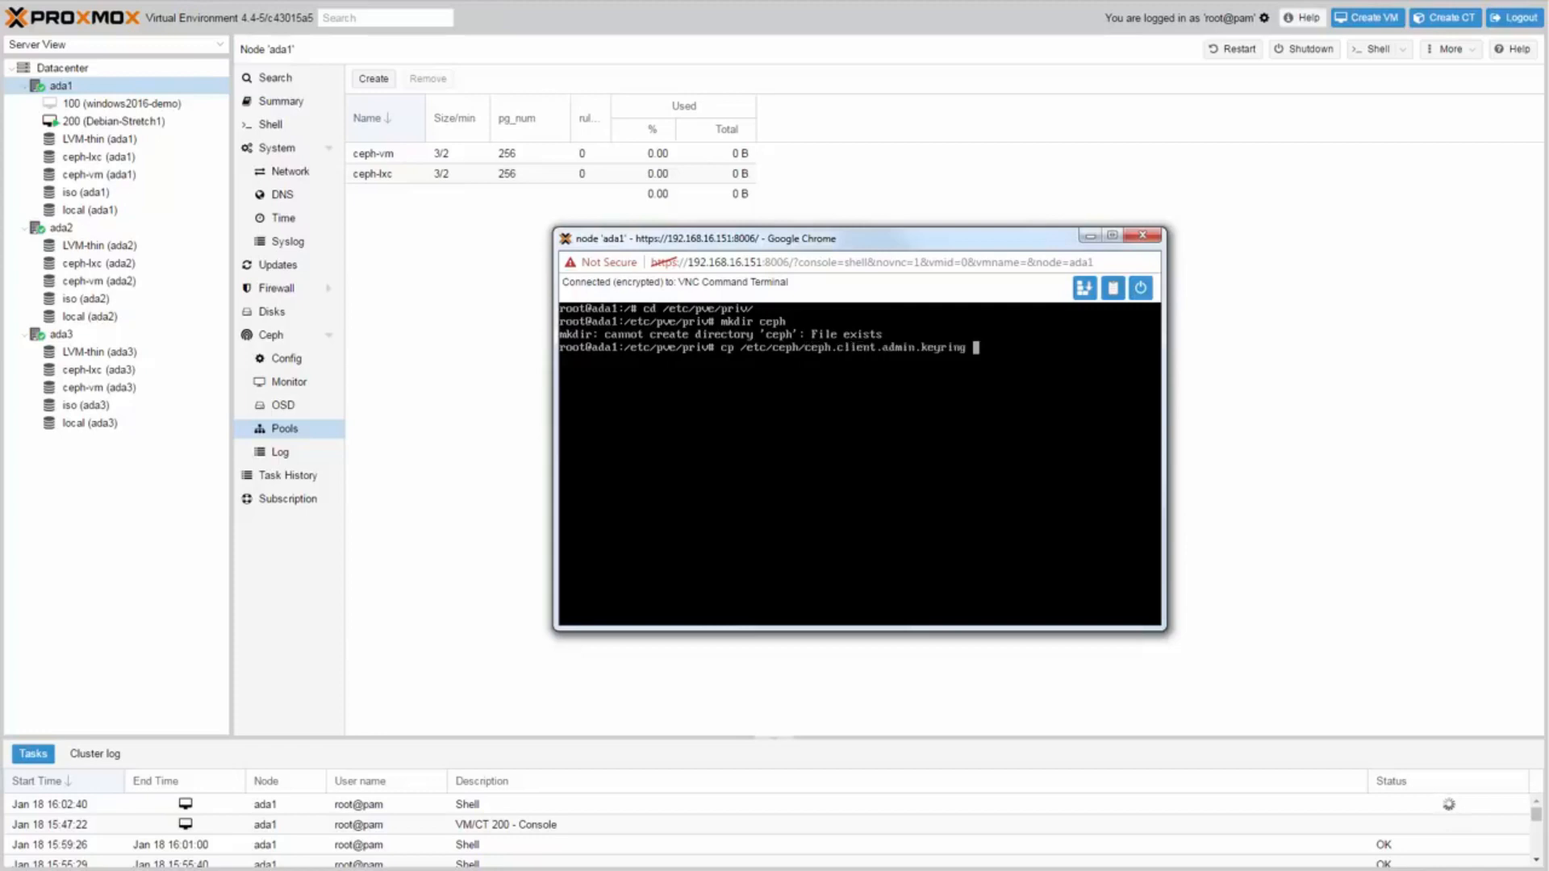
pyautogui.write('ceph')
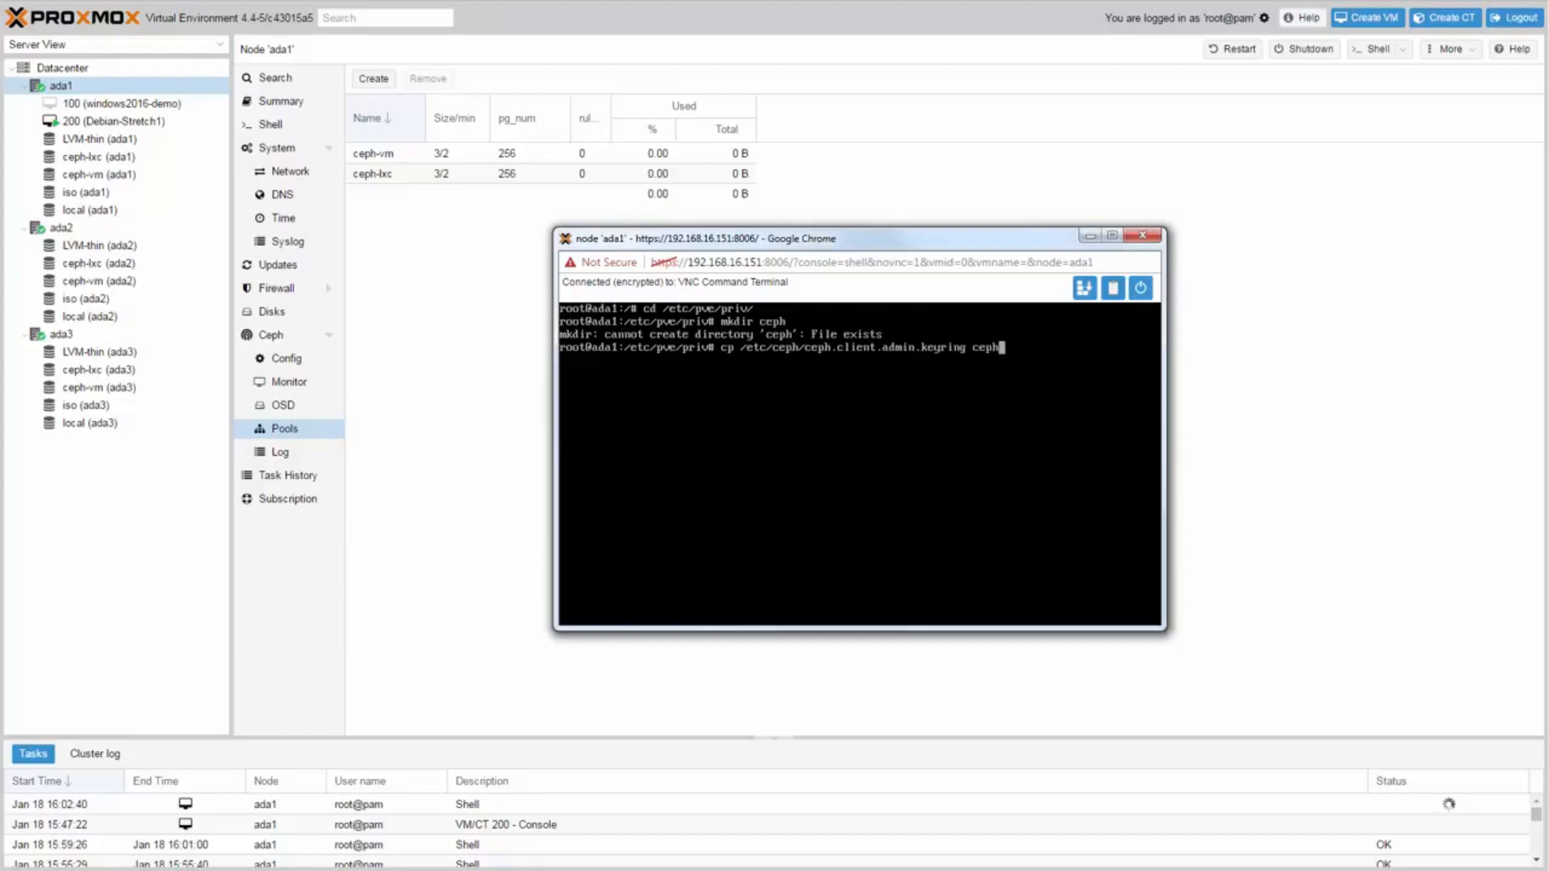
pyautogui.write('/ceph-')
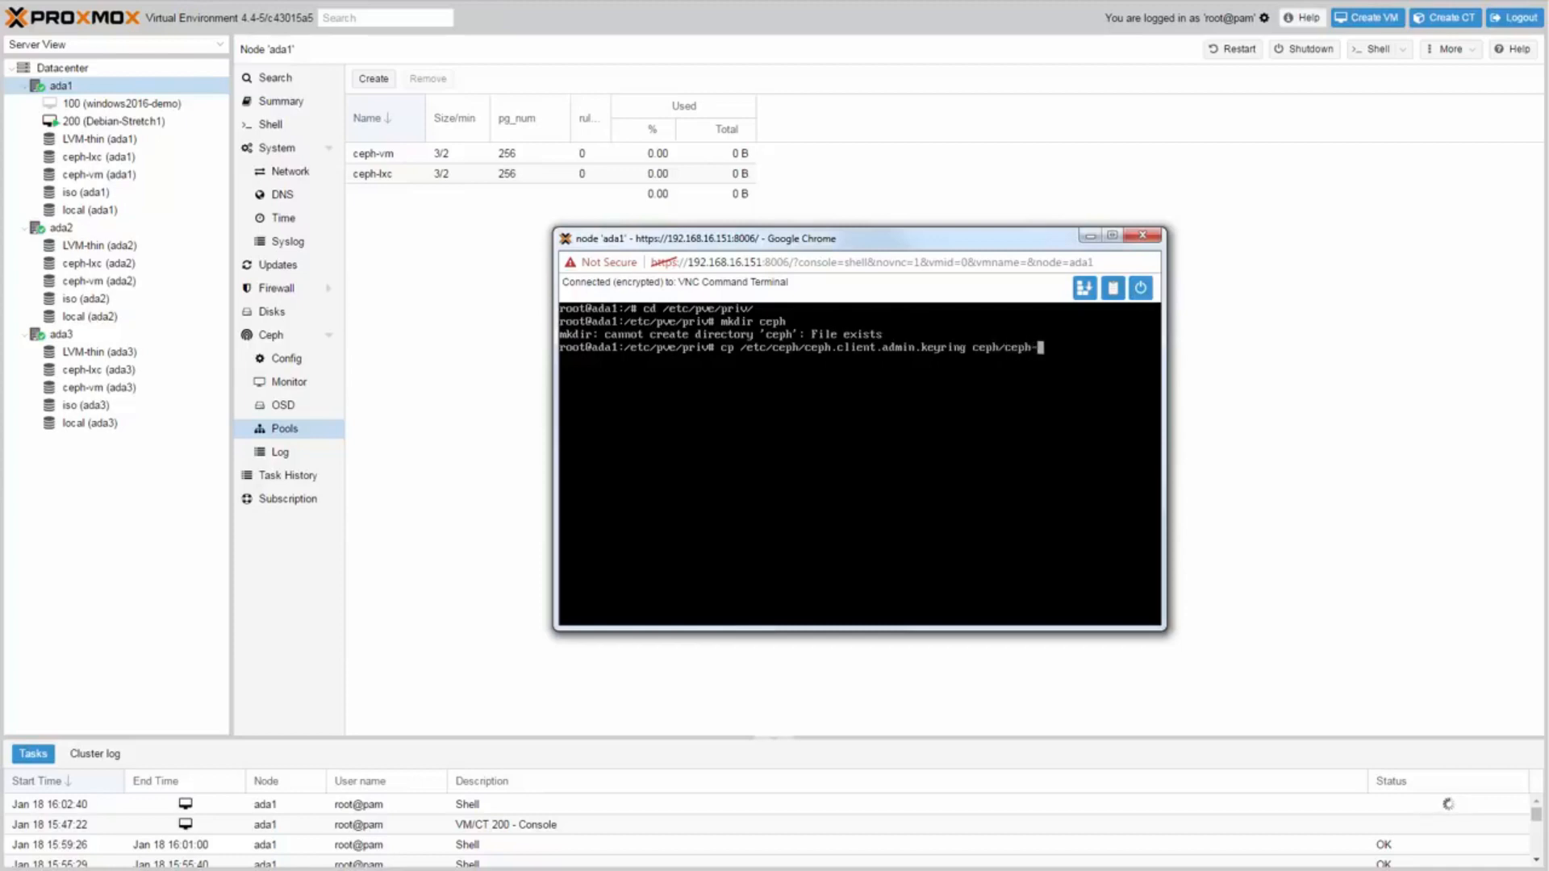
pyautogui.write('vm.keyring')
pyautogui.write('cp /etc/ceph/ceph.client.admin.keyring ceph/ceph-lxc.keyring')
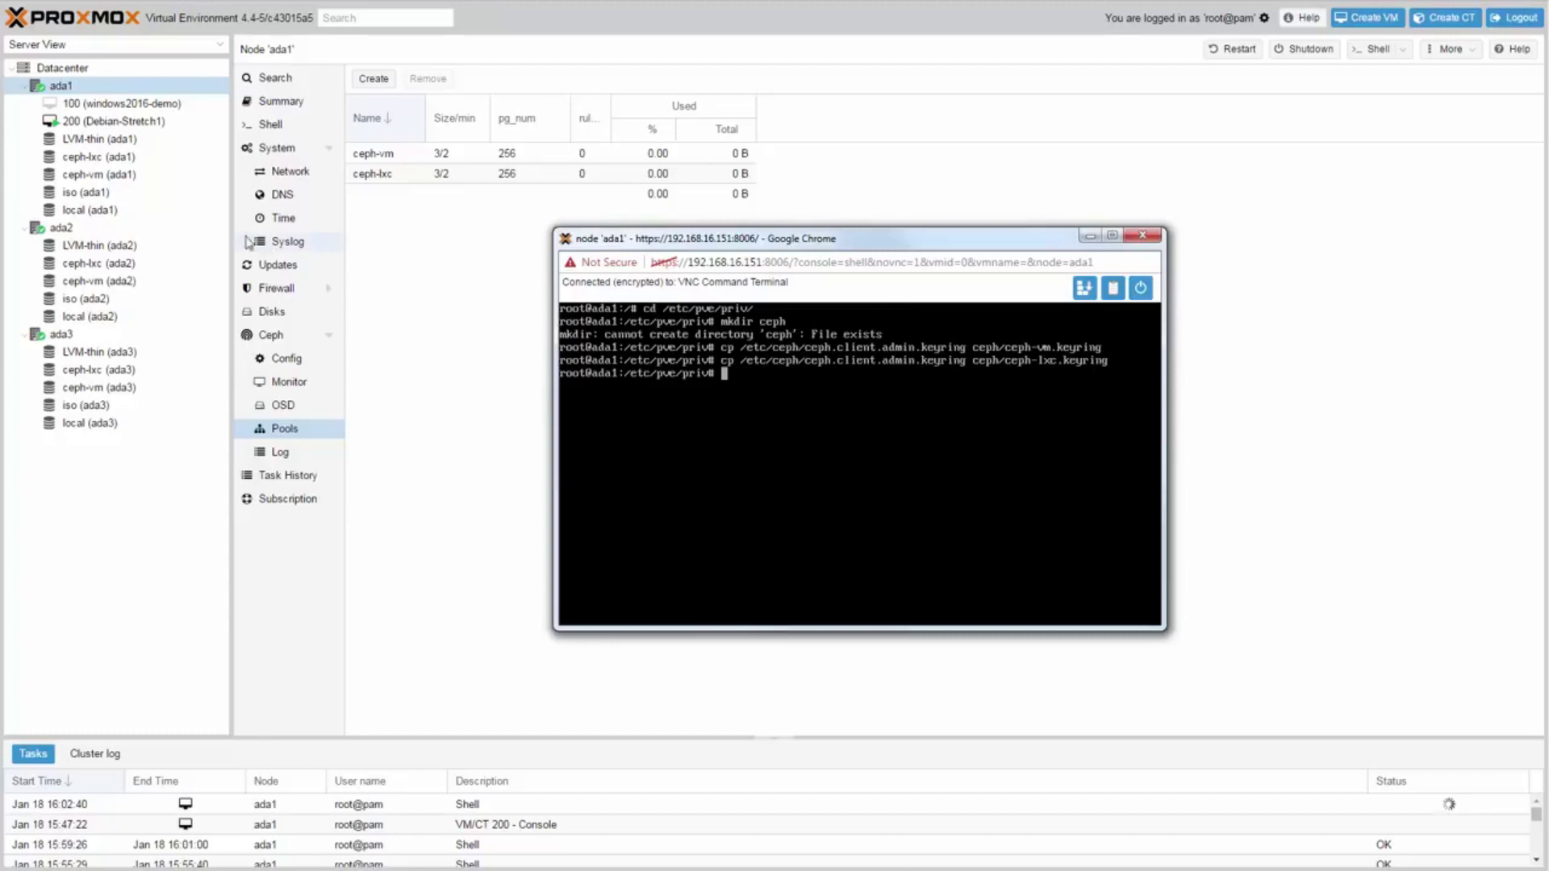
pyautogui.click(84, 157)
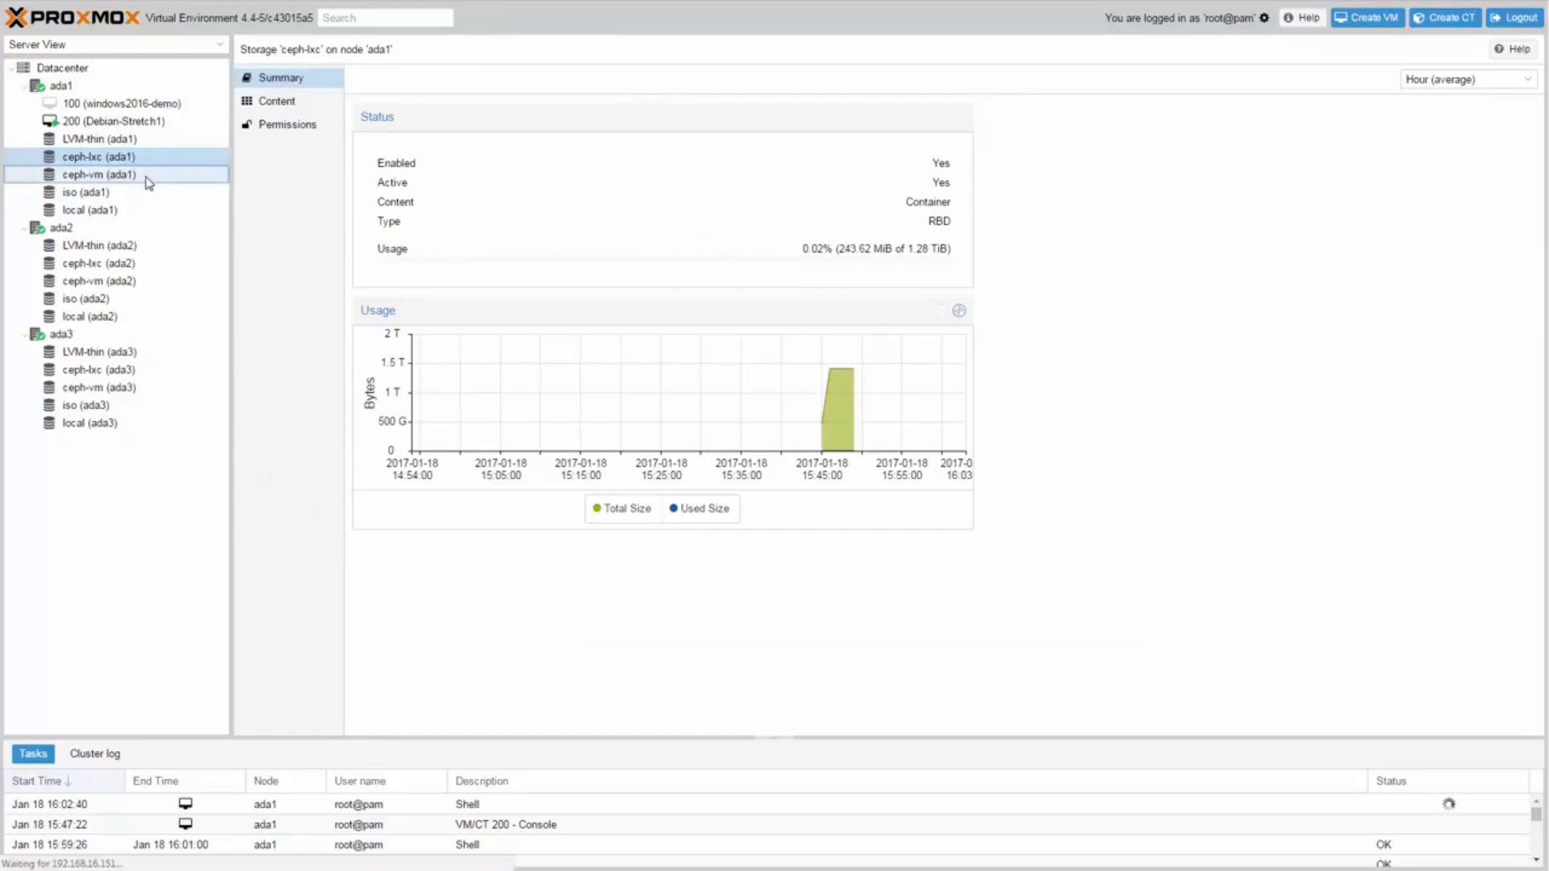
# Check ada1's ceph-vm storage summary: active RBD disk-image storage using 0.02% of 1.28 TiB
pyautogui.click(87, 175)
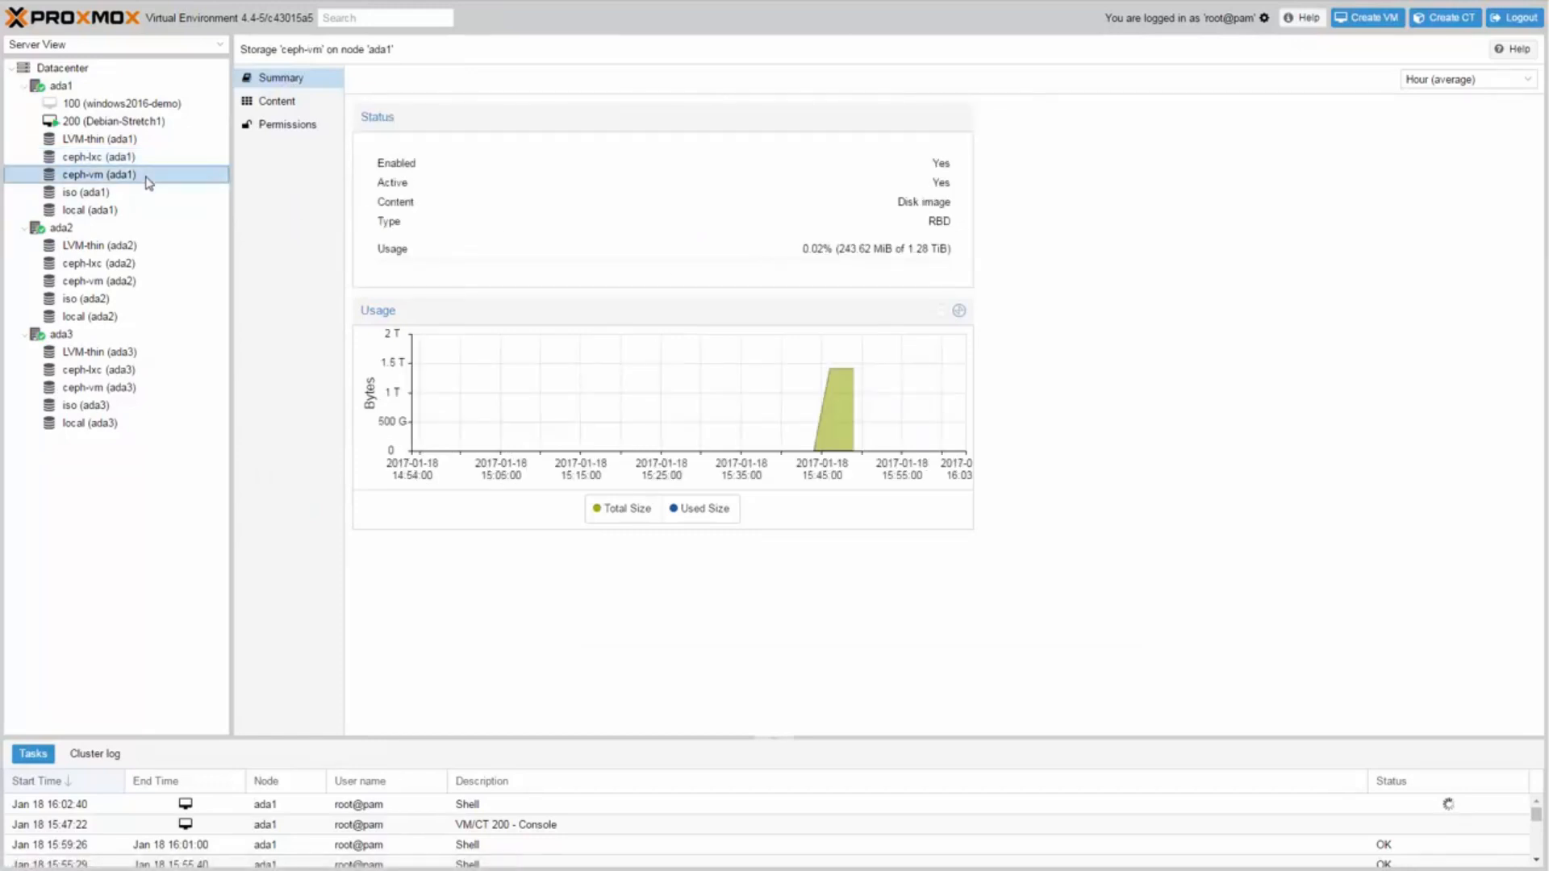
pyautogui.moveTo(198, 187)
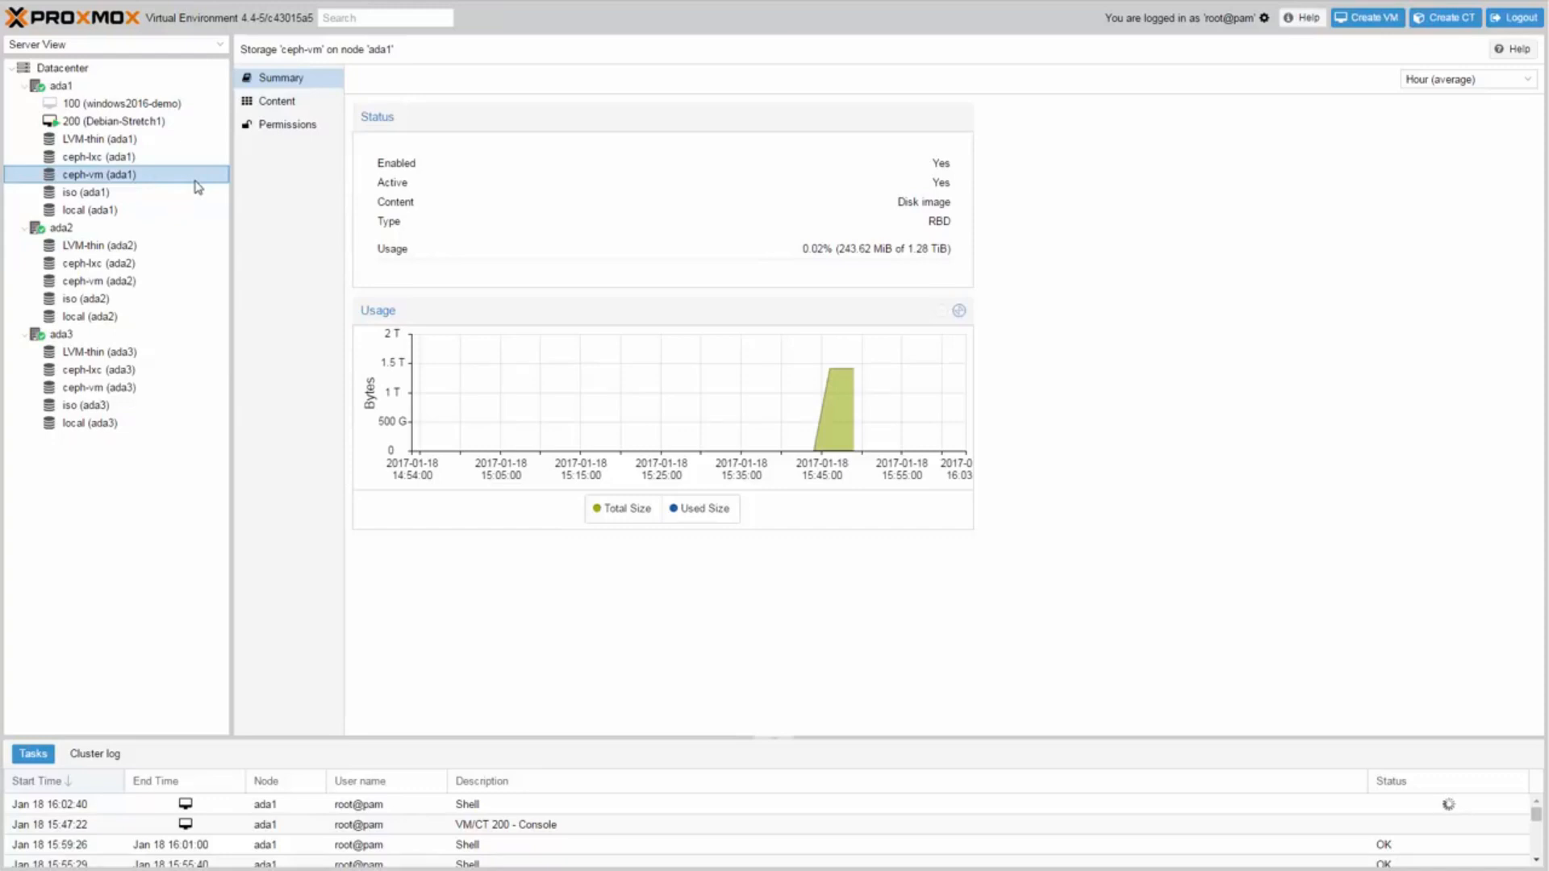
pyautogui.moveTo(248, 224)
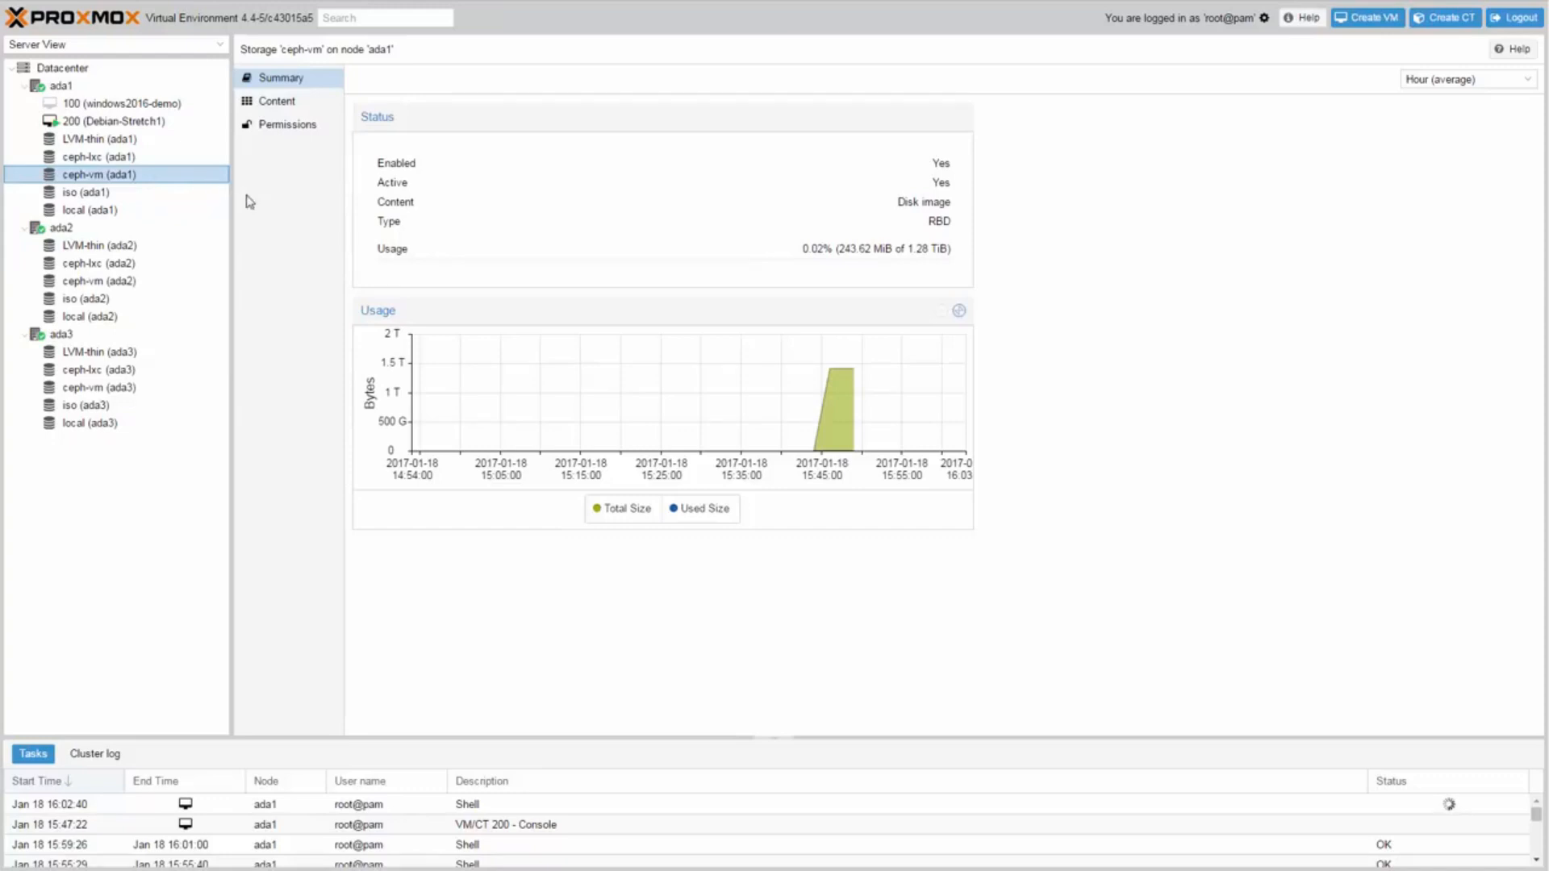
# Add a 32 GB SCSI hard disk on ceph-vm storage with discard enabled to VM 200 Debian-Stretch1
pyautogui.click(113, 121)
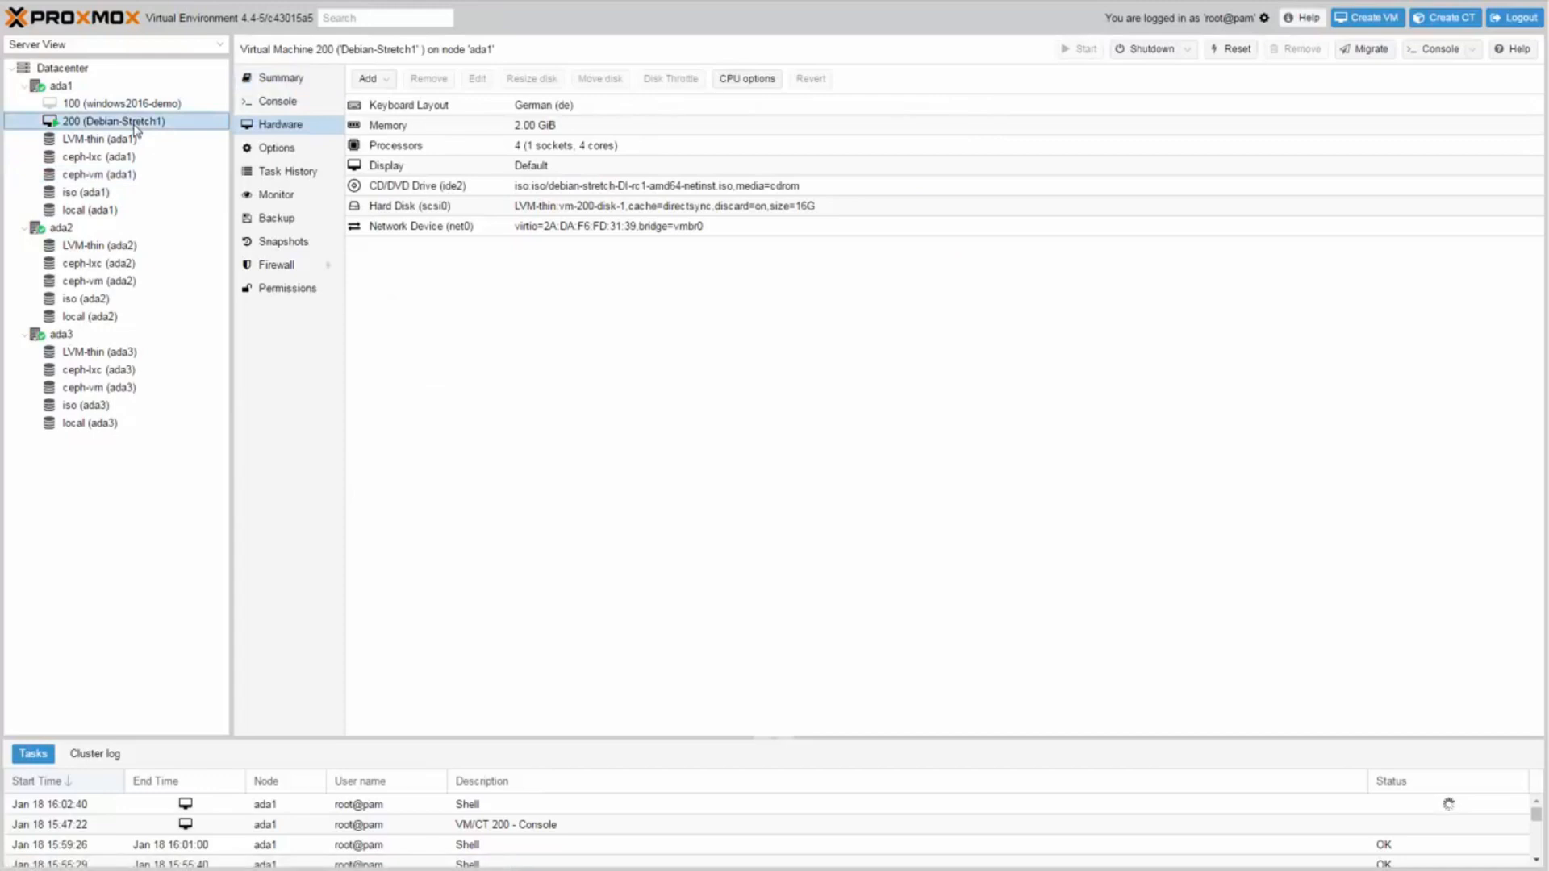
pyautogui.moveTo(292, 132)
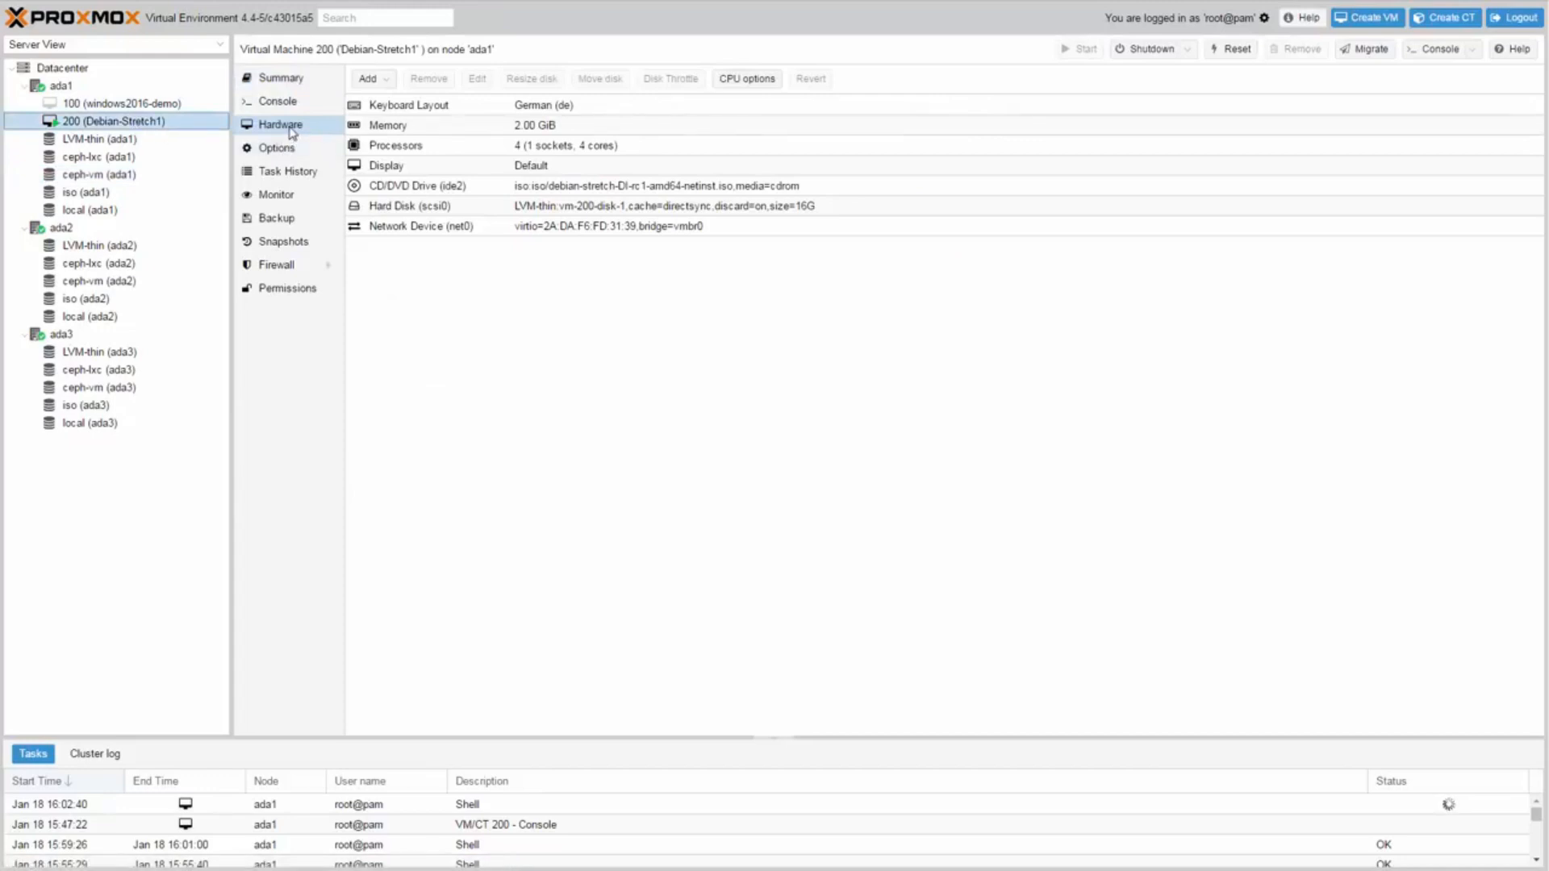
pyautogui.click(371, 77)
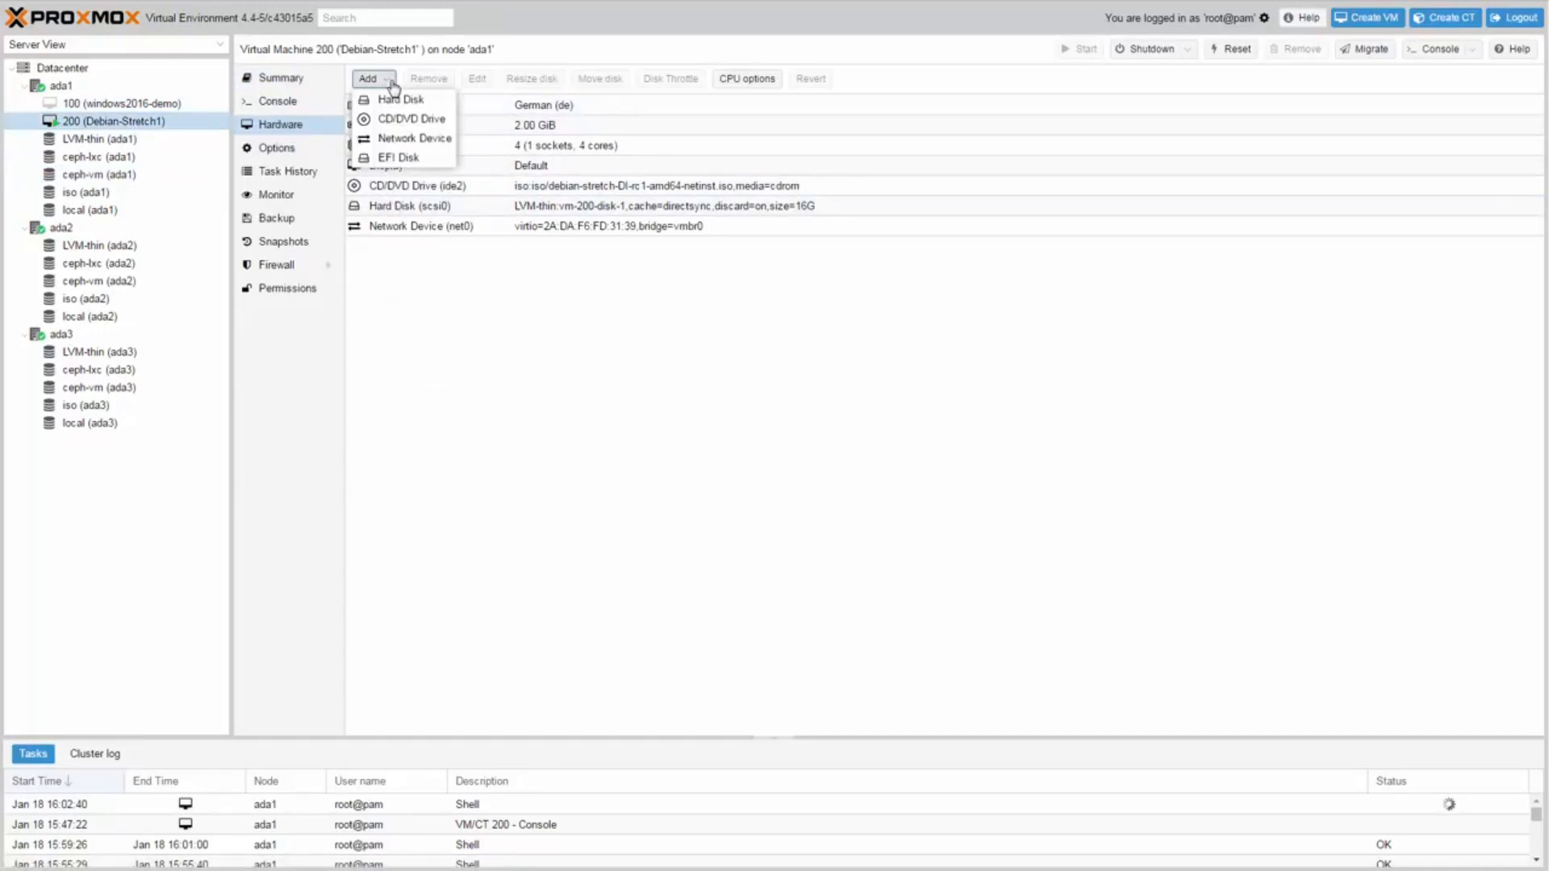
pyautogui.click(400, 100)
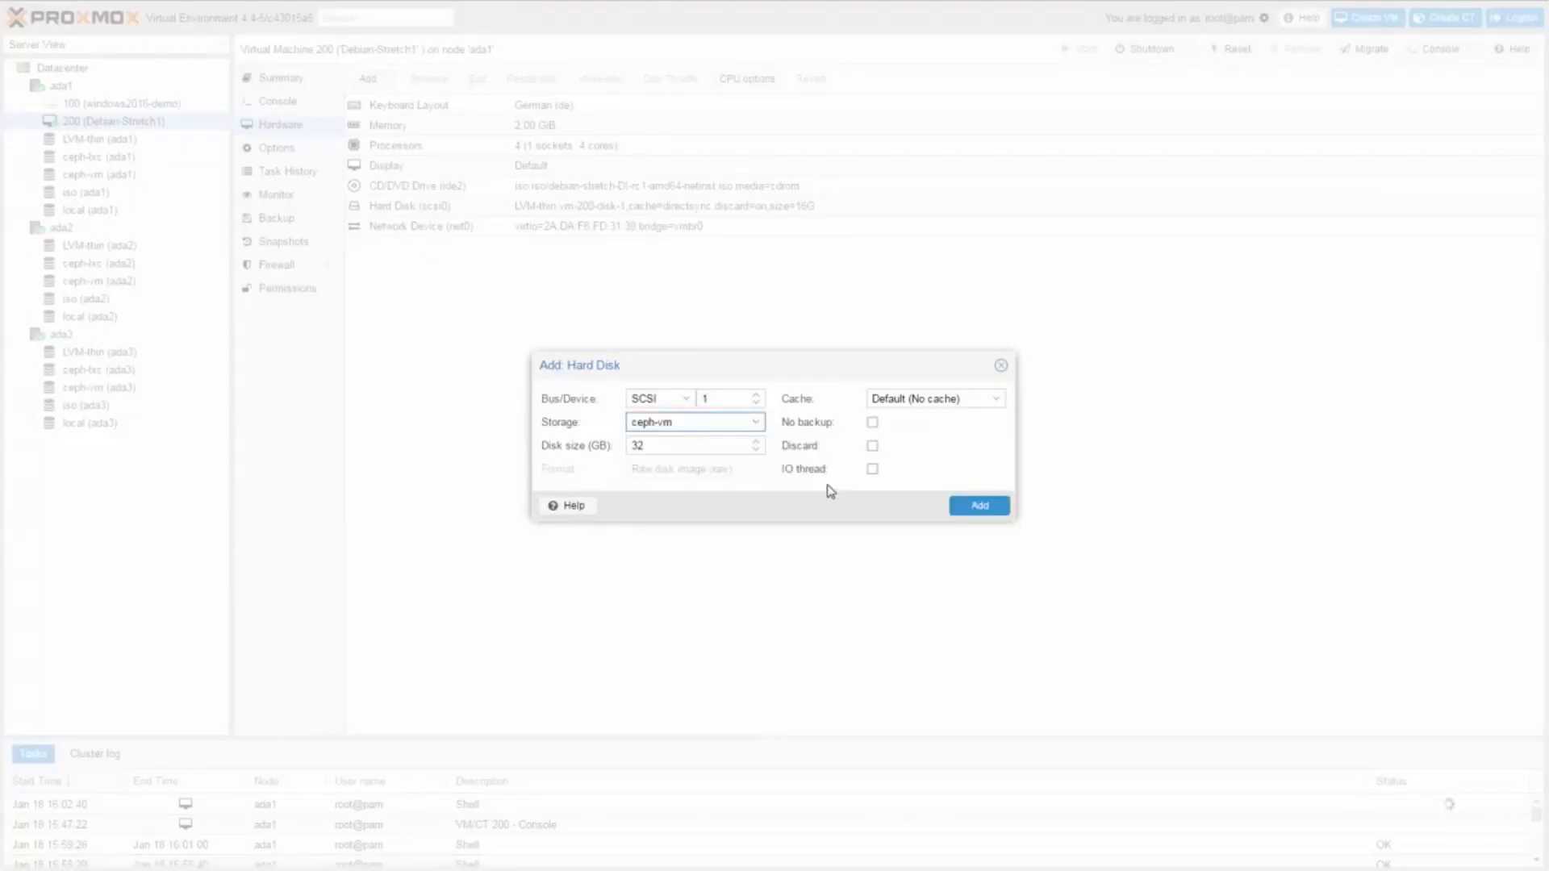
pyautogui.click(872, 445)
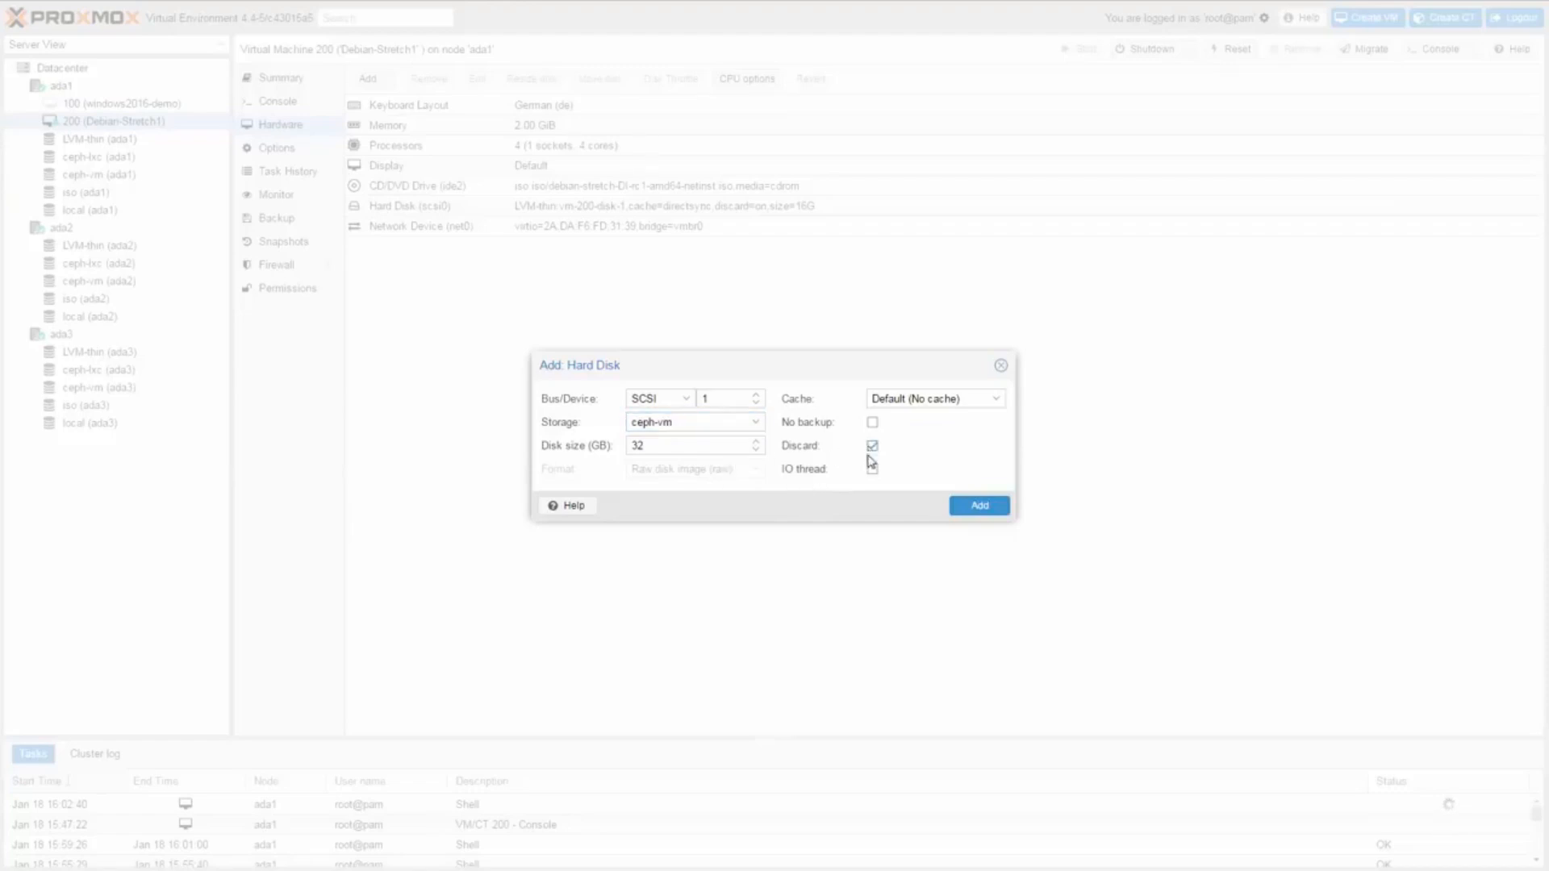
pyautogui.click(978, 505)
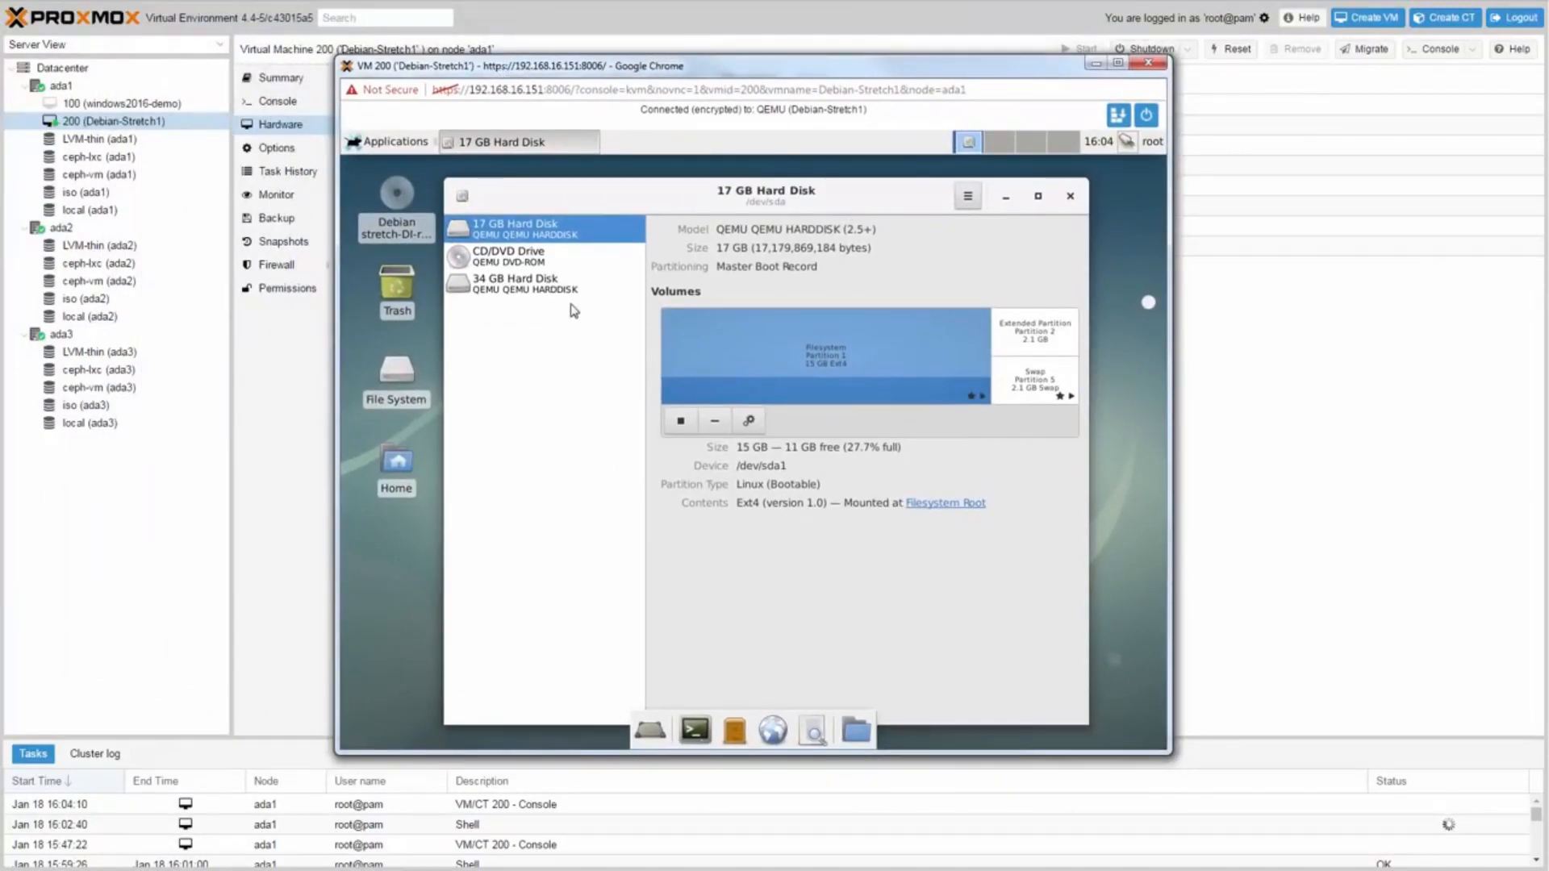
# Benchmark the 34 GB disk from the Disks gear menu, getting 2.5 GB/s read and 378.6 MB/s write
pyautogui.click(529, 284)
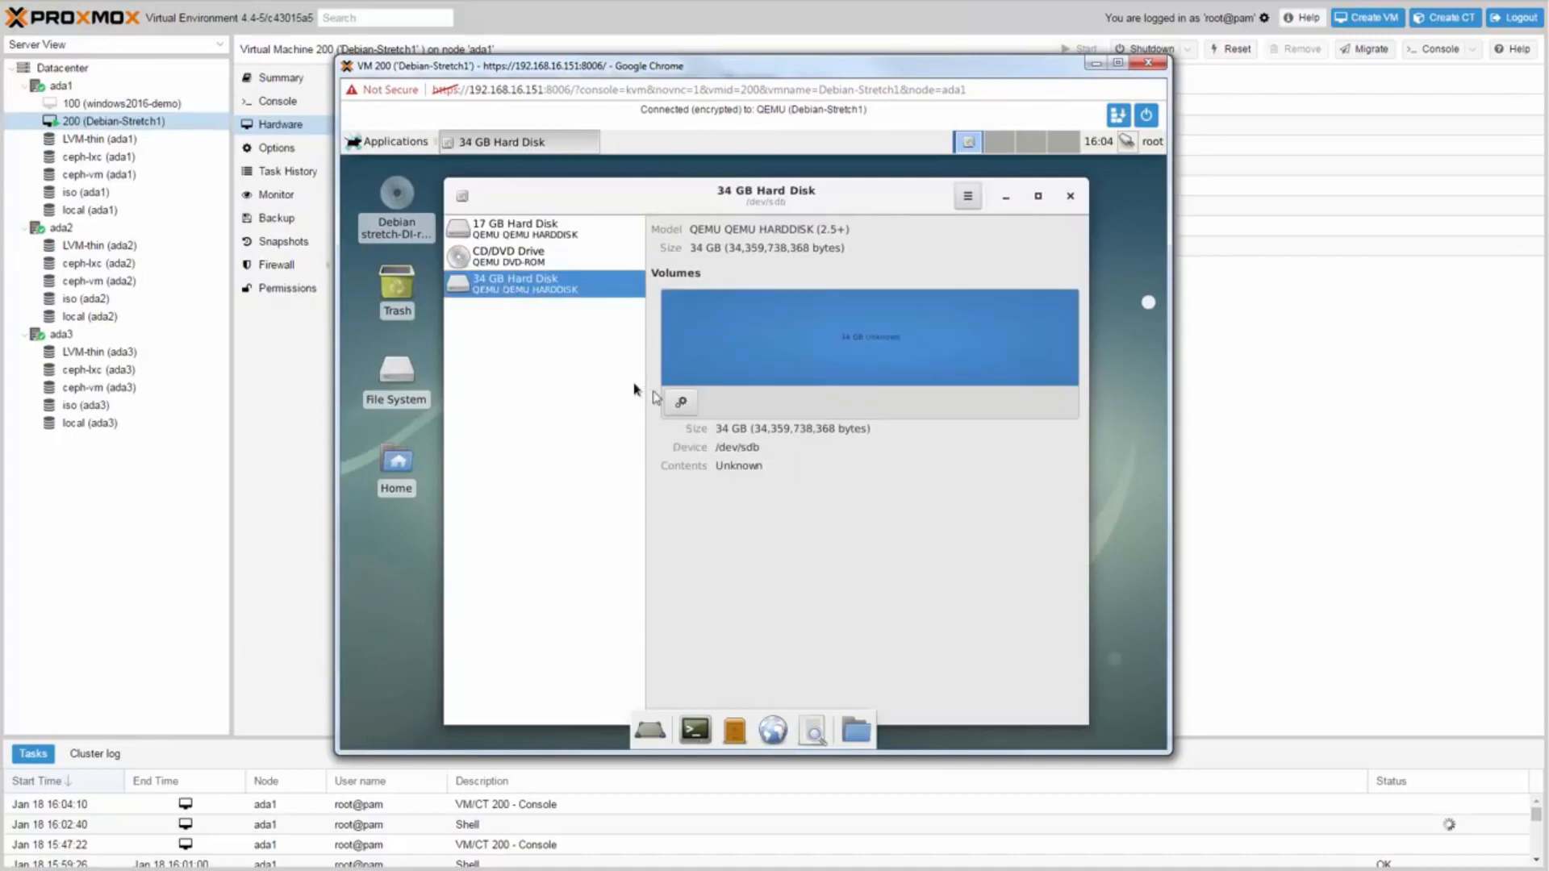
pyautogui.click(681, 402)
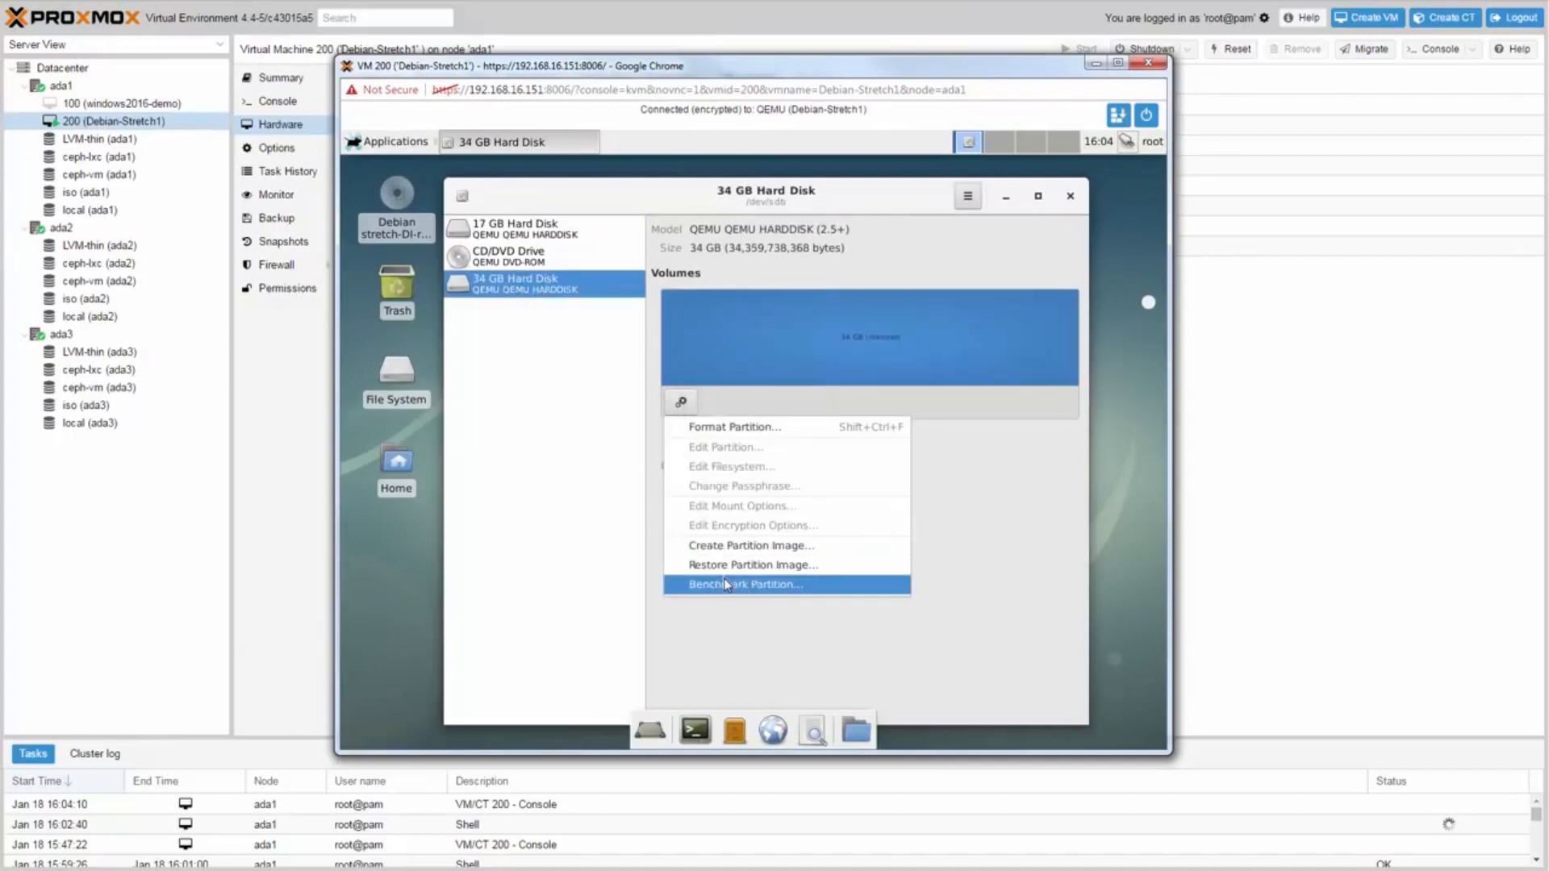
pyautogui.click(746, 584)
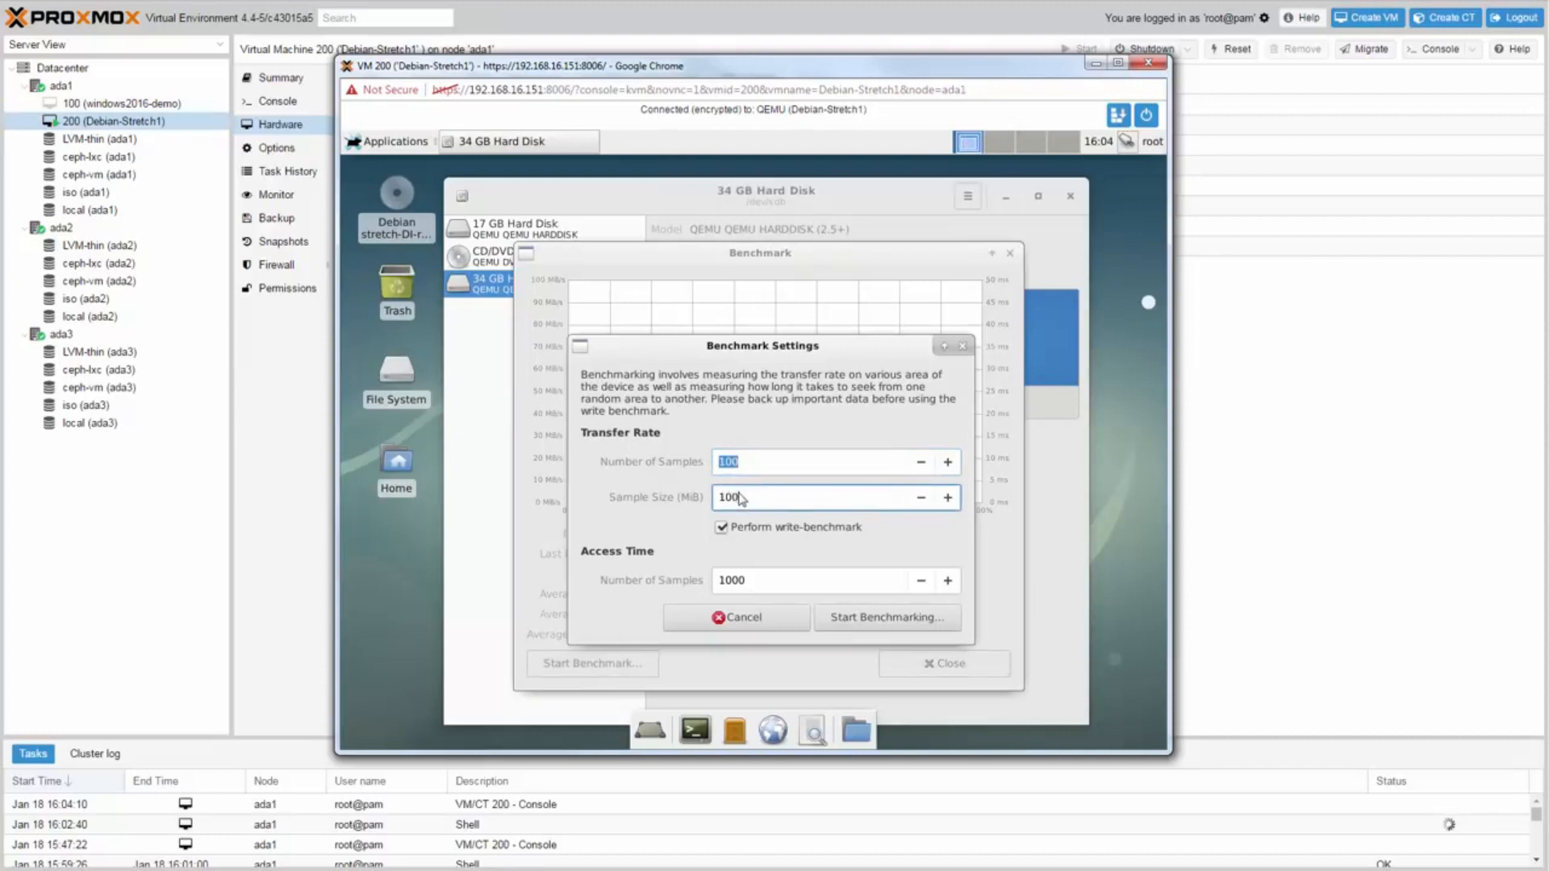
pyautogui.click(887, 617)
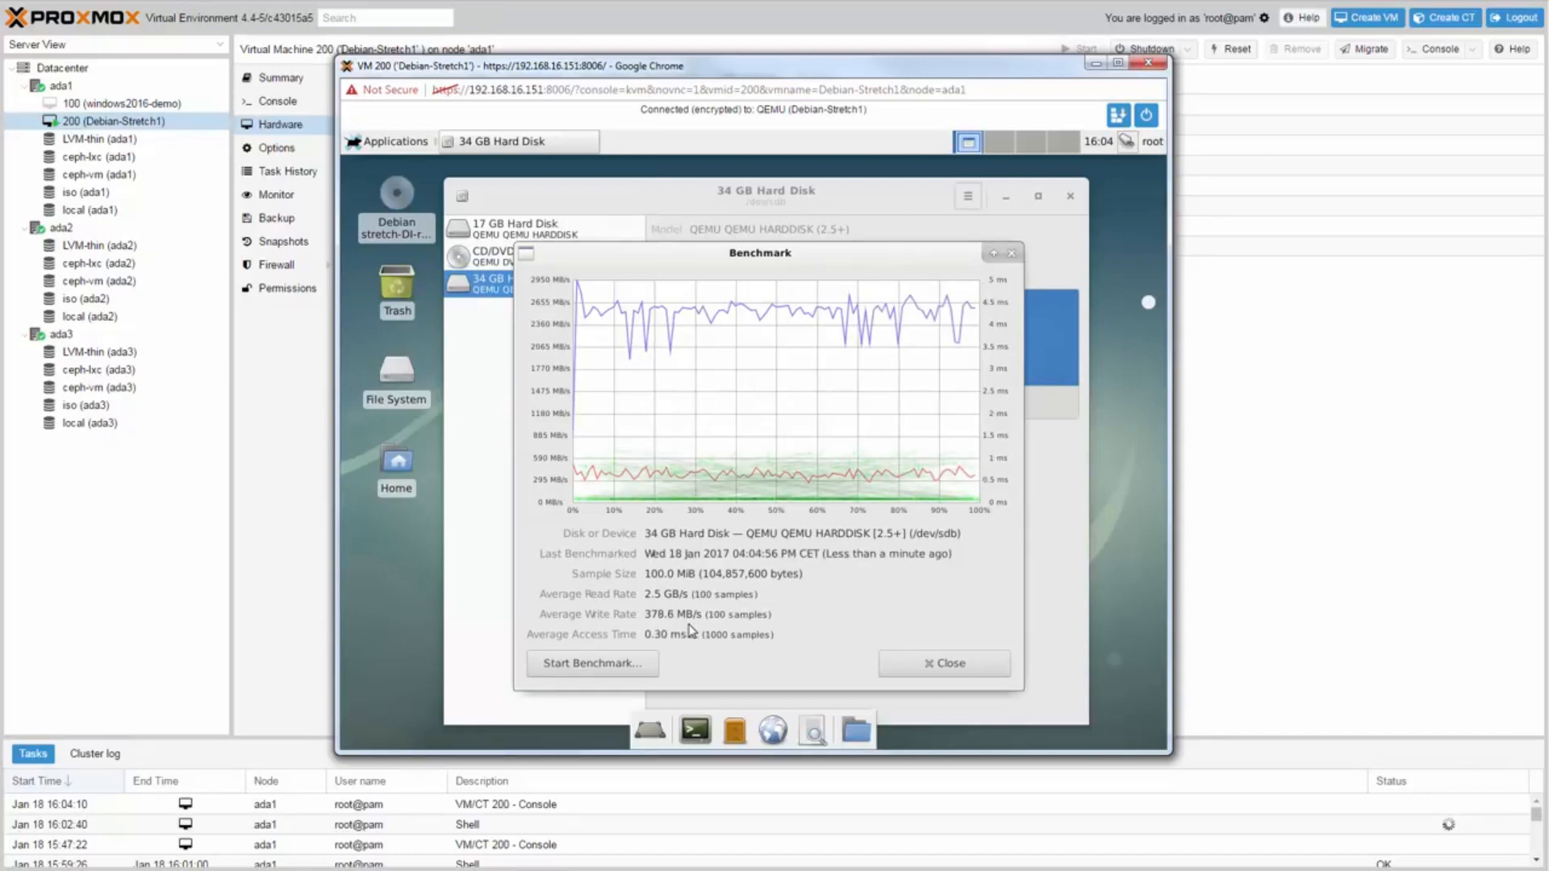
pyautogui.click(944, 663)
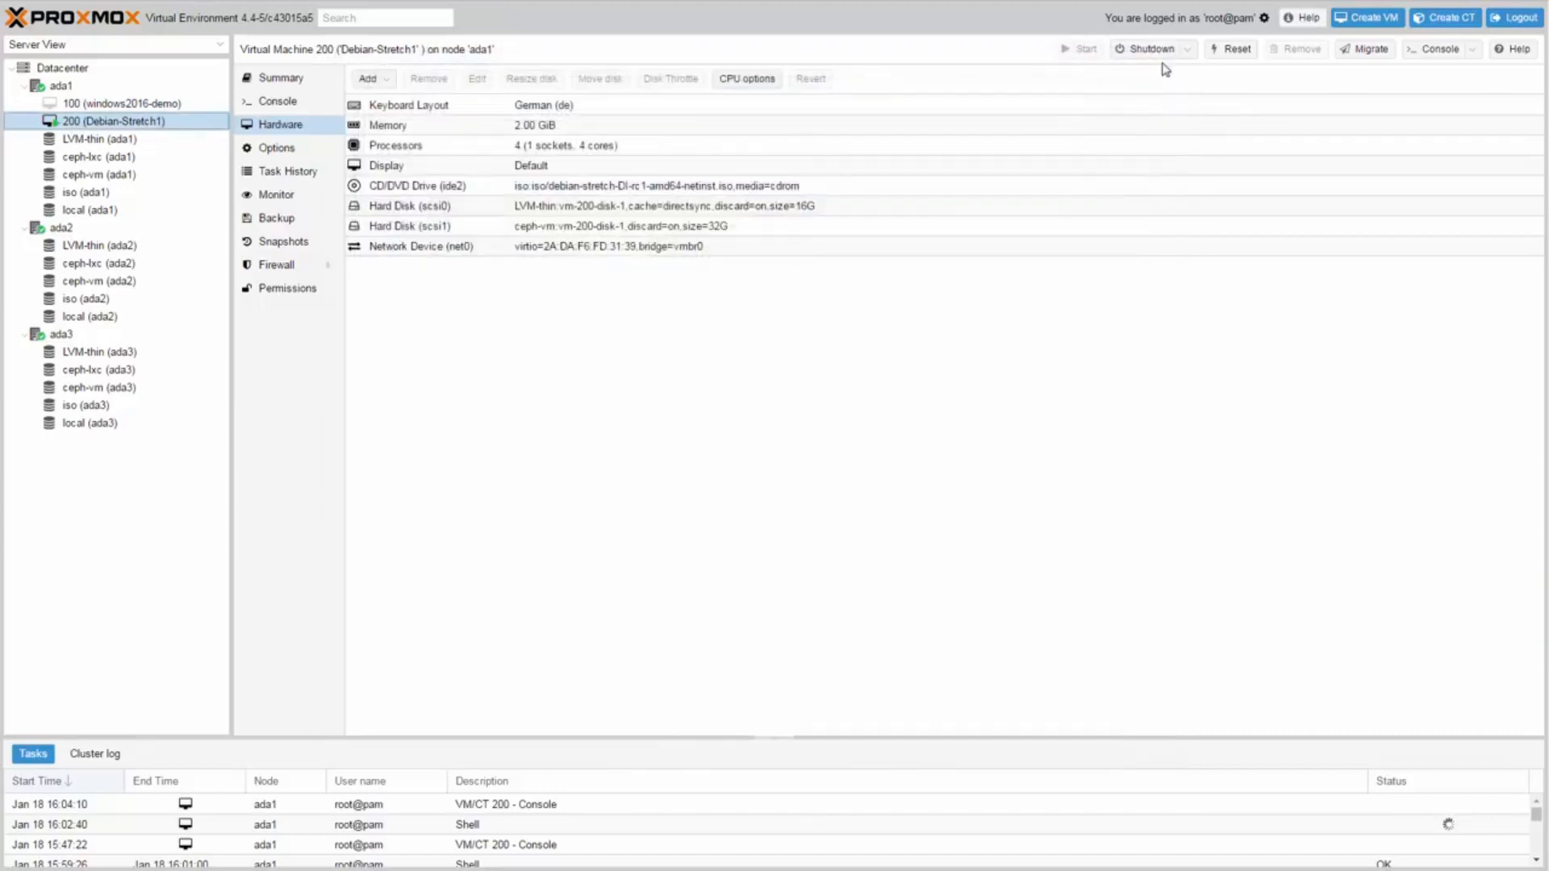
pyautogui.moveTo(981, 106)
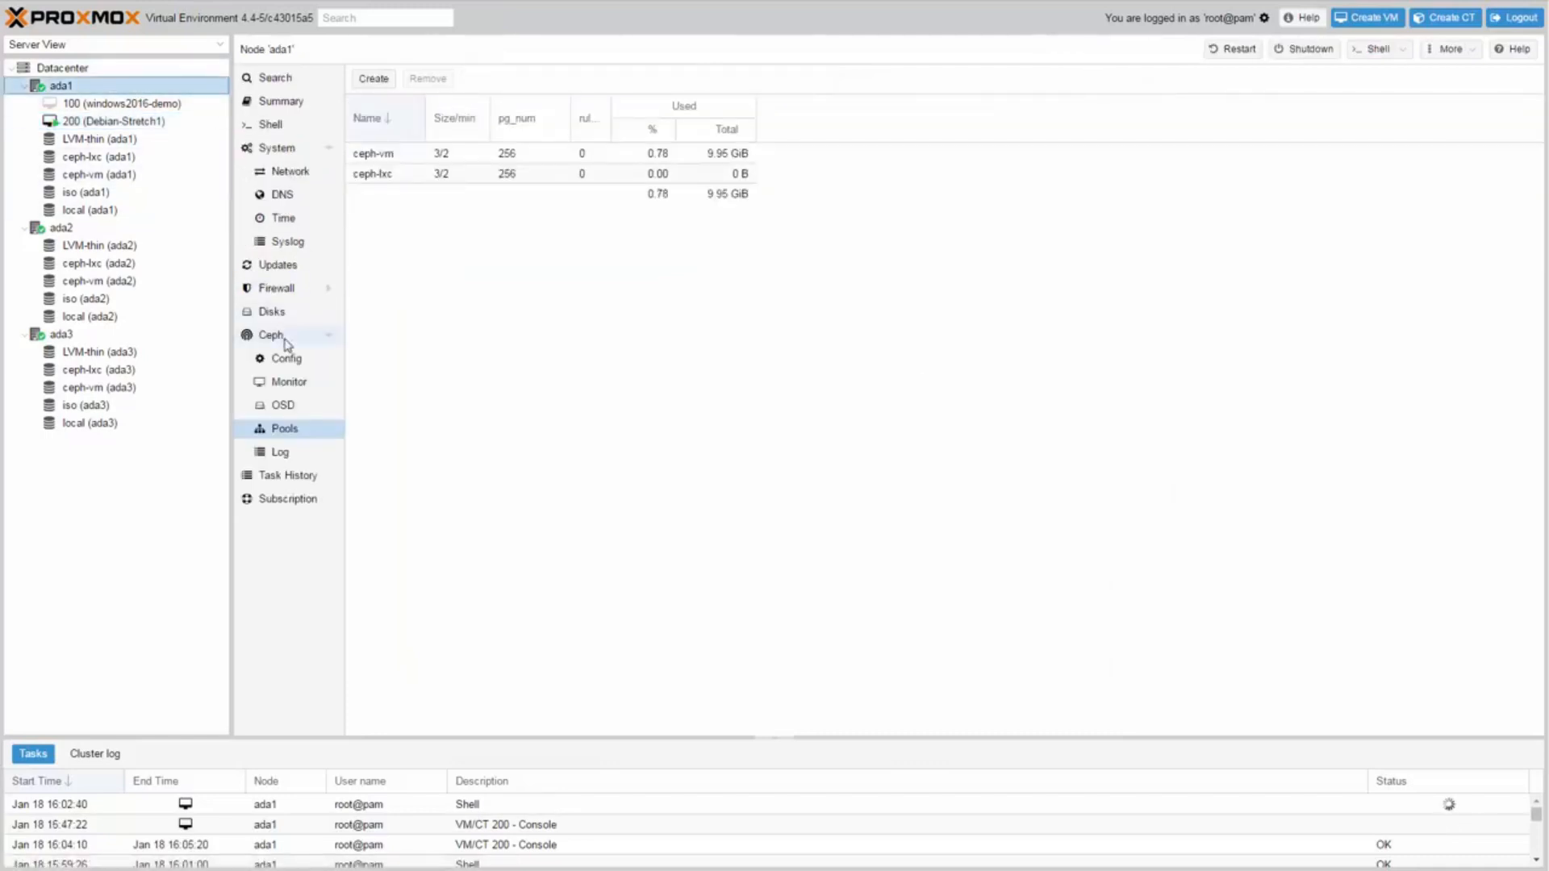
# Review ada1's Ceph panels: HEALTH_WARN clock skew, 6 OSDs up and in, 512 PGs active+clean
pyautogui.click(271, 336)
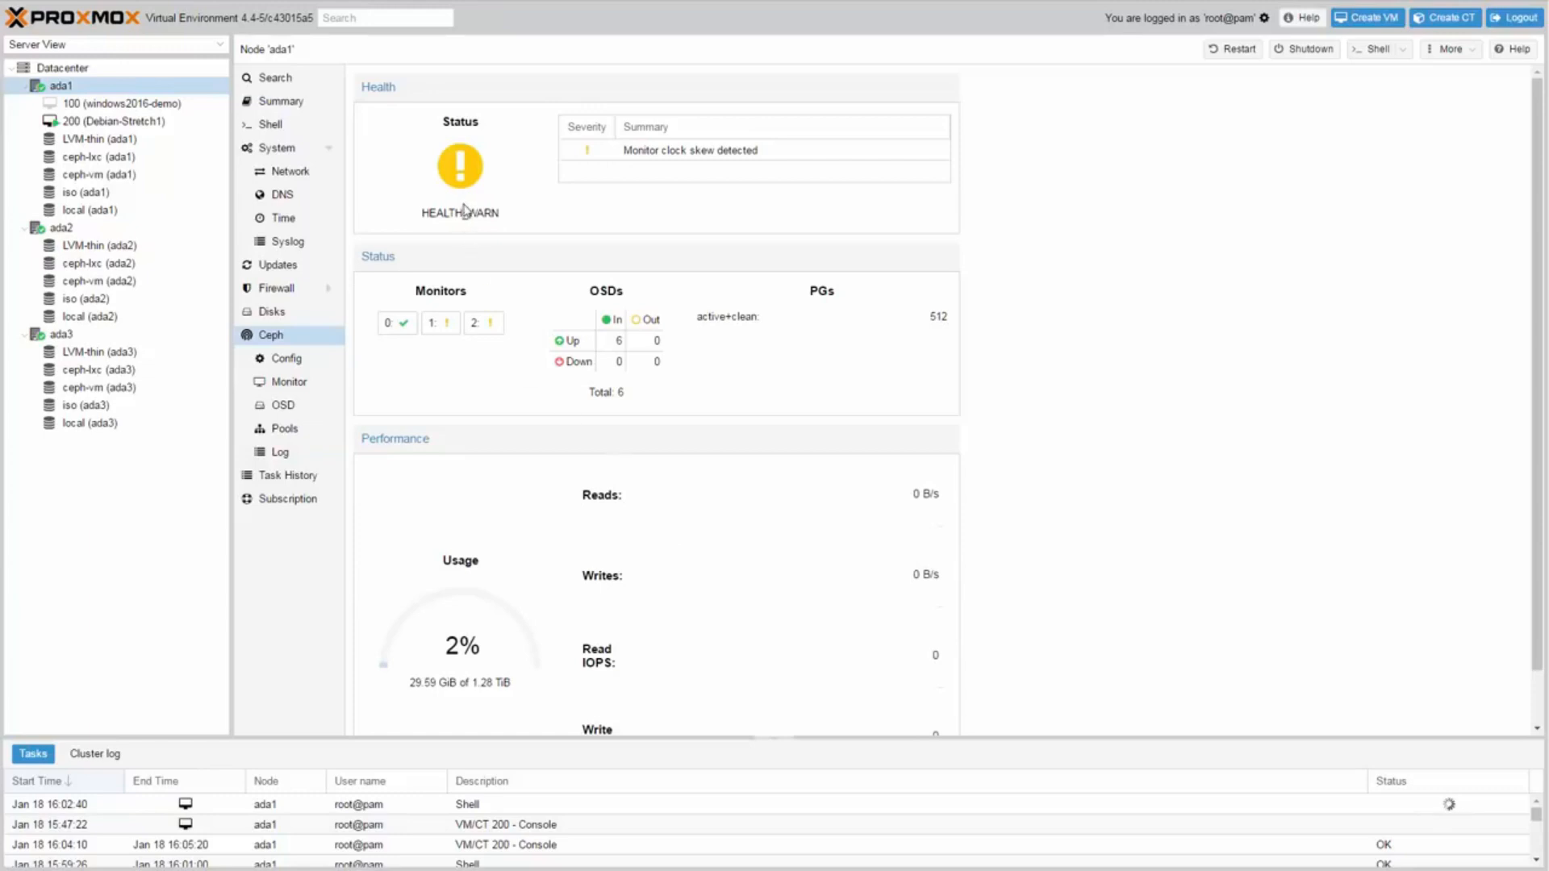
pyautogui.moveTo(486, 325)
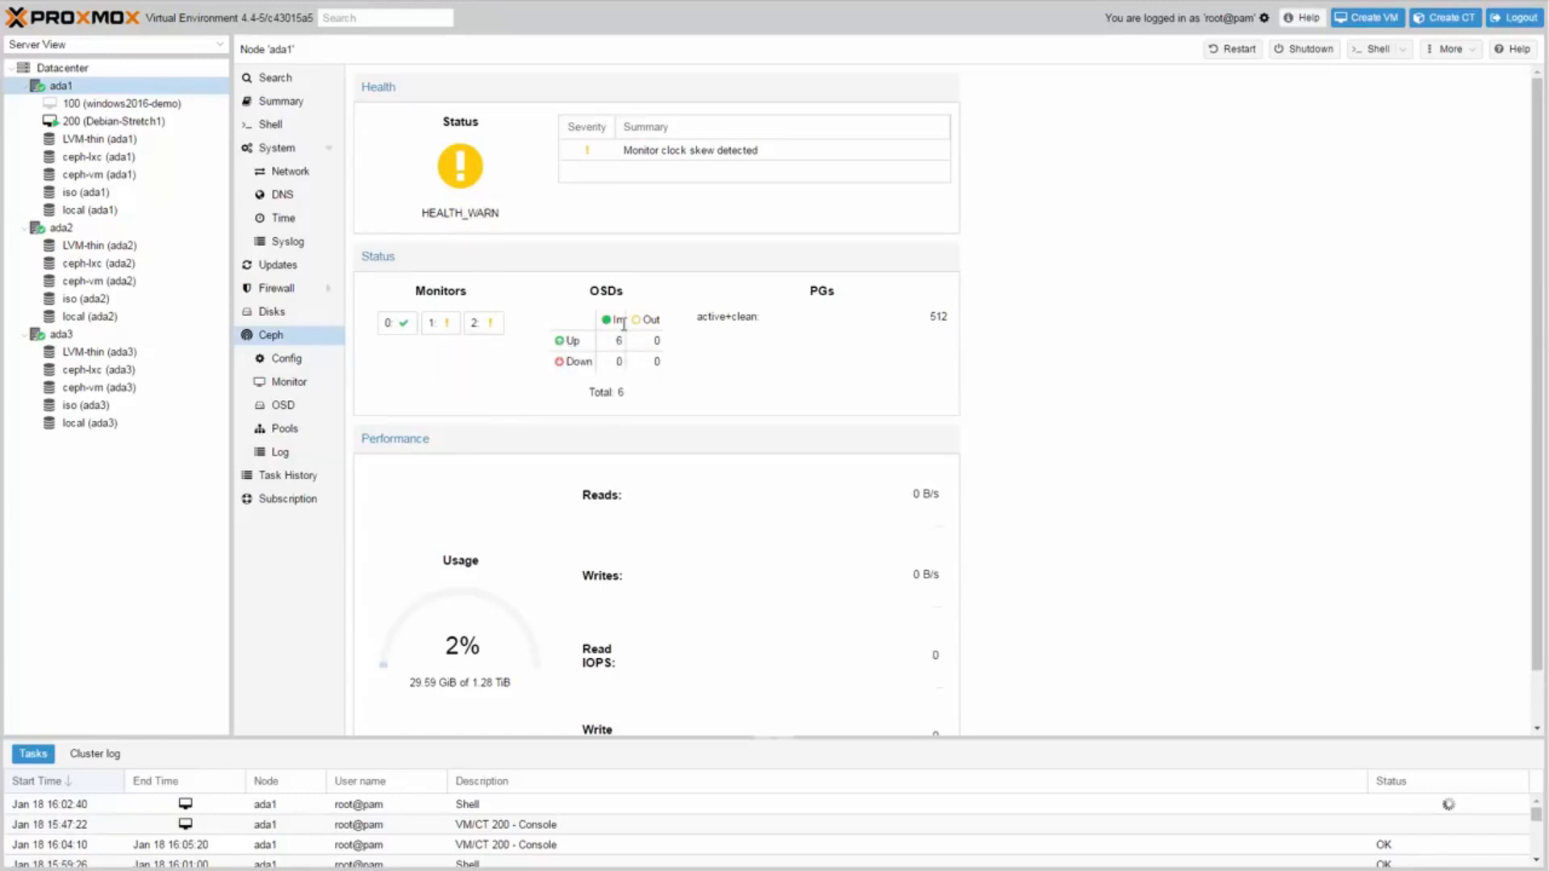
pyautogui.moveTo(473, 651)
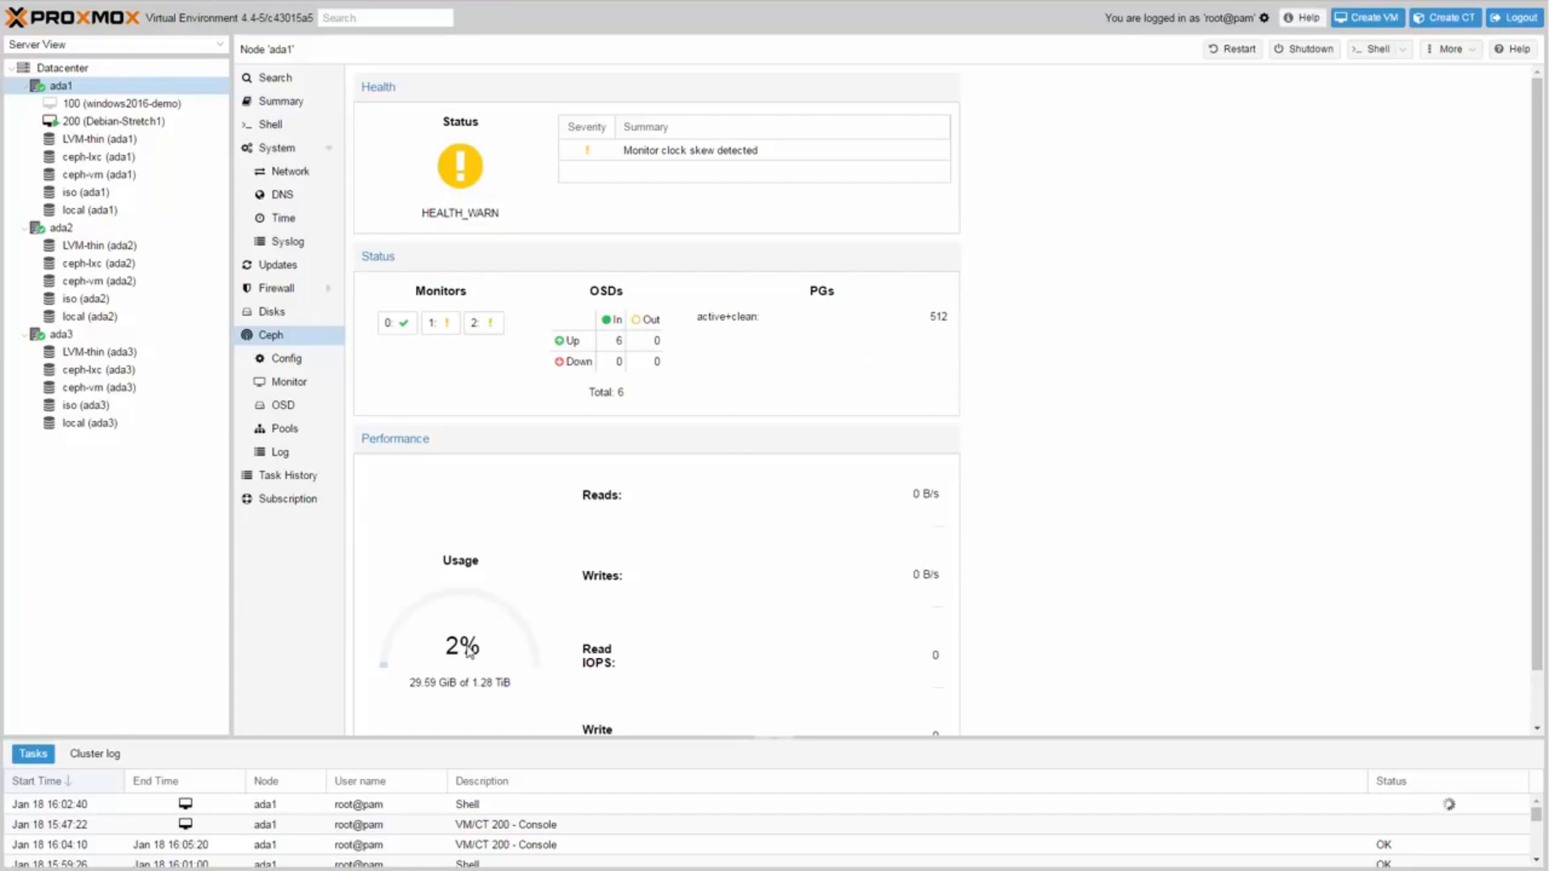
pyautogui.scroll(-3)
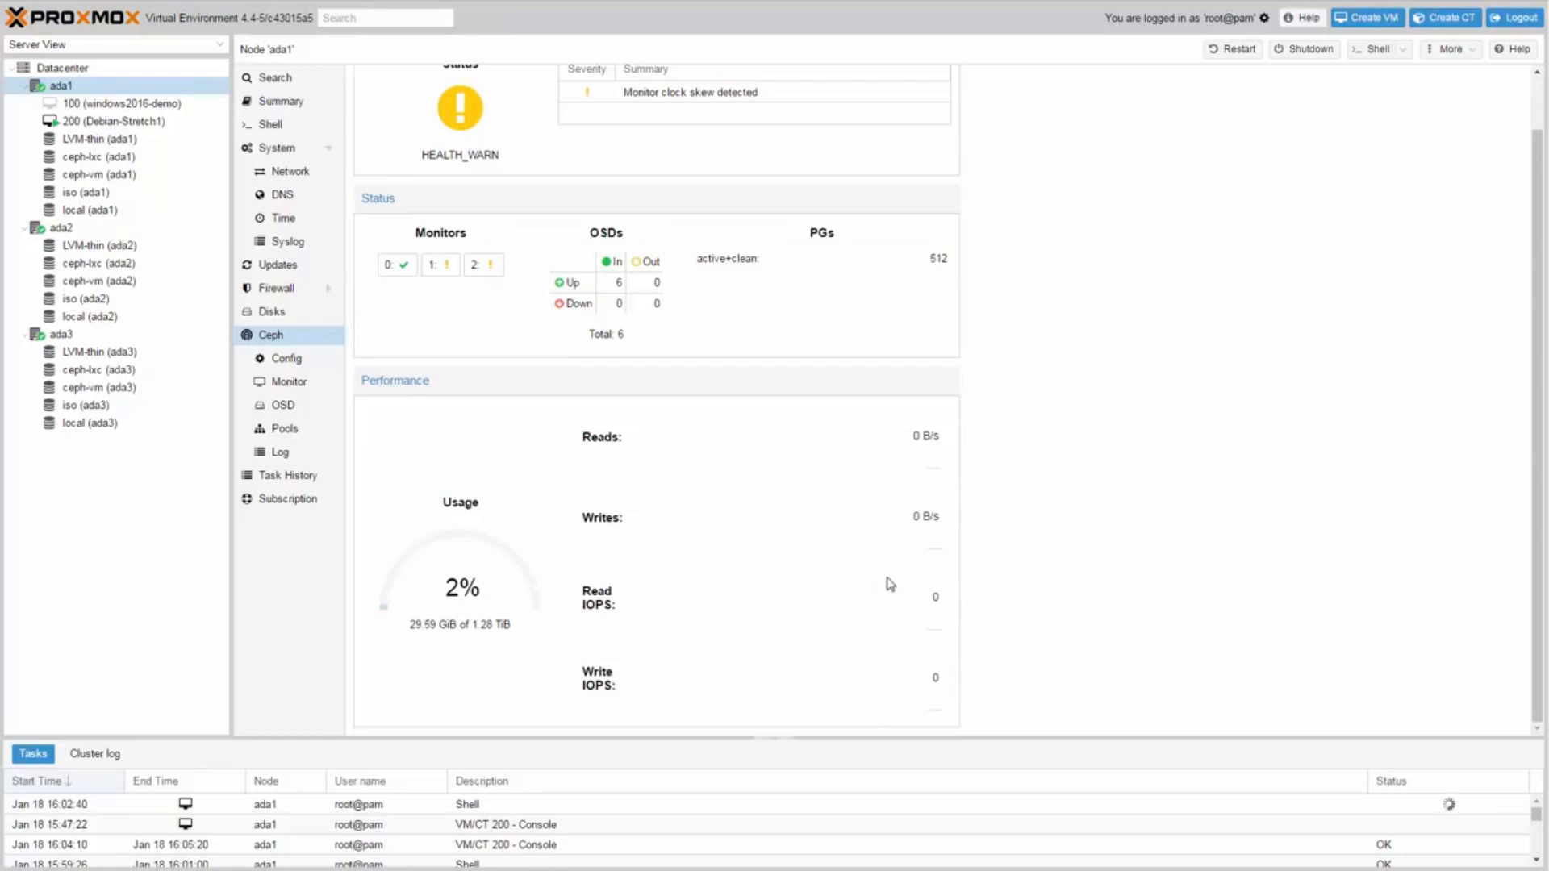
pyautogui.moveTo(1052, 458)
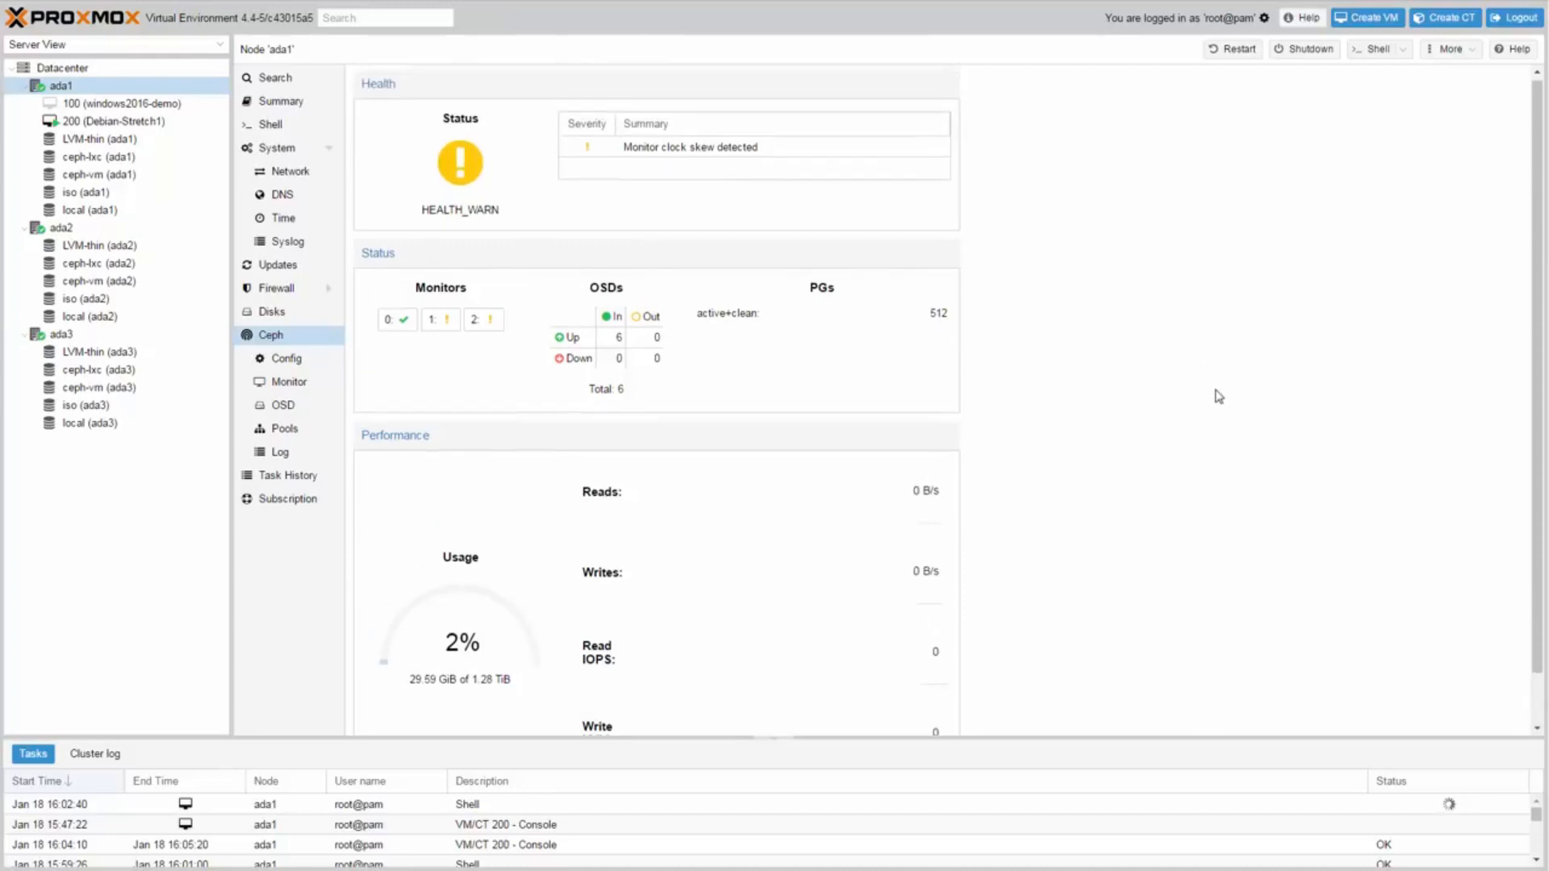
# View the Datacenter summary showing 3 nodes online and Ceph at HEALTH_WARN
pyautogui.click(56, 66)
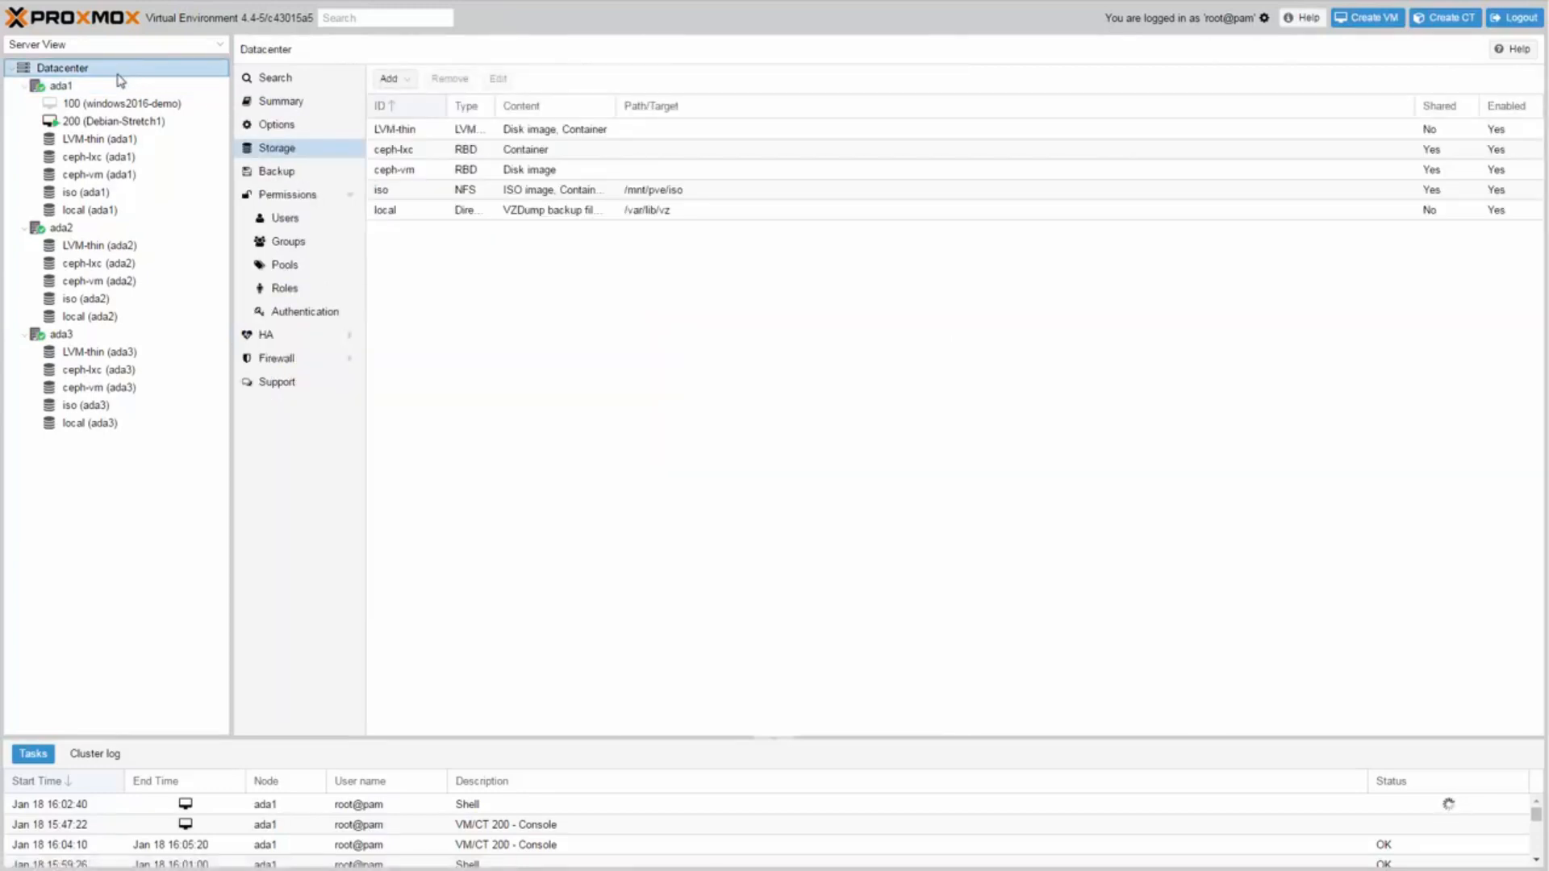
pyautogui.click(281, 101)
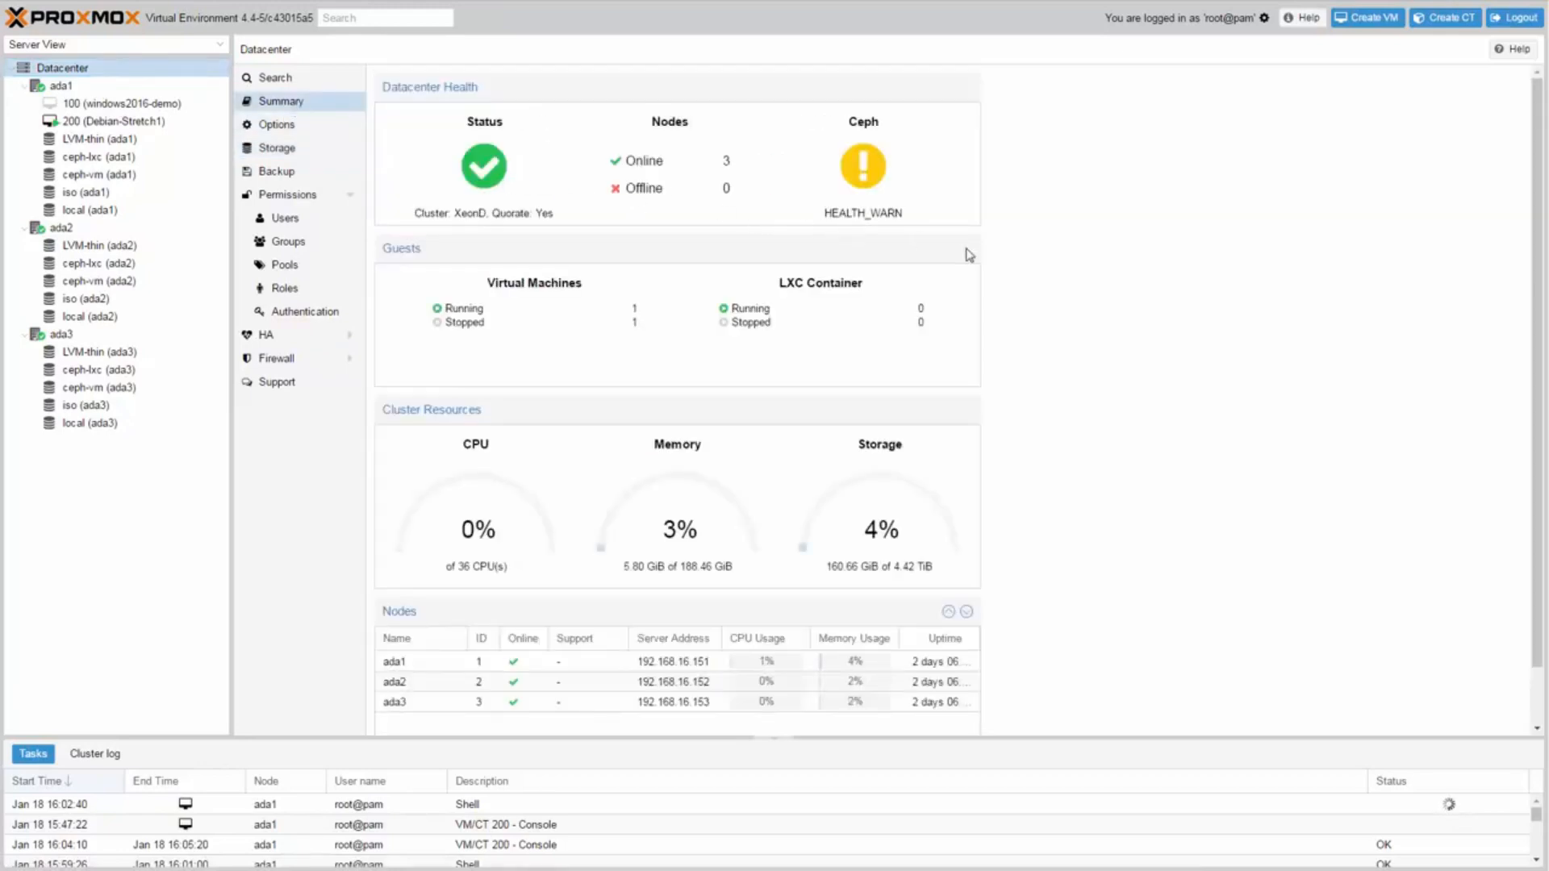
pyautogui.moveTo(1116, 433)
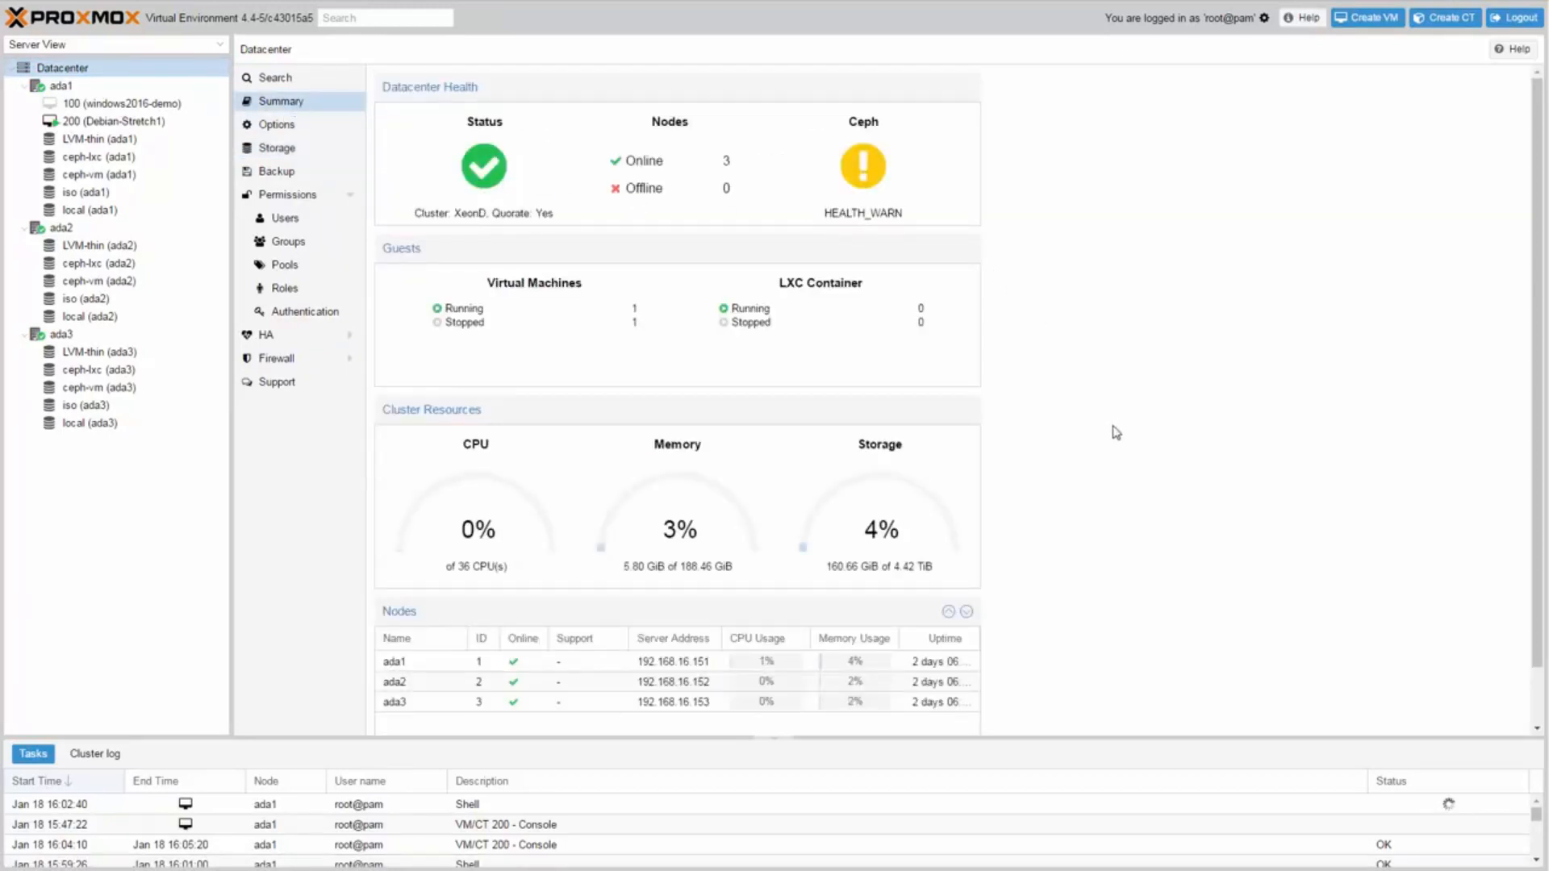